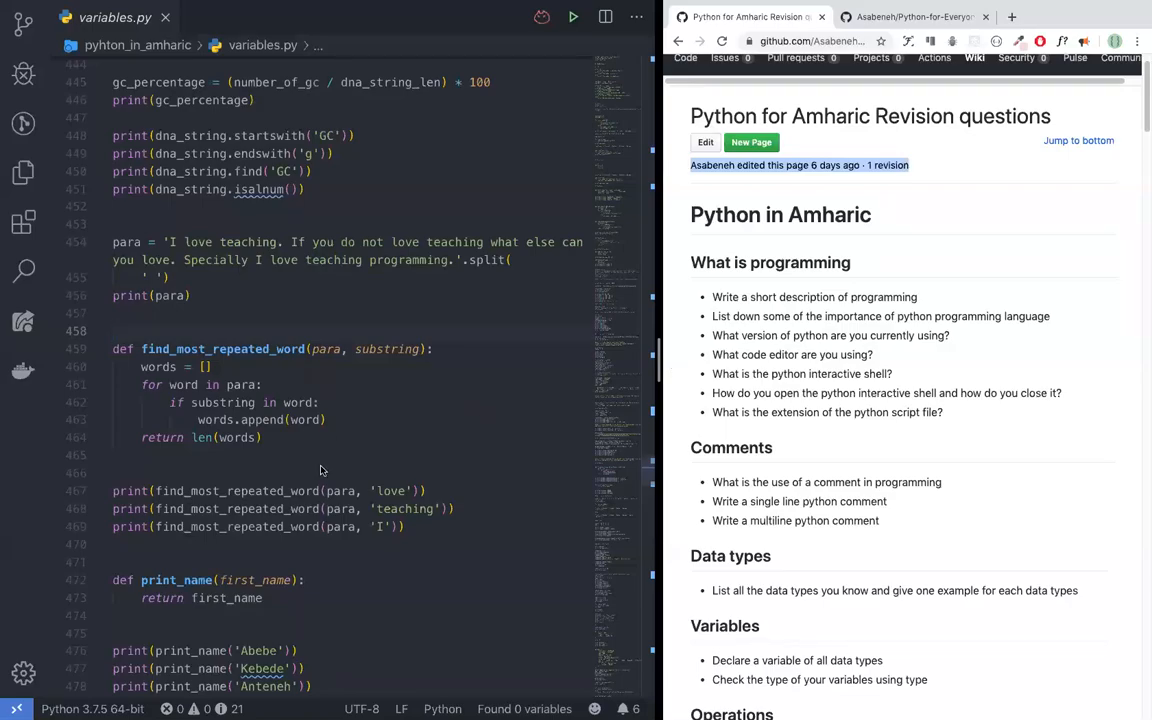
{"action": "mouse_move", "coordinate": [364, 407]}
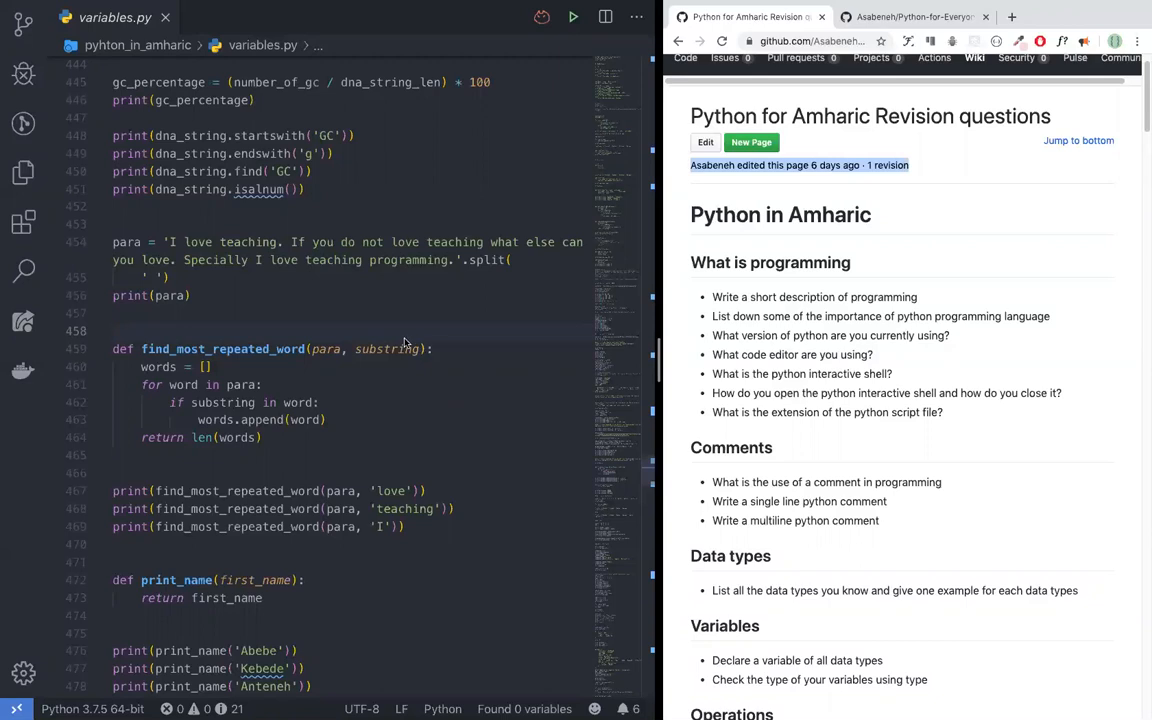
Scroll to the end of variables.py below the function examples.
{"action": "scroll", "scroll_direction": "down", "scroll_amount": 3}
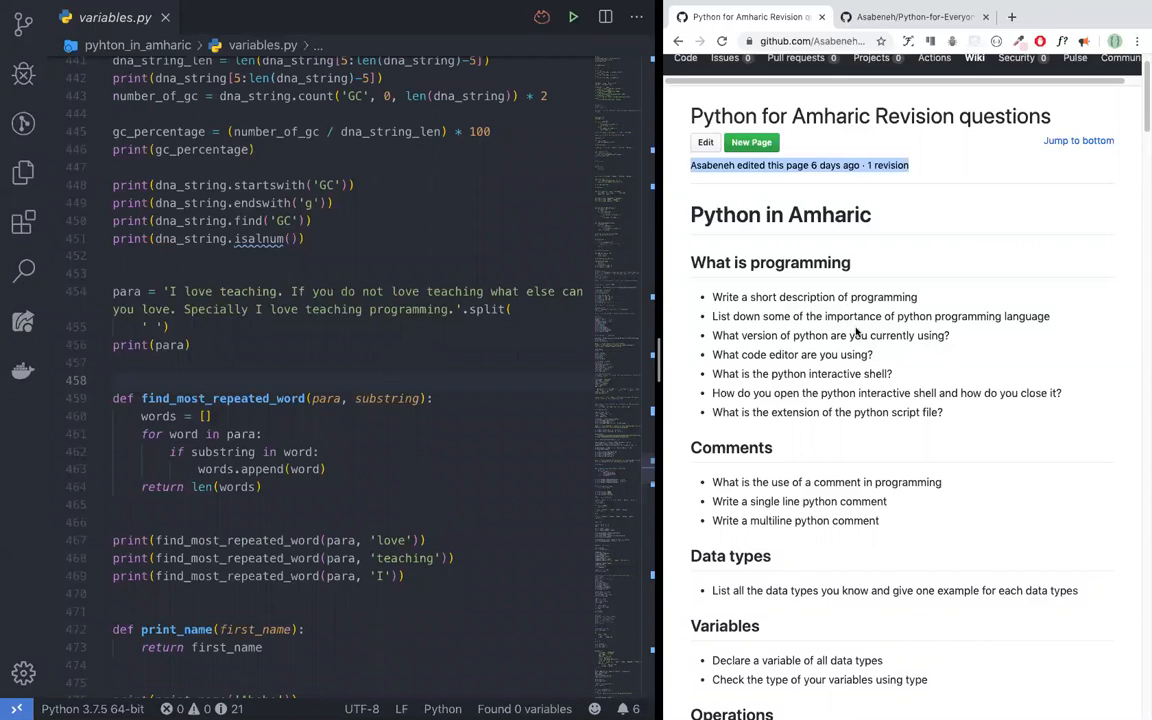
{"action": "mouse_move", "coordinate": [890, 340]}
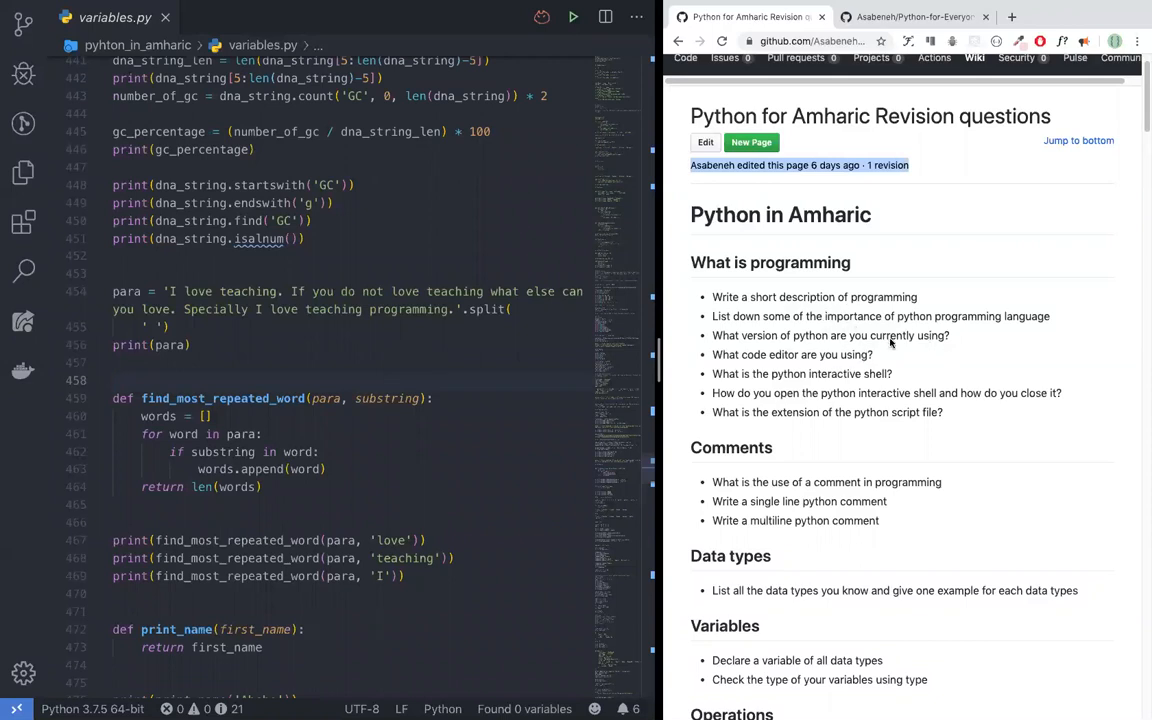
{"action": "scroll", "scroll_direction": "down", "scroll_amount": 3}
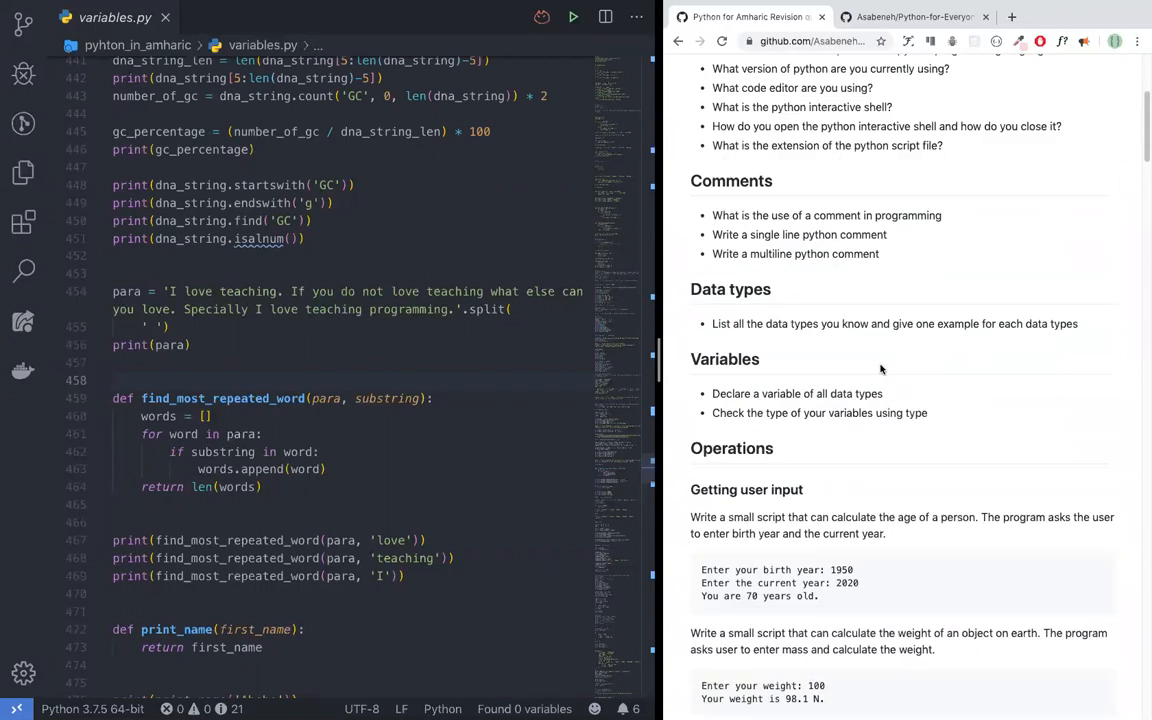
{"action": "scroll", "scroll_direction": "down", "scroll_amount": 3}
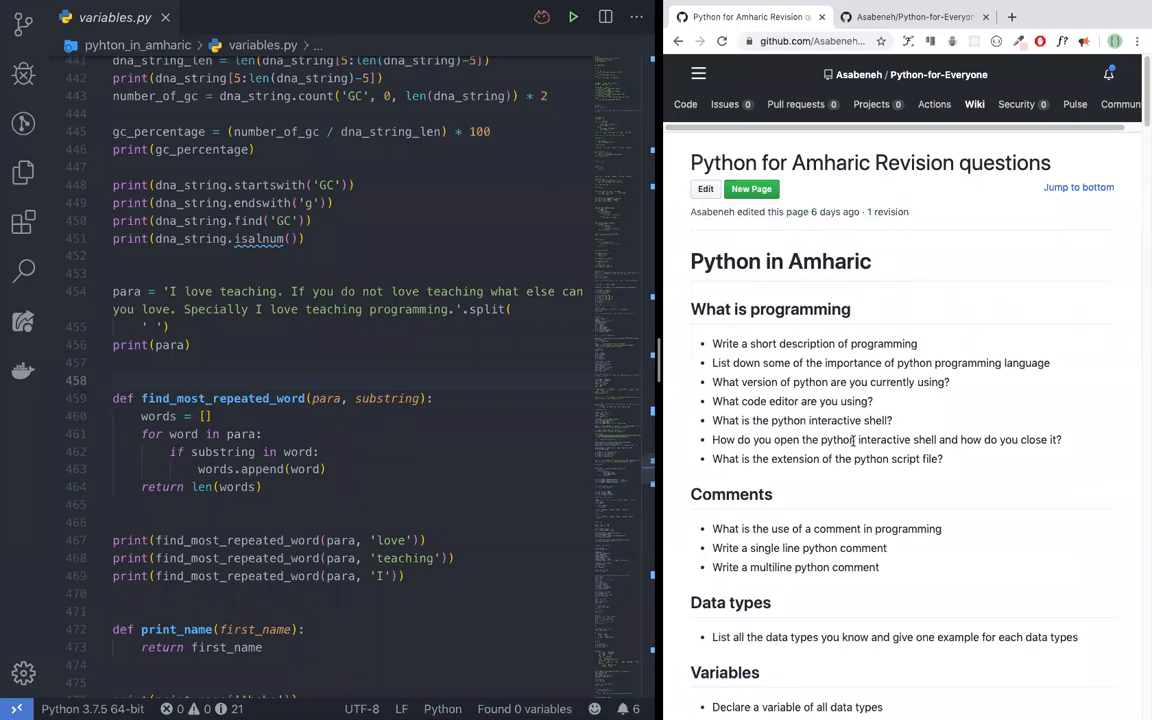
{"action": "mouse_move", "coordinate": [840, 470]}
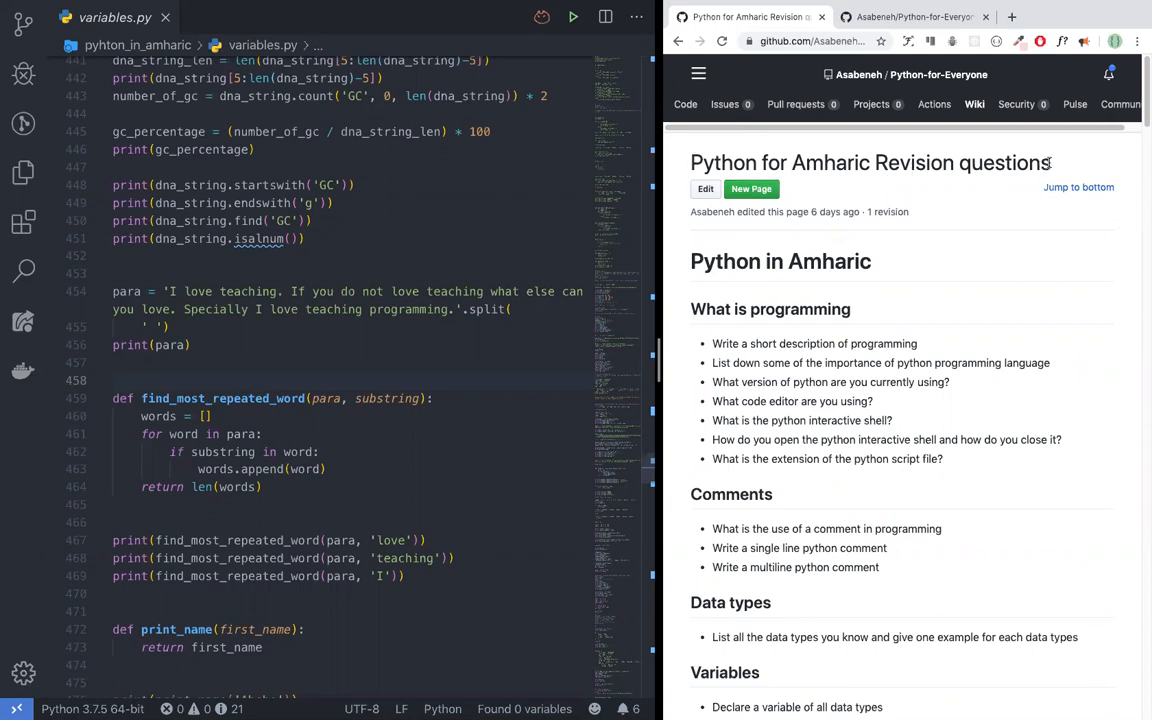
{"action": "triple_click", "coordinate": [870, 162]}
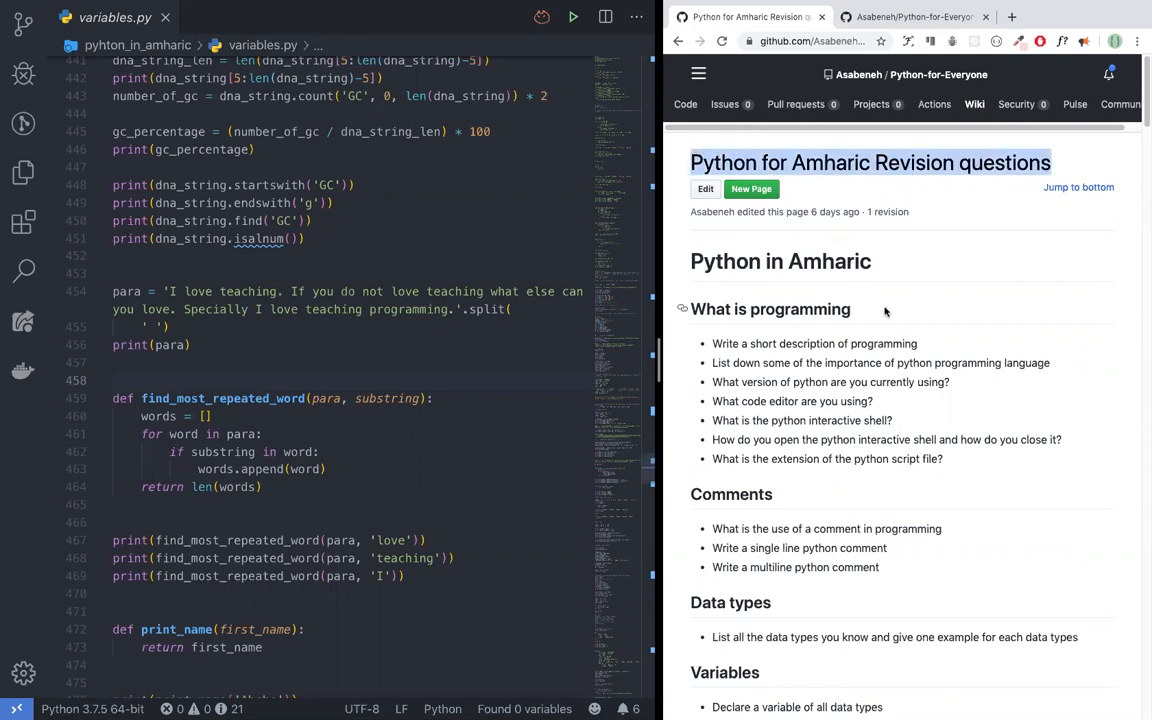
{"action": "mouse_move", "coordinate": [857, 309]}
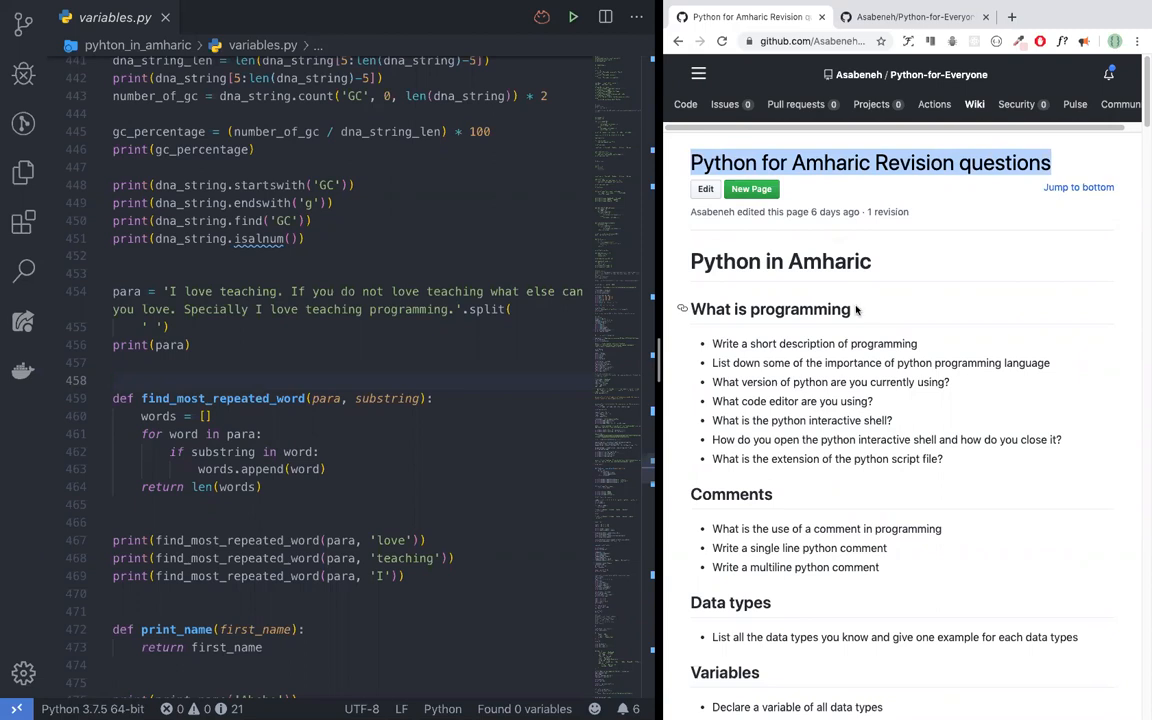
{"action": "mouse_move", "coordinate": [808, 432]}
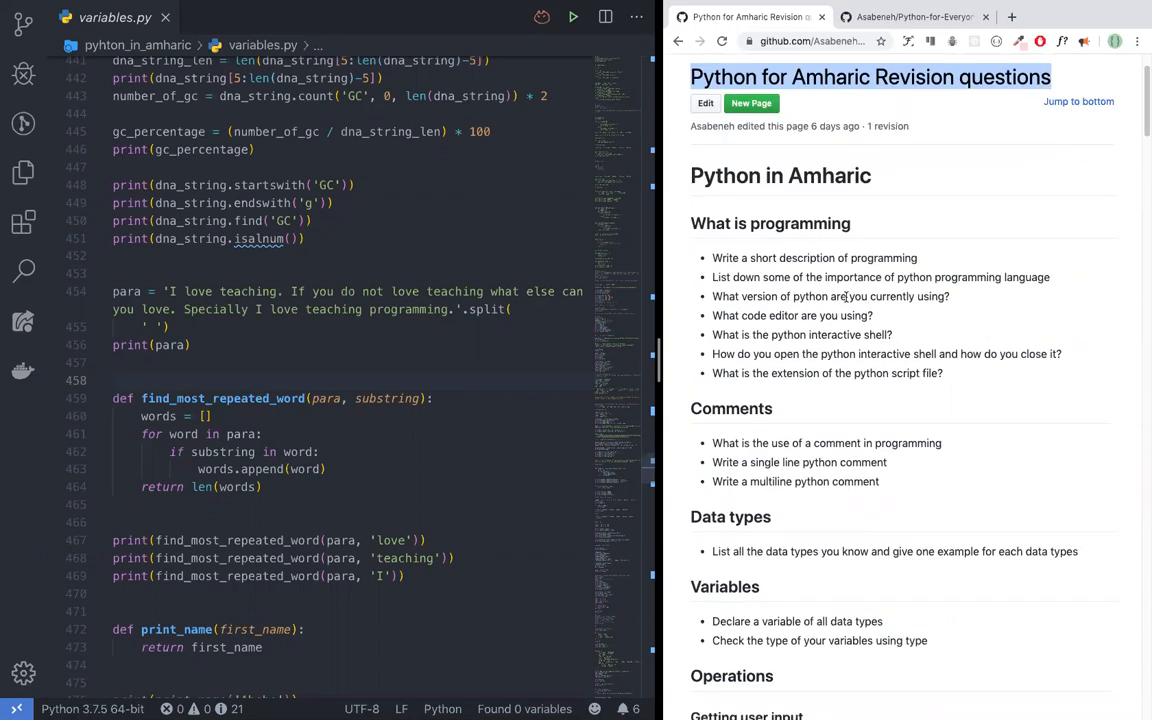
{"action": "scroll", "scroll_direction": "down", "scroll_amount": 3}
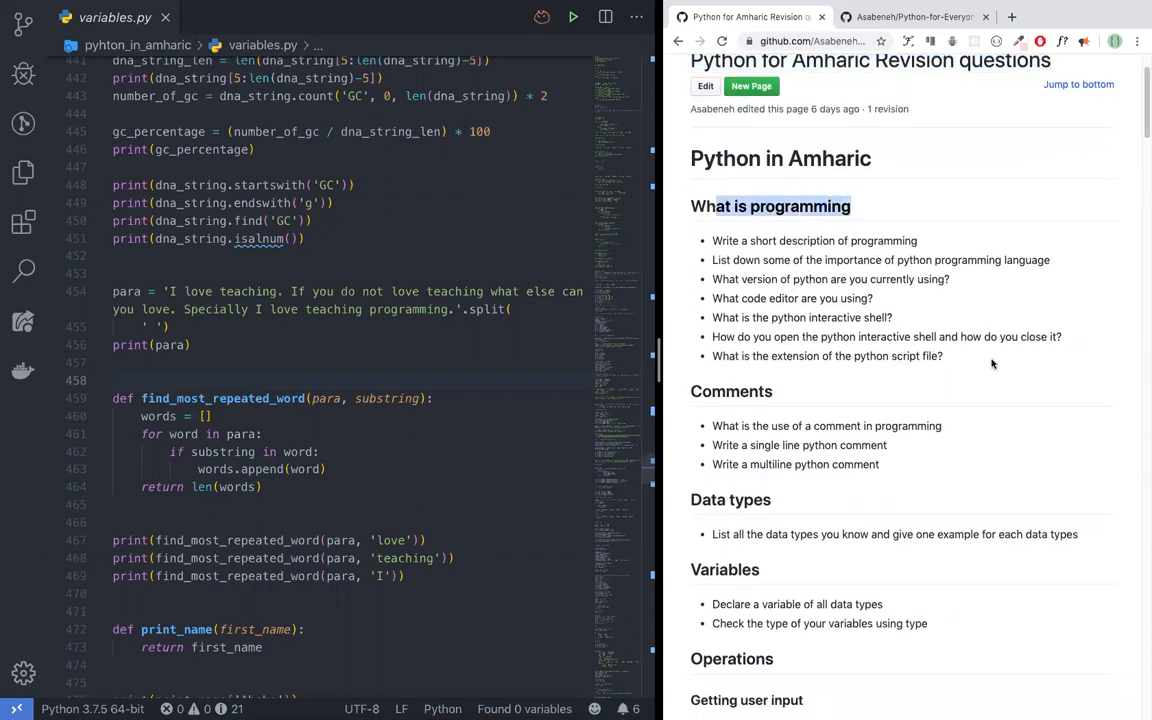
{"action": "scroll", "scroll_direction": "down", "scroll_amount": 3}
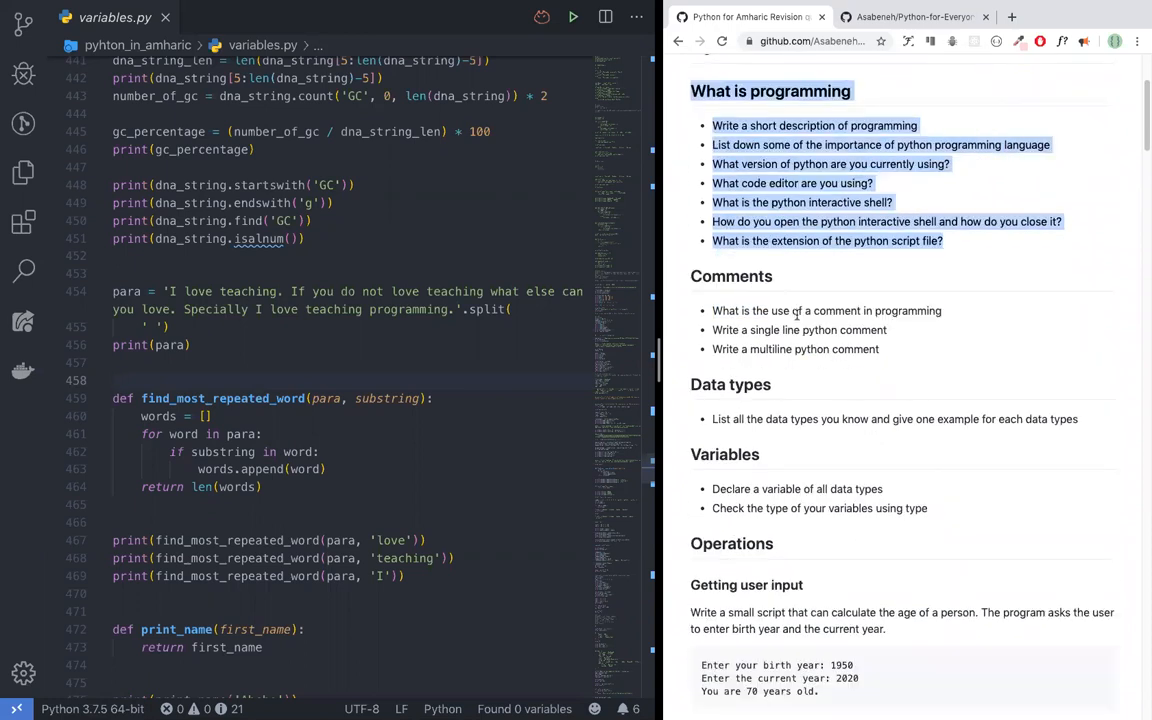
{"action": "scroll", "scroll_direction": "down", "scroll_amount": 3}
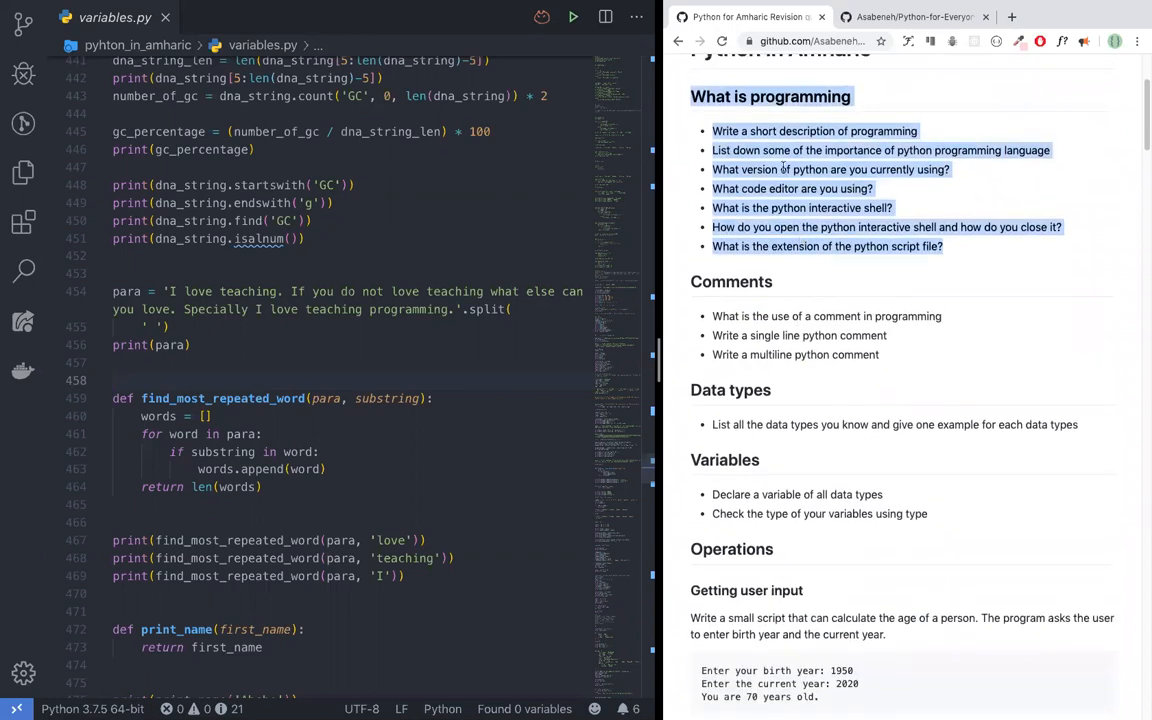
{"action": "scroll", "scroll_direction": "down", "scroll_amount": 3}
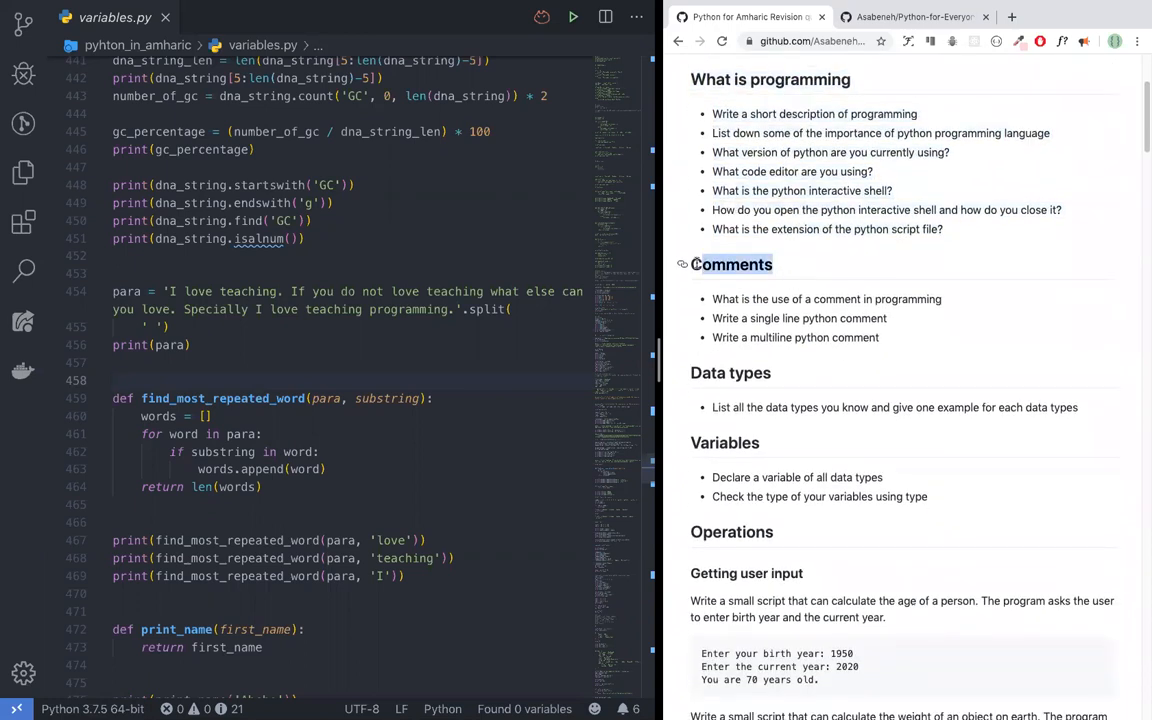
{"action": "scroll", "scroll_direction": "down", "scroll_amount": 3}
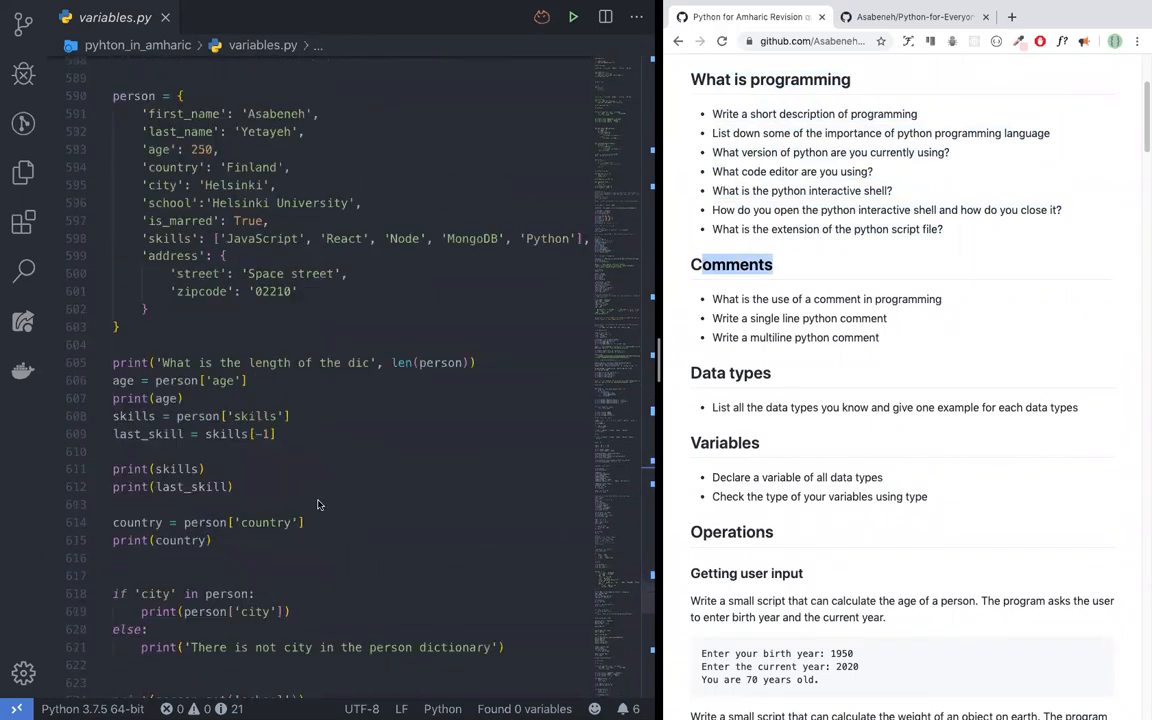
{"action": "scroll", "scroll_direction": "down", "scroll_amount": 3}
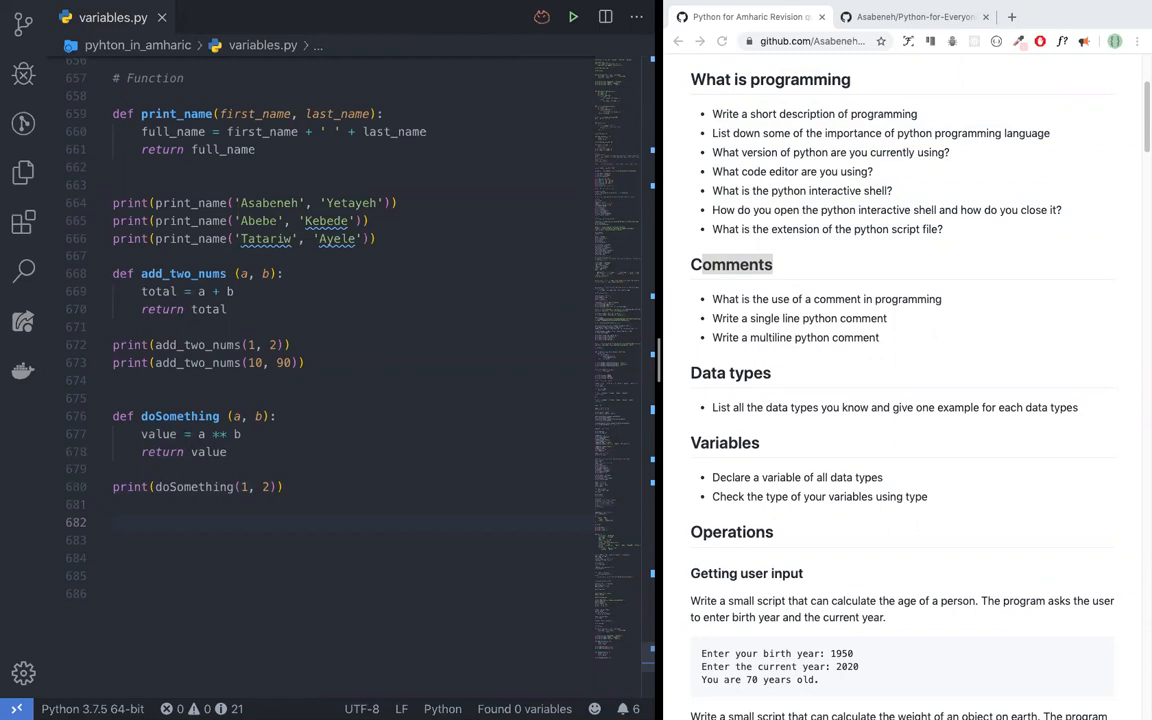
Write the comments '# some information about our code' and '# what does that function do'.
{"action": "type", "text": "#"}
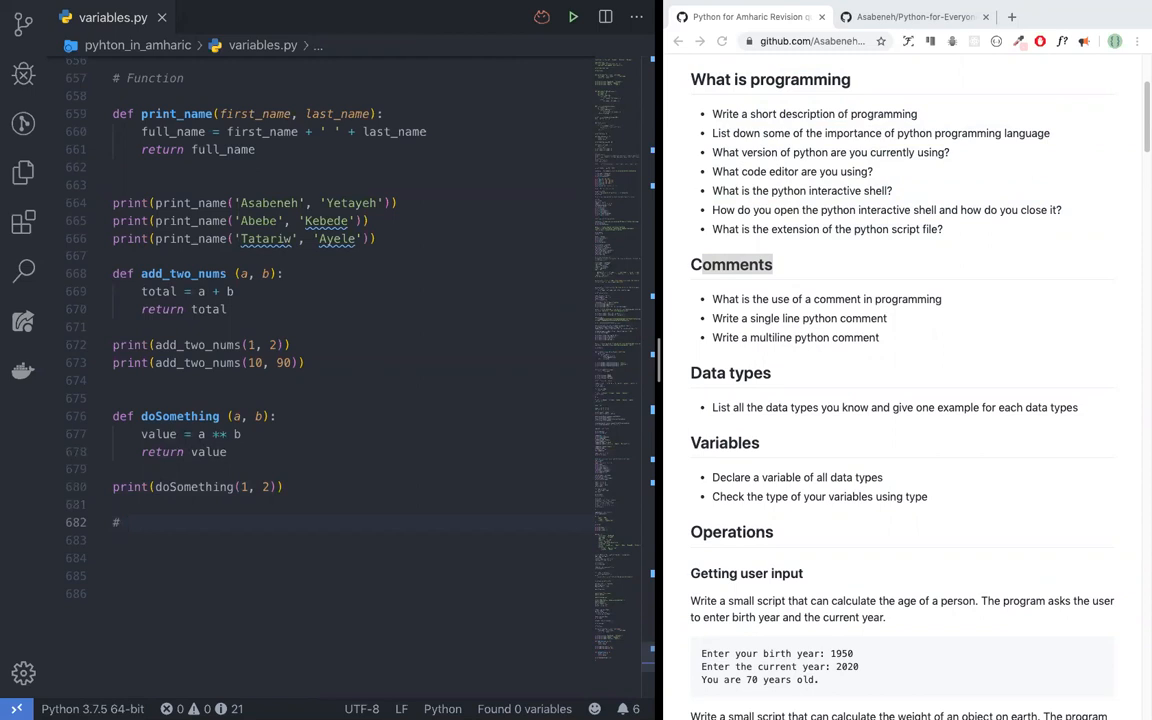
{"action": "type", "text": "some information"}
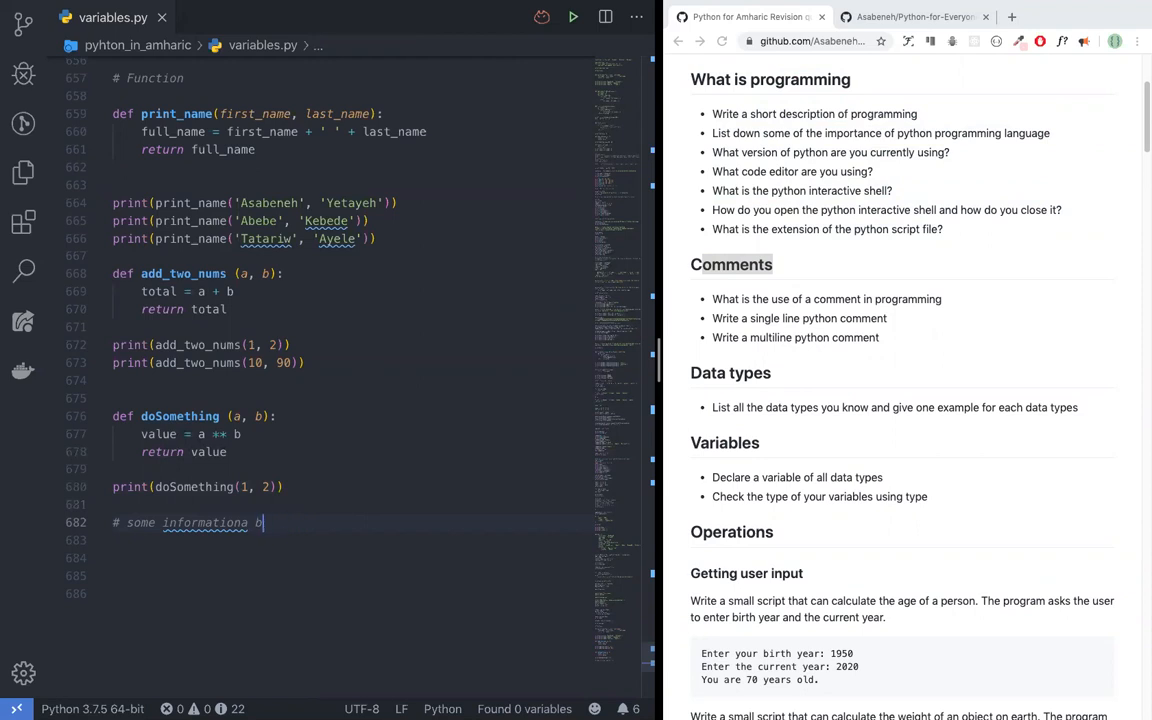
{"action": "type", "text": "about our"}
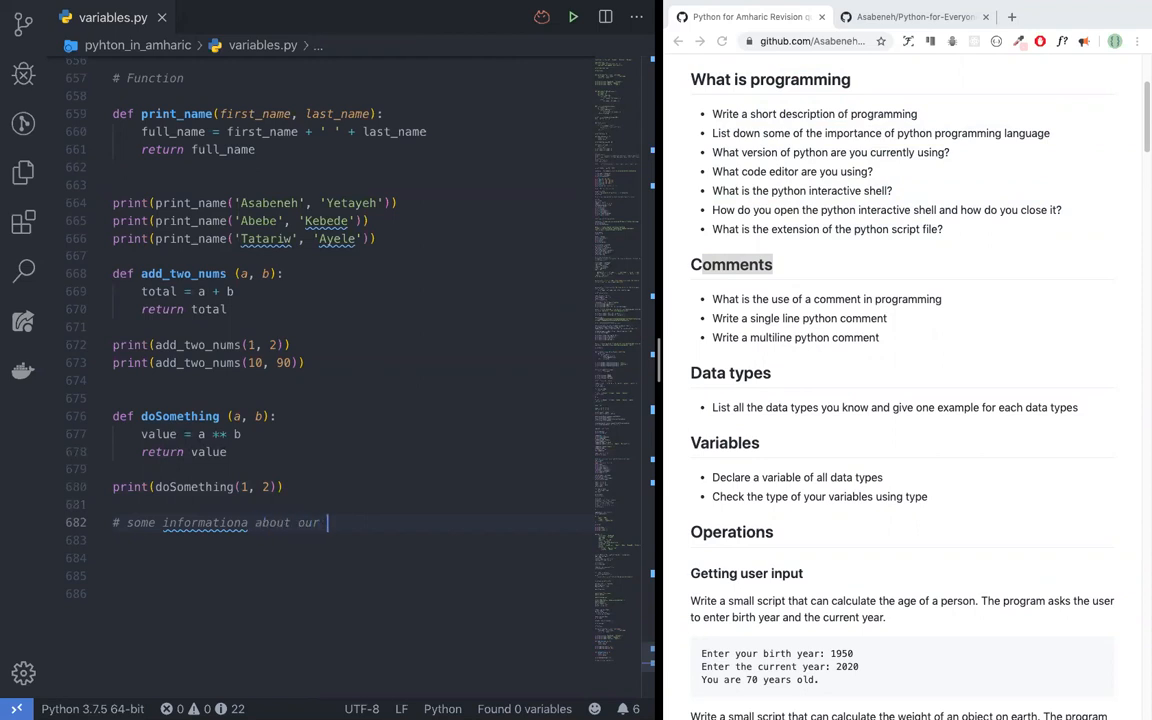
{"action": "type", "text": "code"}
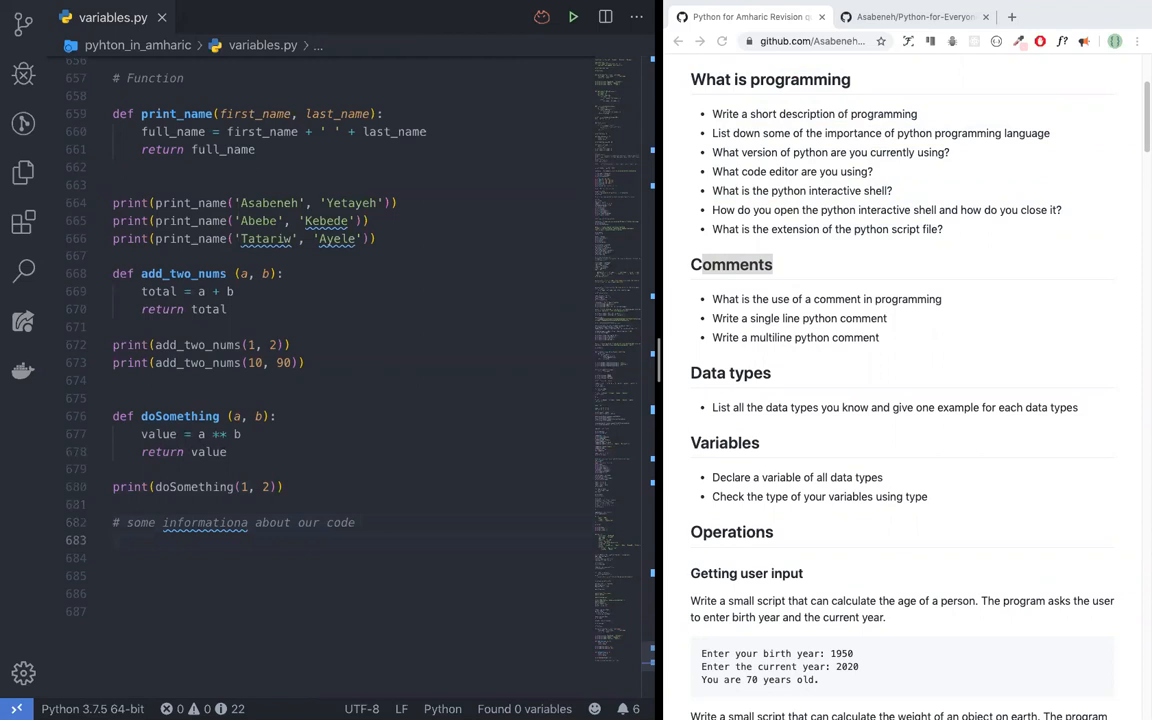
{"action": "type", "text": "# what dos"}
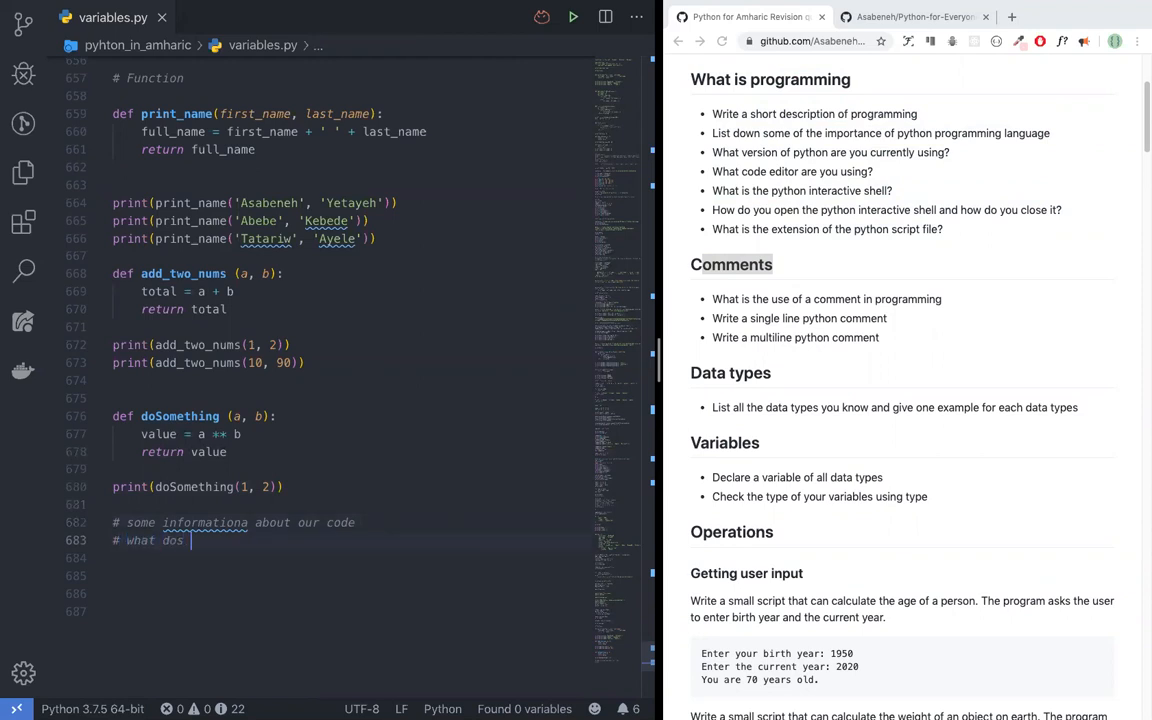
{"action": "type", "text": "s that function do"}
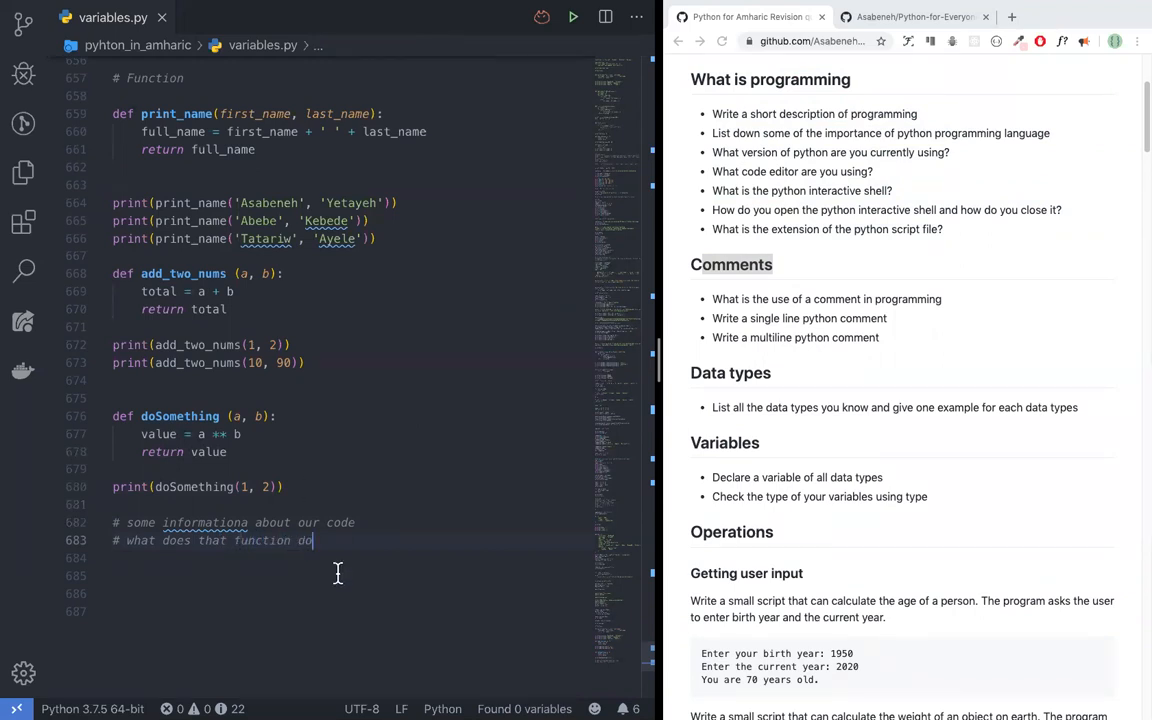
{"action": "double_click", "coordinate": [201, 522]}
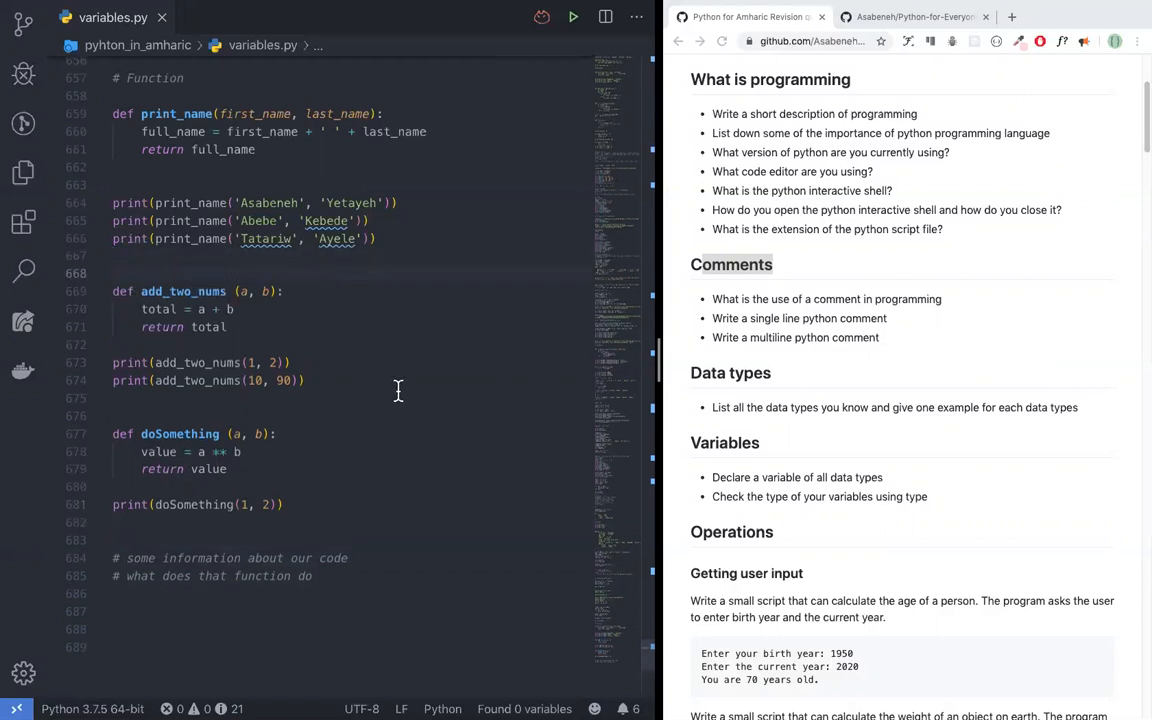
Write the comment '# it adds two numbers' above def add_two_nums.
{"action": "type", "text": "#"}
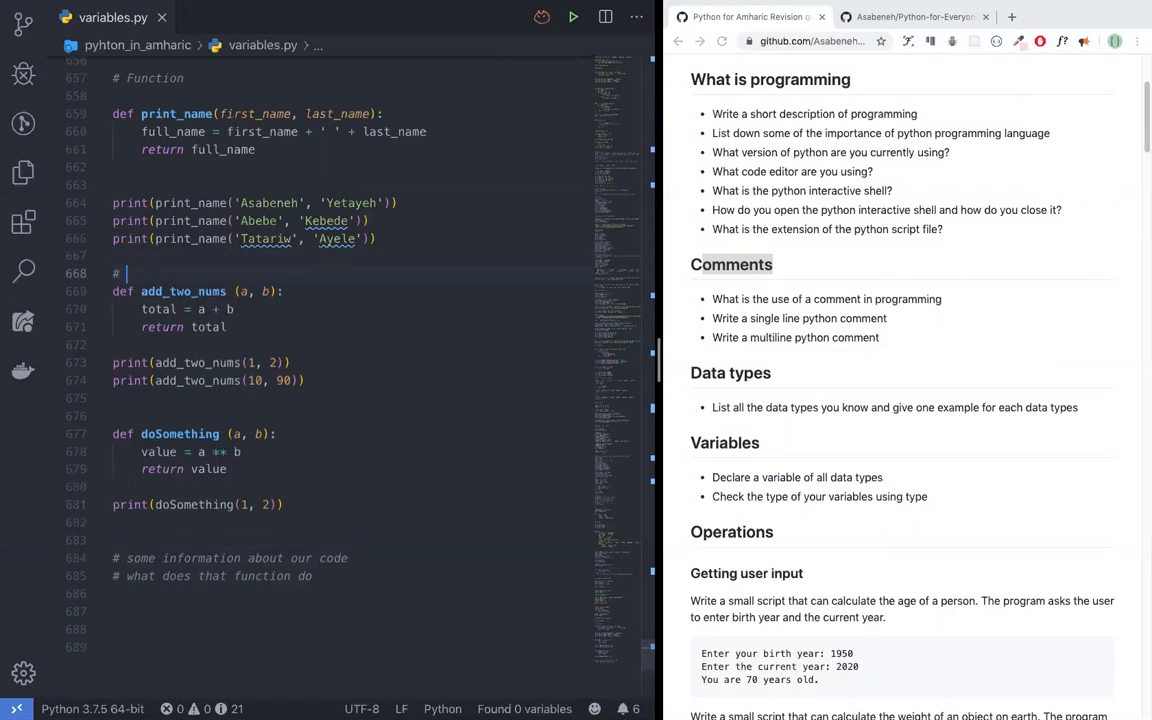
{"action": "type", "text": "it addes two numbers"}
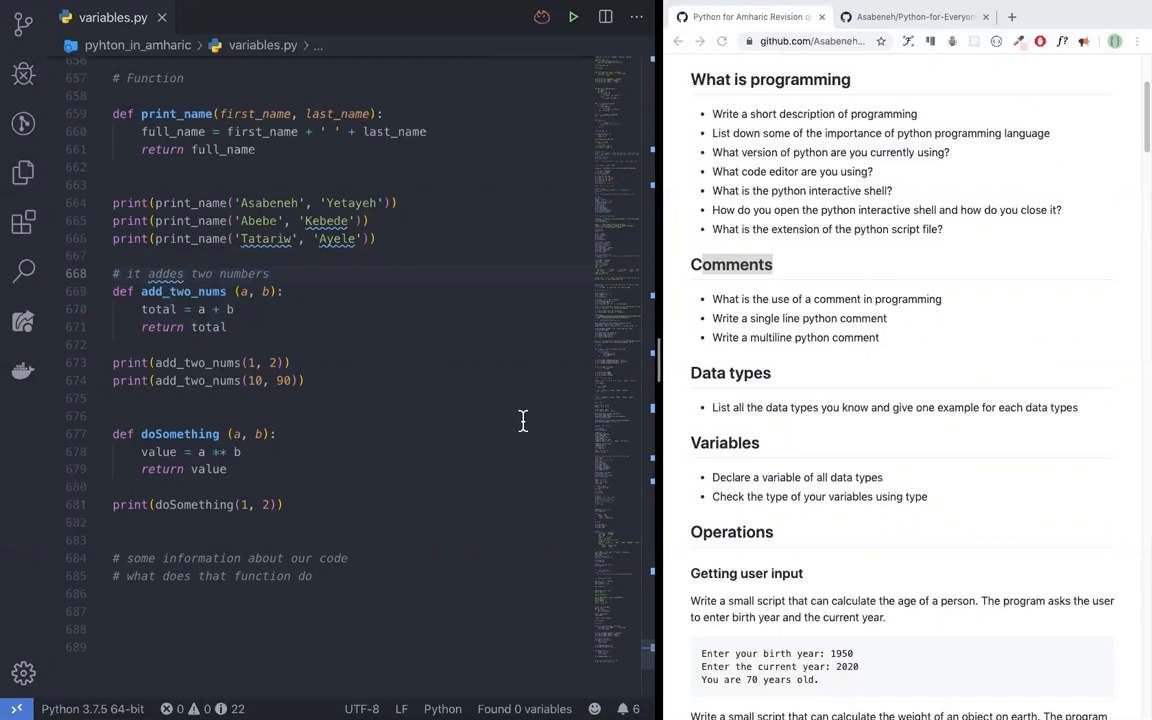
{"action": "mouse_move", "coordinate": [209, 528]}
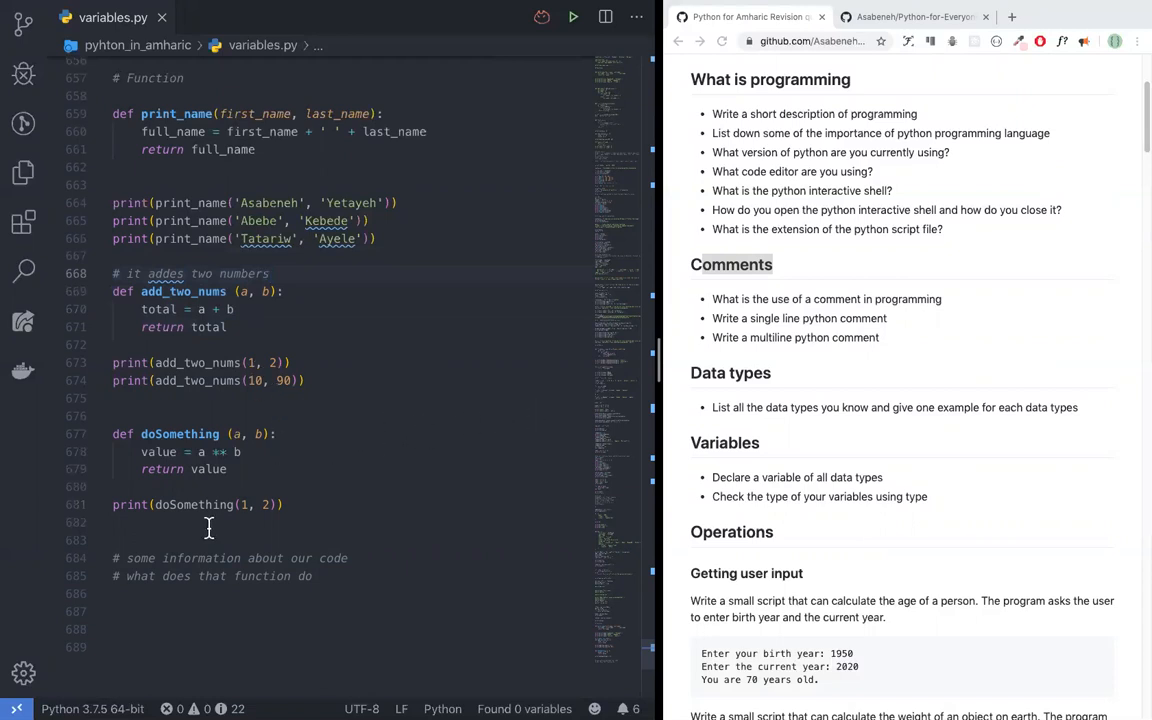
{"action": "mouse_move", "coordinate": [238, 576]}
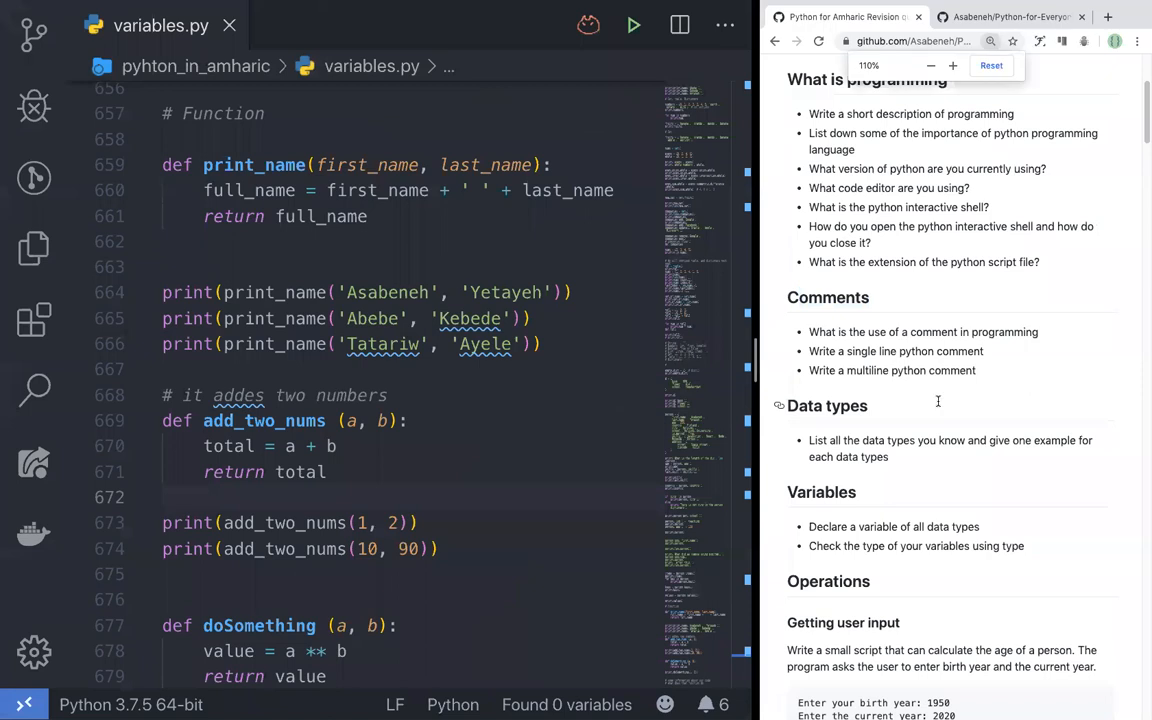
Dismiss the extension host notice and highlight uses of add_two_nums and the word adds.
{"action": "left_click", "coordinate": [952, 65]}
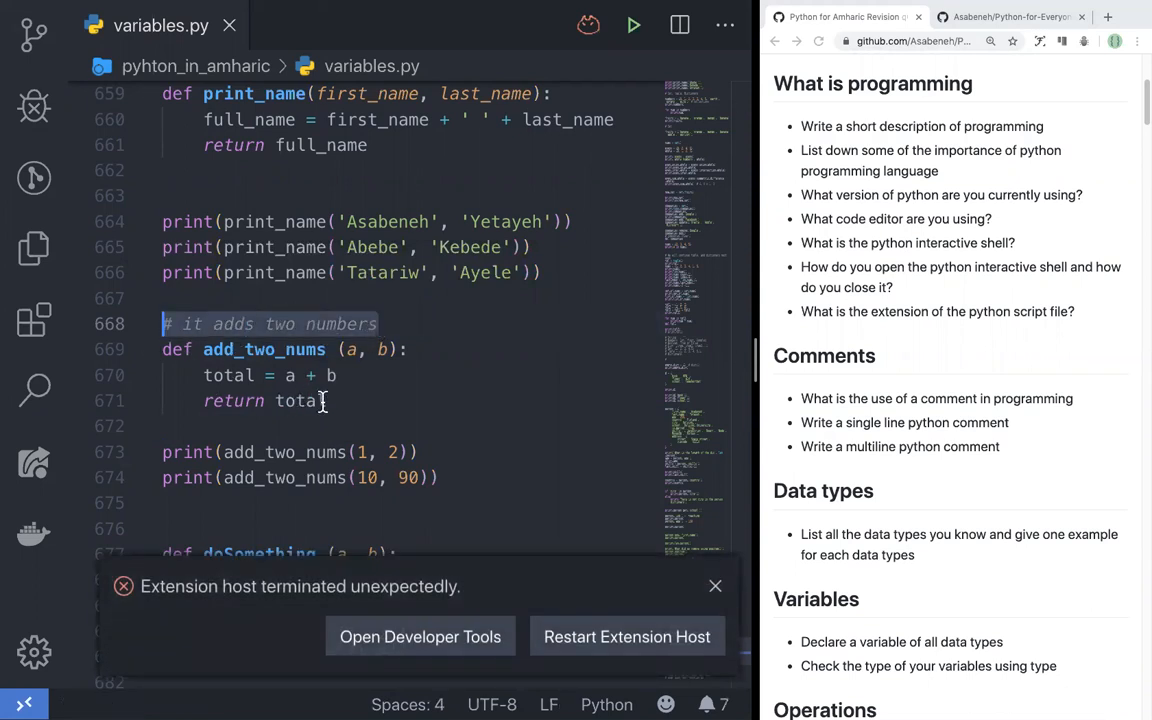
{"action": "left_click", "coordinate": [715, 586]}
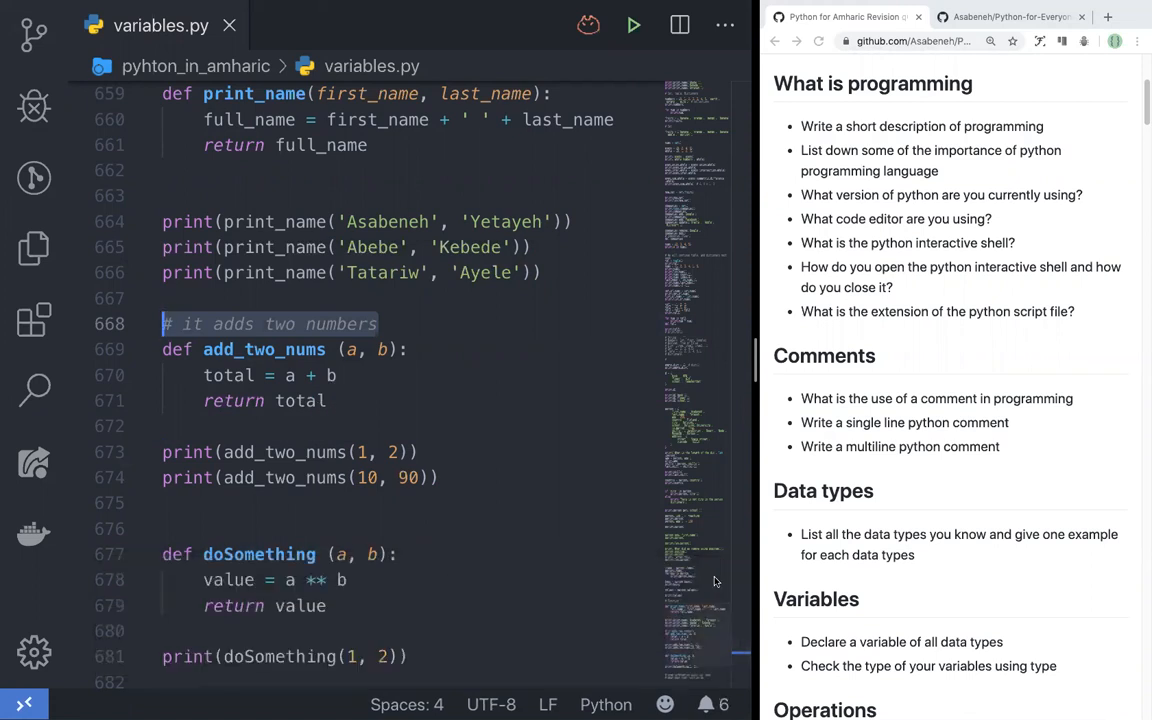
{"action": "left_click", "coordinate": [372, 323]}
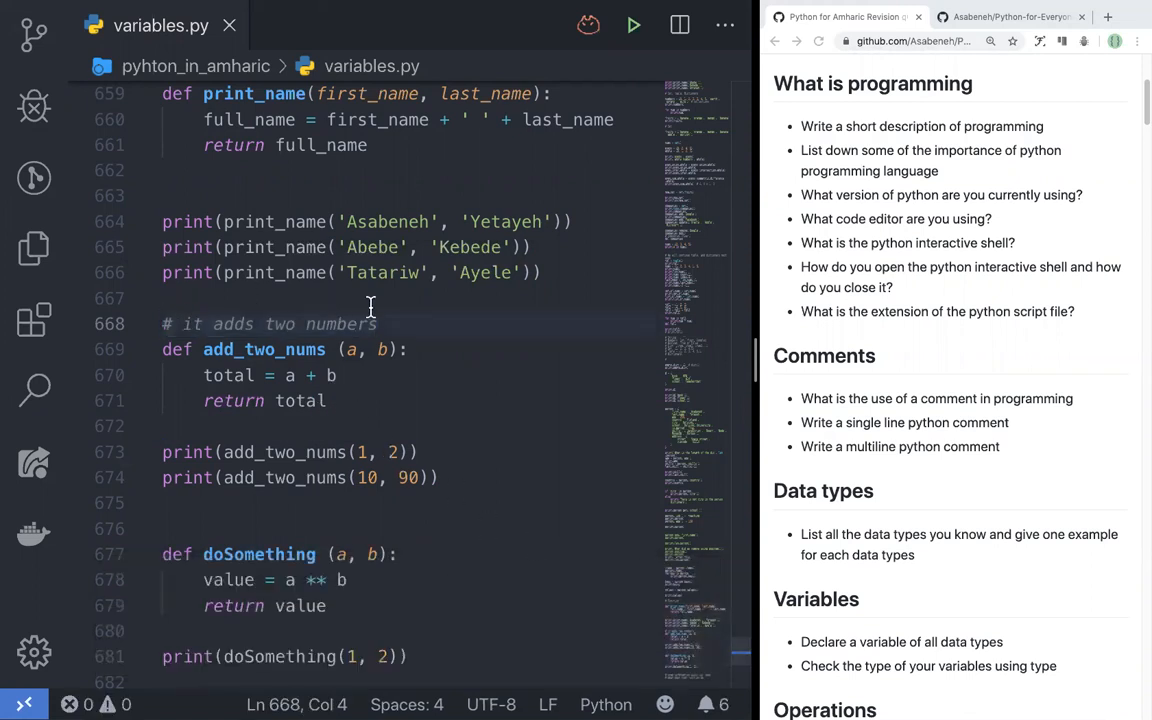
{"action": "scroll", "scroll_direction": "down", "scroll_amount": 3}
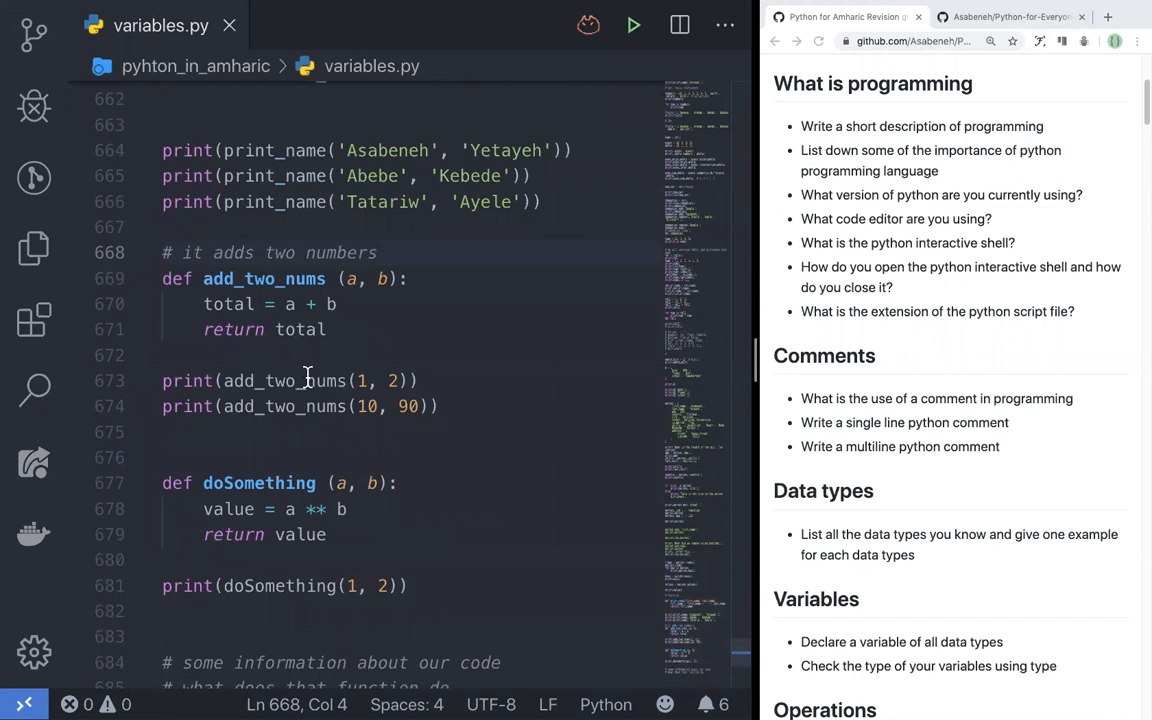
{"action": "mouse_move", "coordinate": [290, 406]}
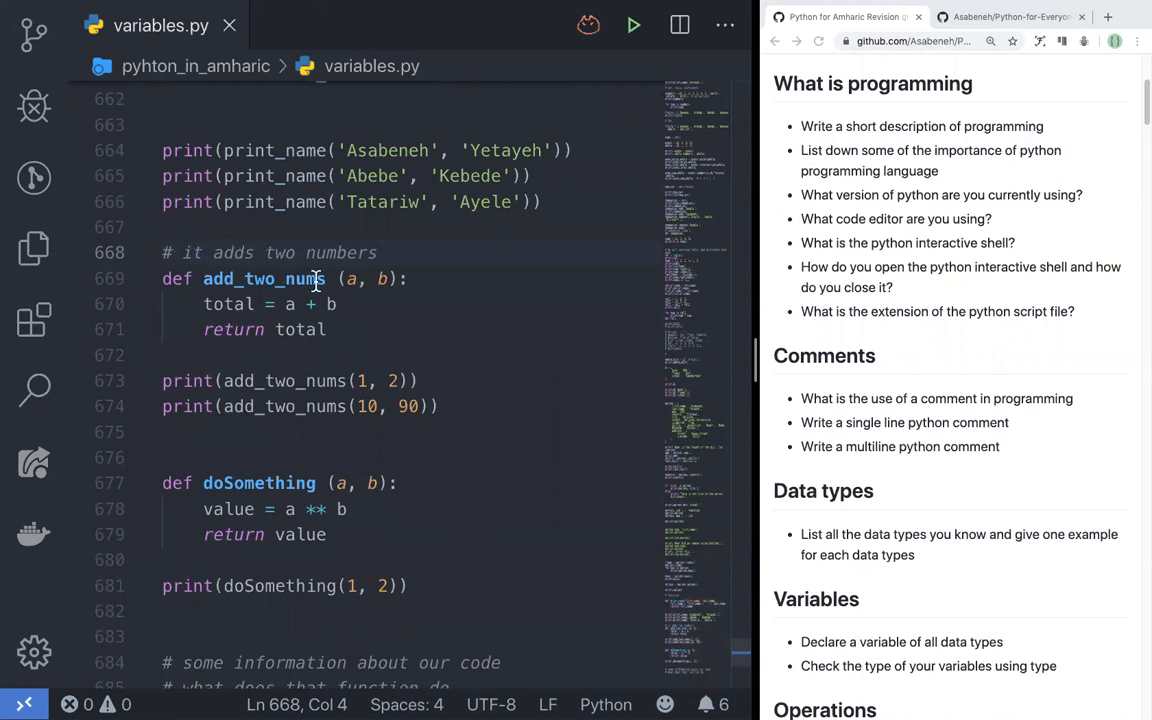
{"action": "double_click", "coordinate": [263, 278]}
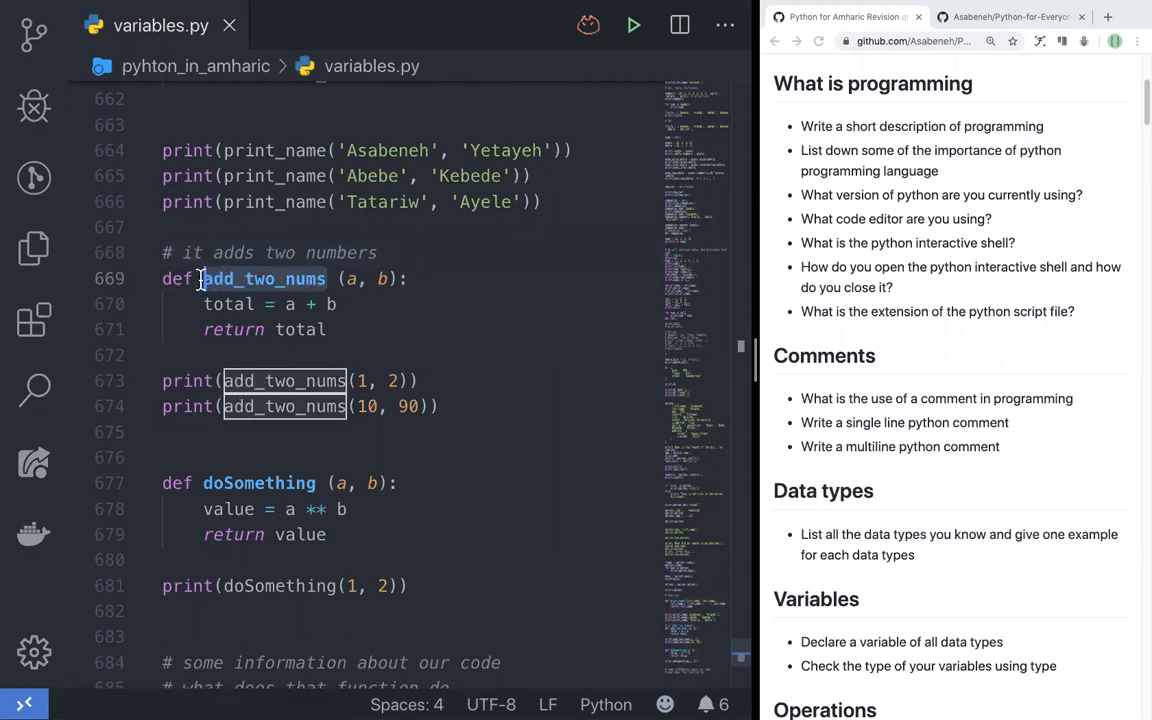
{"action": "left_click", "coordinate": [263, 278]}
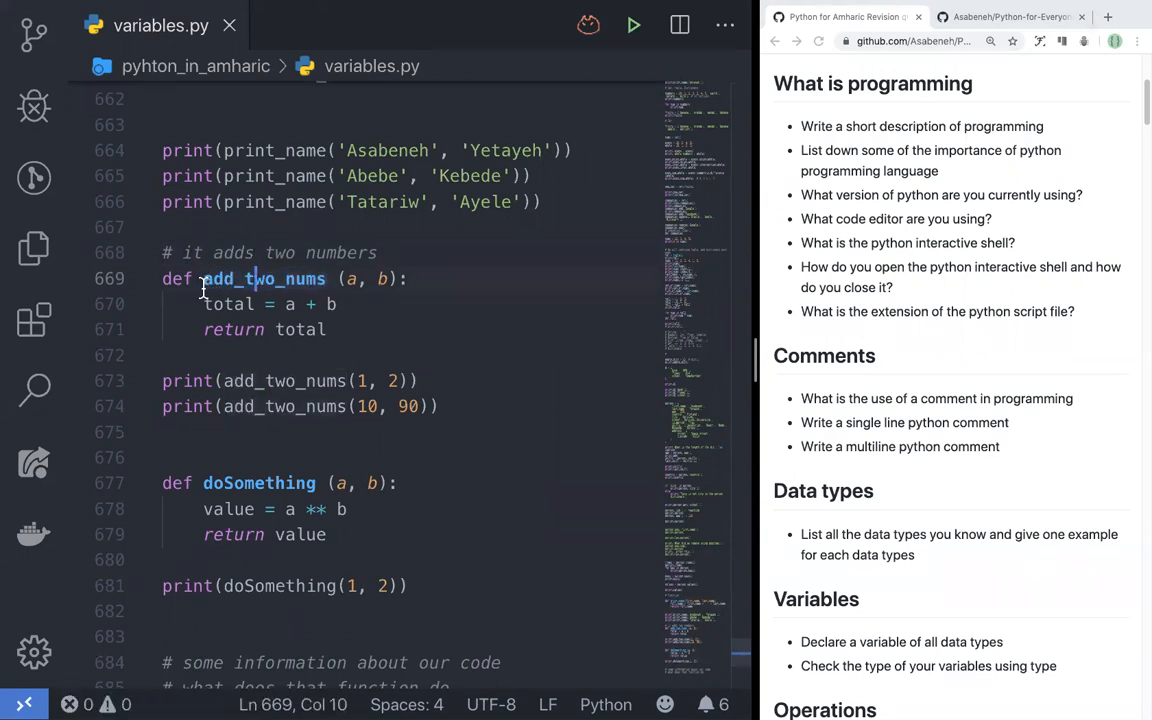
{"action": "double_click", "coordinate": [259, 279]}
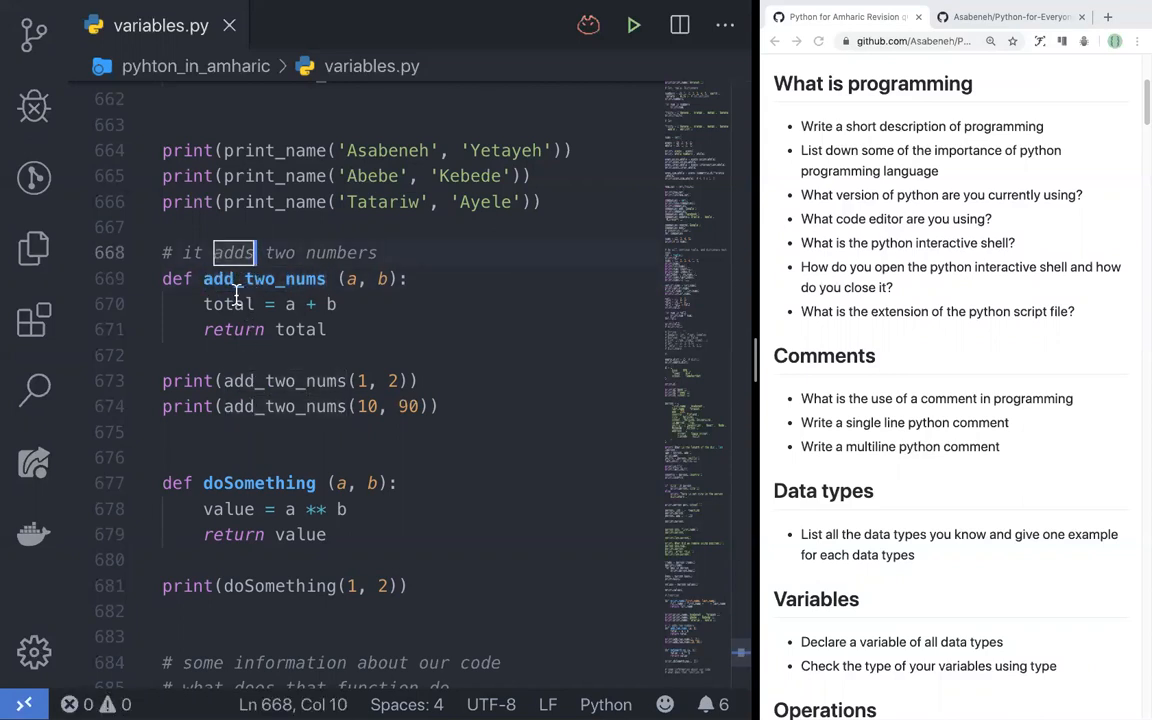
{"action": "scroll", "scroll_direction": "up", "scroll_amount": 3}
{"action": "type", "text": "# it"}
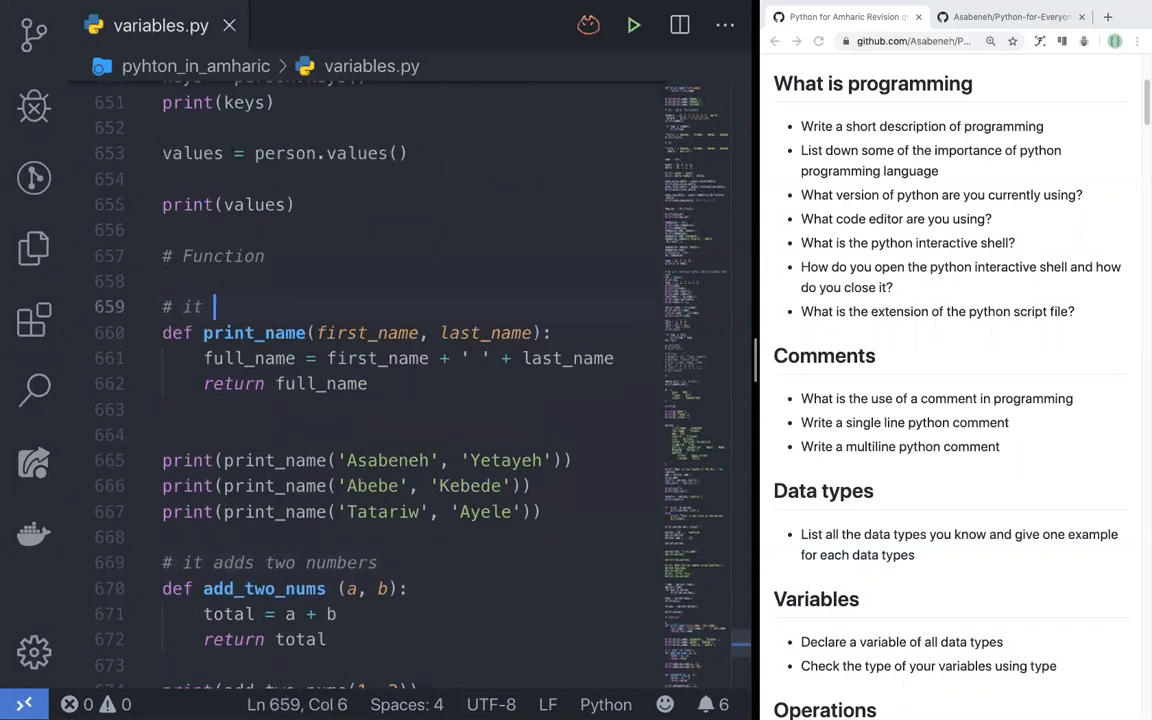
Write the comment '# it prints full name' above def print_name.
{"action": "type", "text": "prints full name"}
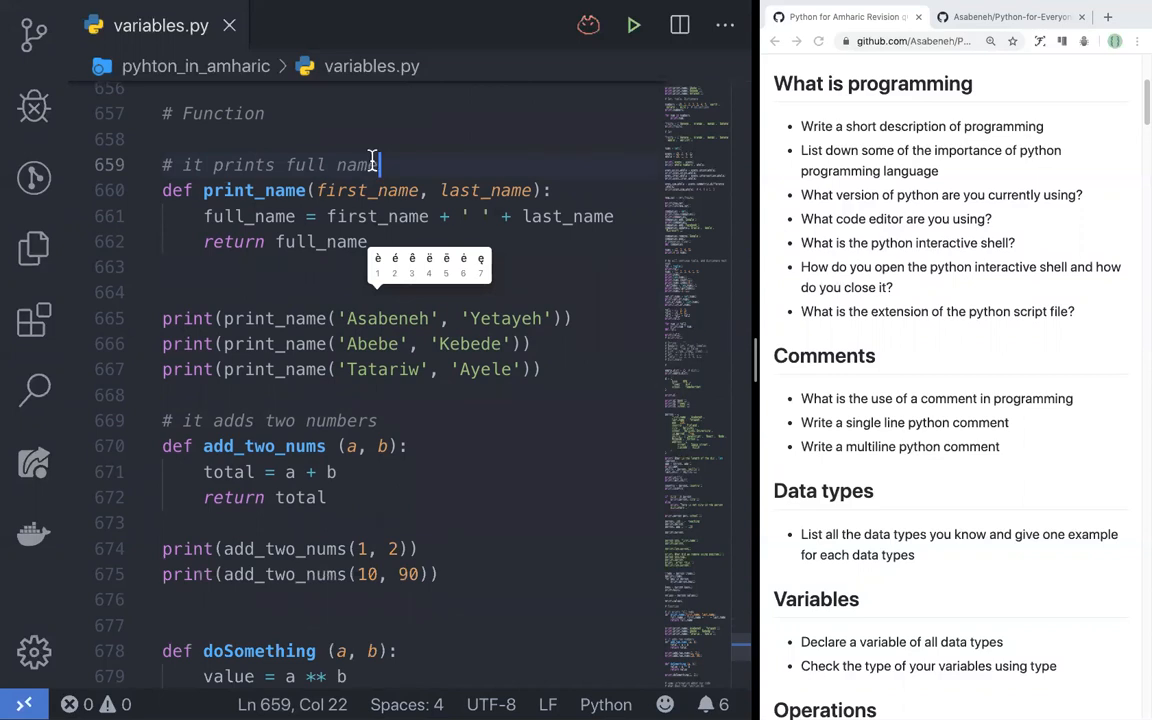
{"action": "scroll", "scroll_direction": "down", "scroll_amount": 3}
{"action": "type", "text": "# what does that function do"}
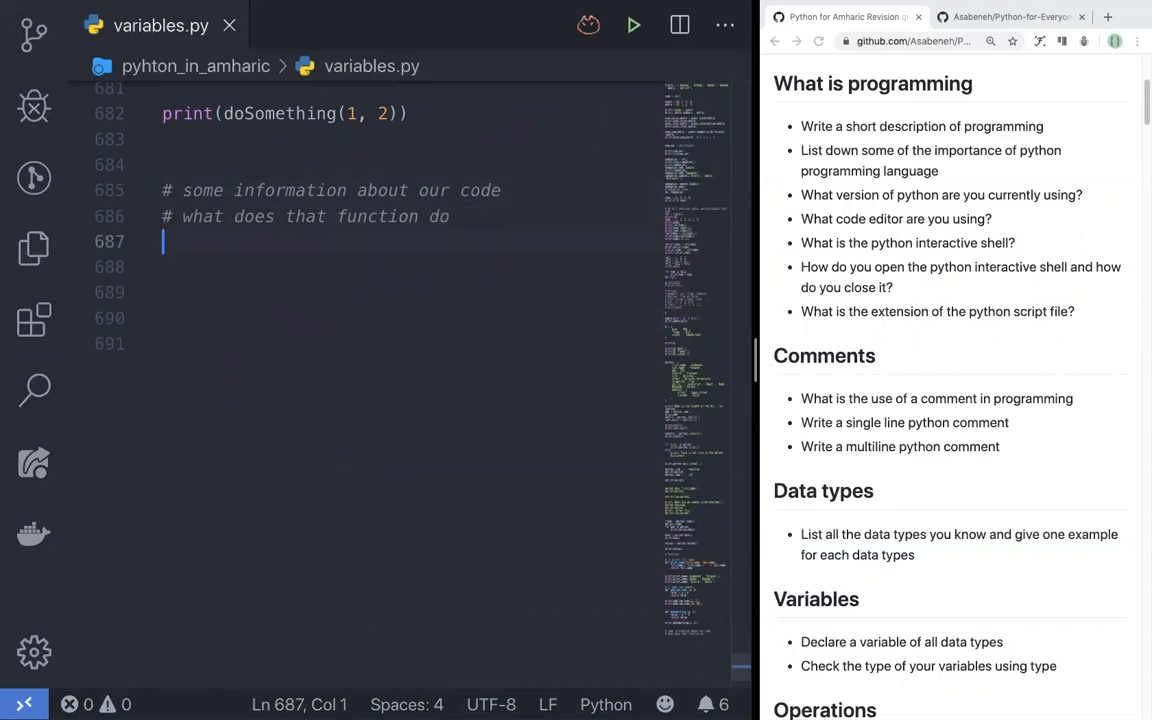
Write a ''' block reading 'THis is / how we write / multiline / comment'.
{"action": "type", "text": "''"}
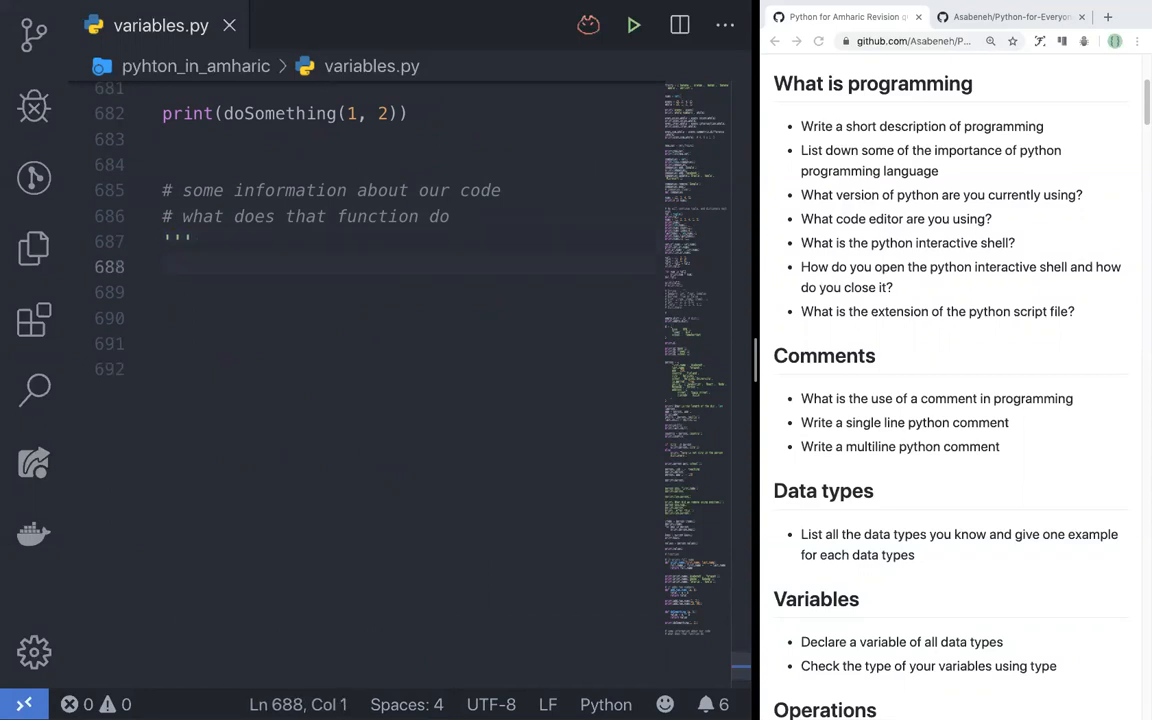
{"action": "type", "text": "'''"}
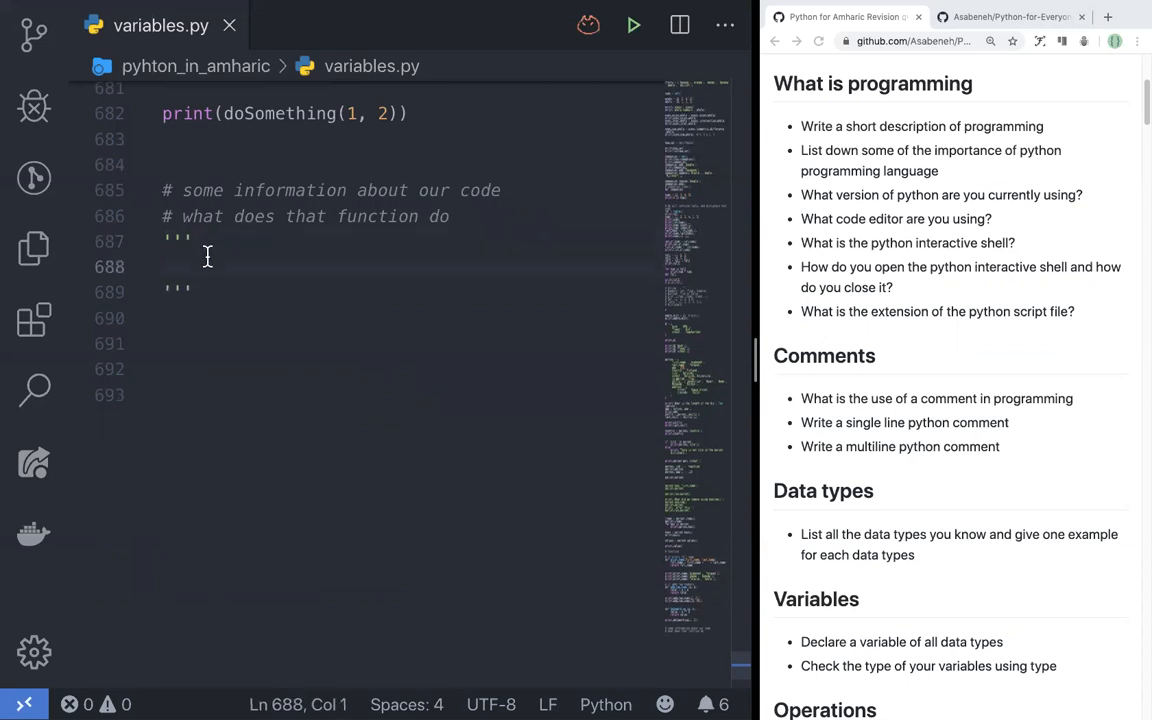
{"action": "type", "text": "THis is"}
{"action": "type", "text": "how we writ e"}
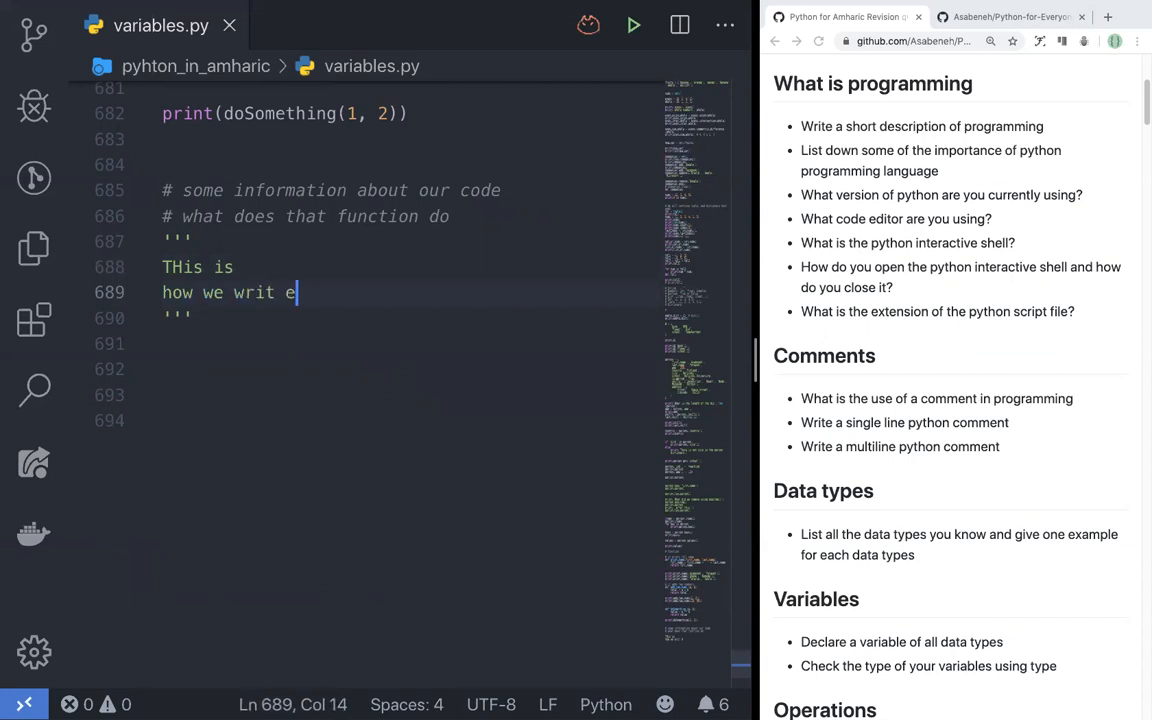
{"action": "key", "text": "Enter"}
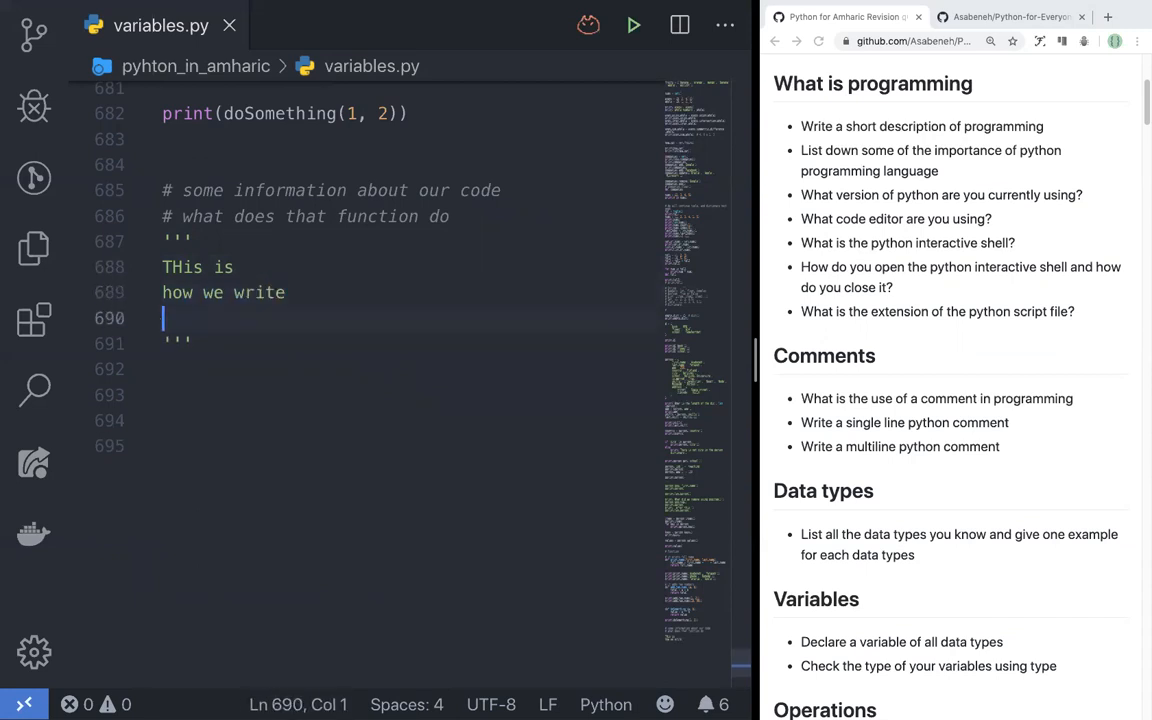
{"action": "type", "text": "mult"}
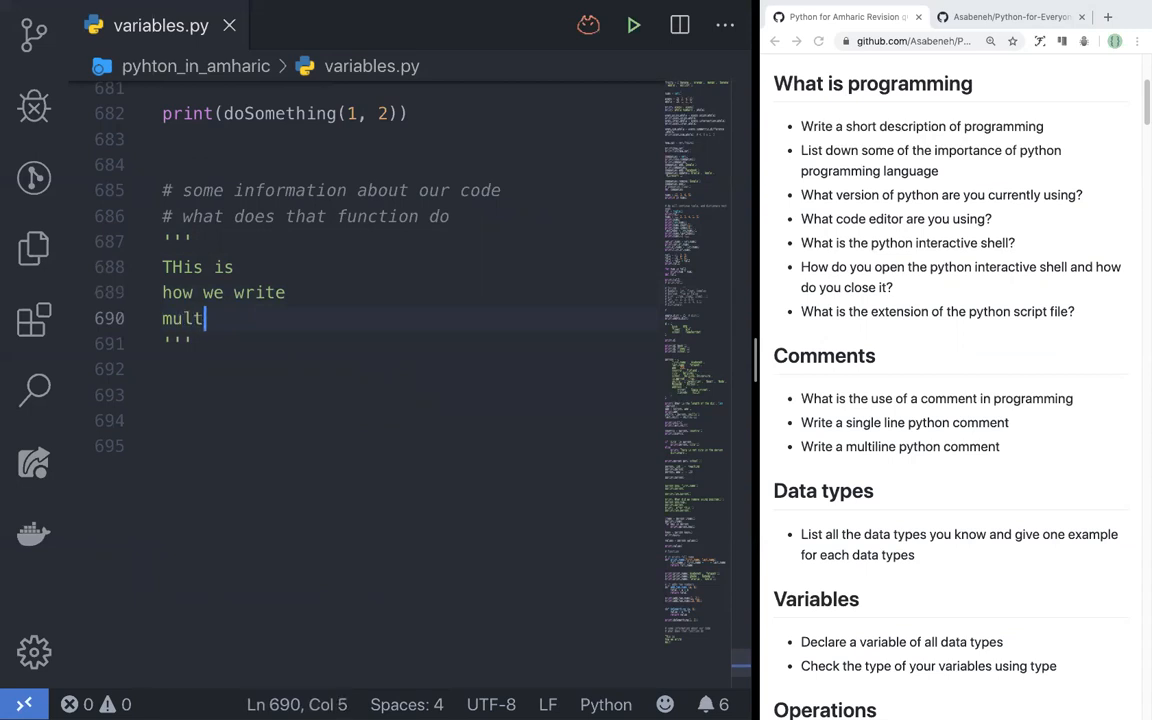
{"action": "type", "text": "iline"}
{"action": "type", "text": "comment"}
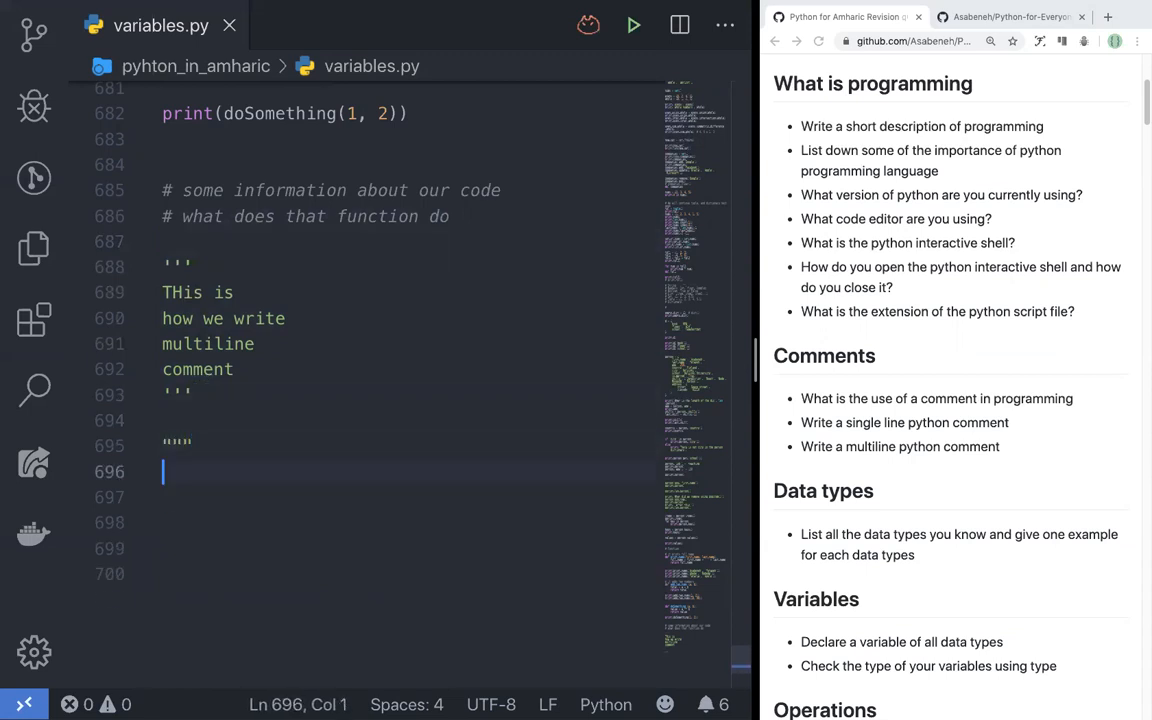
Start a """ block and select the multiline comment lines to copy into it.
{"action": "type", "text": "\"\"\""}
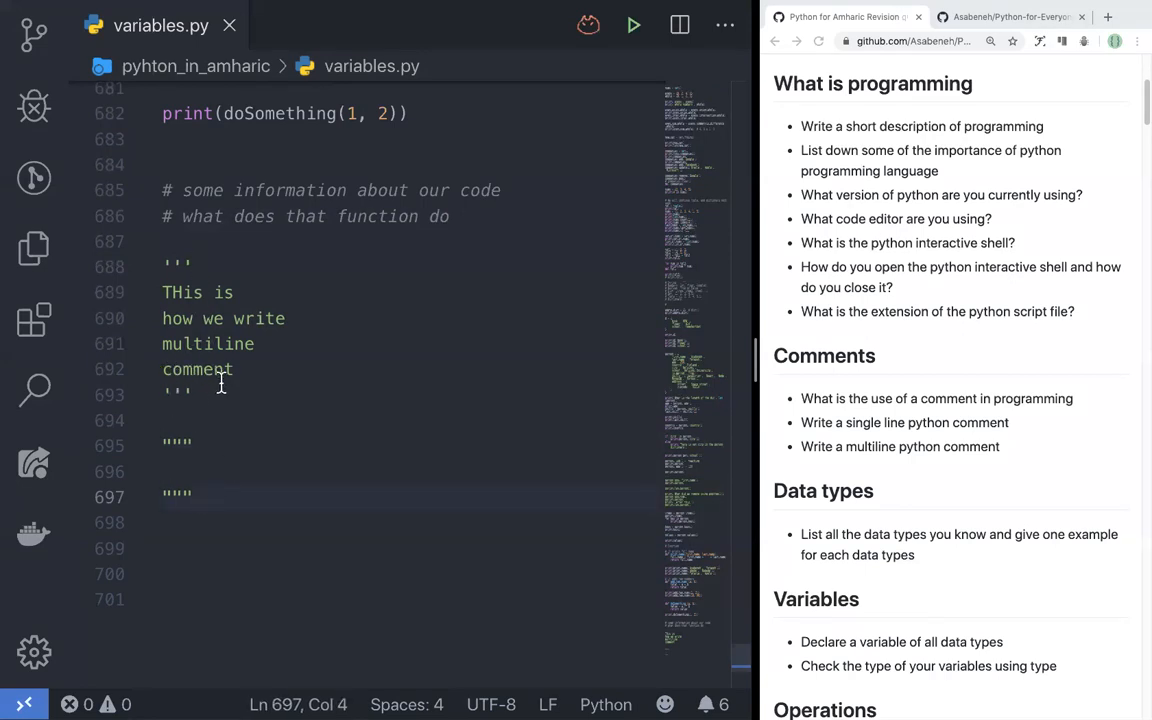
{"action": "left_click_drag", "start_coordinate": [162, 318], "coordinate": [234, 369]}
{"action": "type", "text": "THis is"}
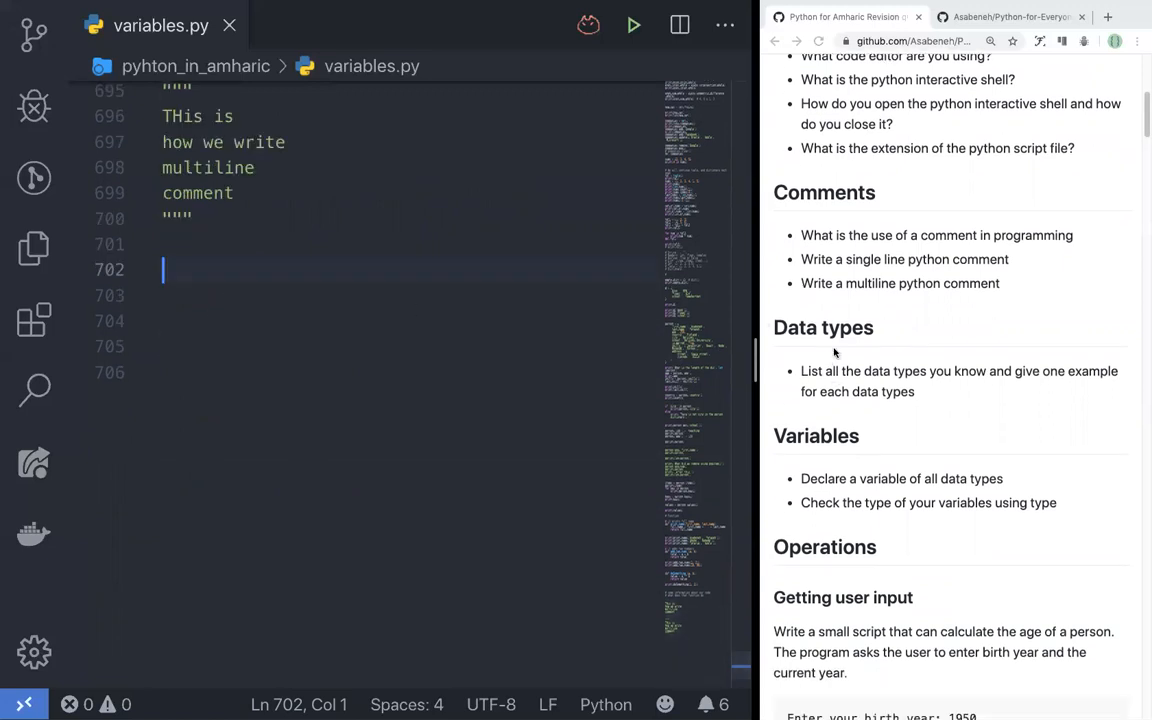
{"action": "mouse_move", "coordinate": [912, 346]}
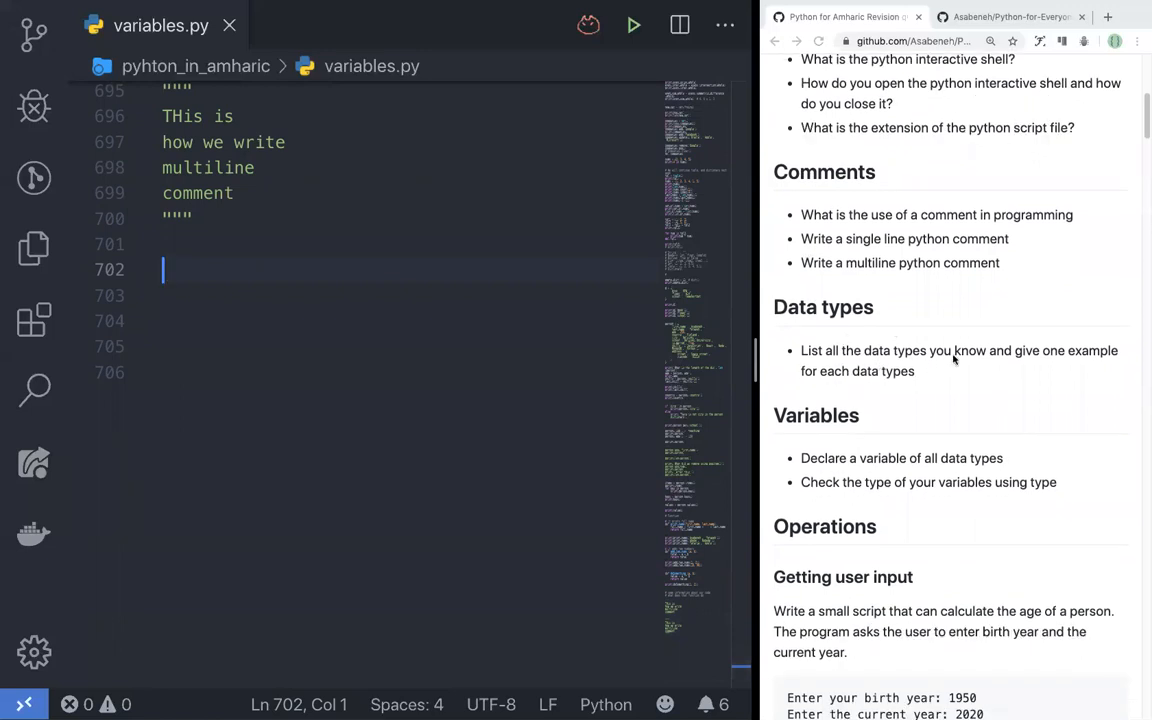
{"action": "mouse_move", "coordinate": [847, 394]}
{"action": "type", "text": "#"}
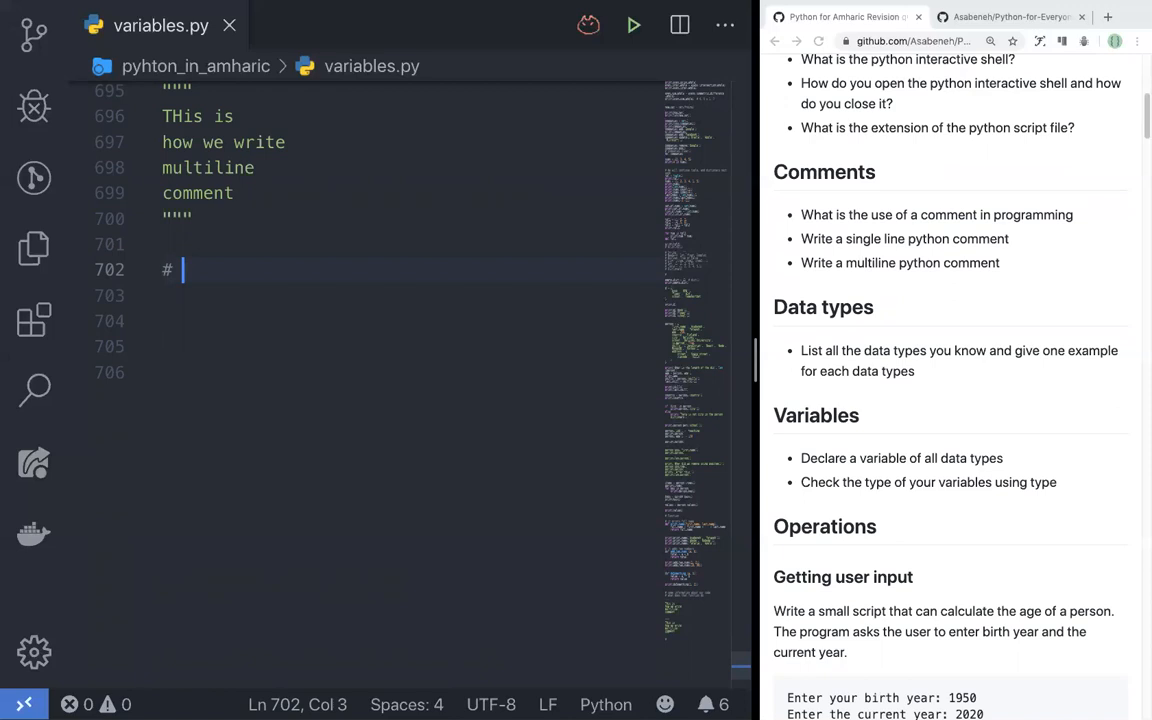
Write '# Datatypes: string, number, boolean, list, set, tuple, dictionary'.
{"action": "type", "text": "Datat"}
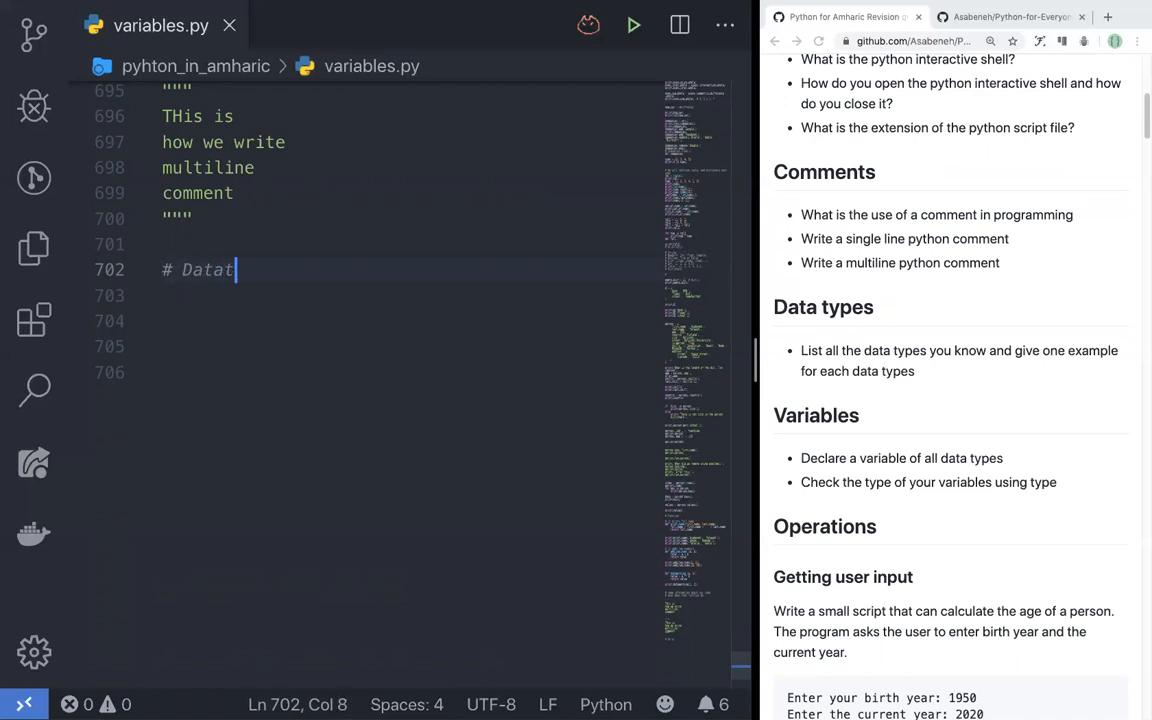
{"action": "type", "text": "ypes:"}
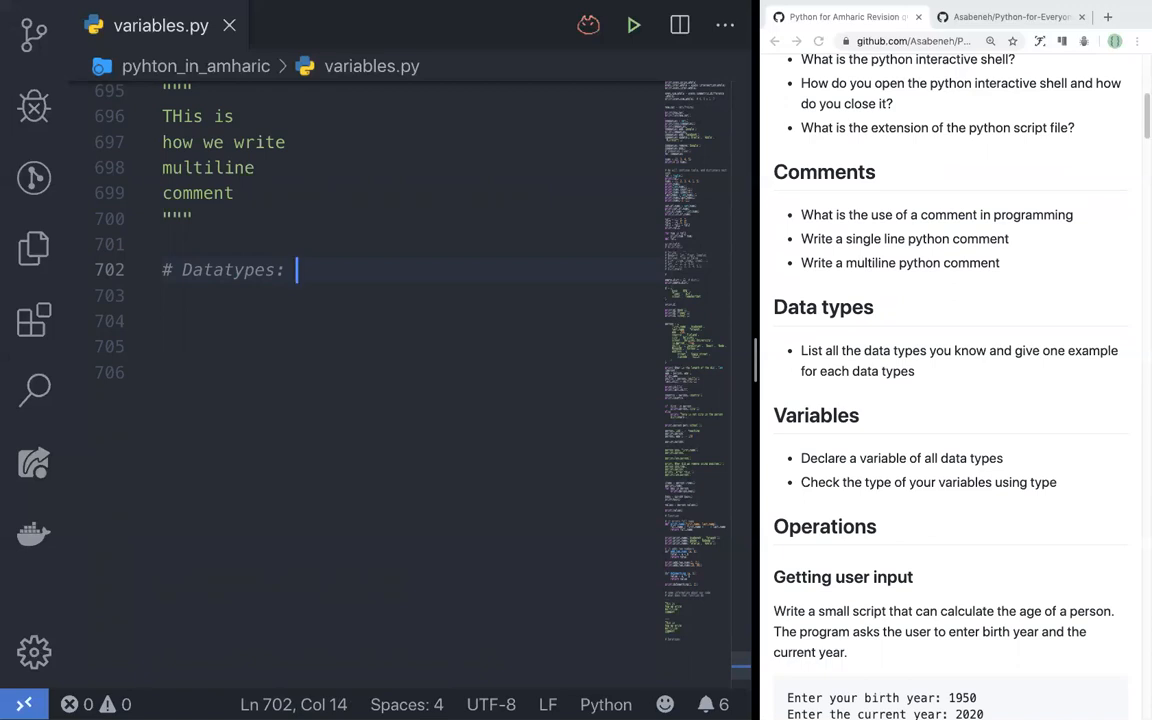
{"action": "type", "text": "s"}
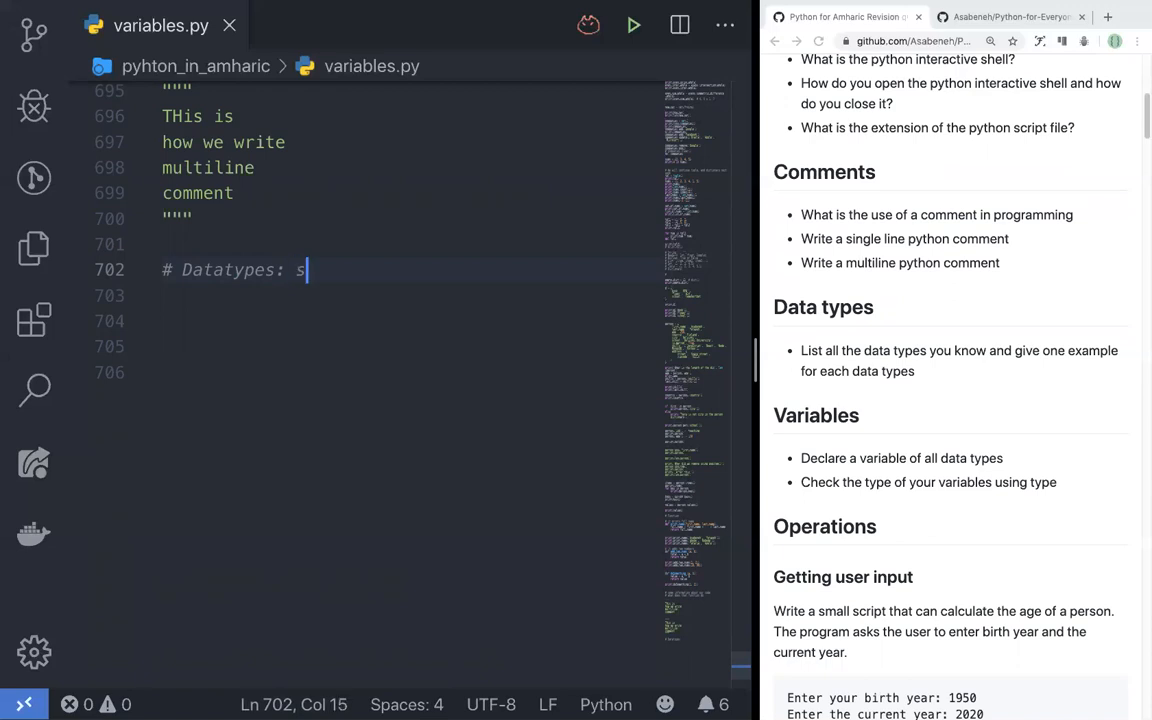
{"action": "type", "text": "tring, num"}
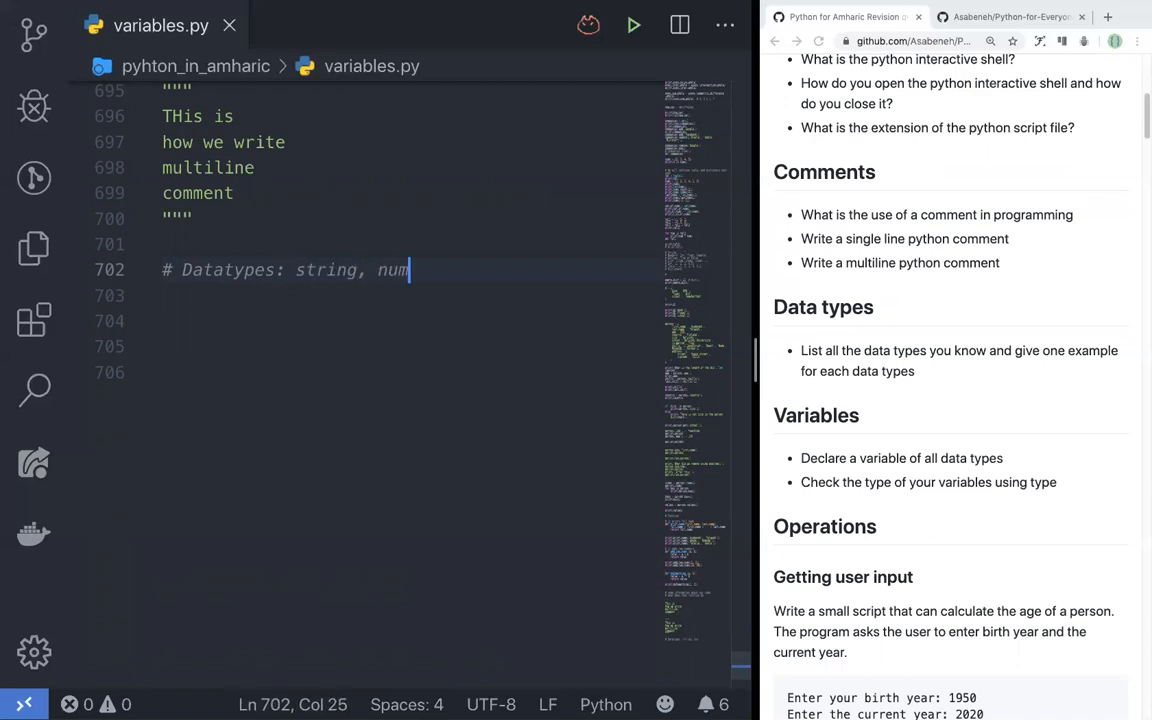
{"action": "type", "text": "ber, boo"}
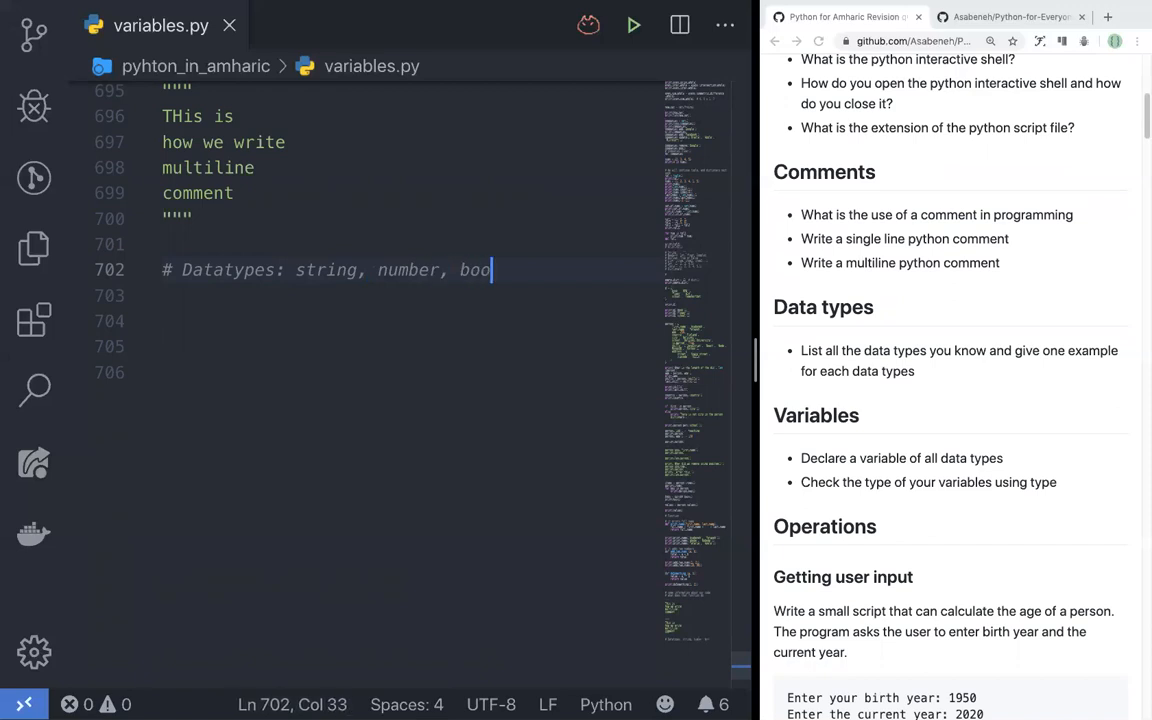
{"action": "type", "text": "lean, list, set,"}
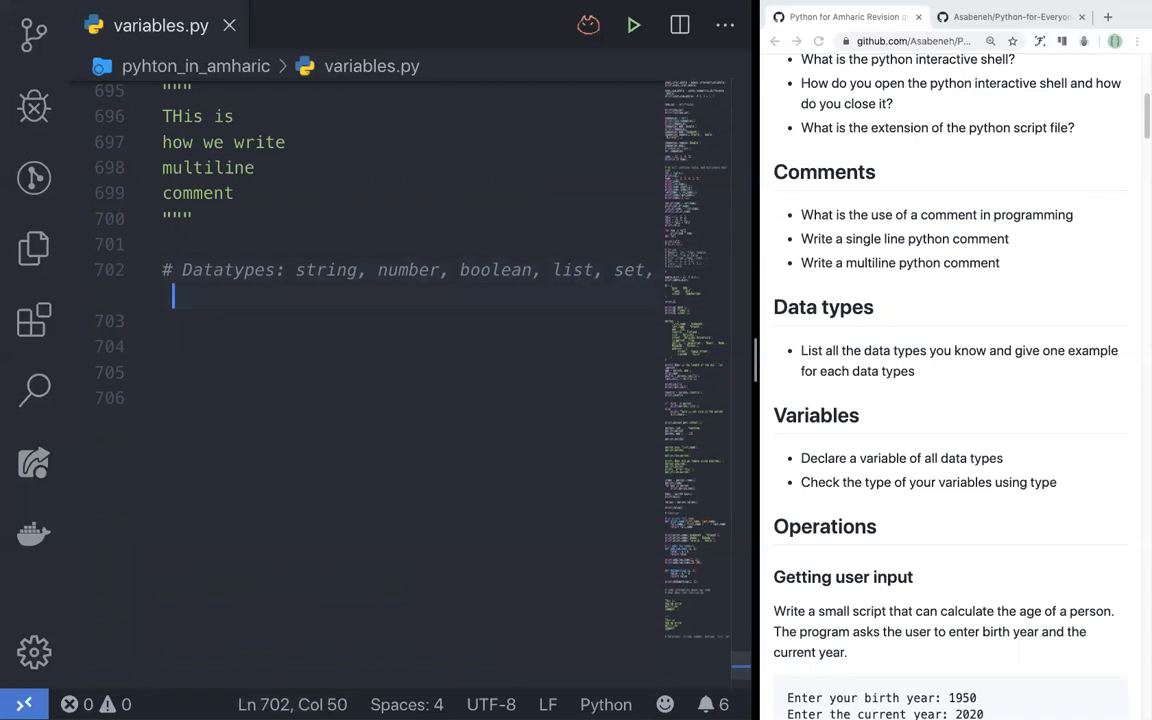
{"action": "type", "text": "tuple, d"}
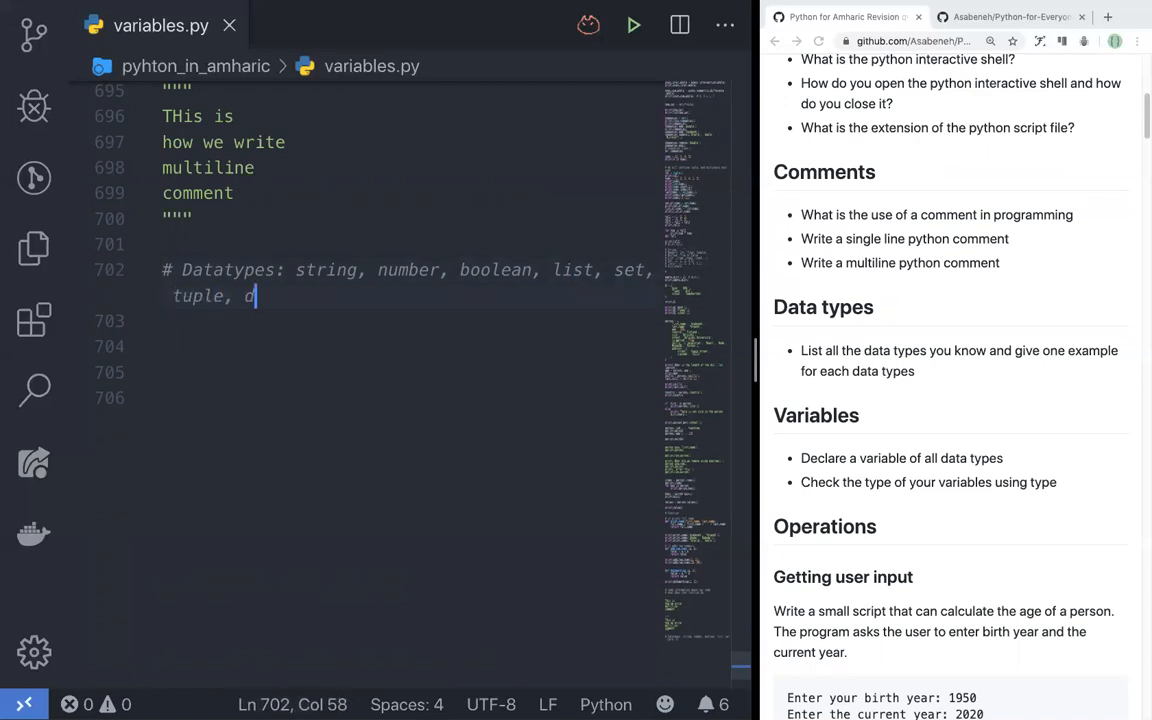
{"action": "type", "text": "ictionary"}
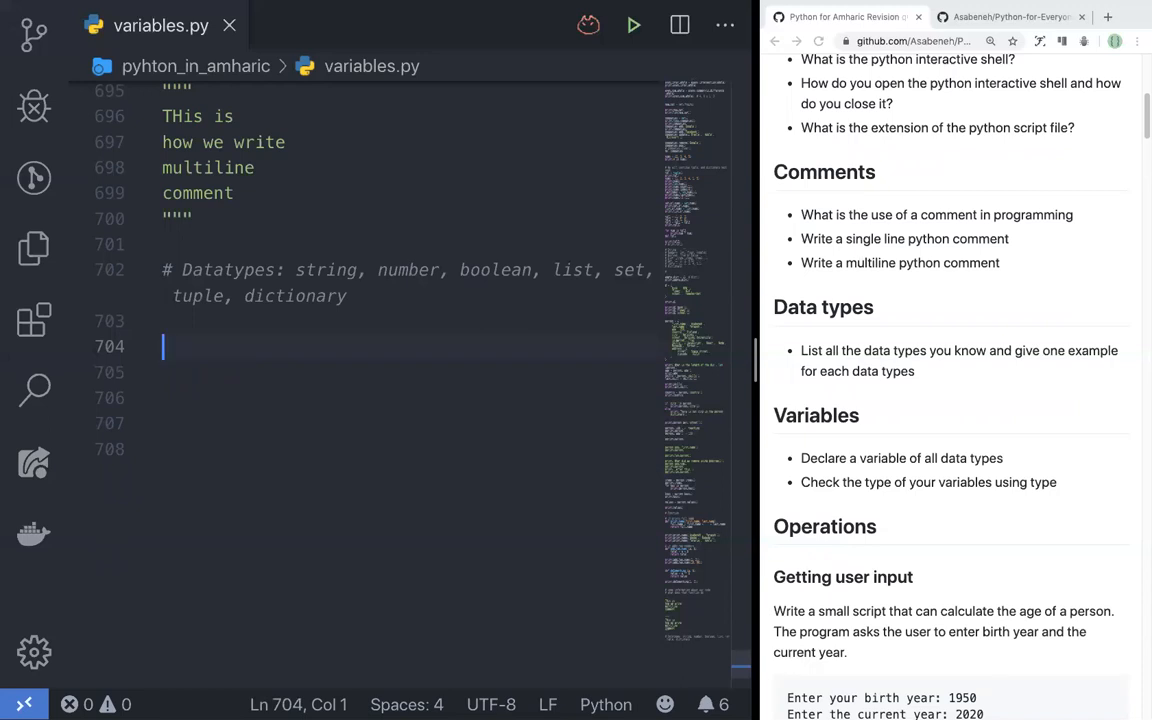
Add first_name = 'Asabeneh' and a country = 'Ethiopia' string variable.
{"action": "type", "text": "f"}
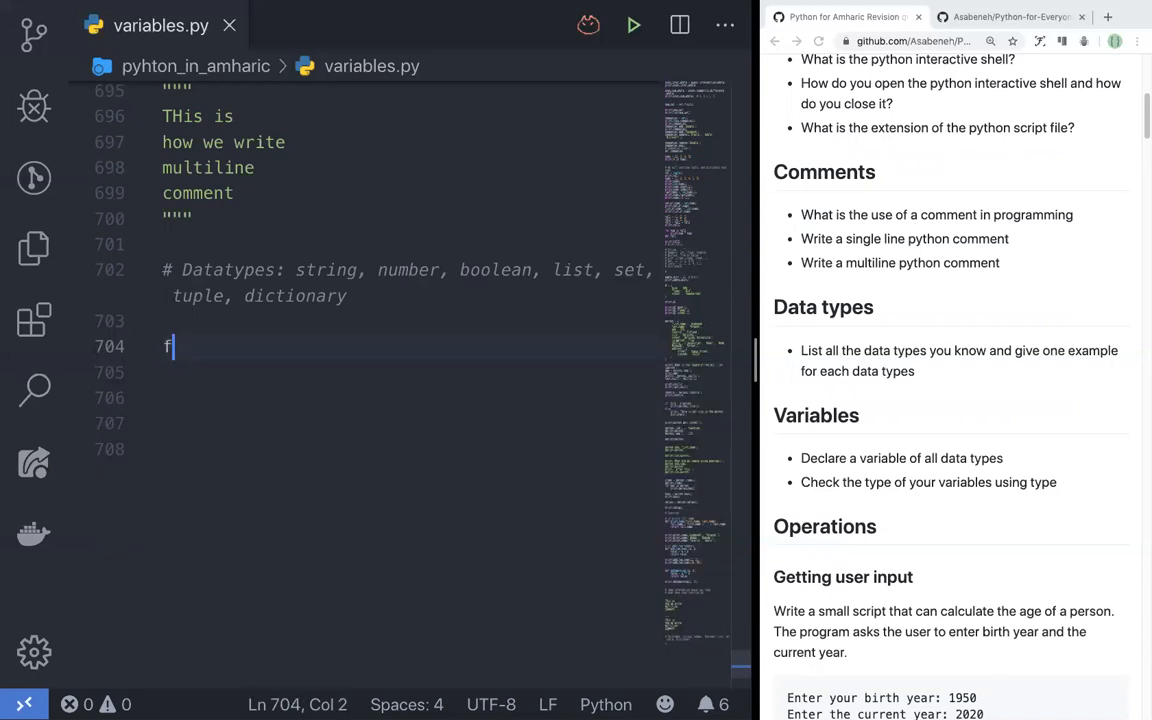
{"action": "type", "text": "irst_a"}
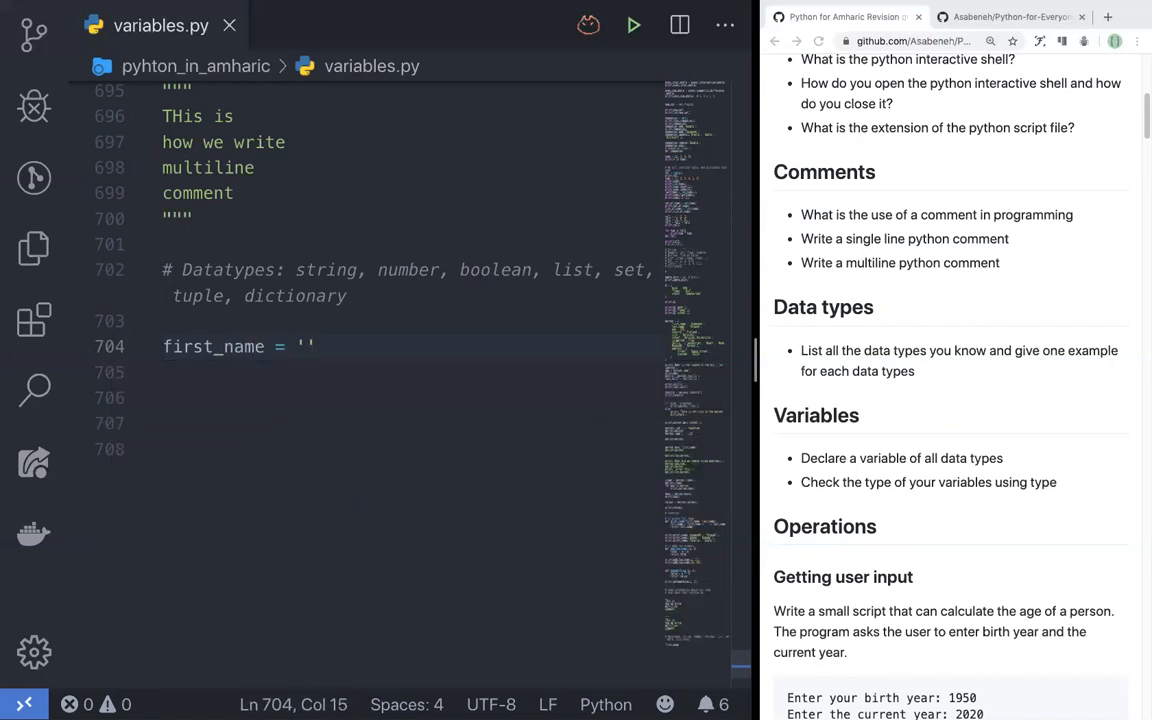
{"action": "type", "text": "a"}
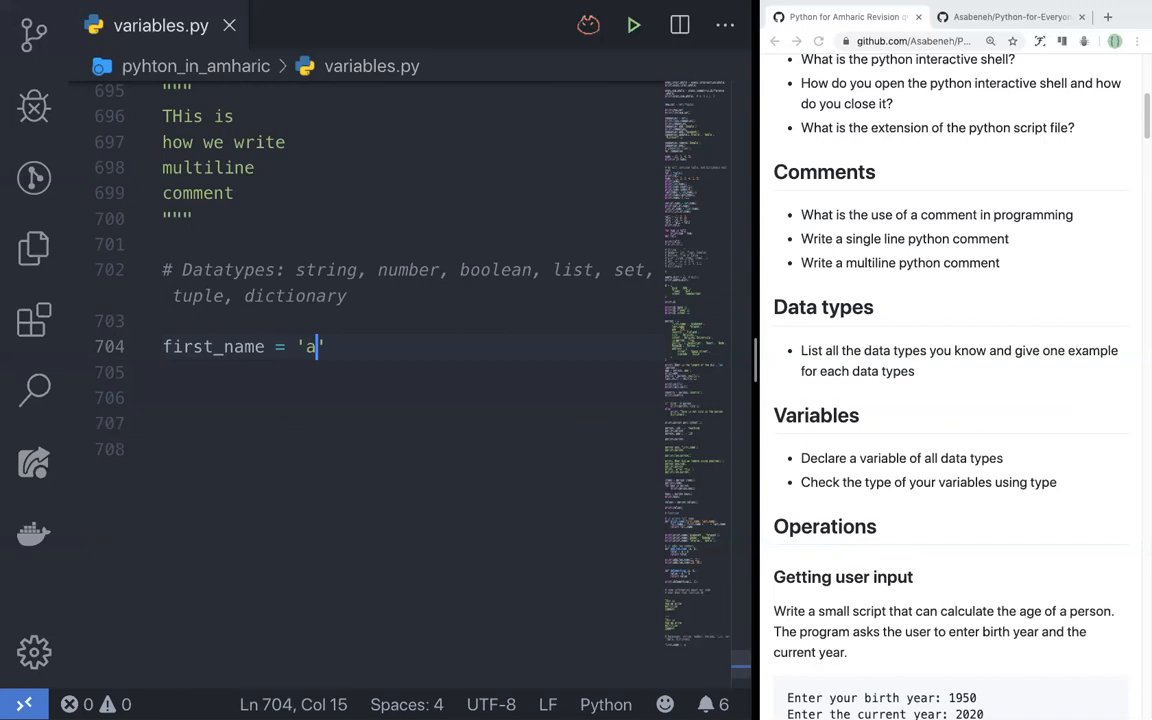
{"action": "type", "text": "sabeneh"}
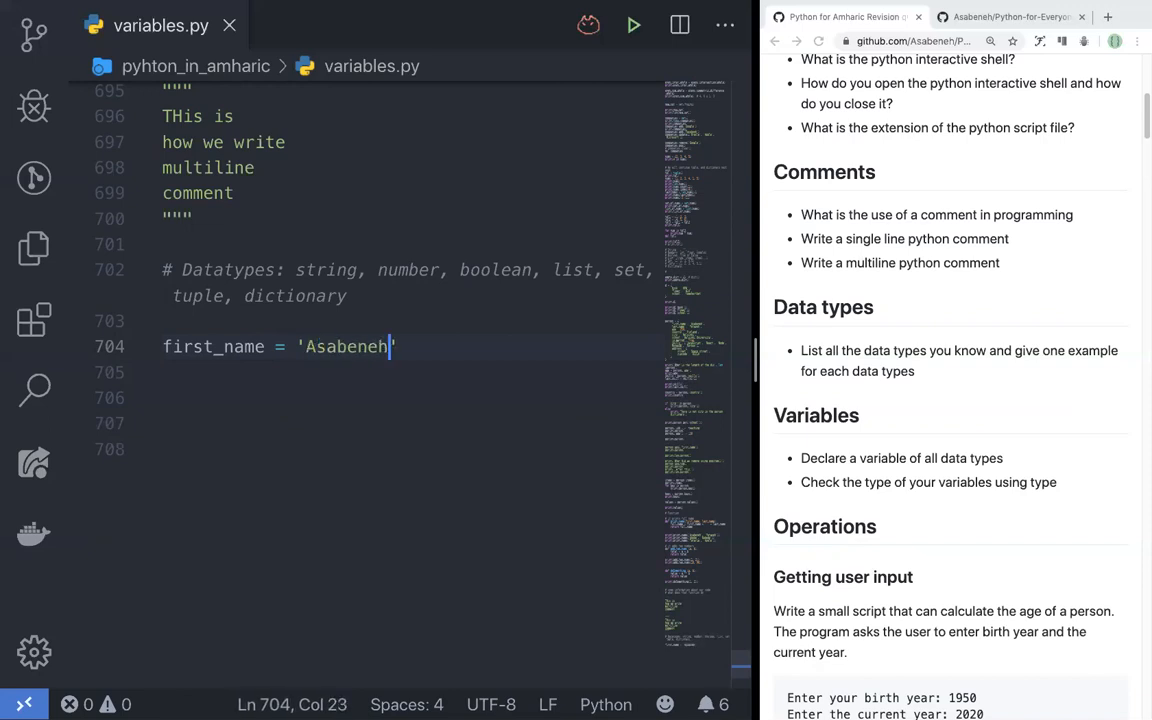
{"action": "key", "text": "enter"}
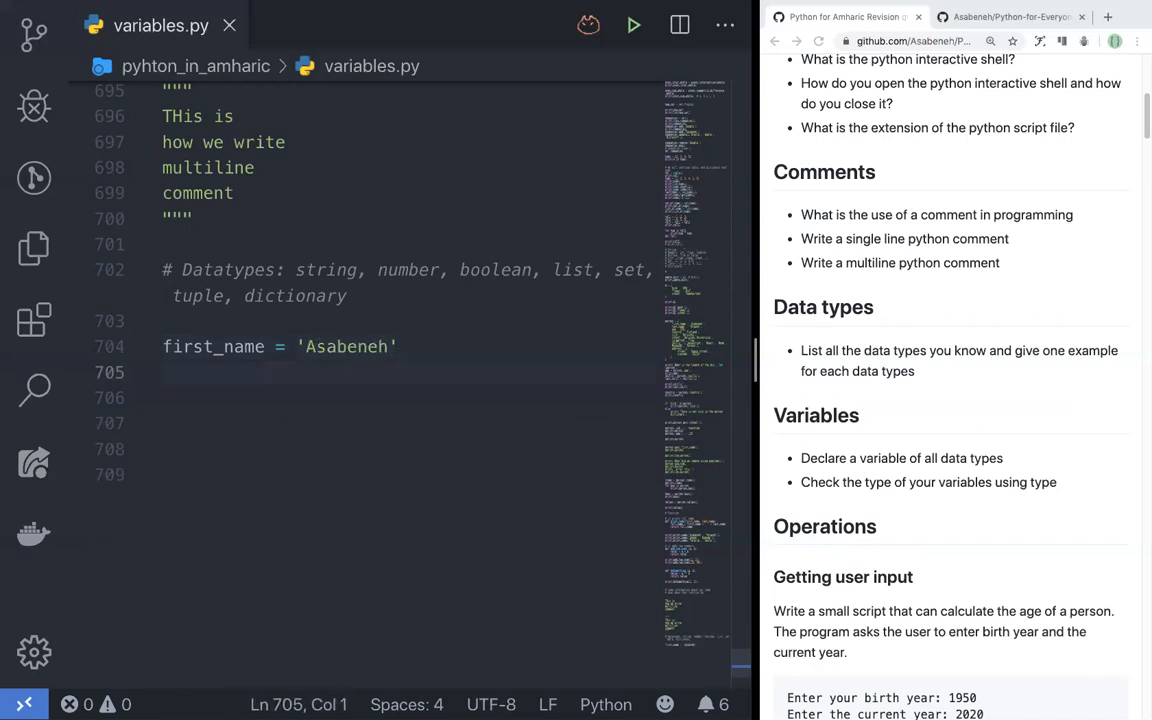
{"action": "type", "text": "country = 'Ethiopia"}
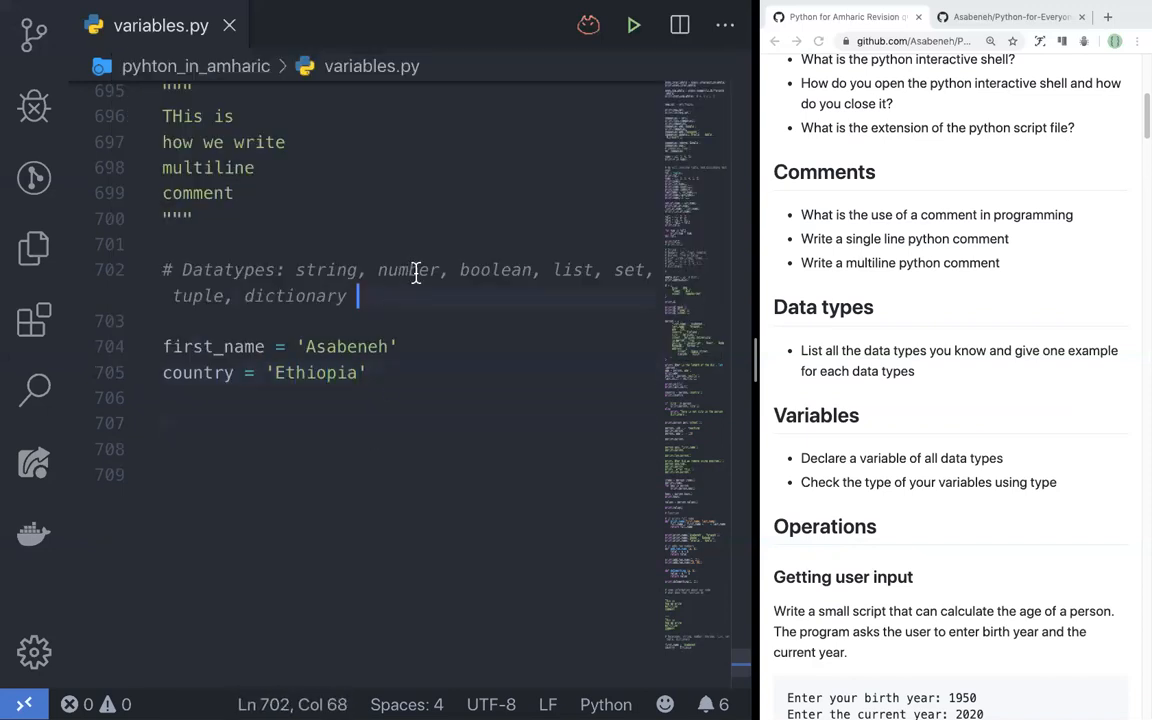
{"action": "left_click_drag", "start_coordinate": [163, 346], "coordinate": [367, 372]}
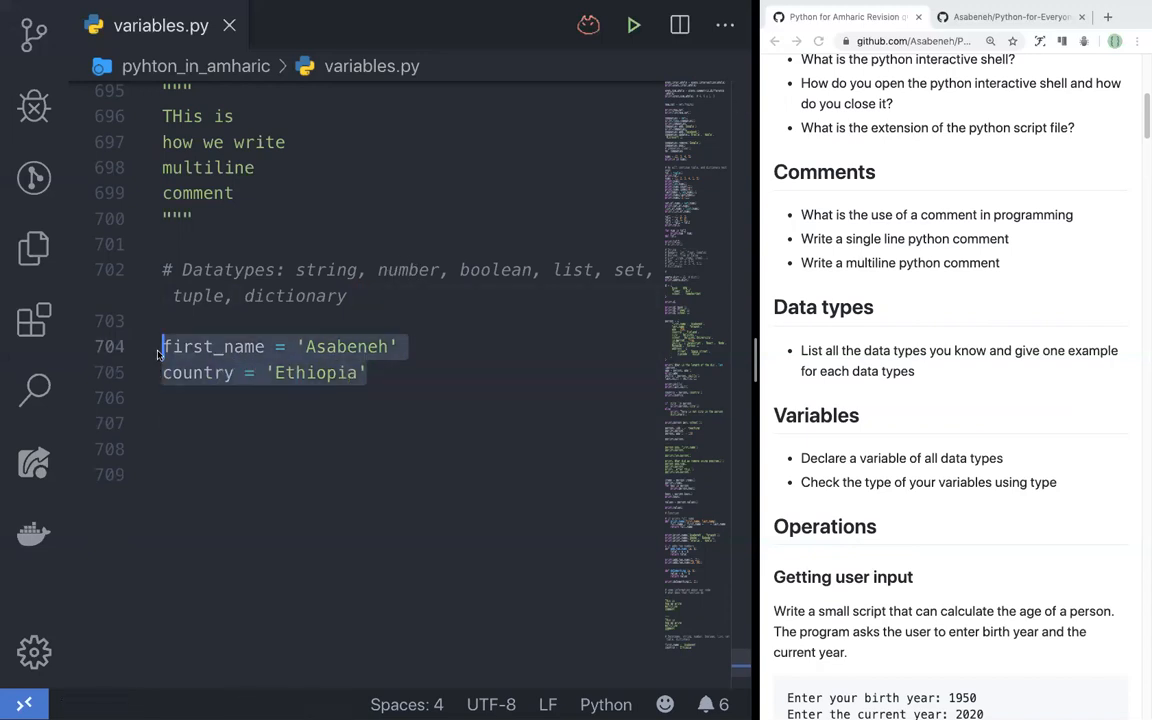
{"action": "left_click", "coordinate": [333, 346]}
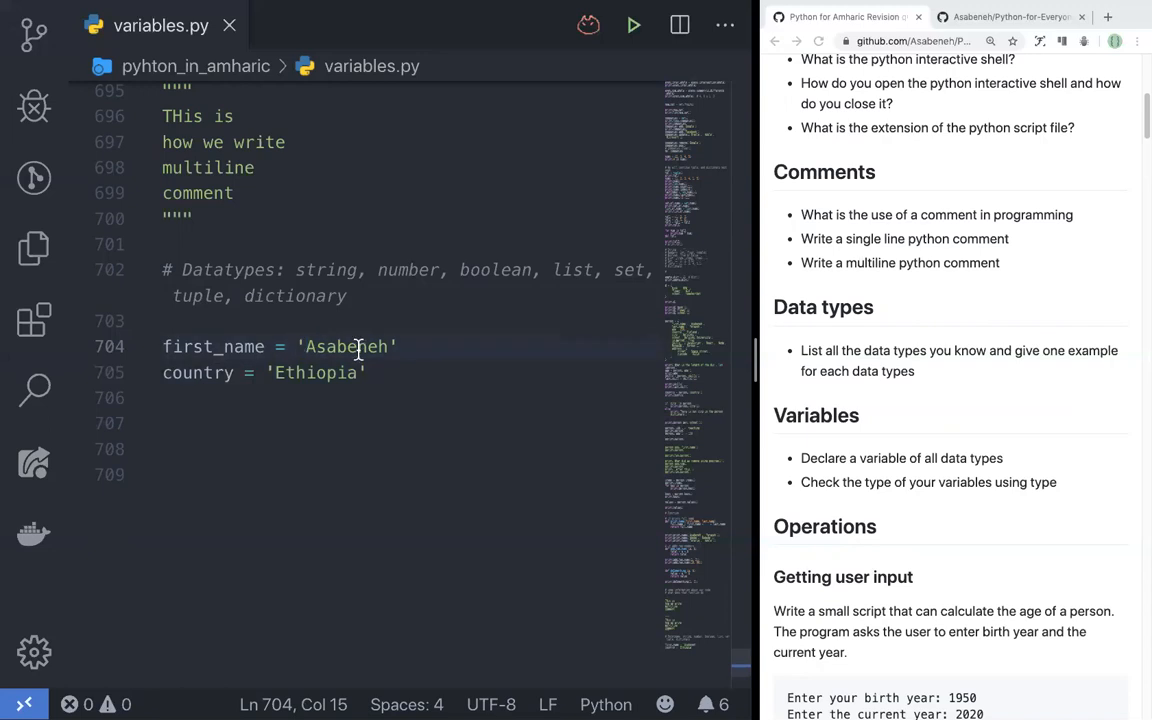
{"action": "left_click", "coordinate": [370, 372]}
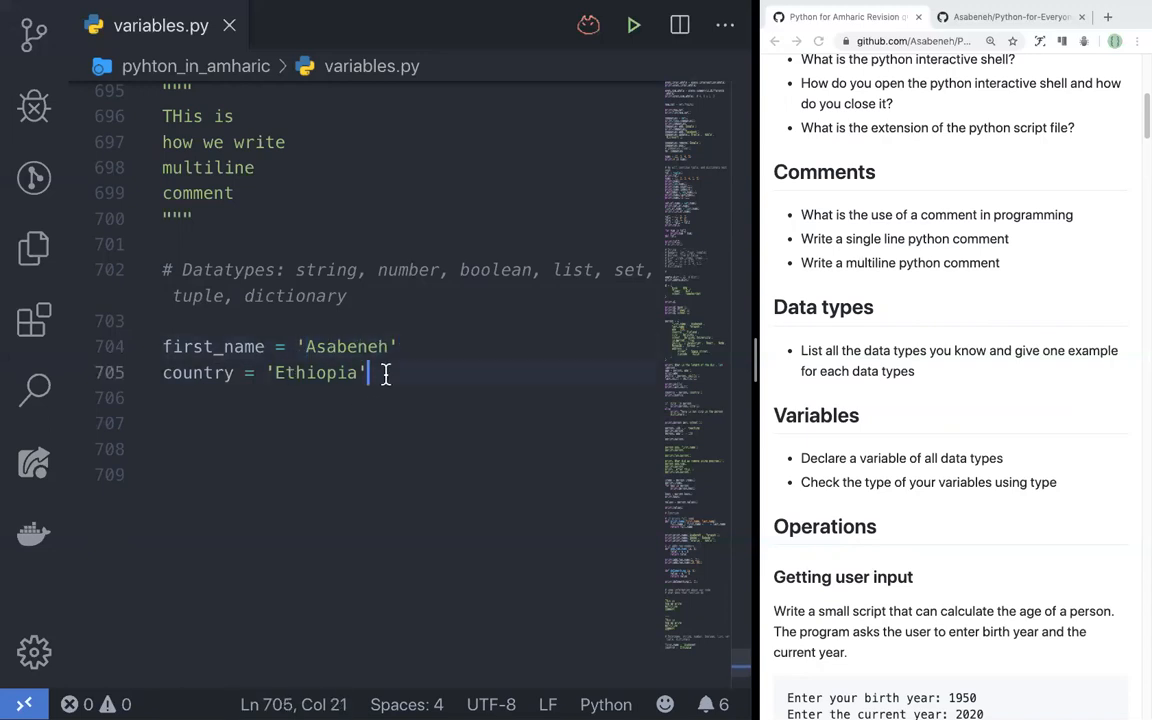
Add city = "Addis Ababa" below country, followed by a blank line.
{"action": "key", "text": "enter"}
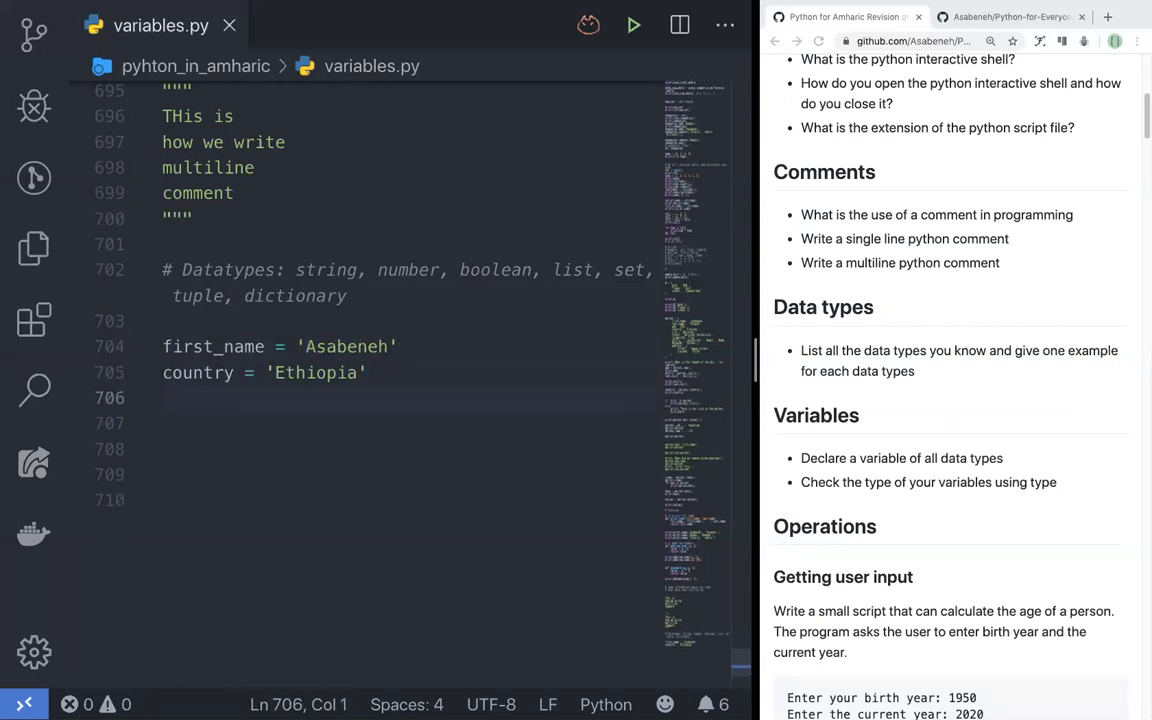
{"action": "type", "text": "city = '"}
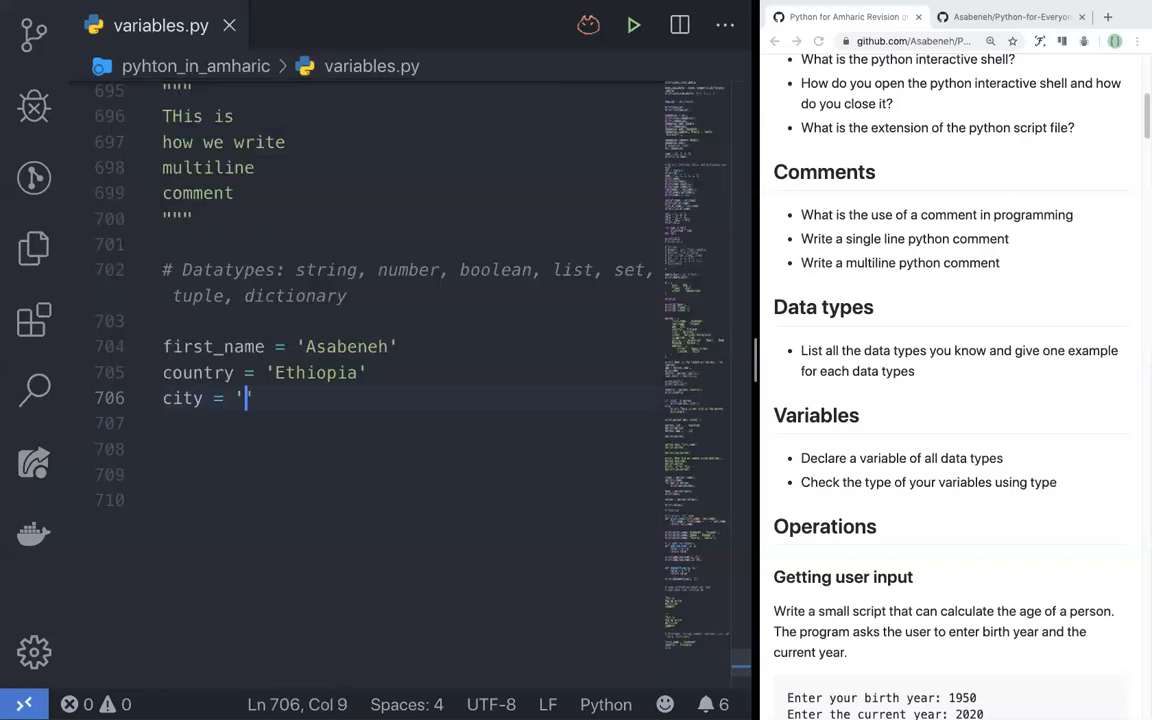
{"action": "type", "text": "a"}
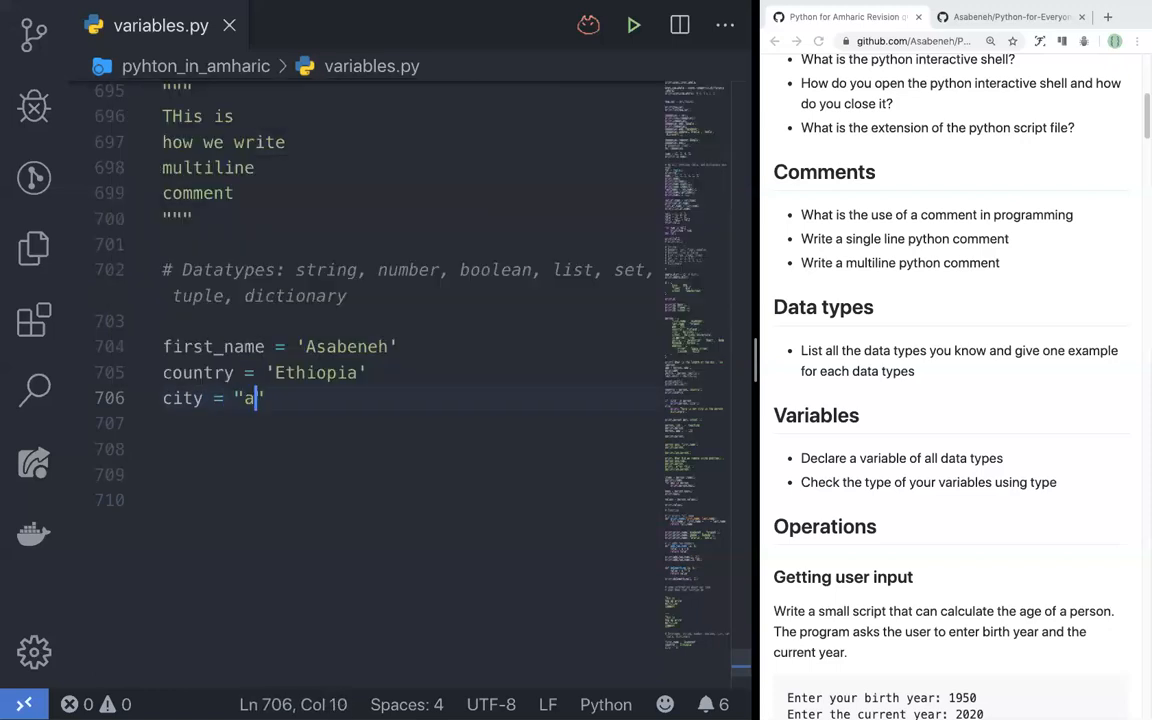
{"action": "type", "text": "ddi"}
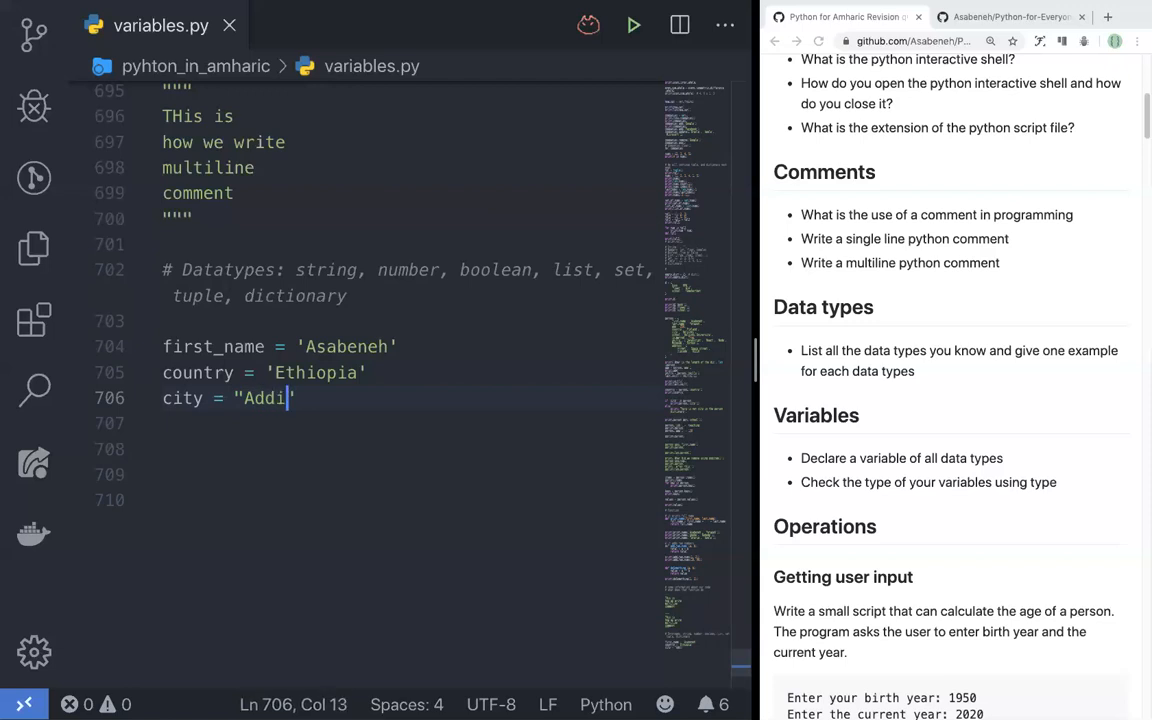
{"action": "type", "text": "s Ababa\""}
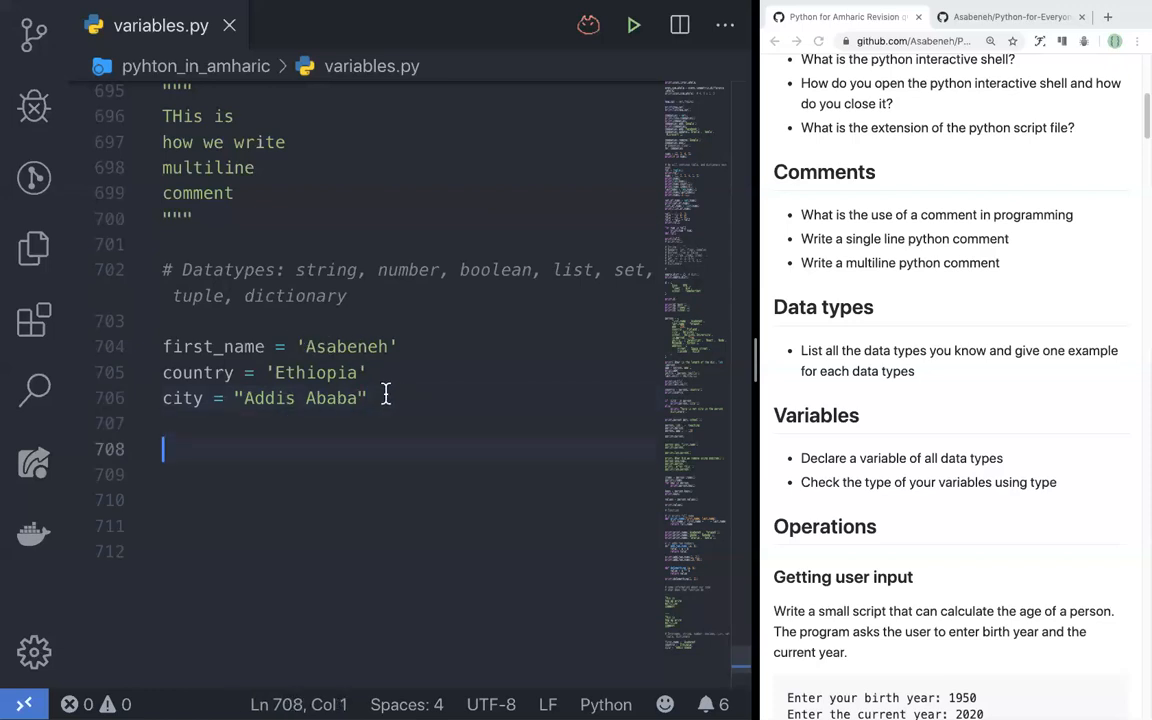
{"action": "mouse_move", "coordinate": [405, 270]}
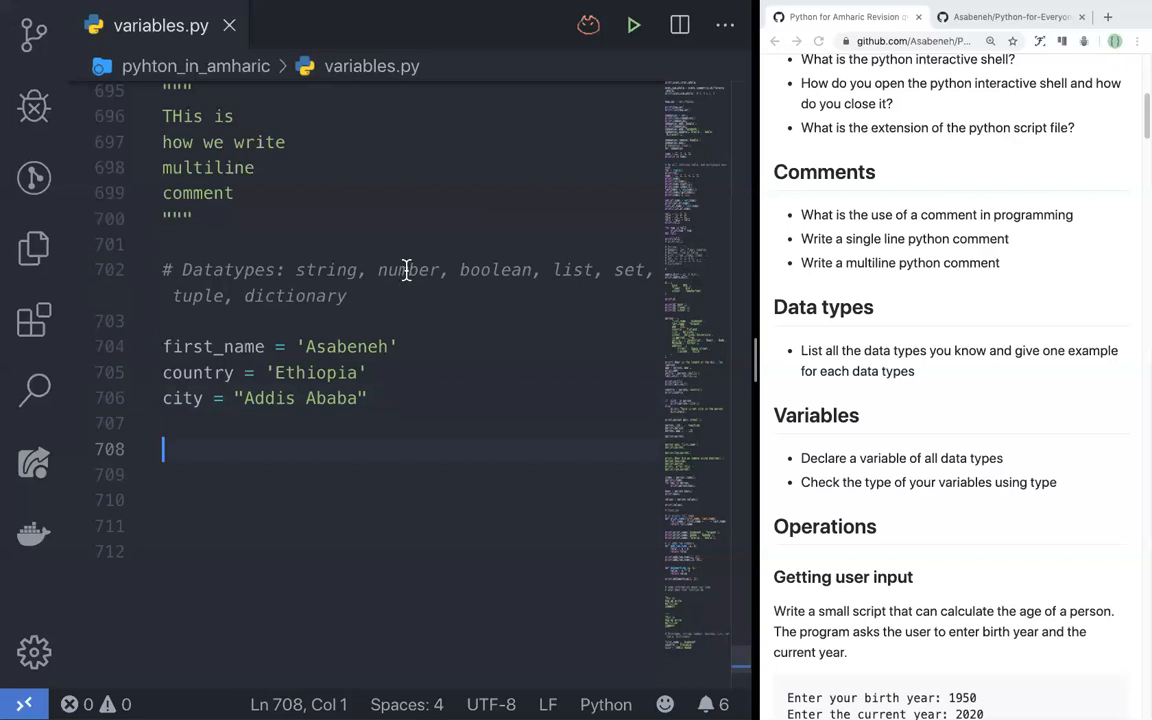
{"action": "key", "text": "enter"}
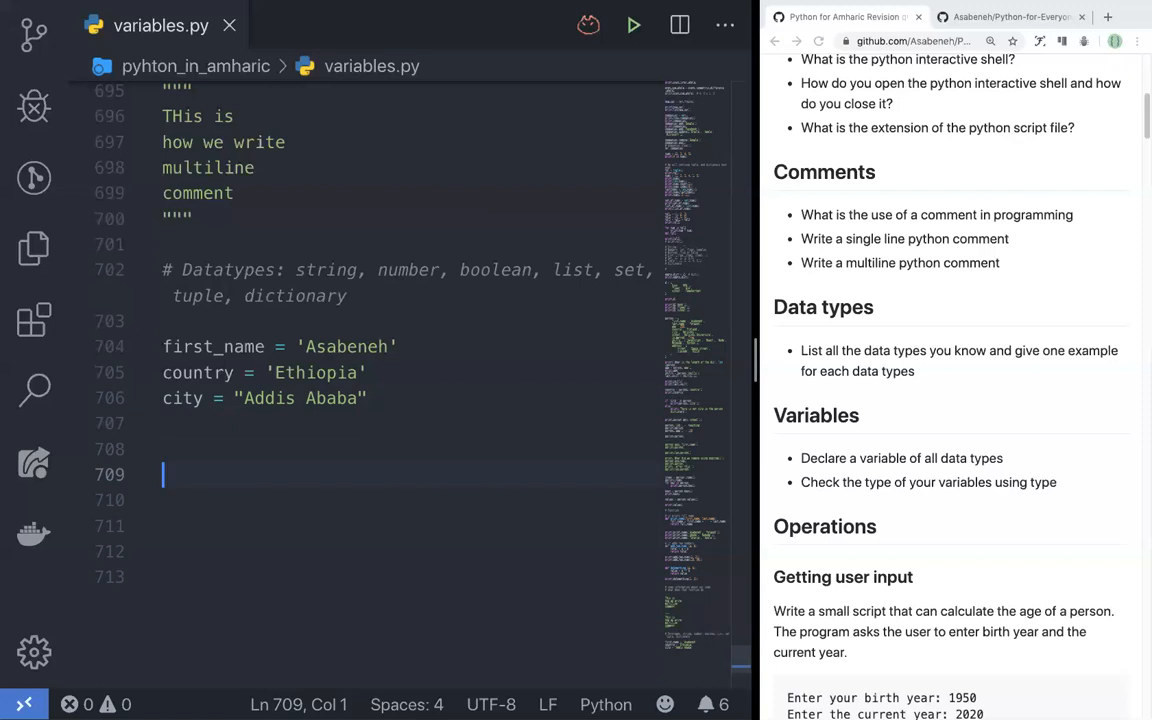
Write the comment '# Number data types: int, float, complex'.
{"action": "type", "text": "//"}
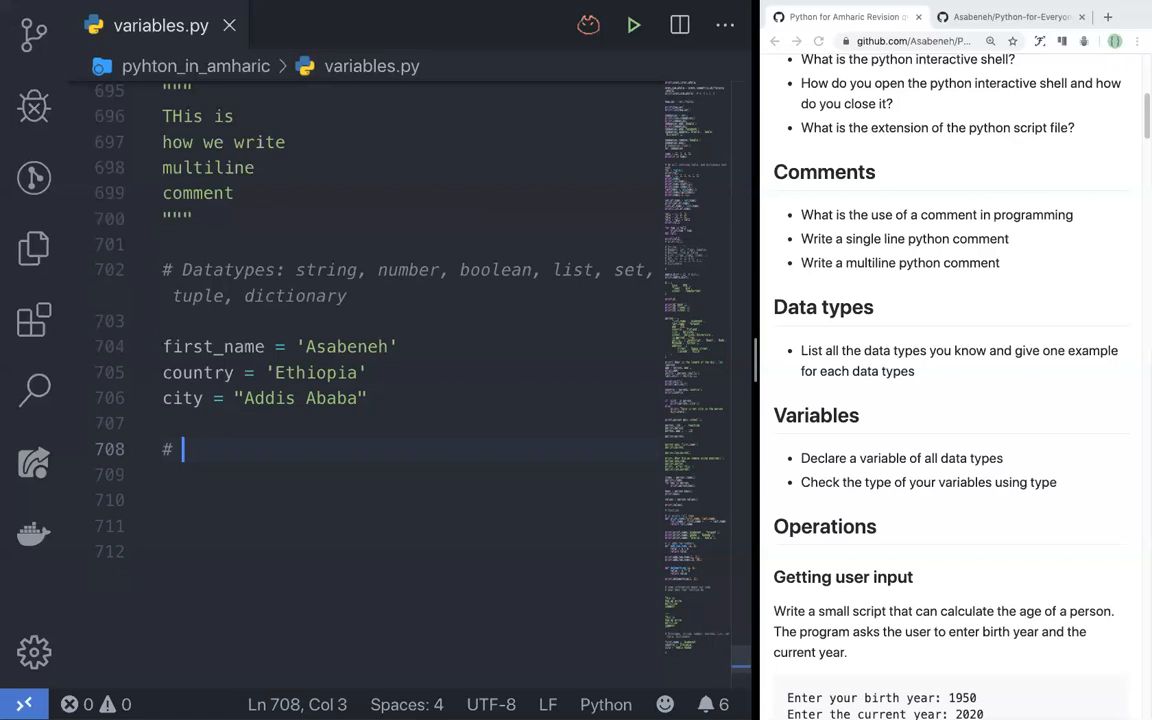
{"action": "type", "text": "Number data t"}
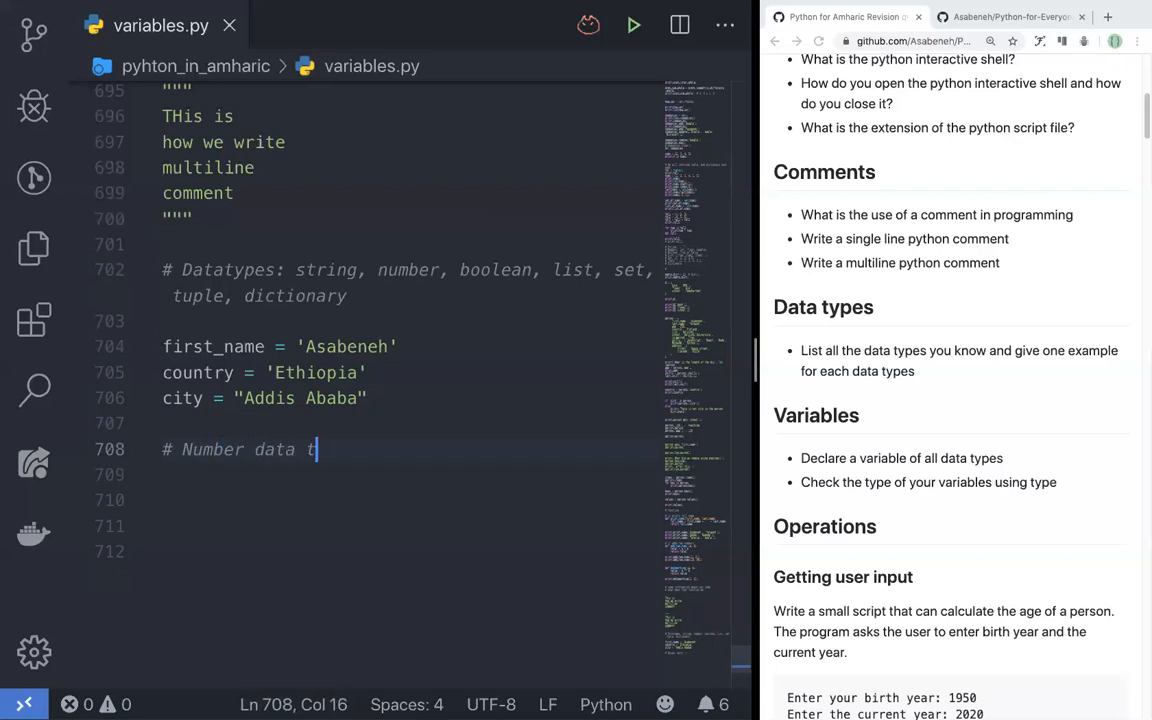
{"action": "type", "text": "ypes:"}
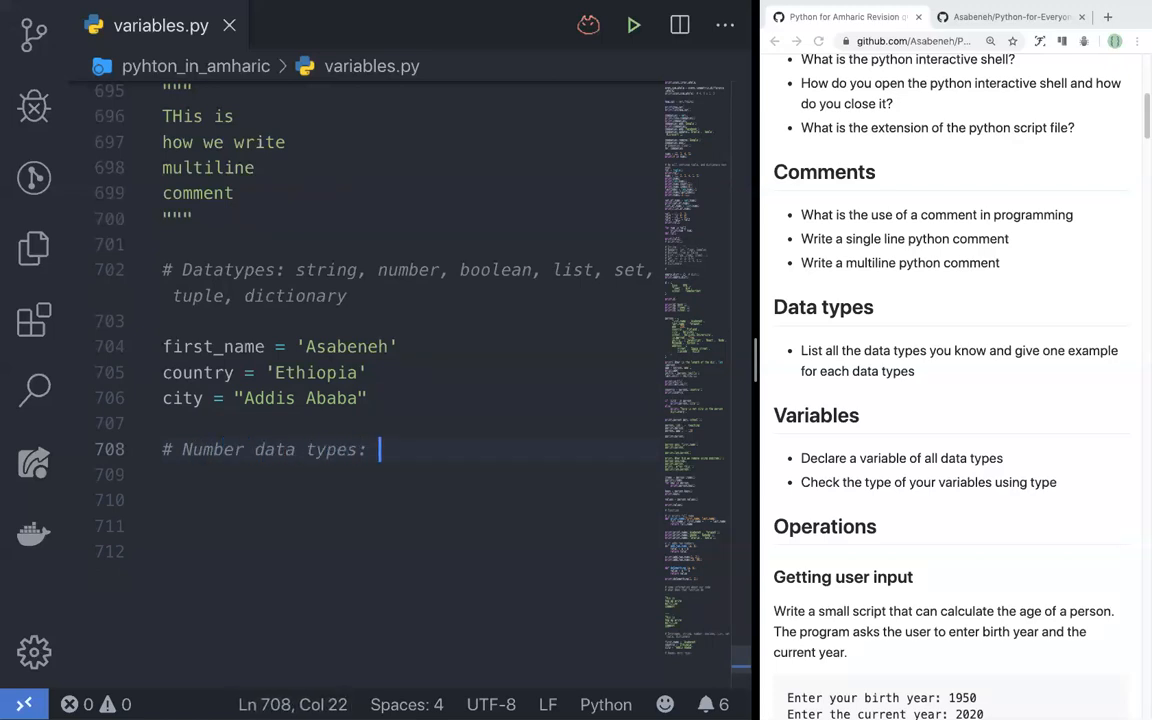
{"action": "type", "text": "int, float,"}
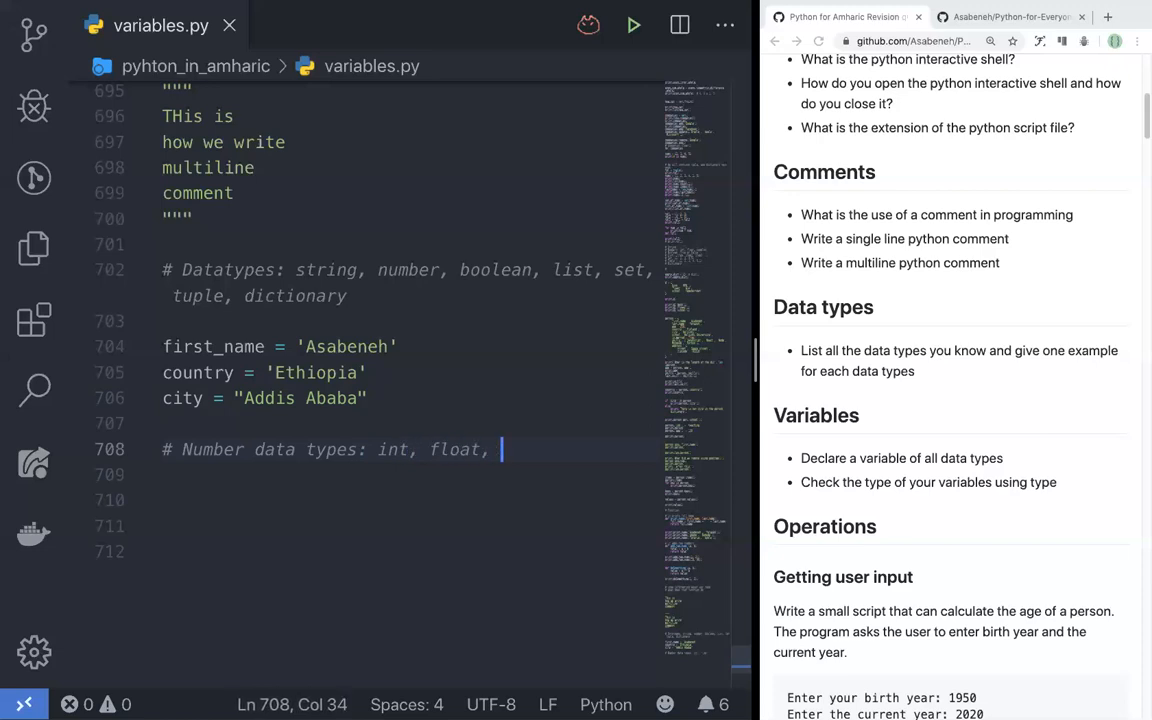
{"action": "type", "text": "complex"}
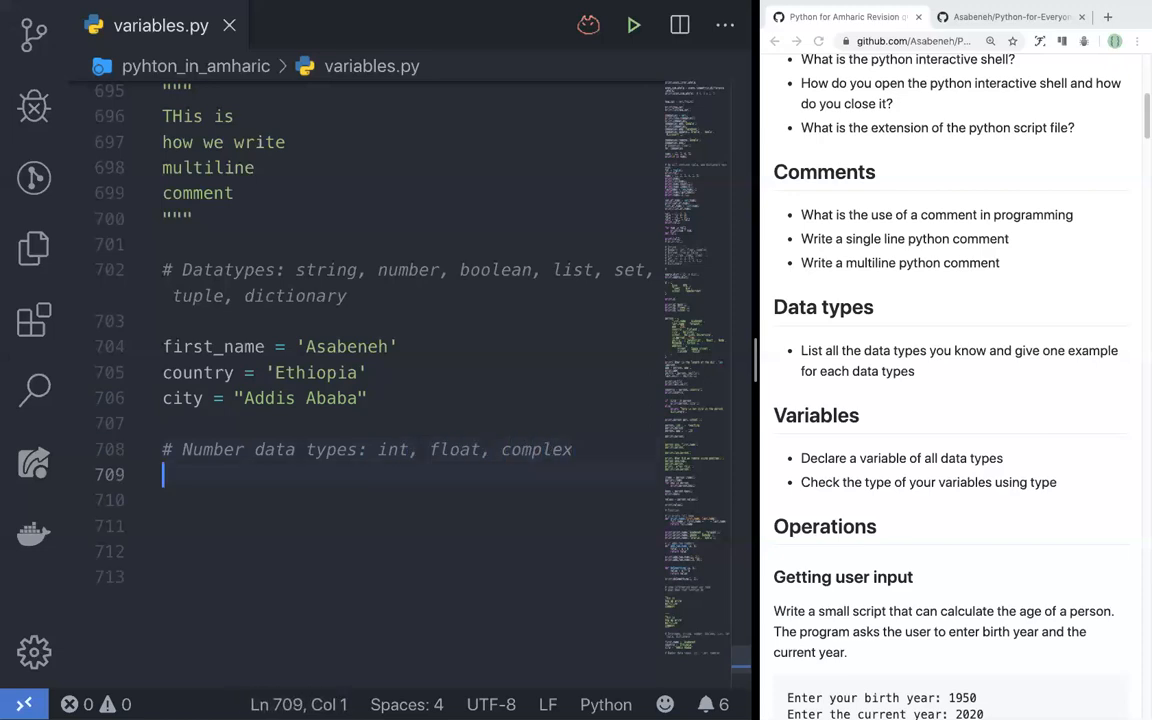
{"action": "key", "text": "enter"}
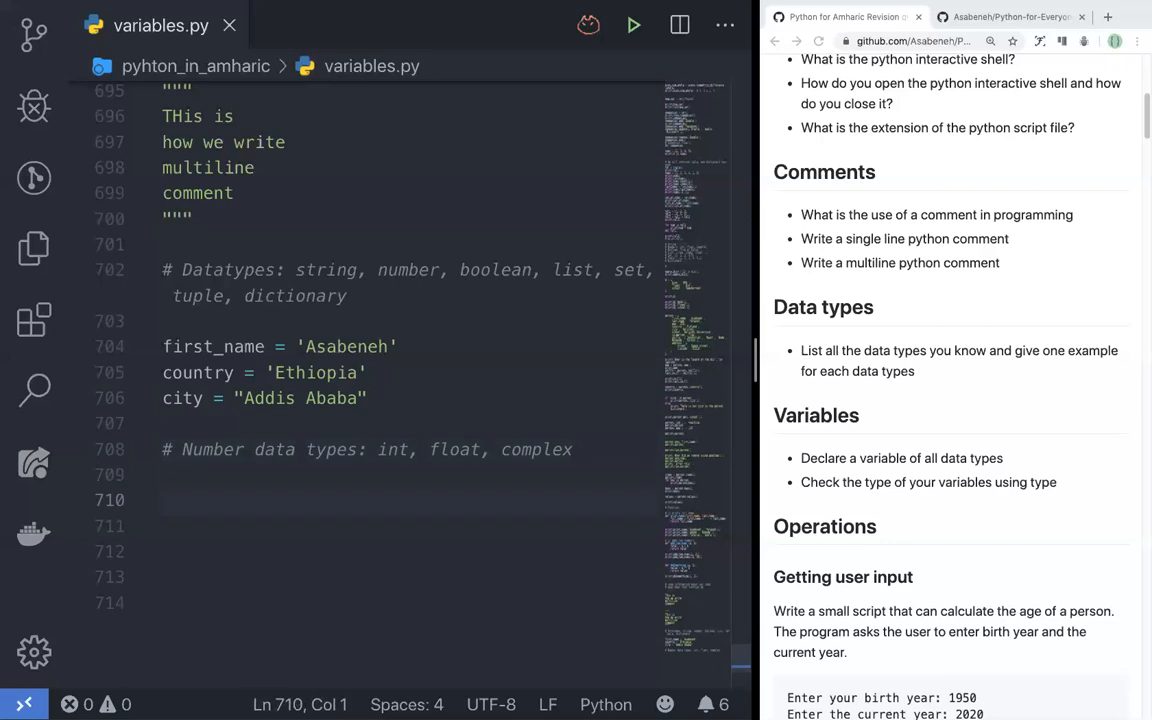
Add numeric variables age = 250, year = 2020, gravity = 9.81 and pi = 3.14.
{"action": "type", "text": "age = 2"}
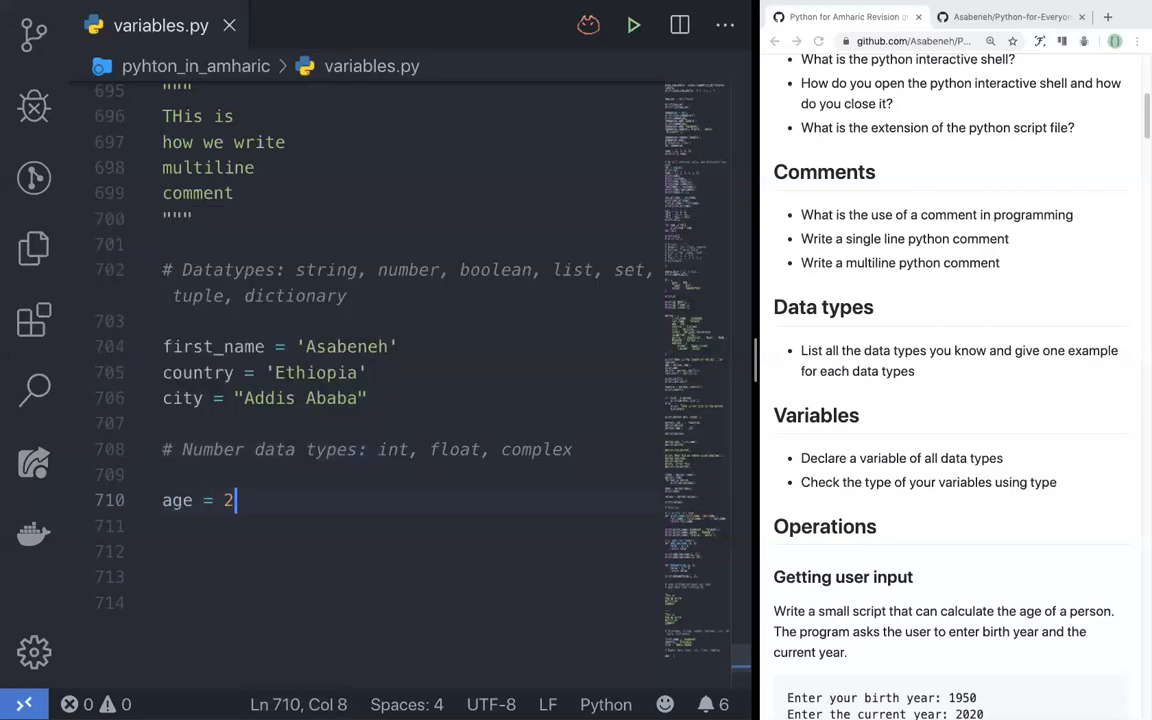
{"action": "type", "text": "50"}
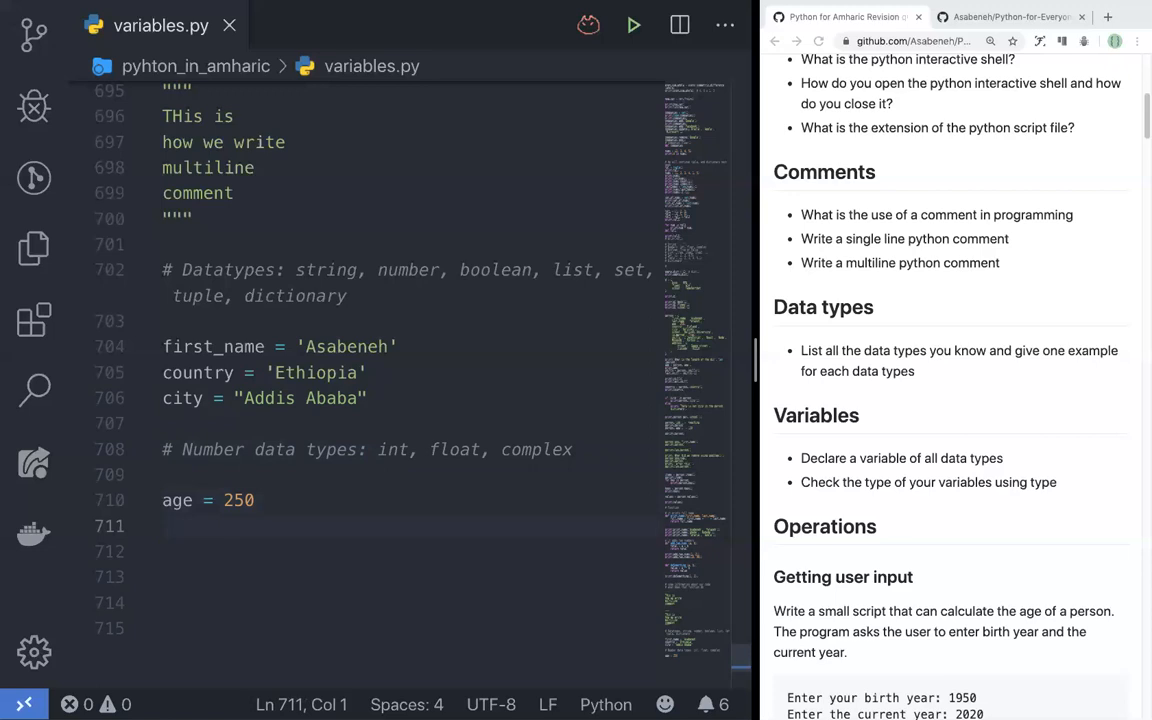
{"action": "type", "text": "year"}
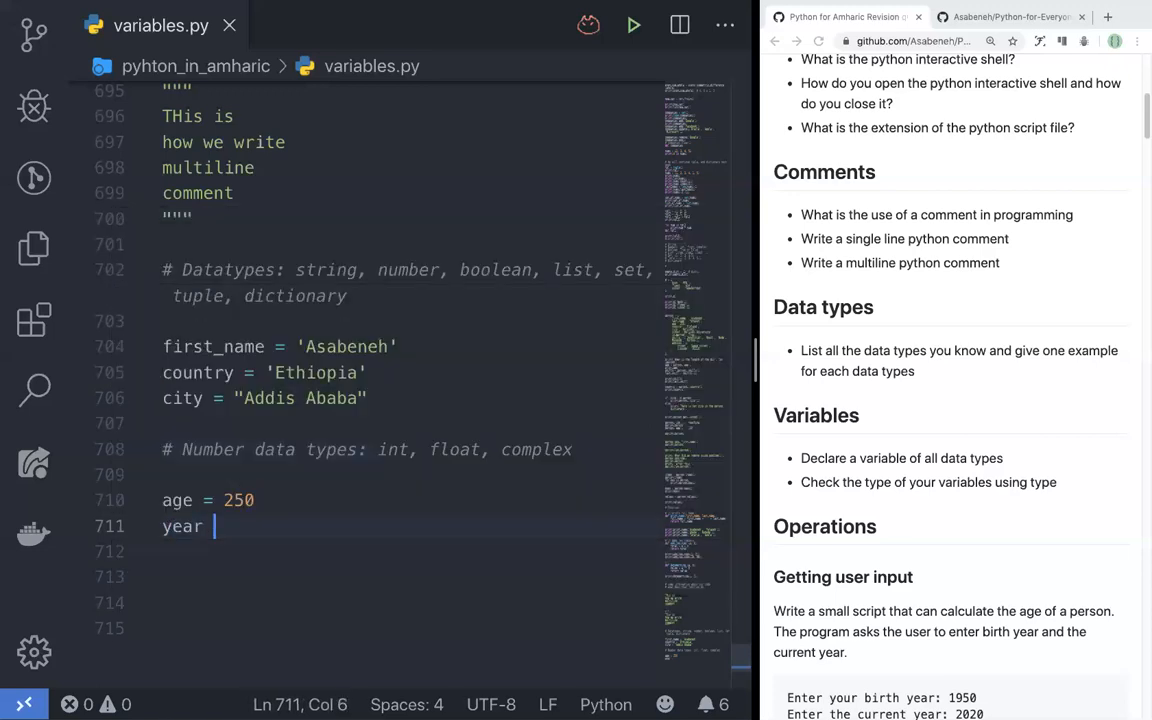
{"action": "type", "text": "= 2020"}
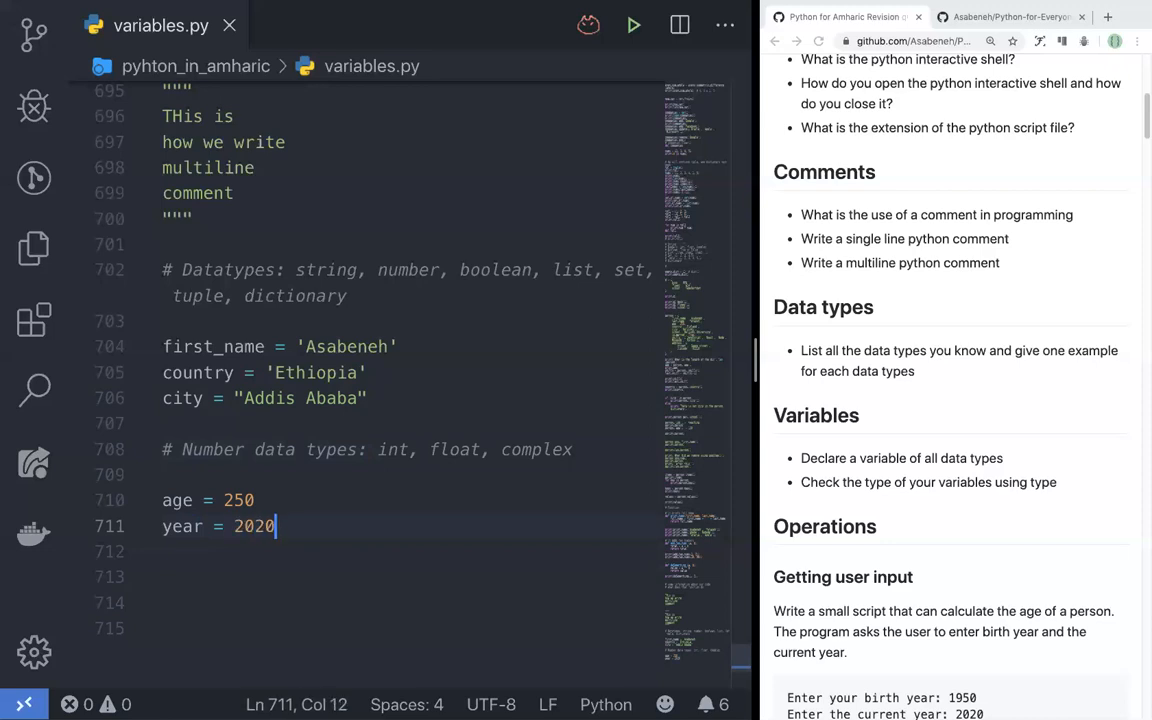
{"action": "type", "text": "gravity ="}
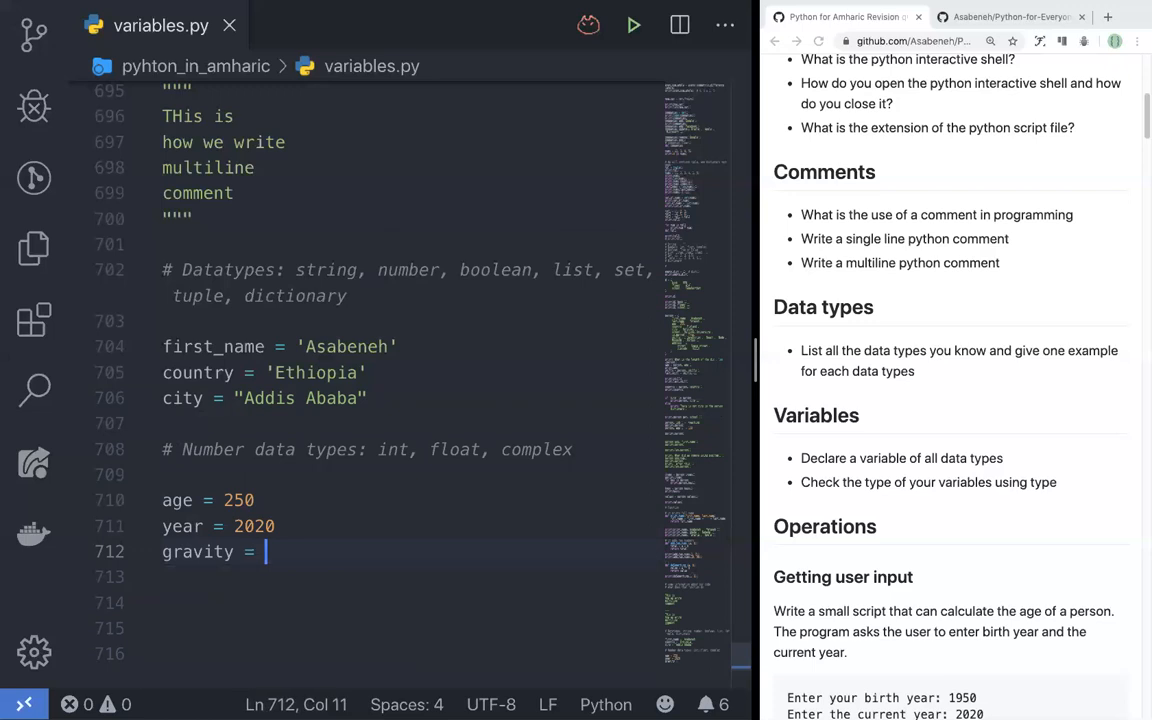
{"action": "type", "text": "9.81"}
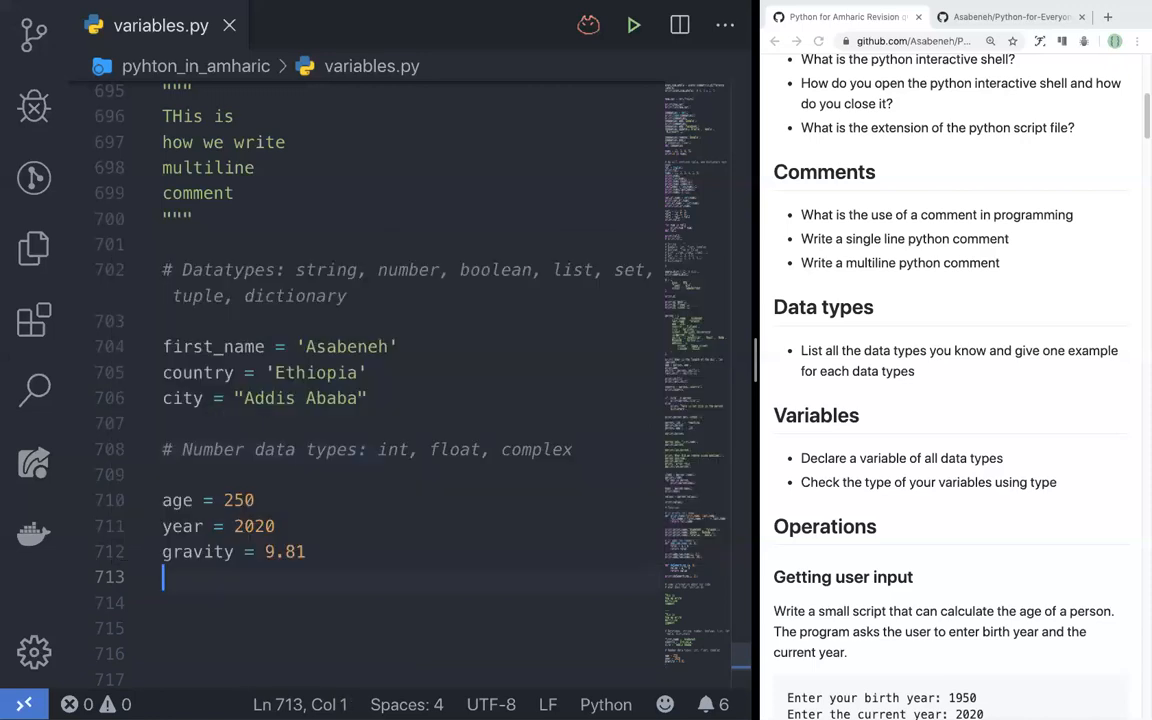
{"action": "type", "text": "pi = 3.14"}
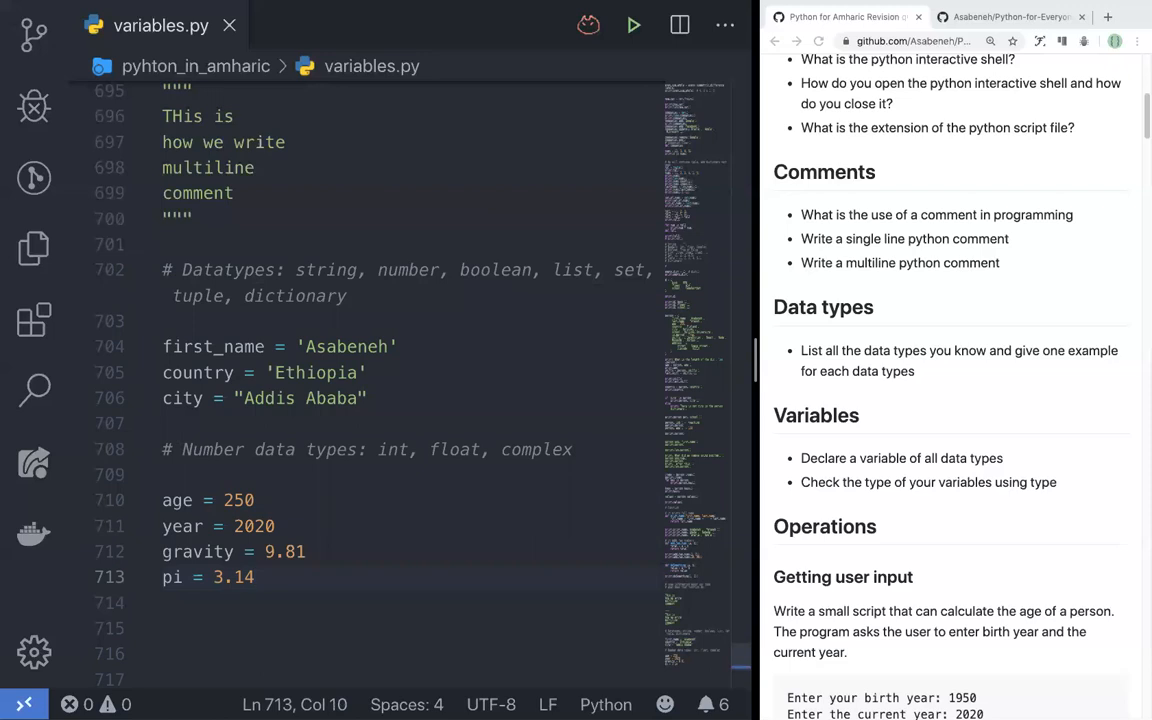
{"action": "key", "text": "enter"}
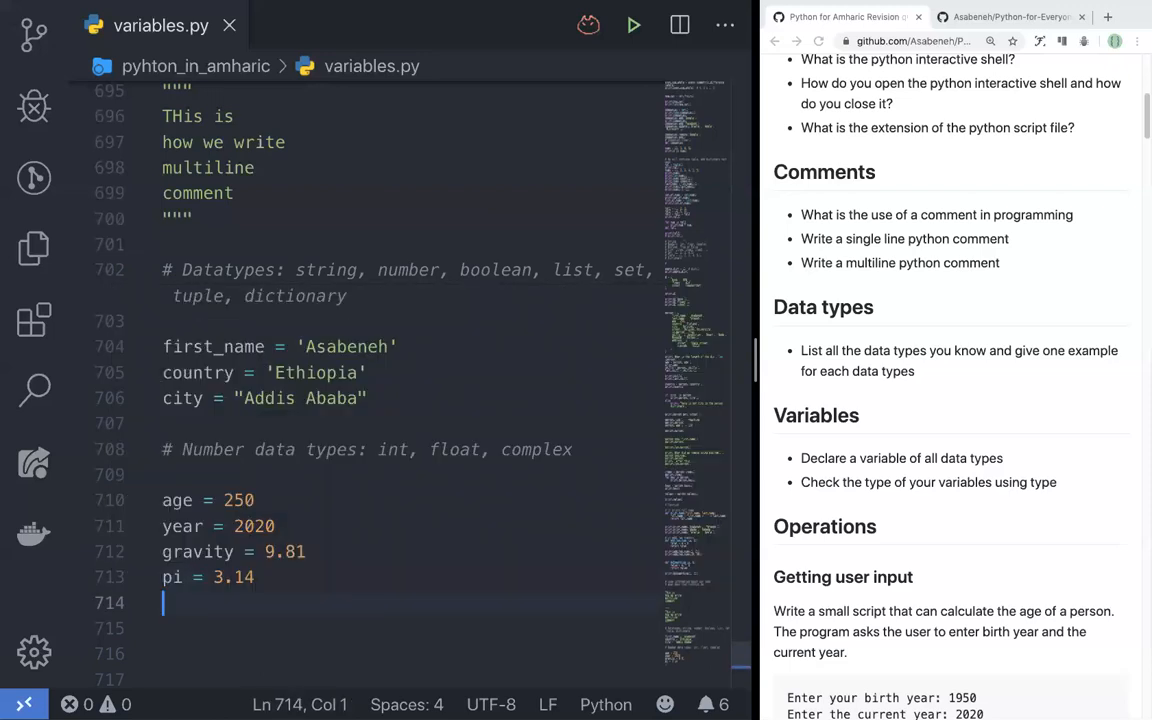
Add complex_num = 1 +2j on its own line.
{"action": "type", "text": "complex_num ="}
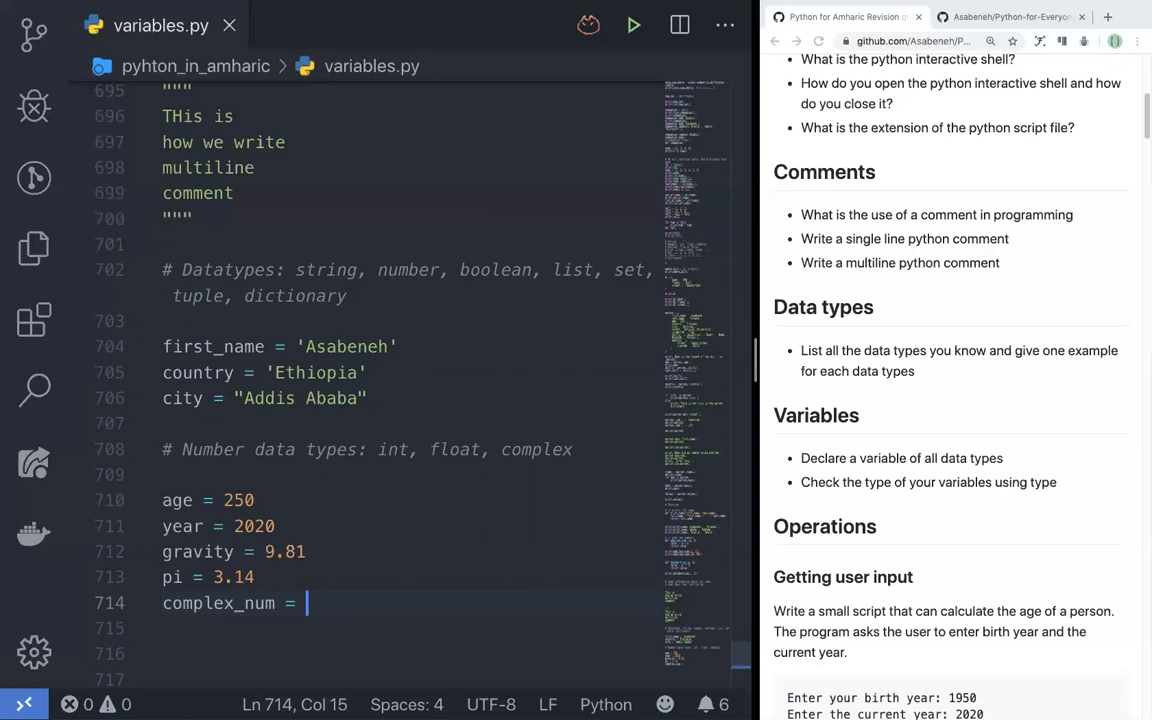
{"action": "type", "text": "1 +"}
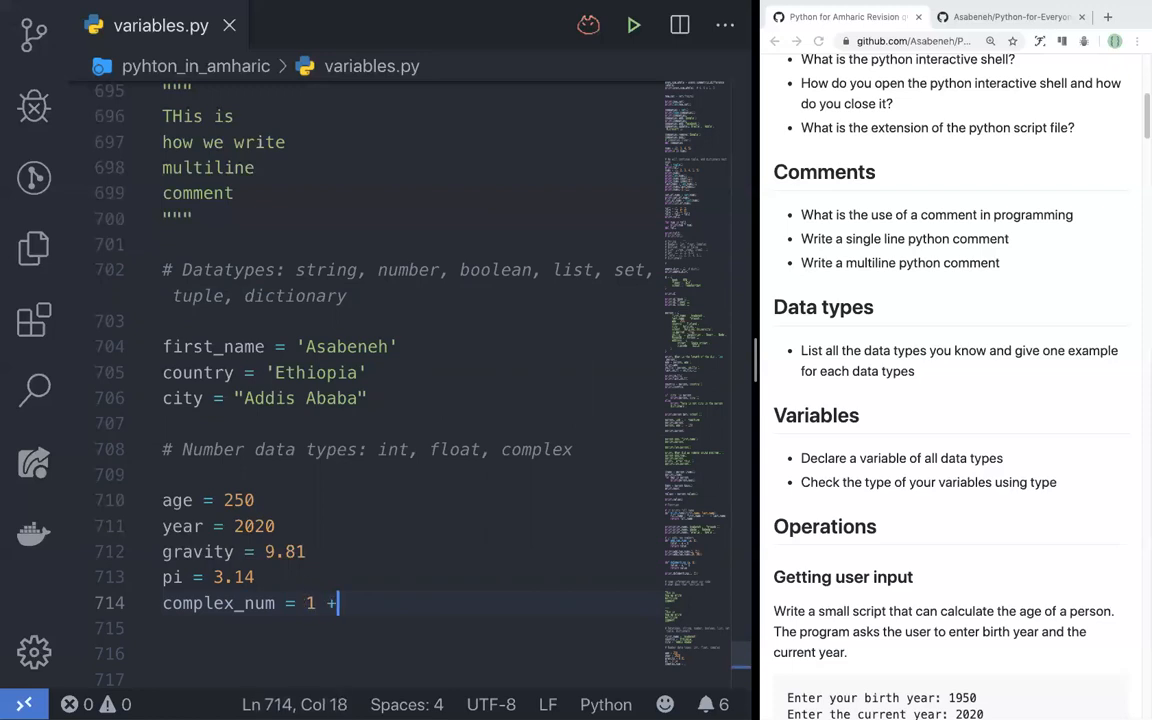
{"action": "type", "text": "2j"}
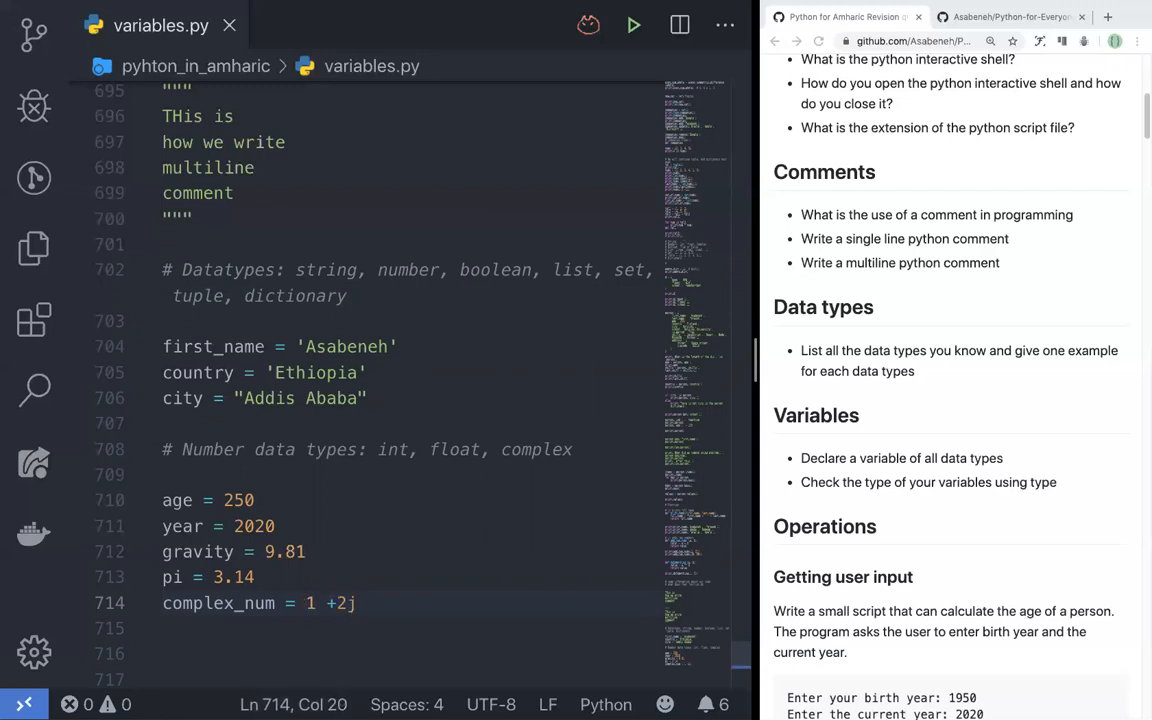
{"action": "key", "text": "Enter"}
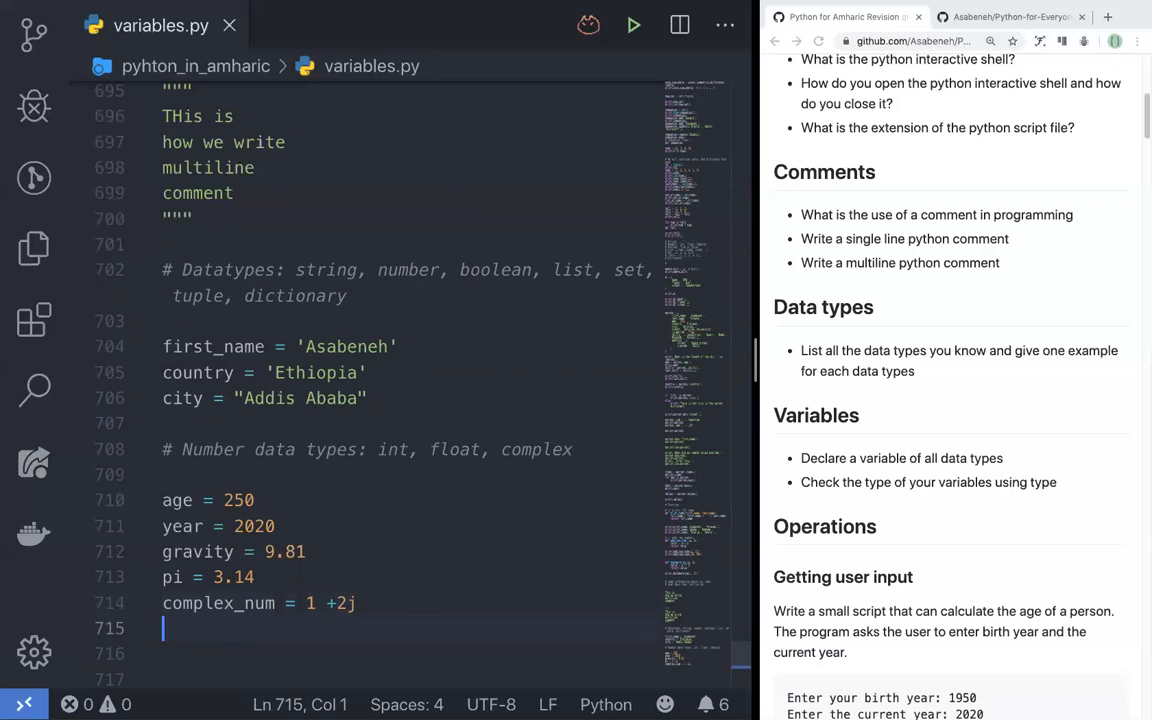
Add a print(type(complex_num)) line below complex_num.
{"action": "left_click", "coordinate": [340, 602]}
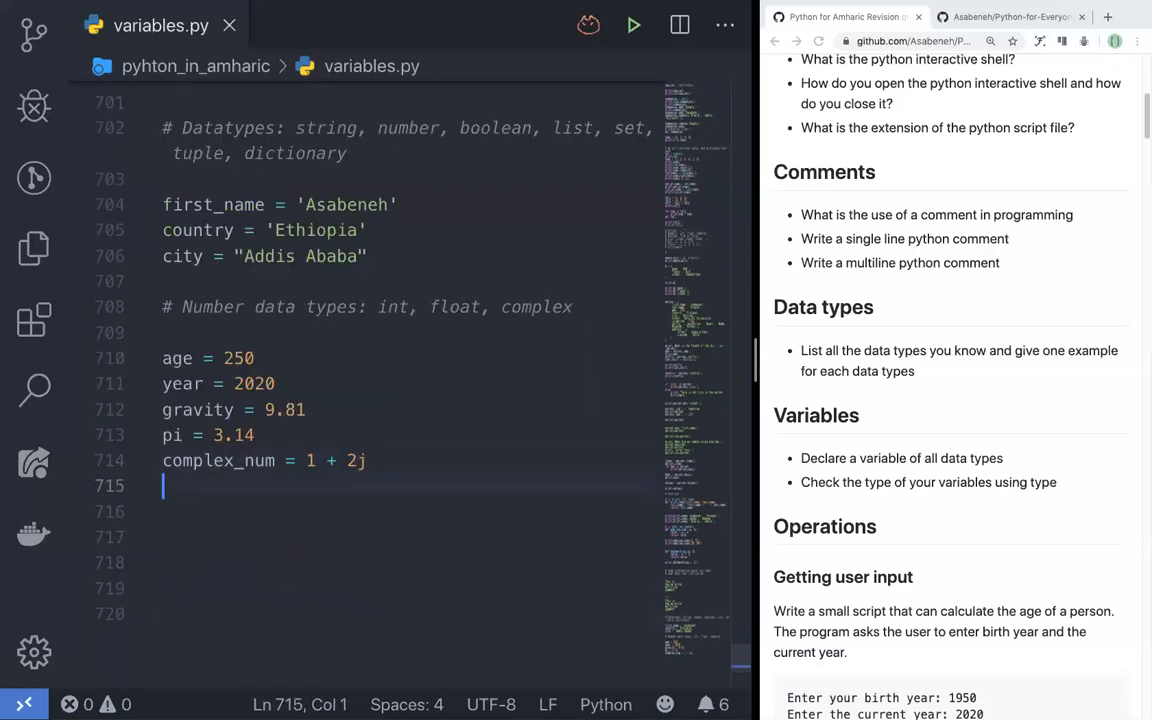
{"action": "type", "text": "print(type"}
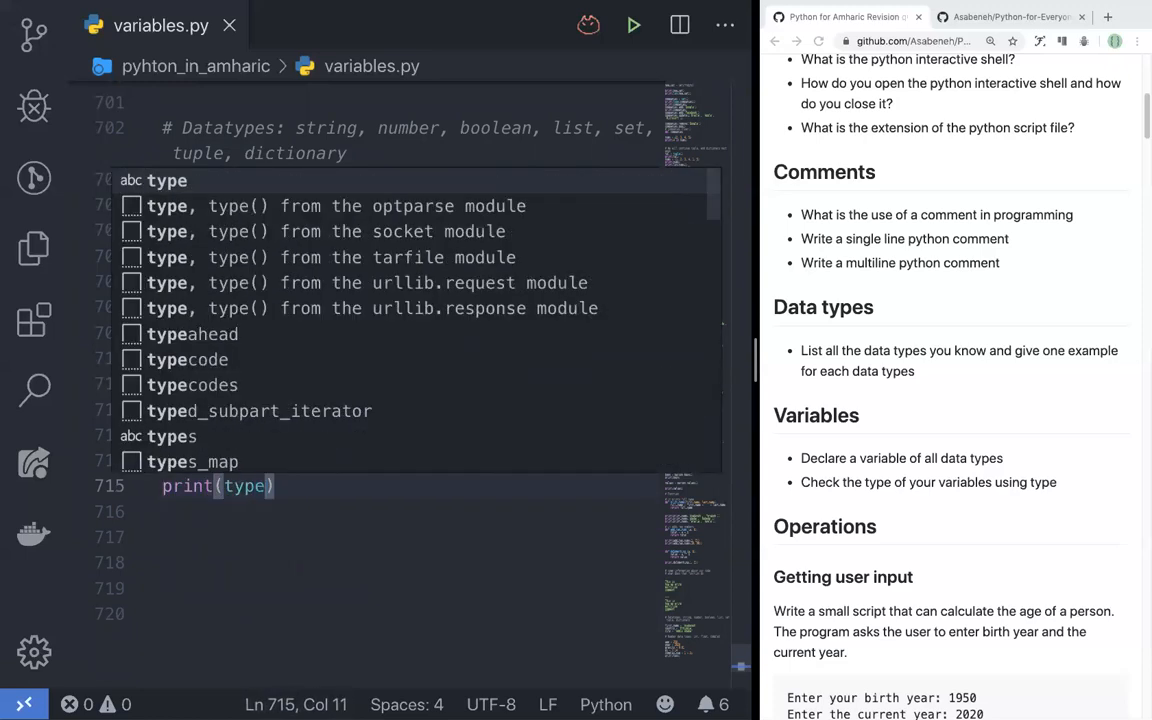
{"action": "type", "text": "("}
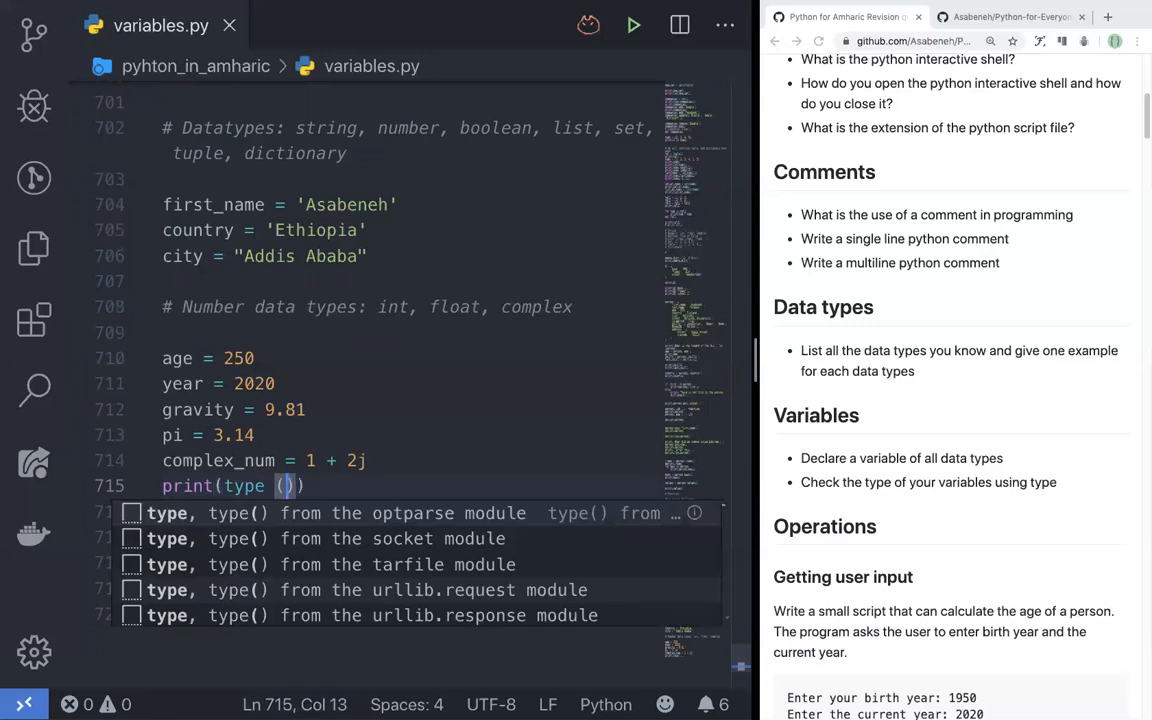
{"action": "type", "text": "com"}
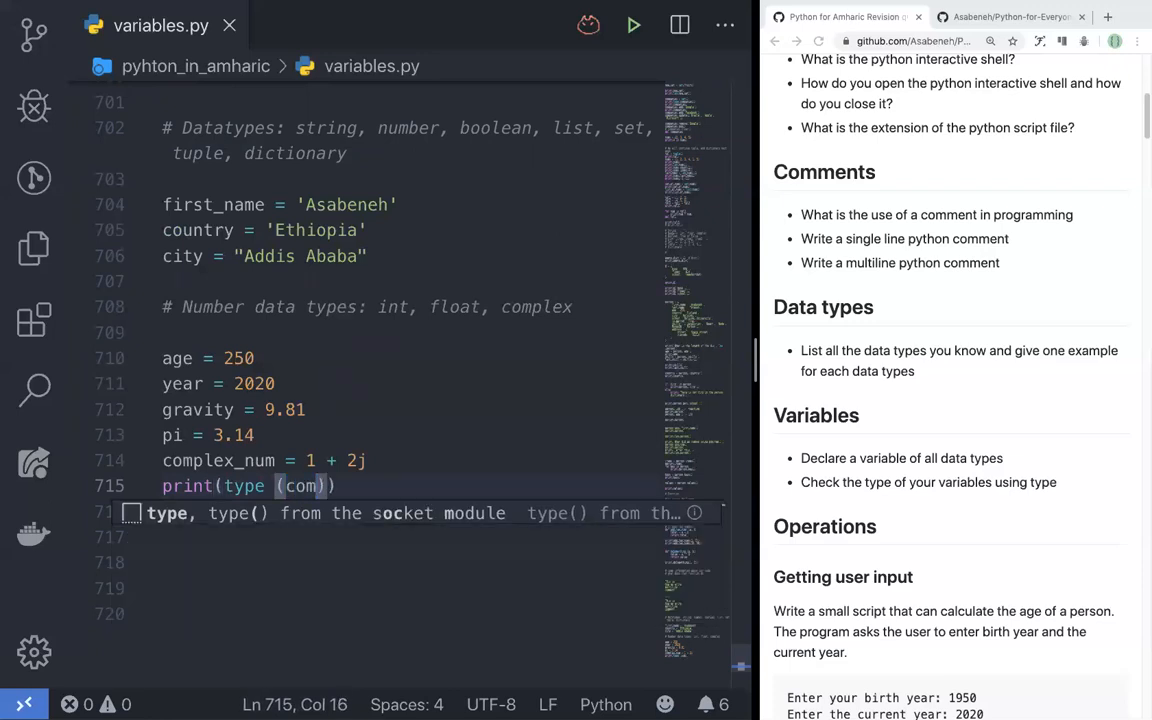
{"action": "type", "text": "lex_num"}
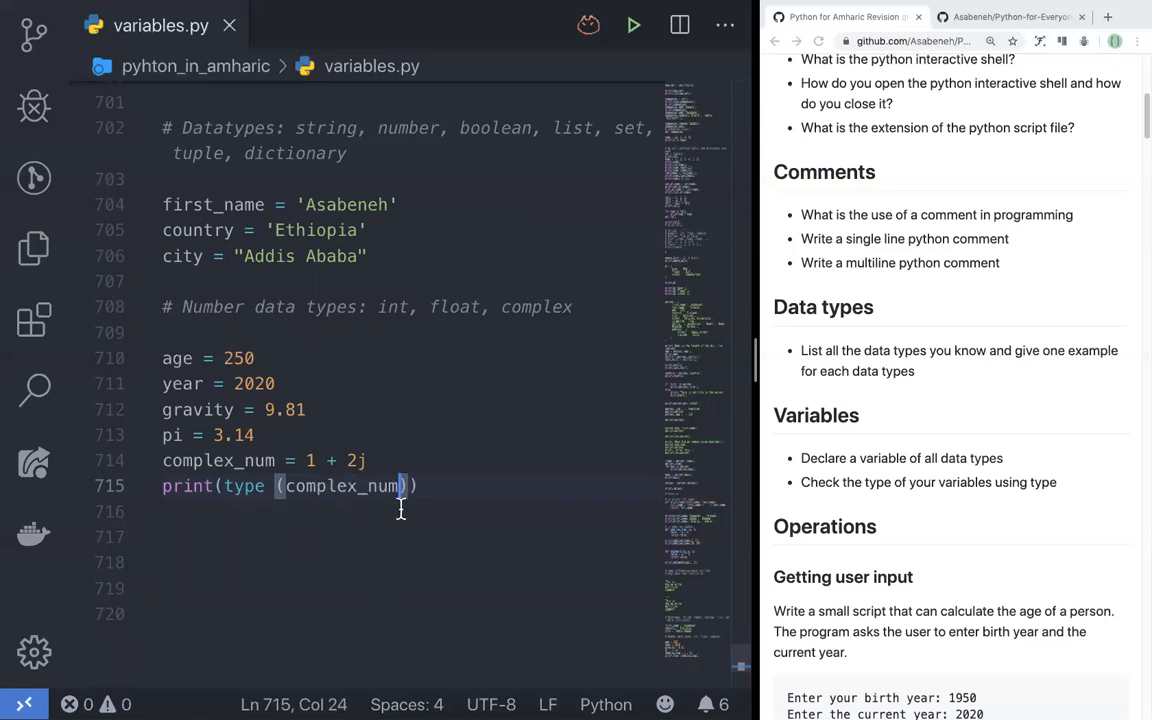
Hide the file explorer and focus the integrated terminal to run the script.
{"action": "left_click", "coordinate": [633, 25]}
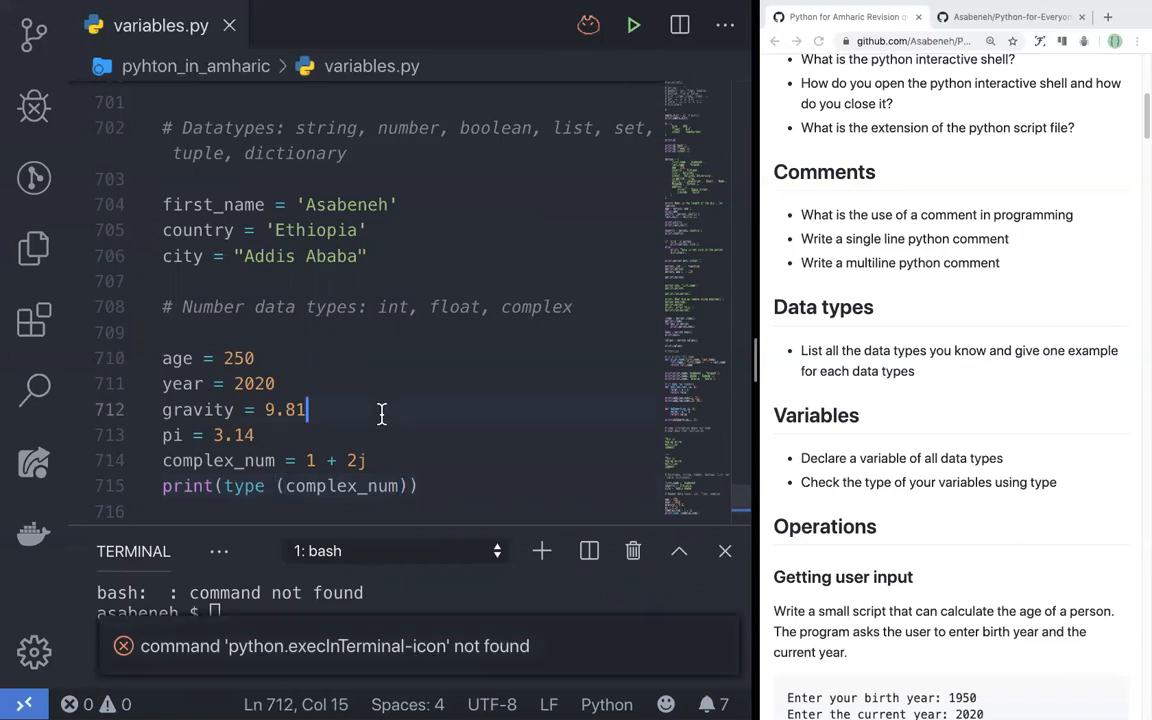
{"action": "double_click", "coordinate": [285, 410]}
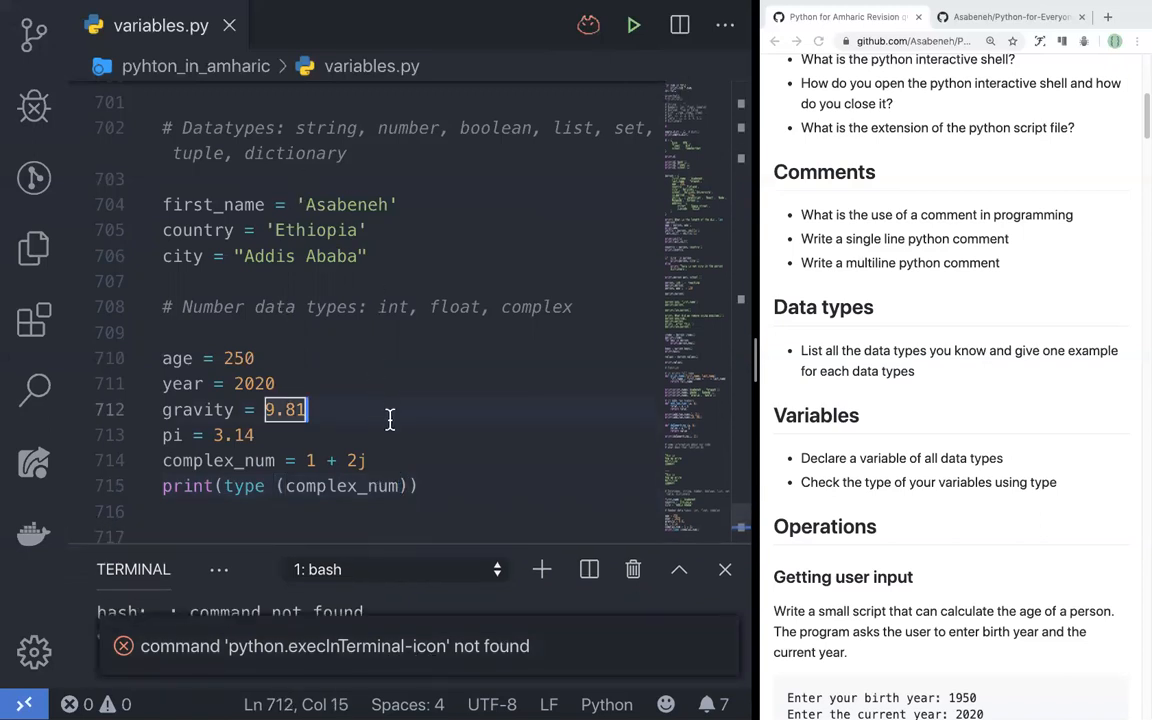
{"action": "scroll", "scroll_direction": "down", "scroll_amount": 3}
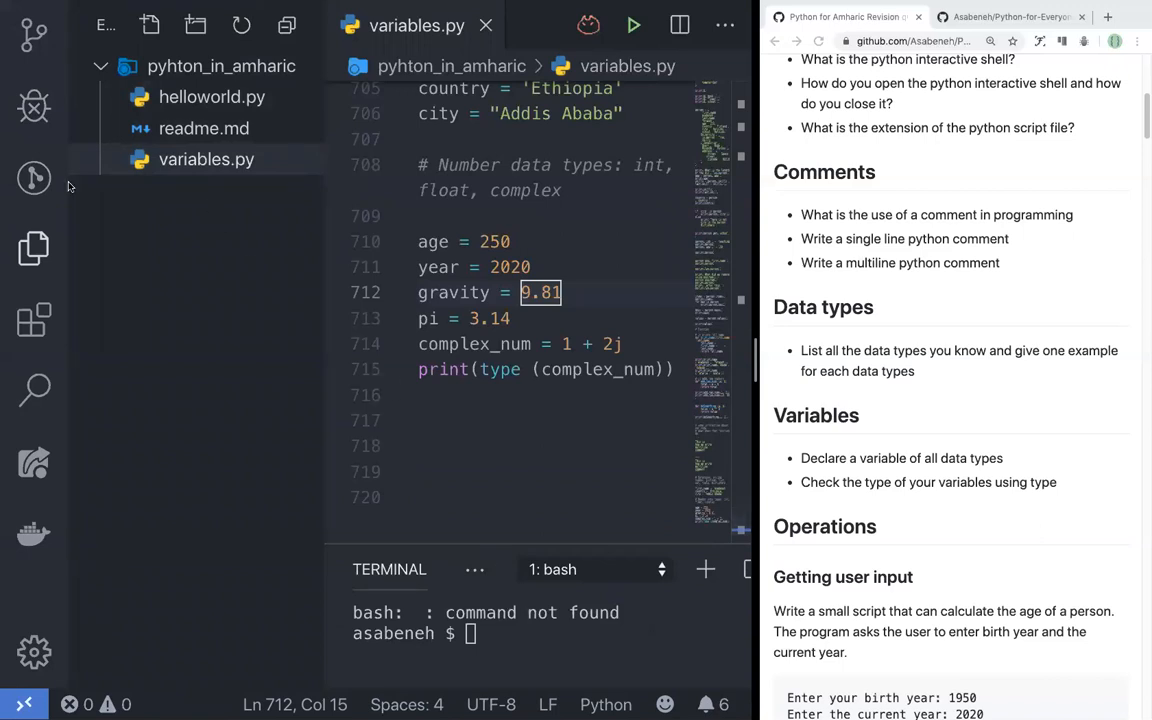
{"action": "left_click", "coordinate": [33, 178]}
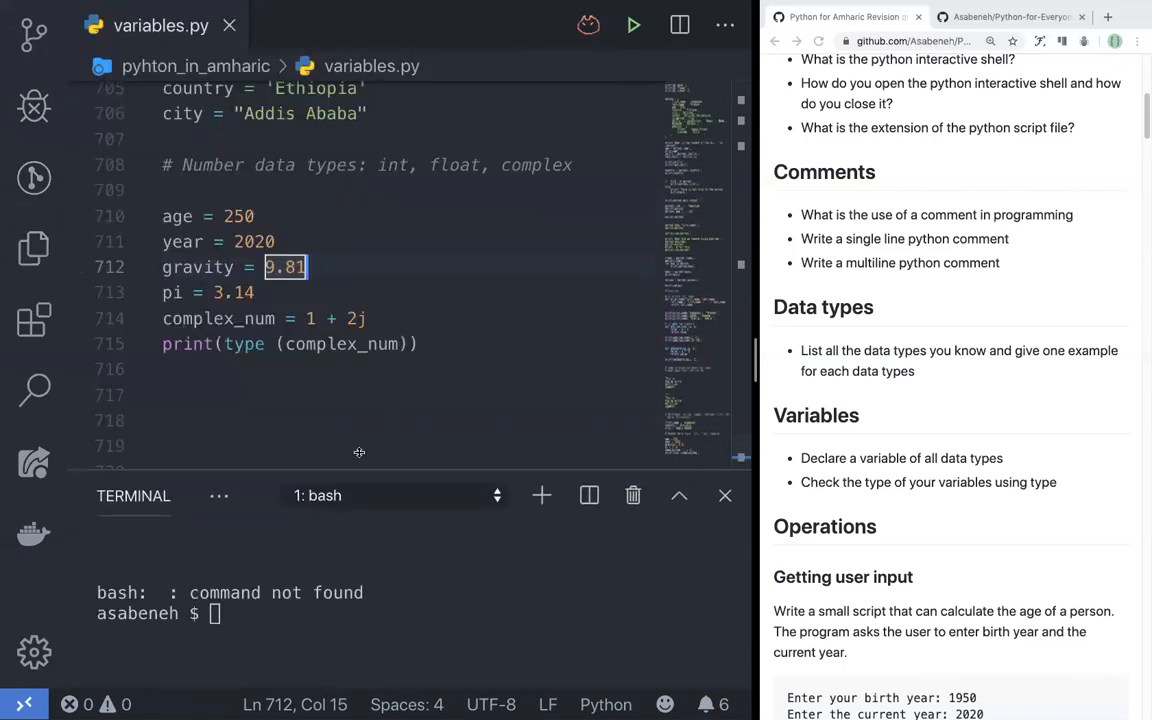
{"action": "left_click", "coordinate": [633, 25]}
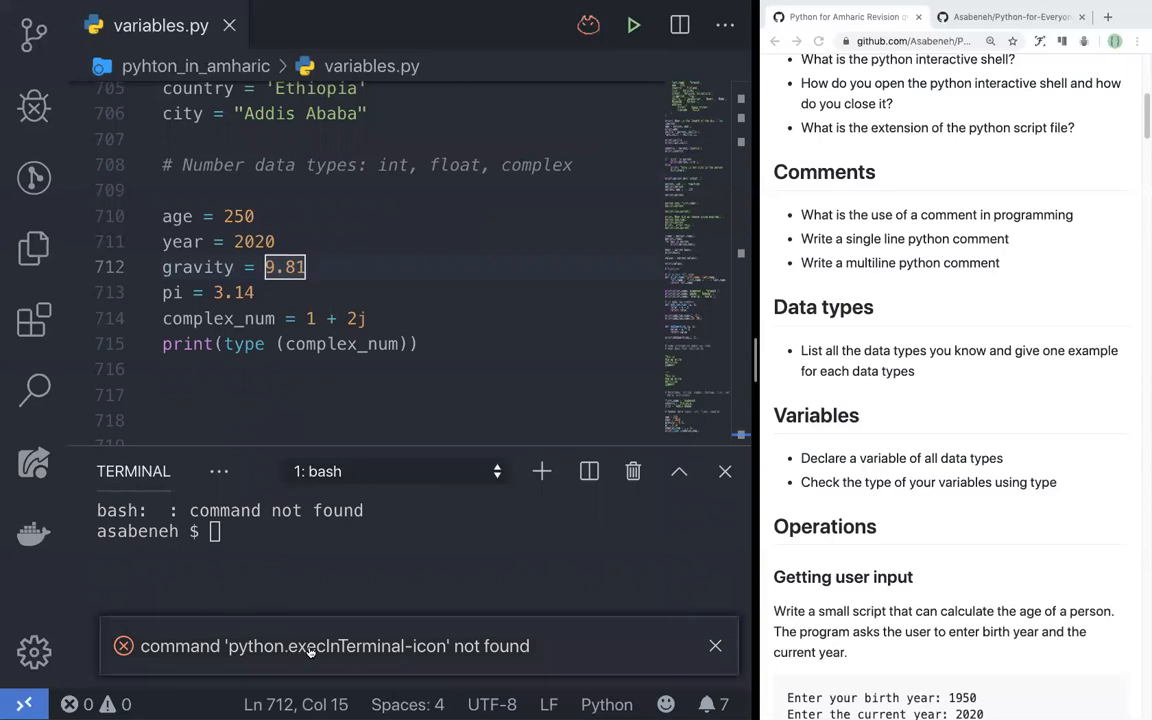
{"action": "left_click", "coordinate": [715, 645]}
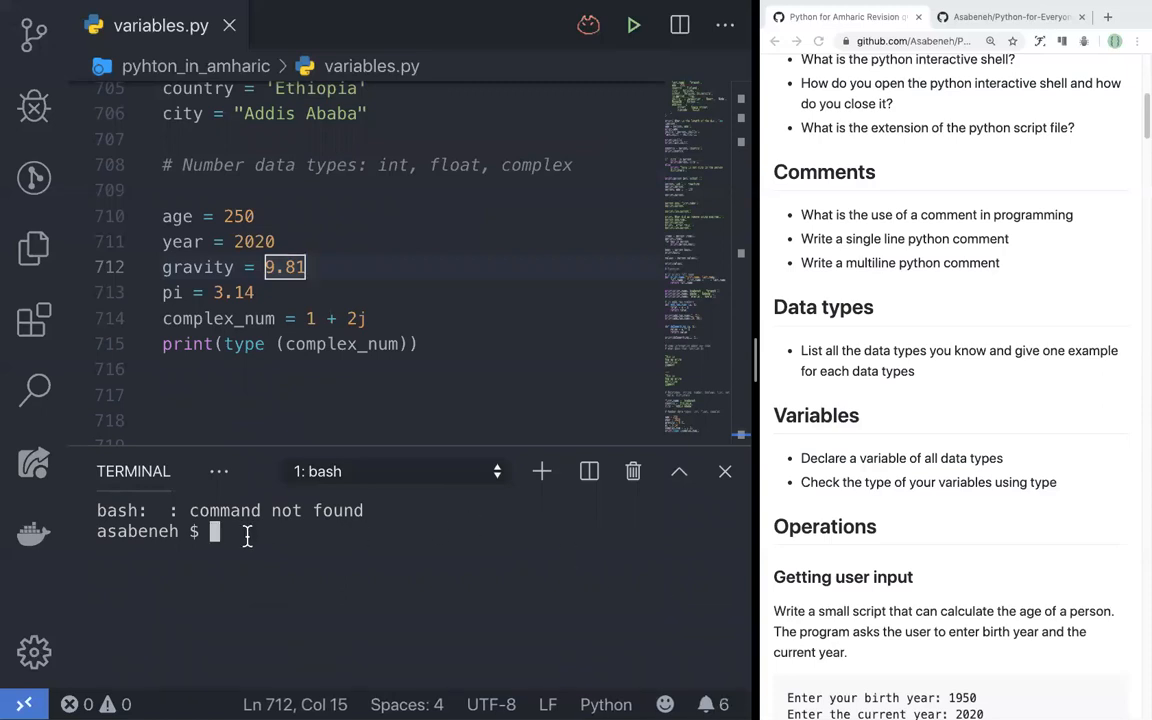
Run pwd, then python variables.py, printing <class 'complex'>.
{"action": "type", "text": "pwd"}
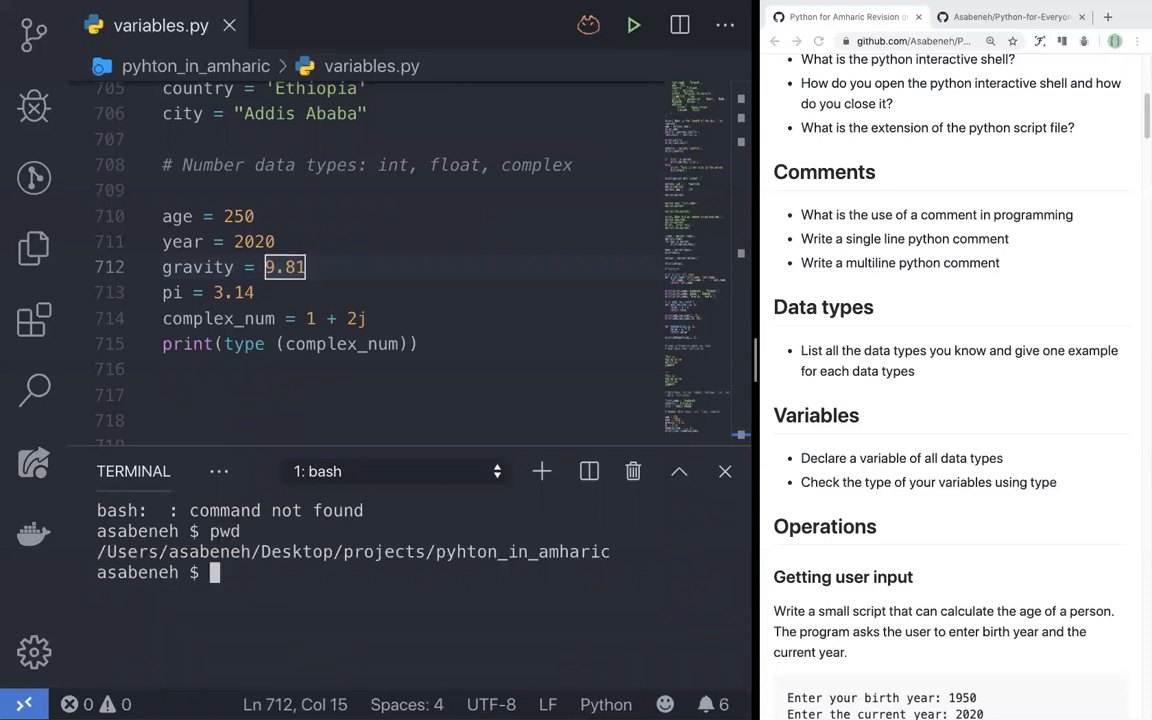
{"action": "type", "text": "p"}
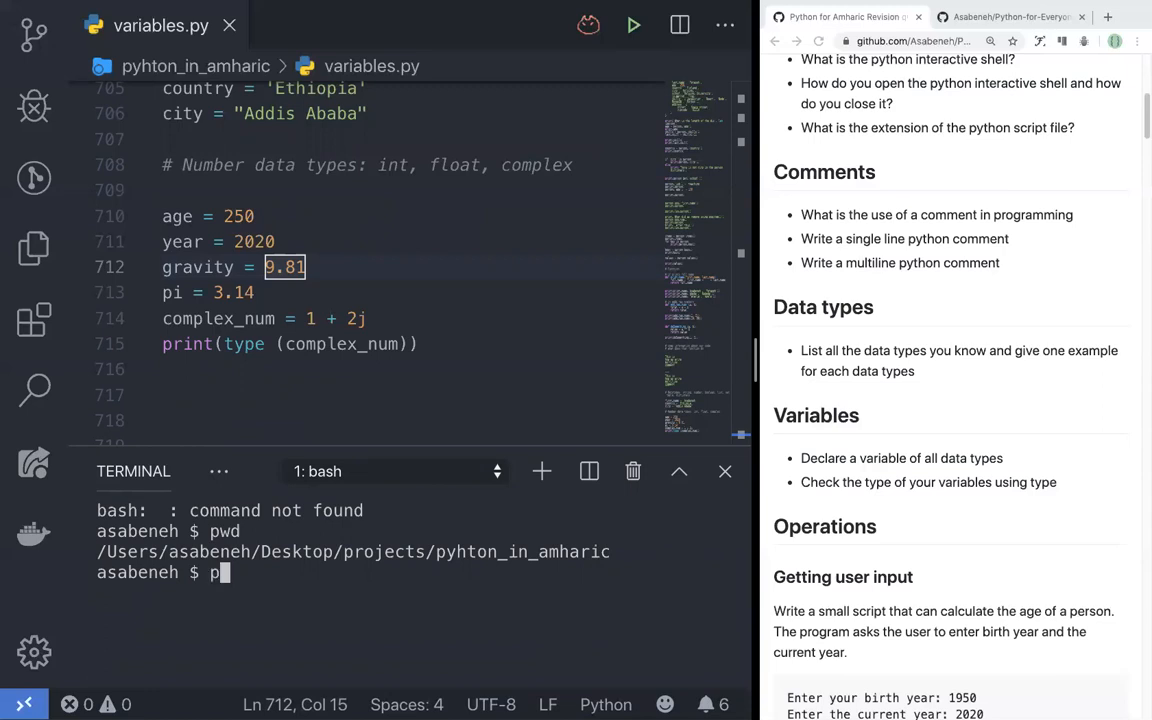
{"action": "type", "text": "ython"}
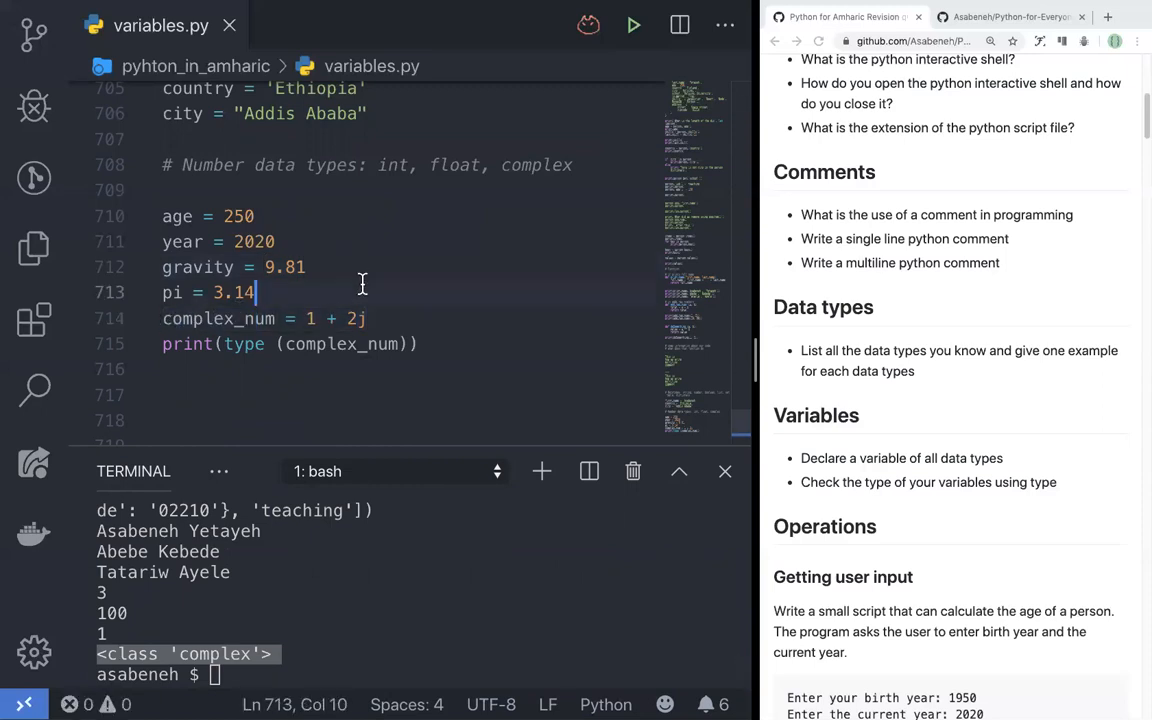
{"action": "double_click", "coordinate": [234, 292]}
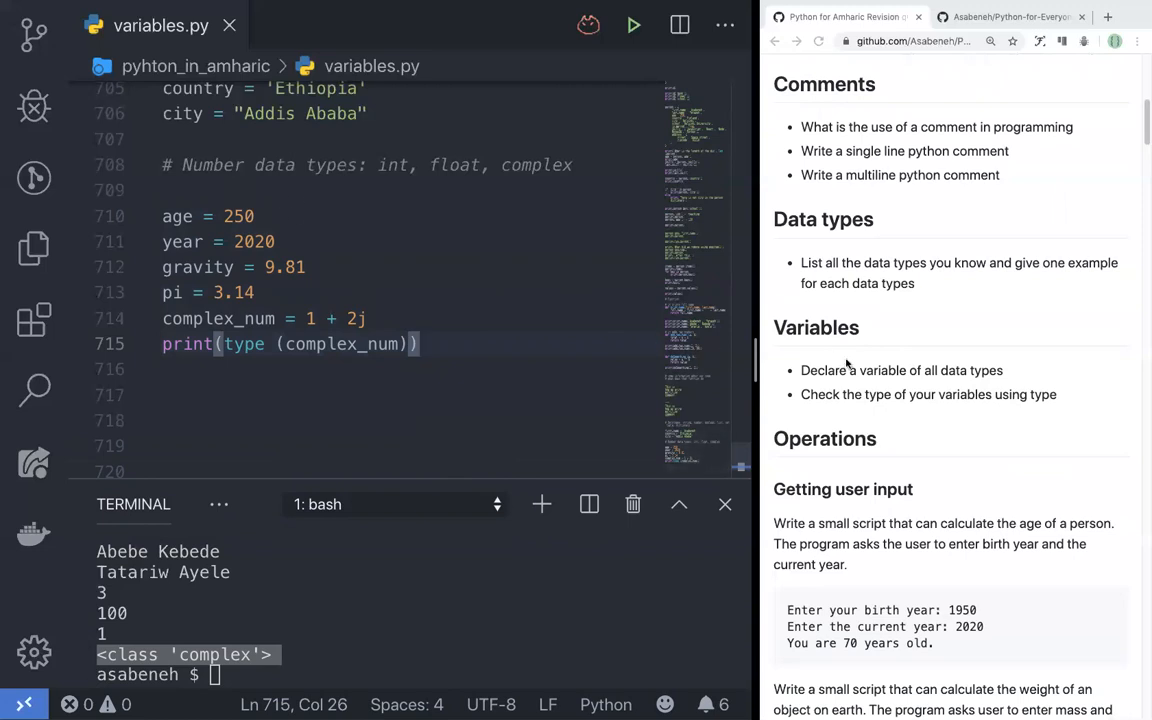
{"action": "left_click", "coordinate": [169, 216]}
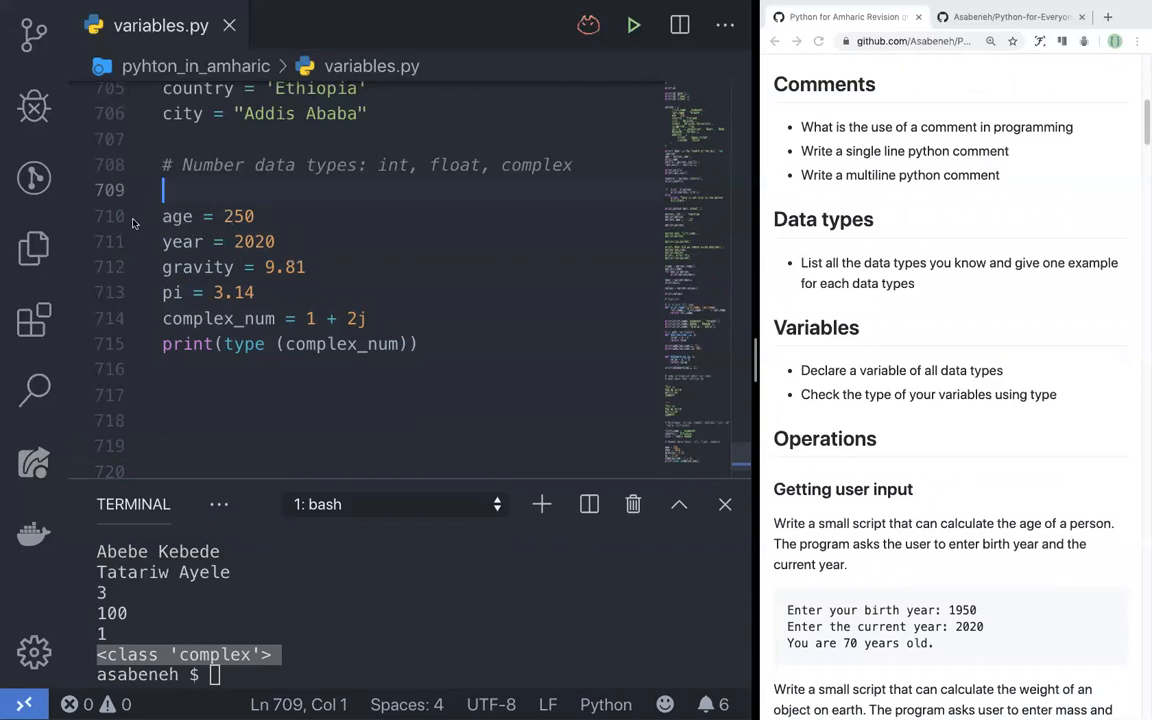
{"action": "mouse_move", "coordinate": [110, 297]}
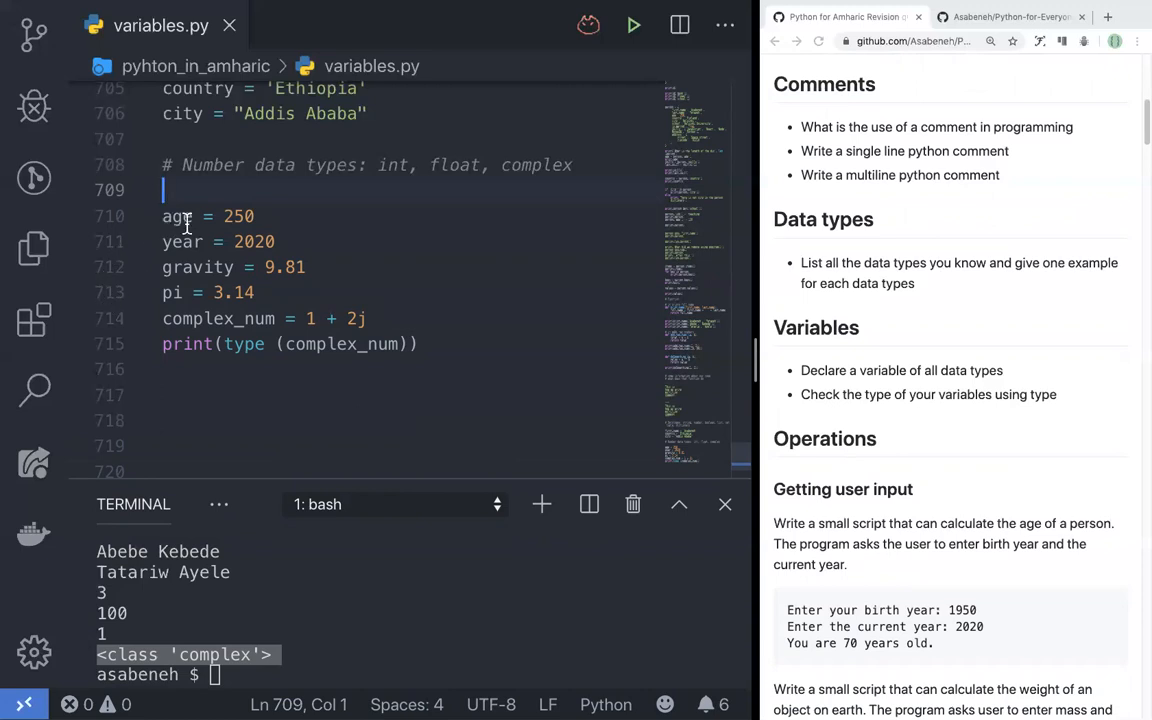
{"action": "double_click", "coordinate": [238, 216]}
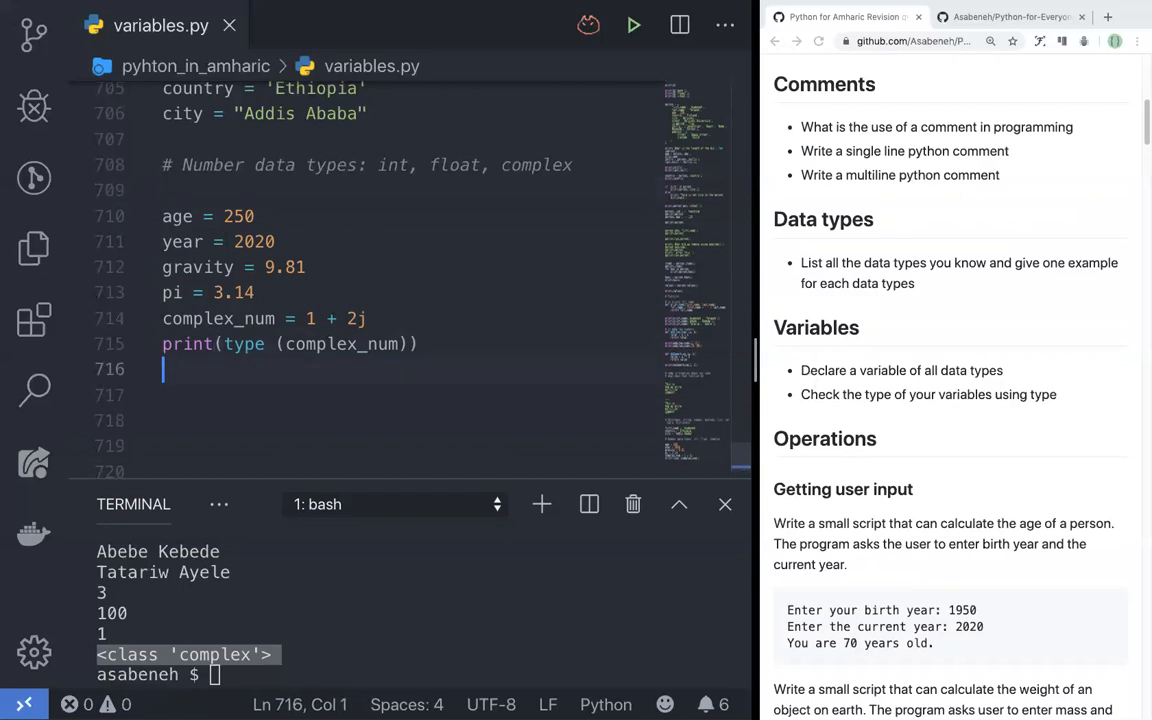
{"action": "key", "text": "enter"}
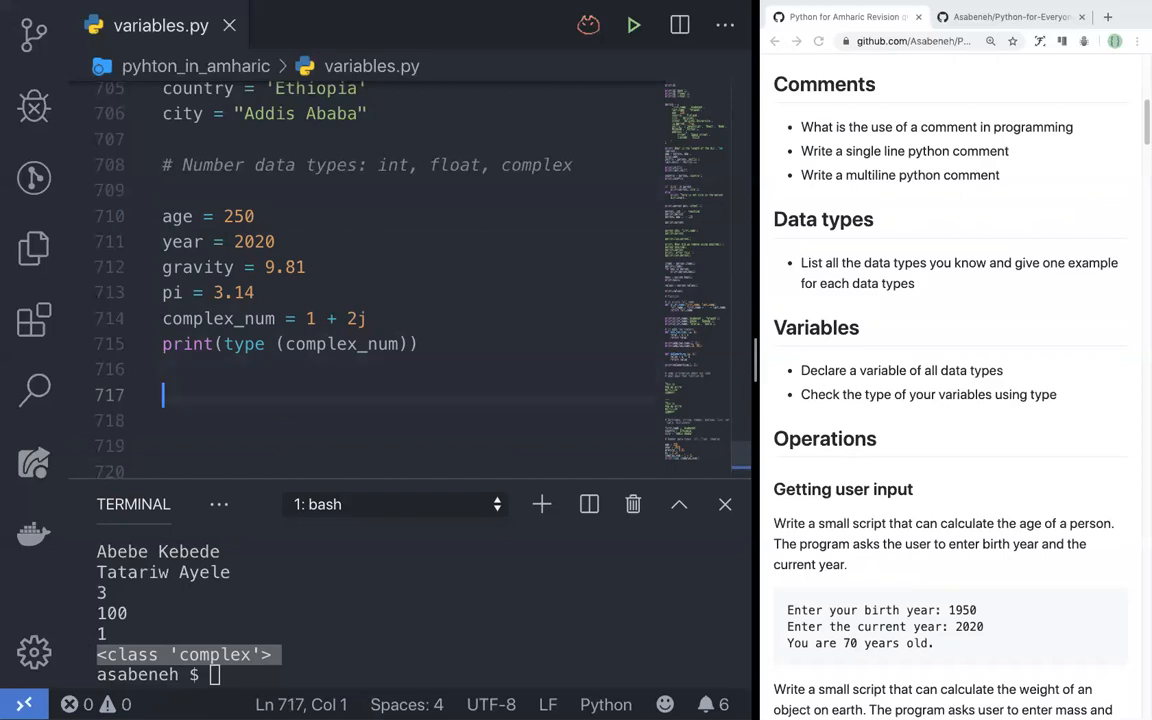
{"action": "type", "text": "a, b, c"}
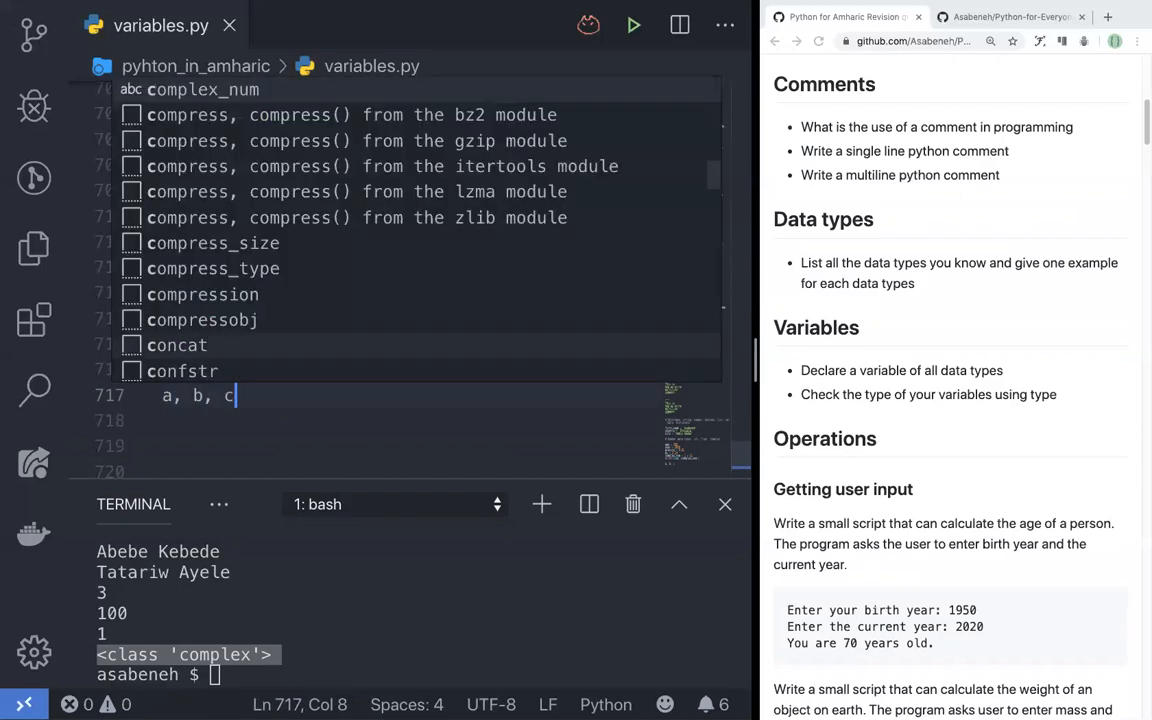
{"action": "type", "text": ", y"}
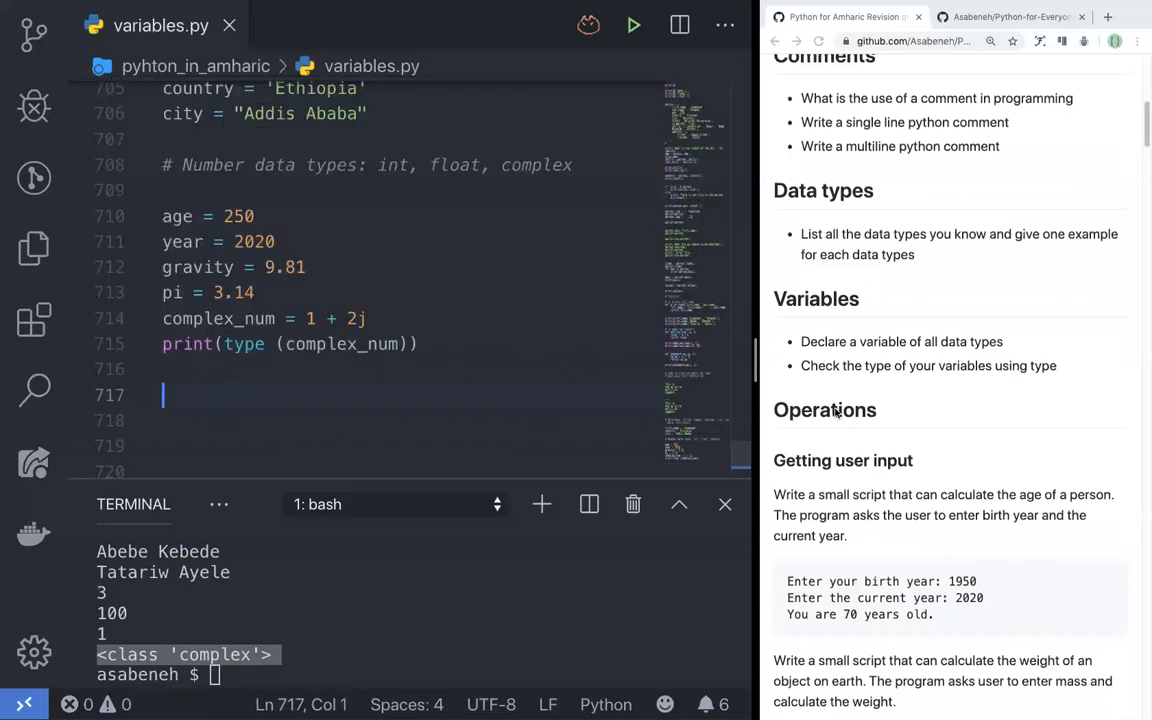
{"action": "scroll", "scroll_direction": "down", "scroll_amount": 3}
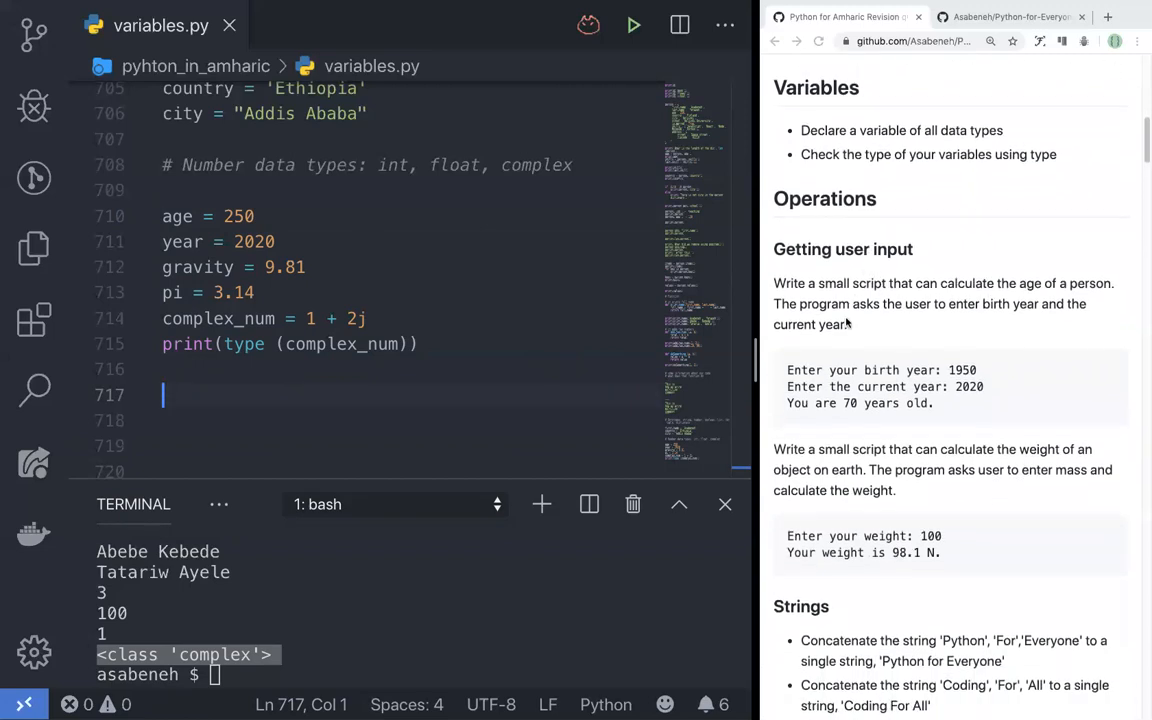
{"action": "scroll", "scroll_direction": "down", "scroll_amount": 3}
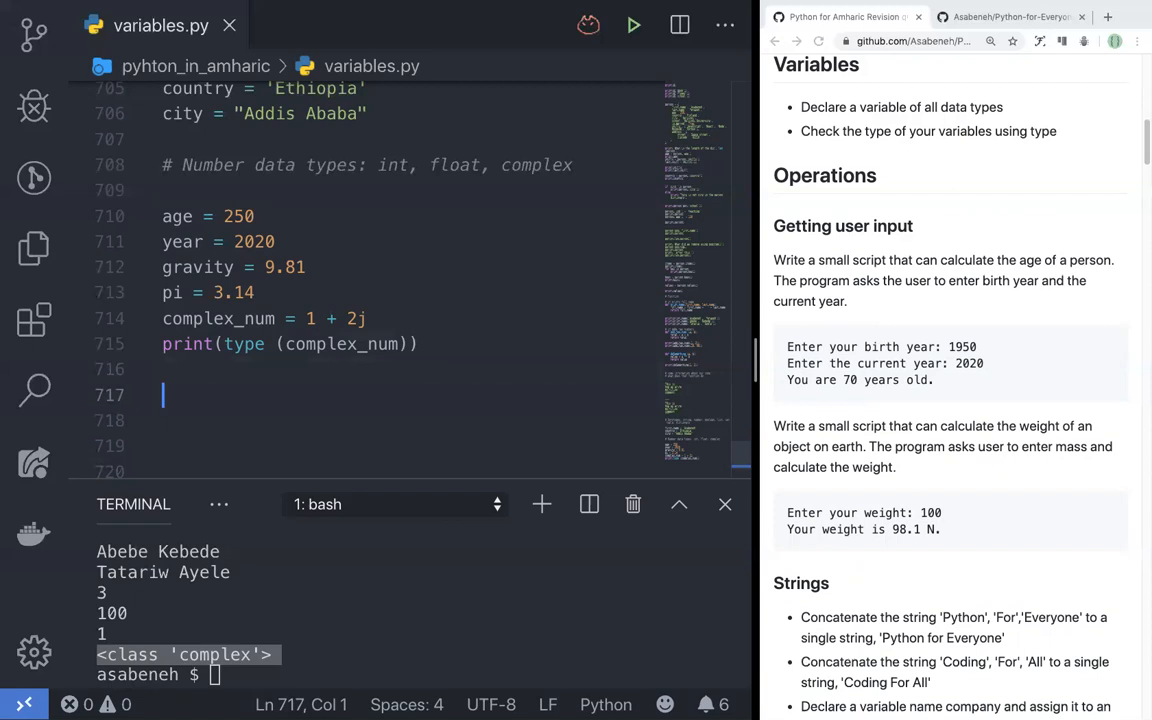
Add birth_year = input('Enter your birth year:') prompting for the birth year.
{"action": "type", "text": "current"}
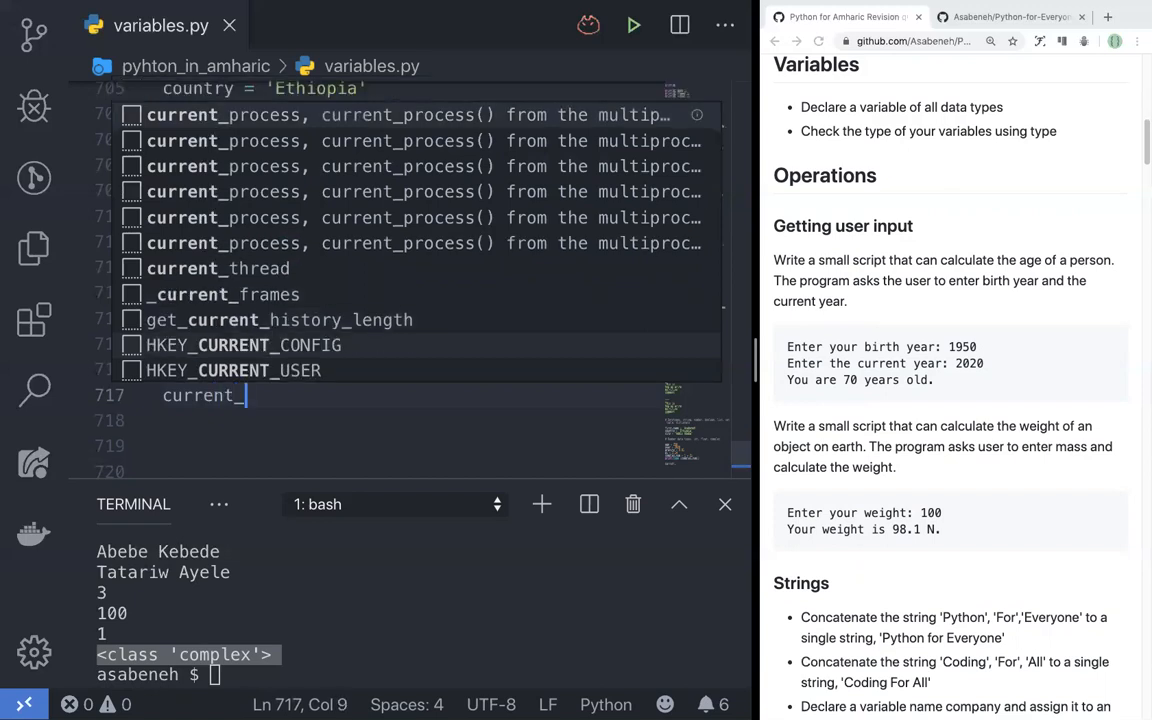
{"action": "type", "text": "_year = i"}
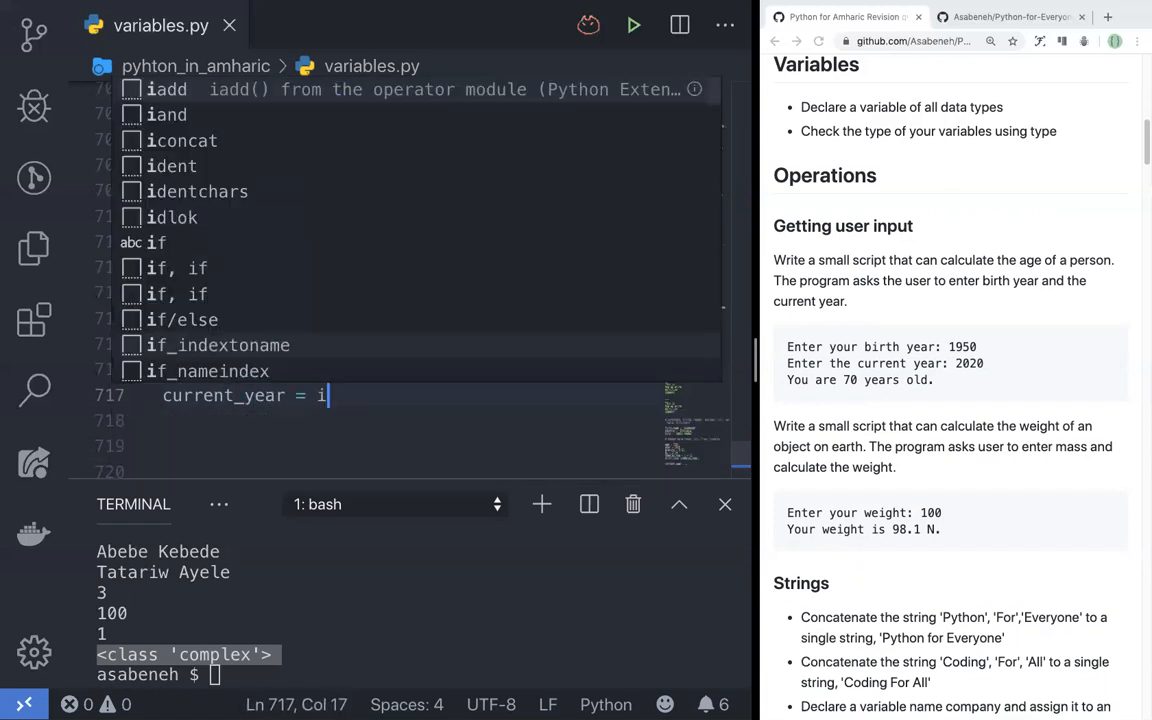
{"action": "type", "text": "nput('Enter"}
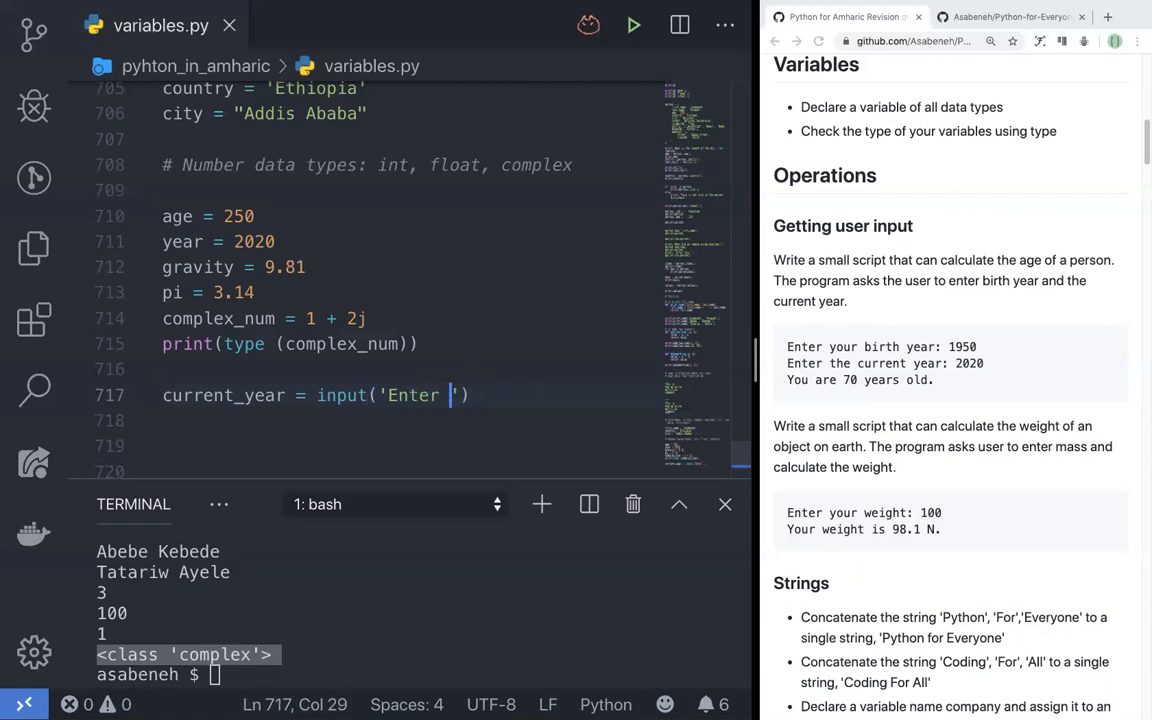
{"action": "type", "text": "you"}
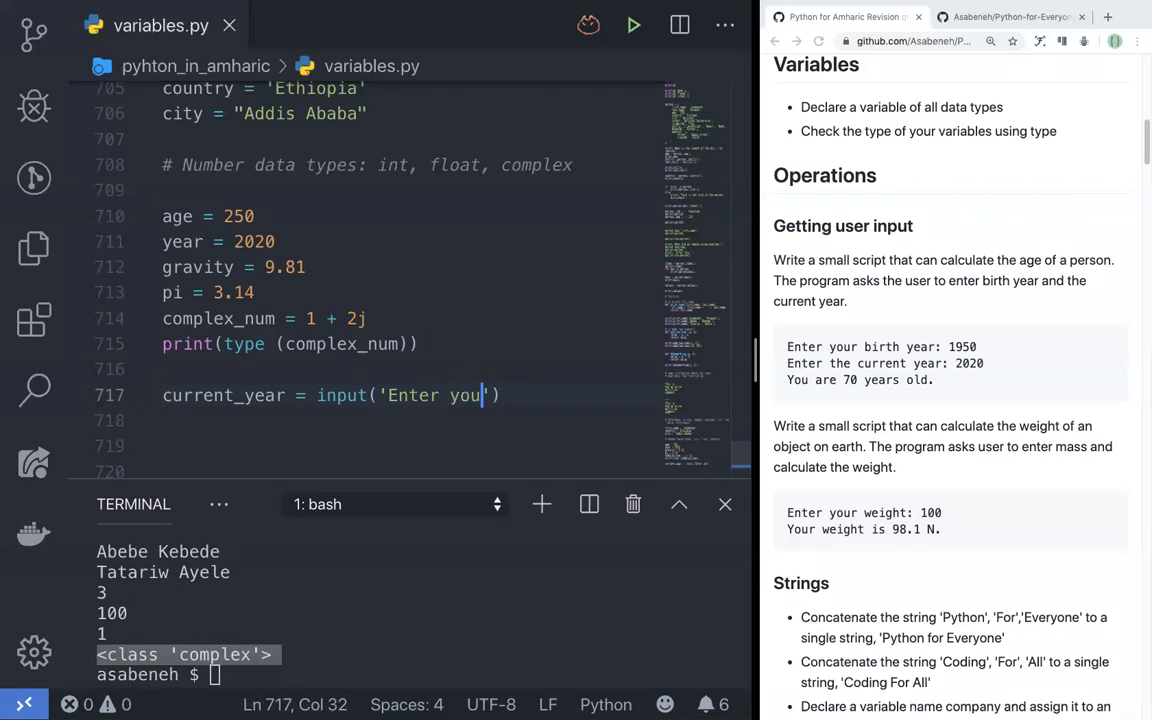
{"action": "type", "text": "bith year:"}
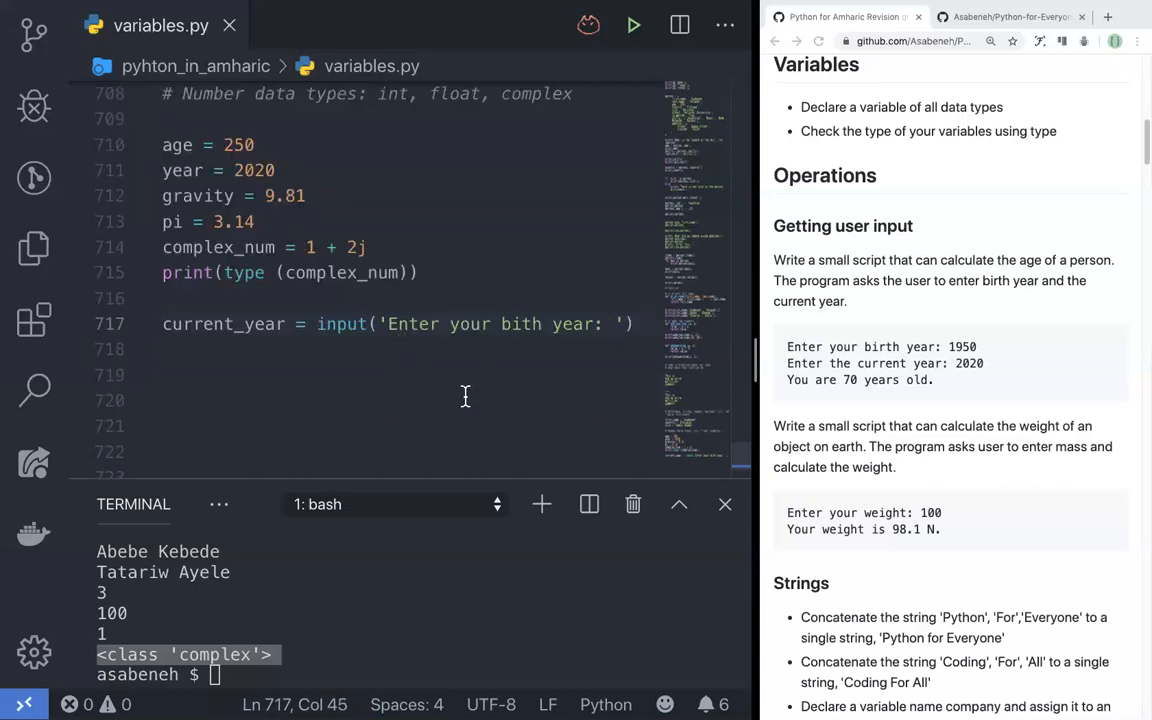
{"action": "key", "text": "enter"}
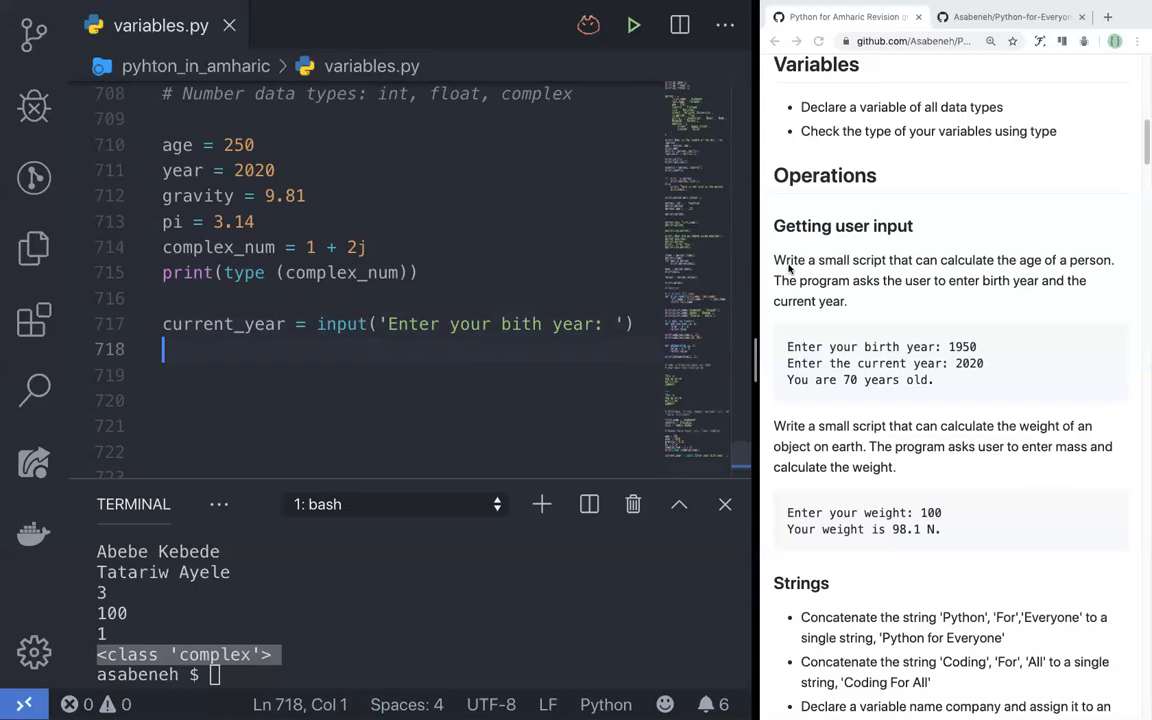
{"action": "mouse_move", "coordinate": [240, 330]}
{"action": "type", "text": "birth"}
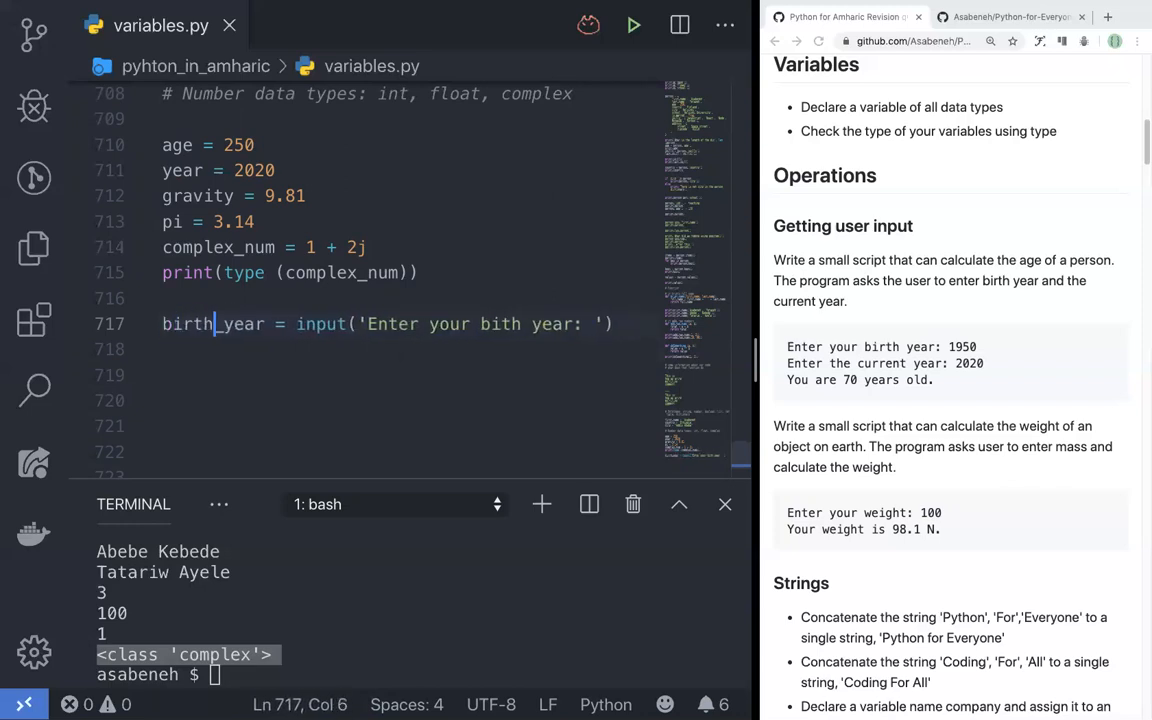
Add current_year = input('Enter the current year:') below birth_year.
{"action": "left_click", "coordinate": [614, 323]}
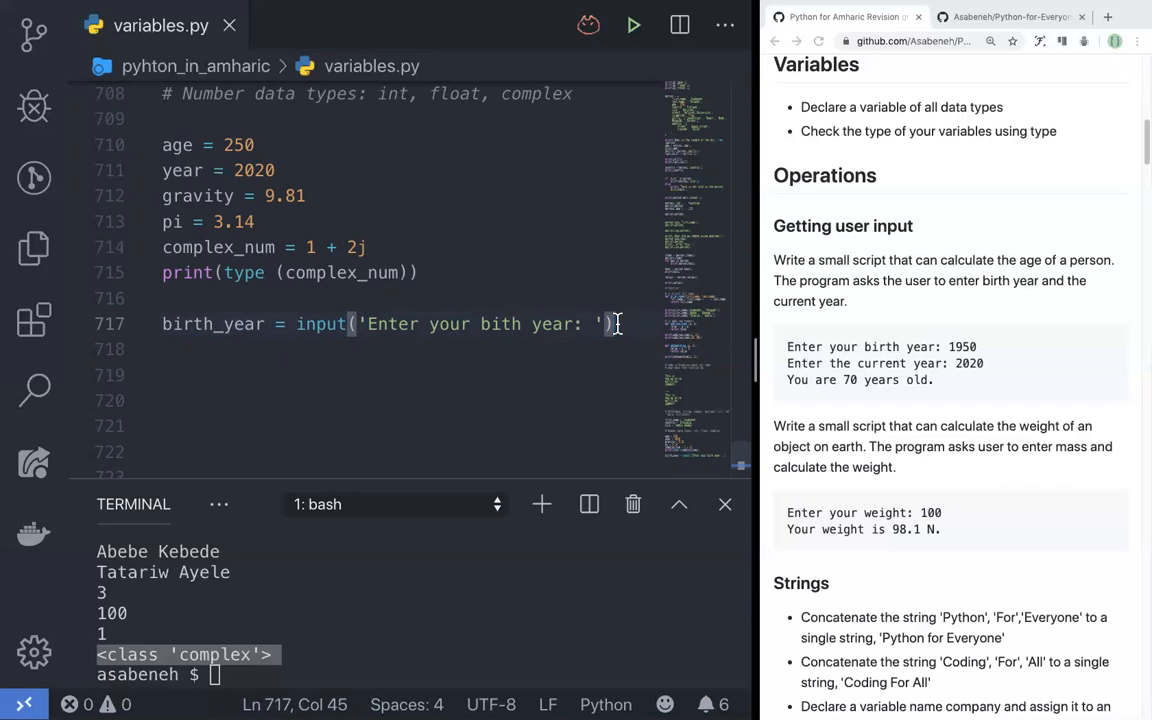
{"action": "type", "text": "current_year"}
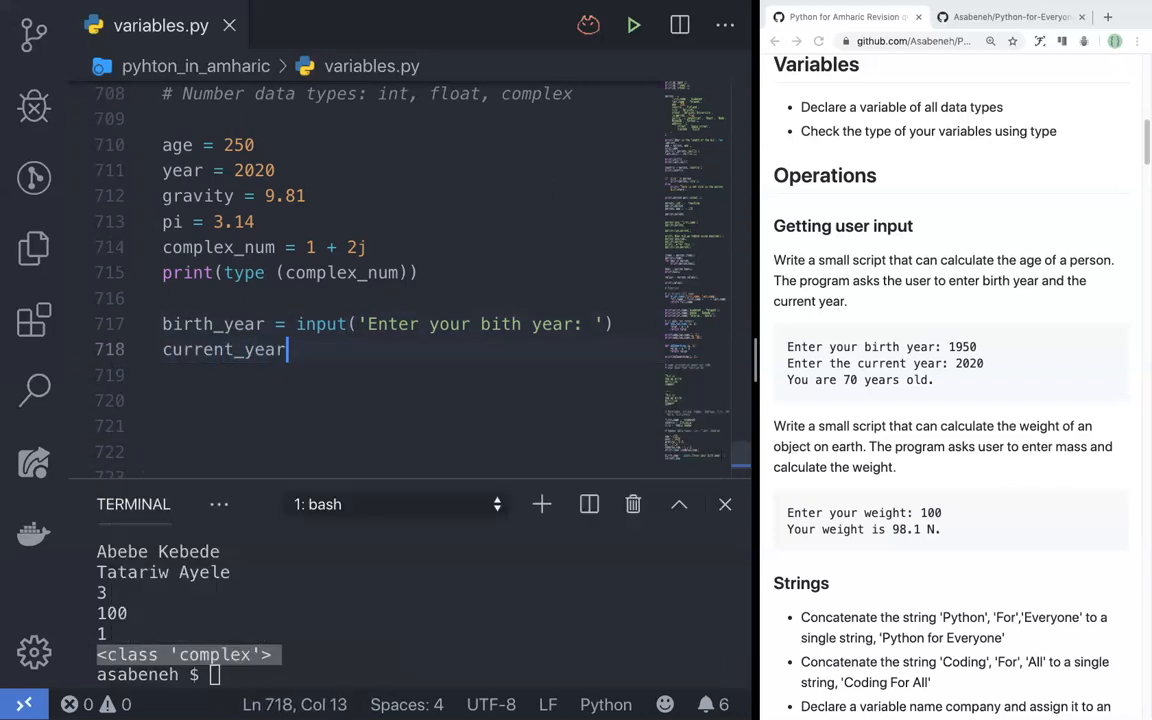
{"action": "type", "text": "= input('Enter the current year:"}
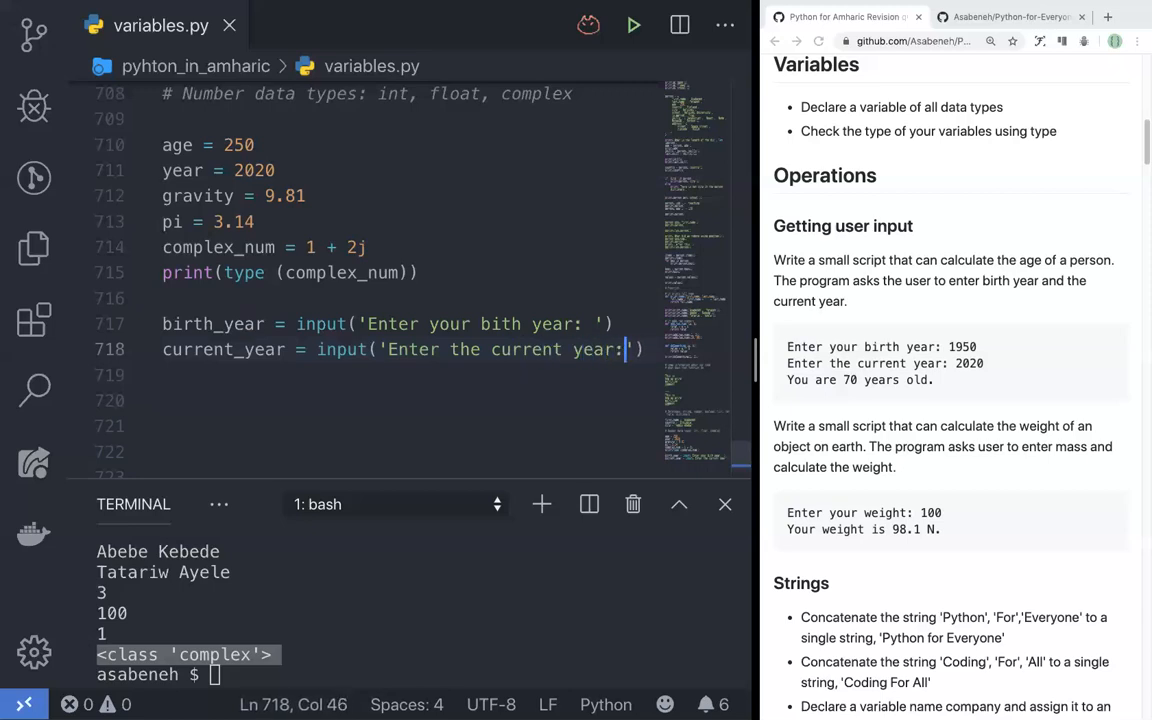
{"action": "mouse_move", "coordinate": [644, 11]}
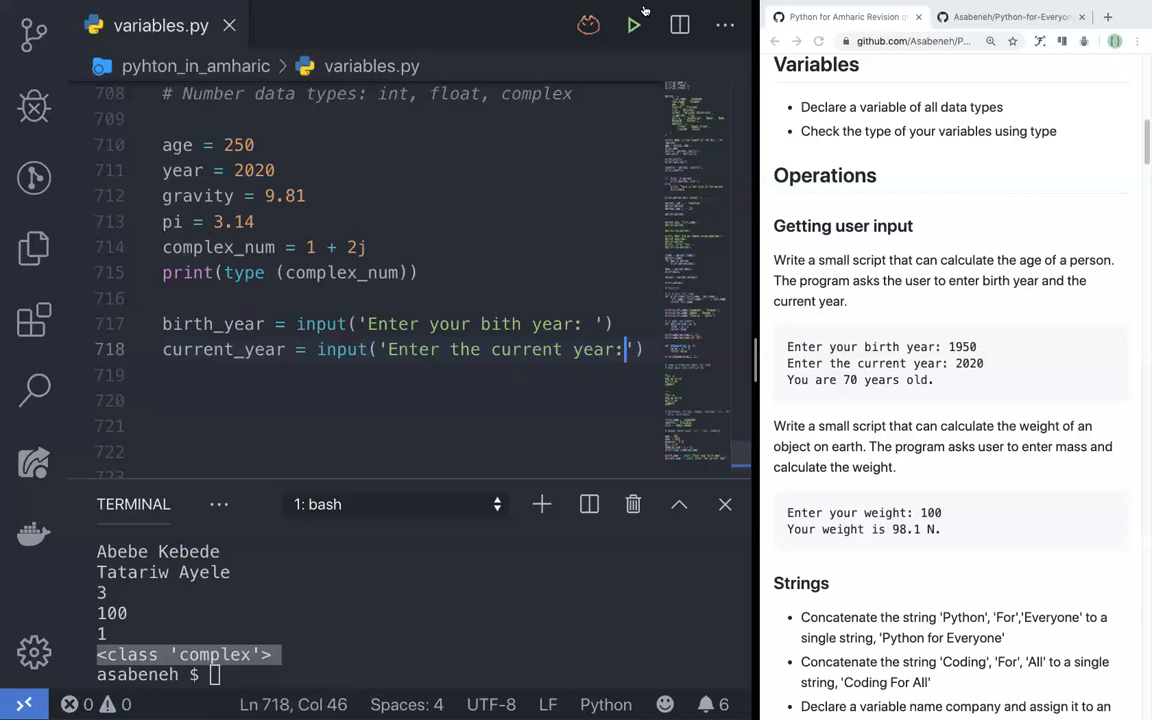
Run the script, hit the command-not-found error, and locate the Microsoft Python extension by searching 'python'.
{"action": "left_click", "coordinate": [633, 25]}
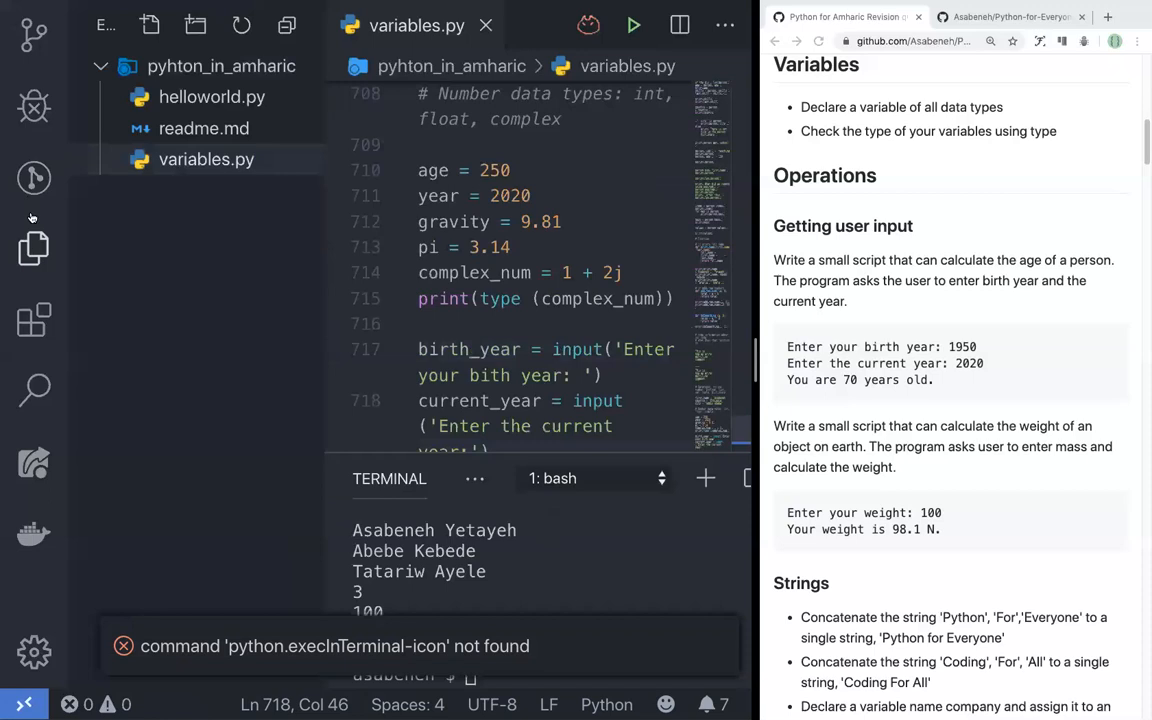
{"action": "left_click", "coordinate": [33, 248]}
{"action": "type", "text": "engli"}
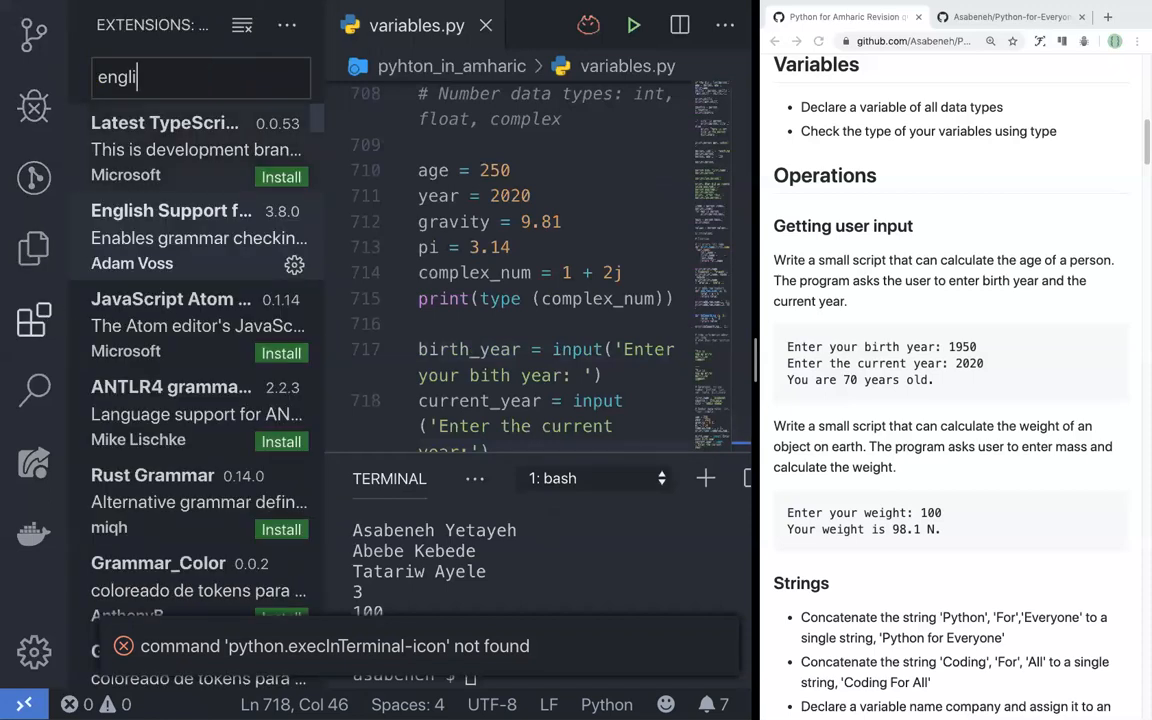
{"action": "type", "text": "pytho"}
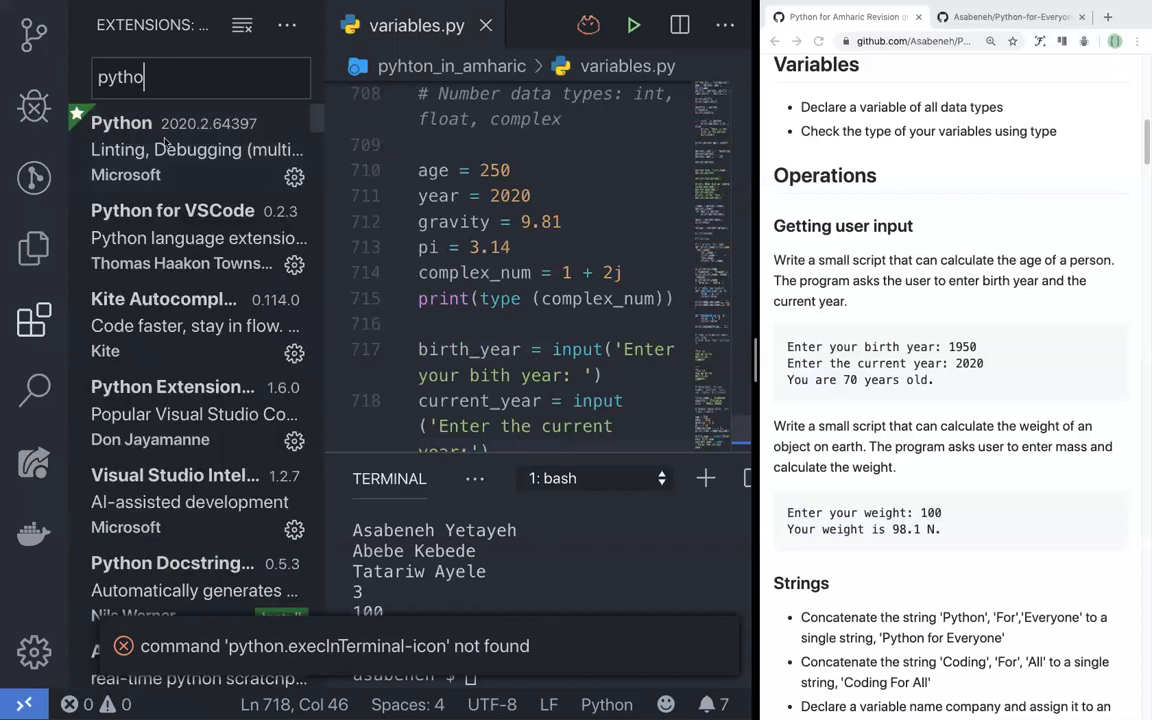
{"action": "left_click", "coordinate": [121, 122]}
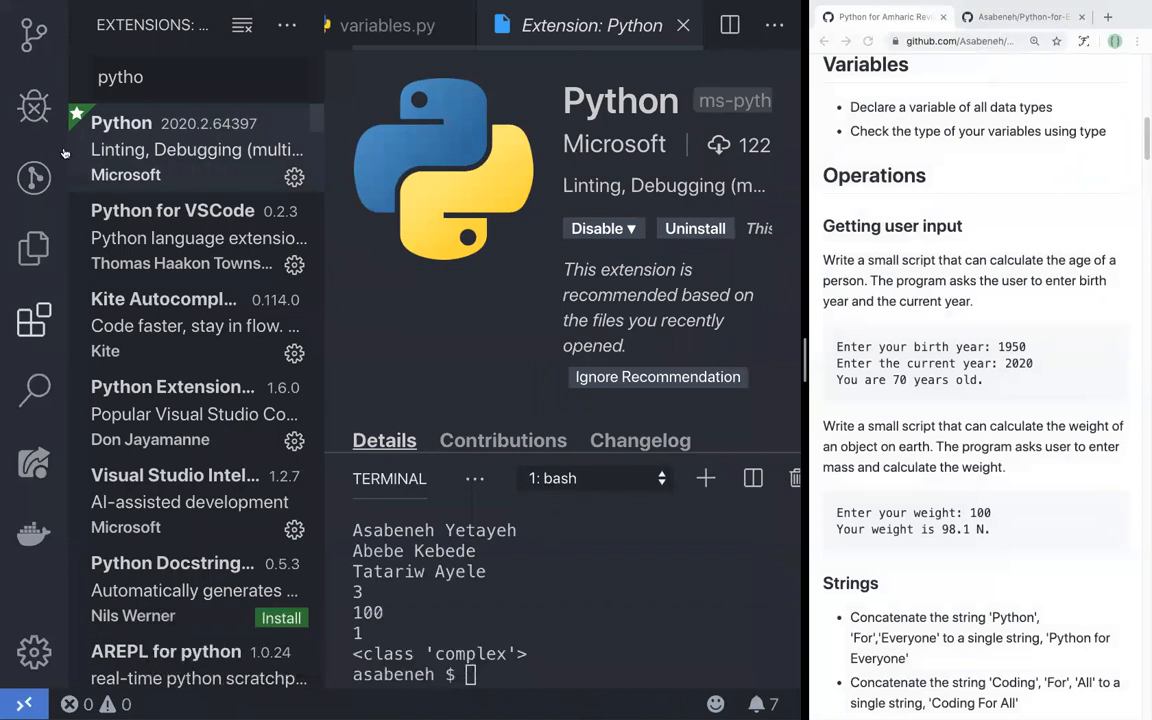
Uninstall the Microsoft Python extension and immediately reinstall it.
{"action": "left_click", "coordinate": [33, 248]}
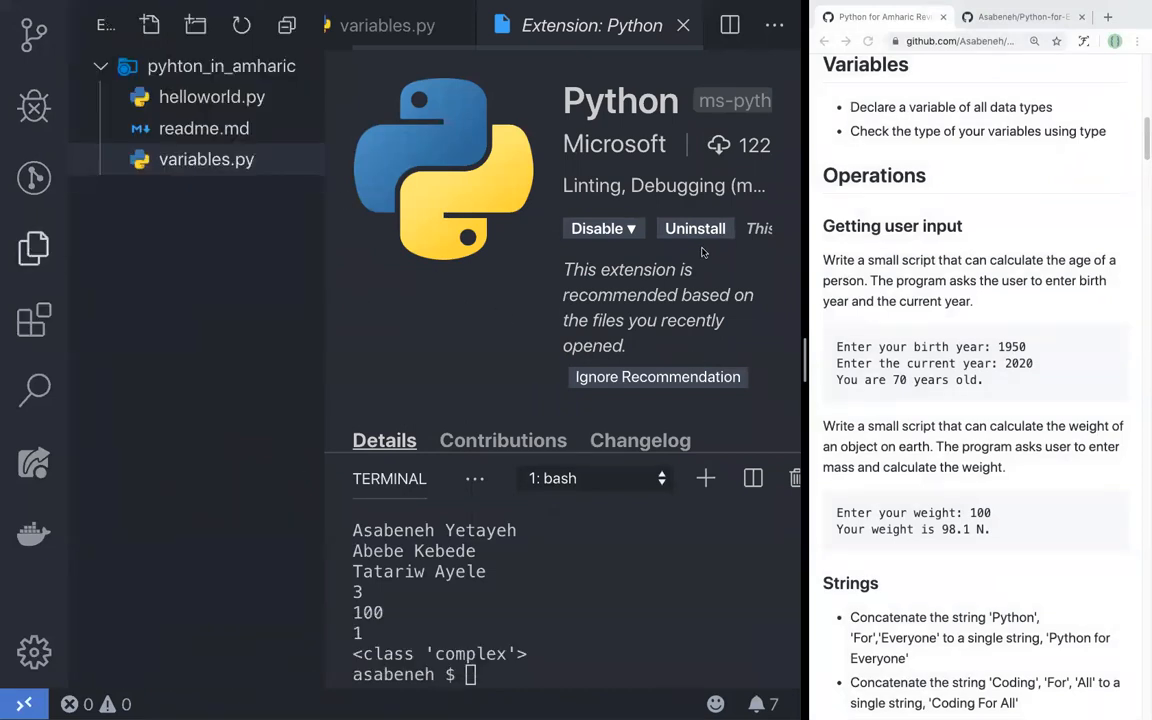
{"action": "left_click", "coordinate": [695, 228]}
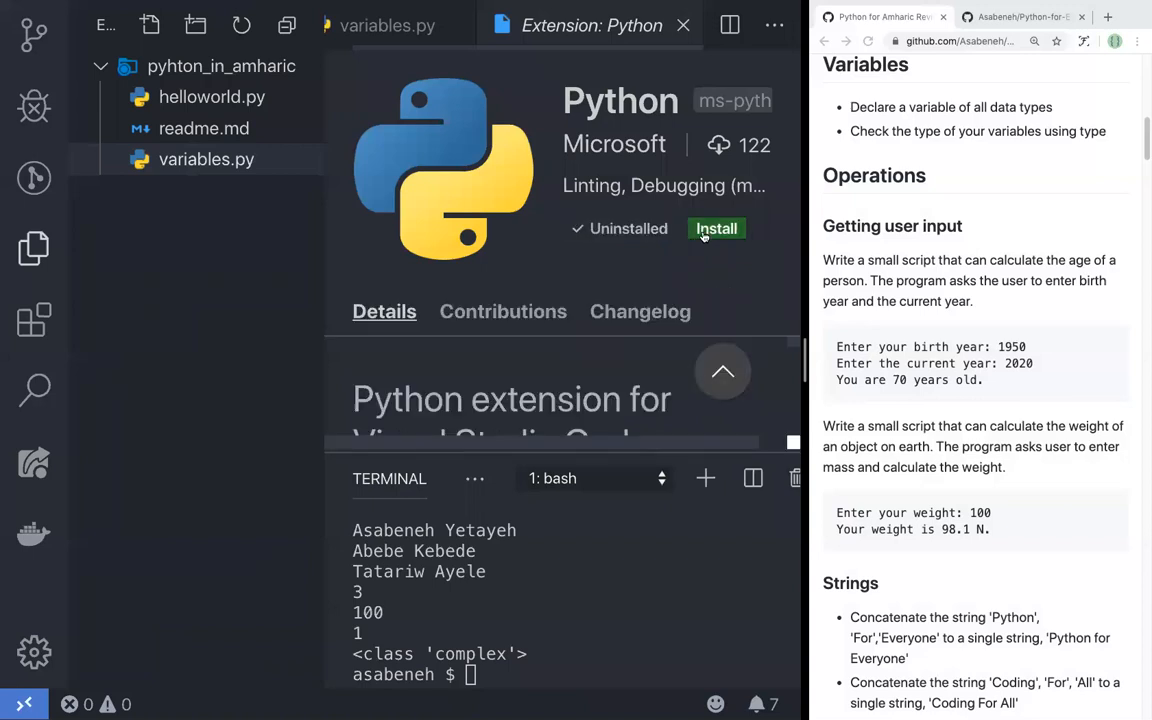
{"action": "left_click", "coordinate": [716, 228]}
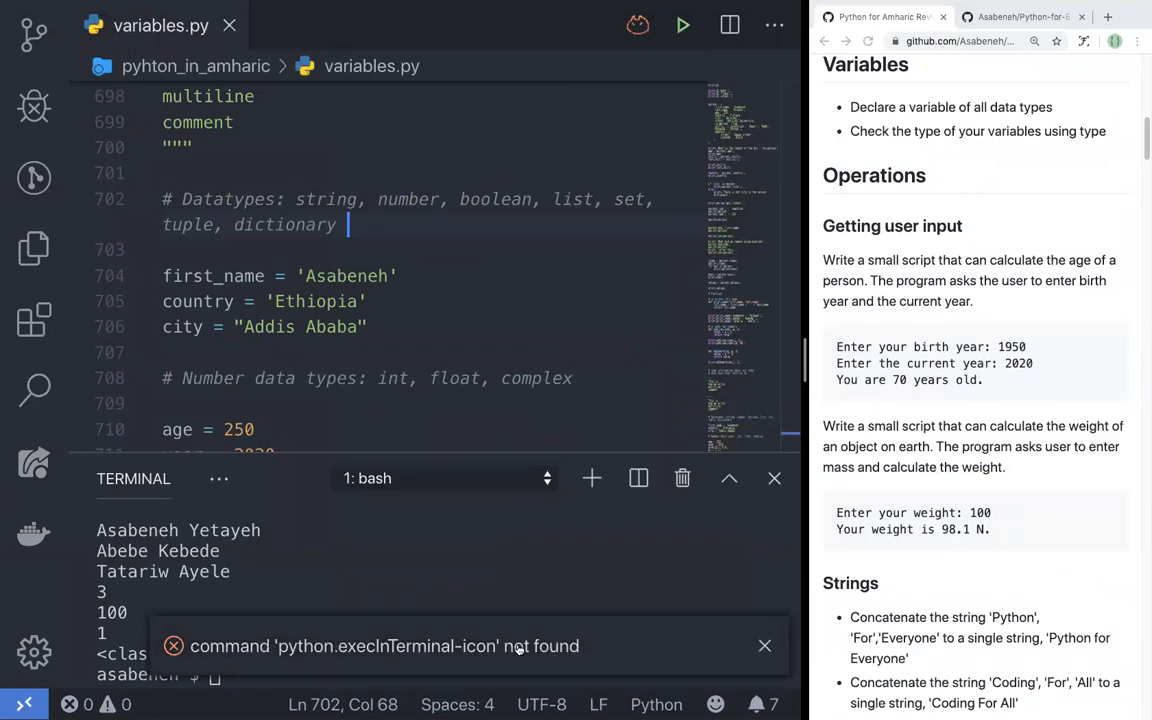
Dismiss the error, run variables.py in the terminal and answer 1950 at the birth year prompt.
{"action": "left_click", "coordinate": [764, 645]}
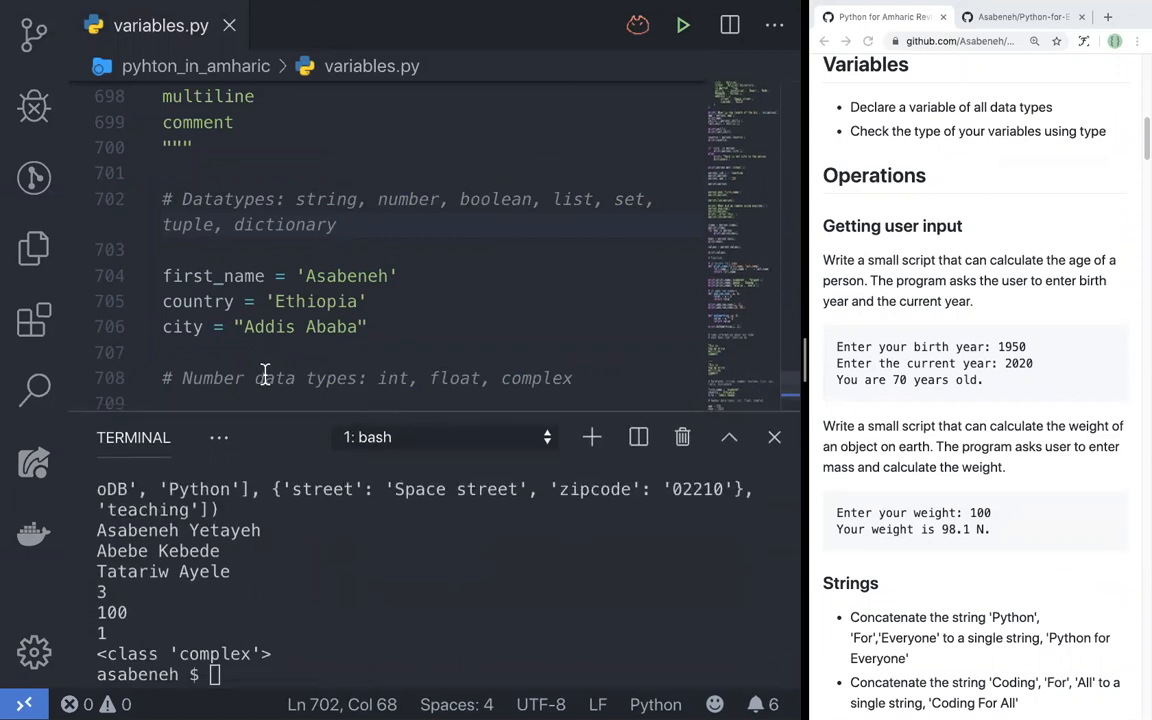
{"action": "scroll", "scroll_direction": "down", "scroll_amount": 3}
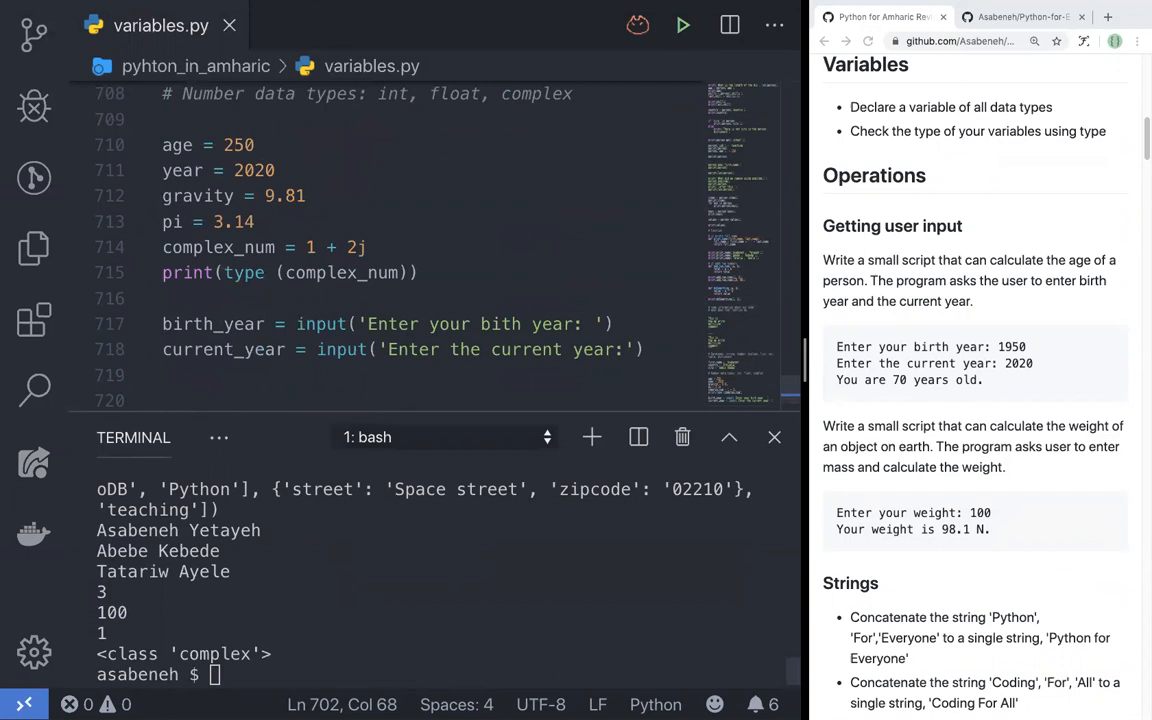
{"action": "mouse_move", "coordinate": [291, 379]}
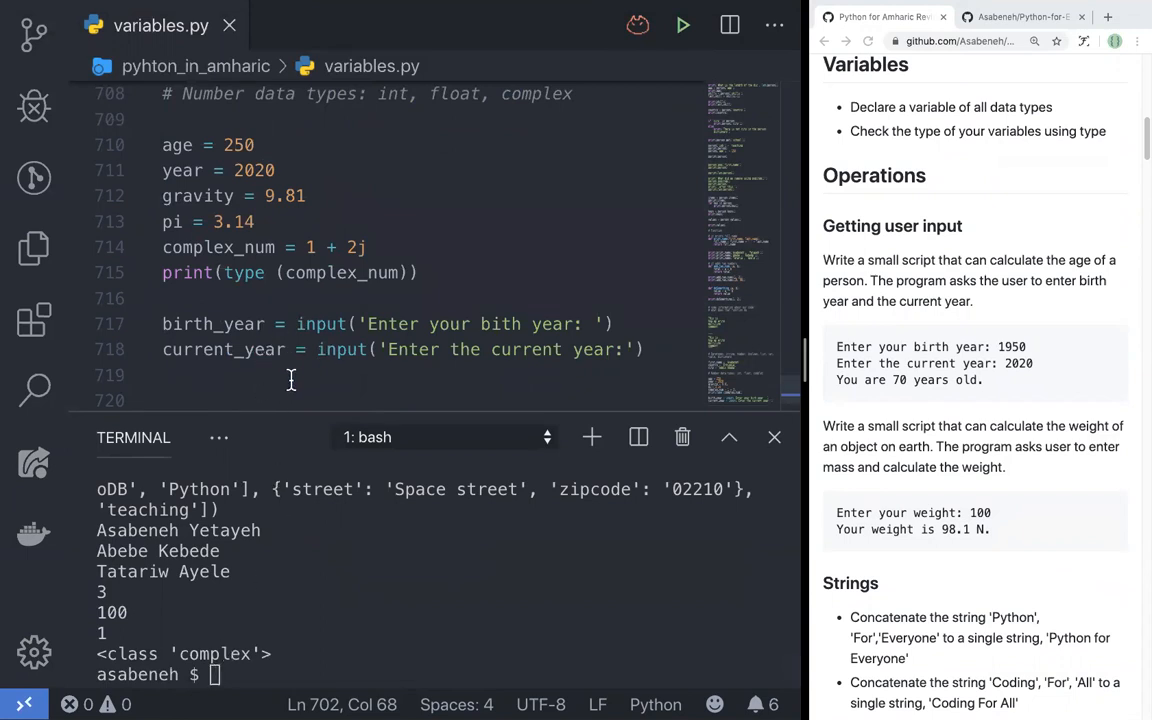
{"action": "mouse_move", "coordinate": [435, 305]}
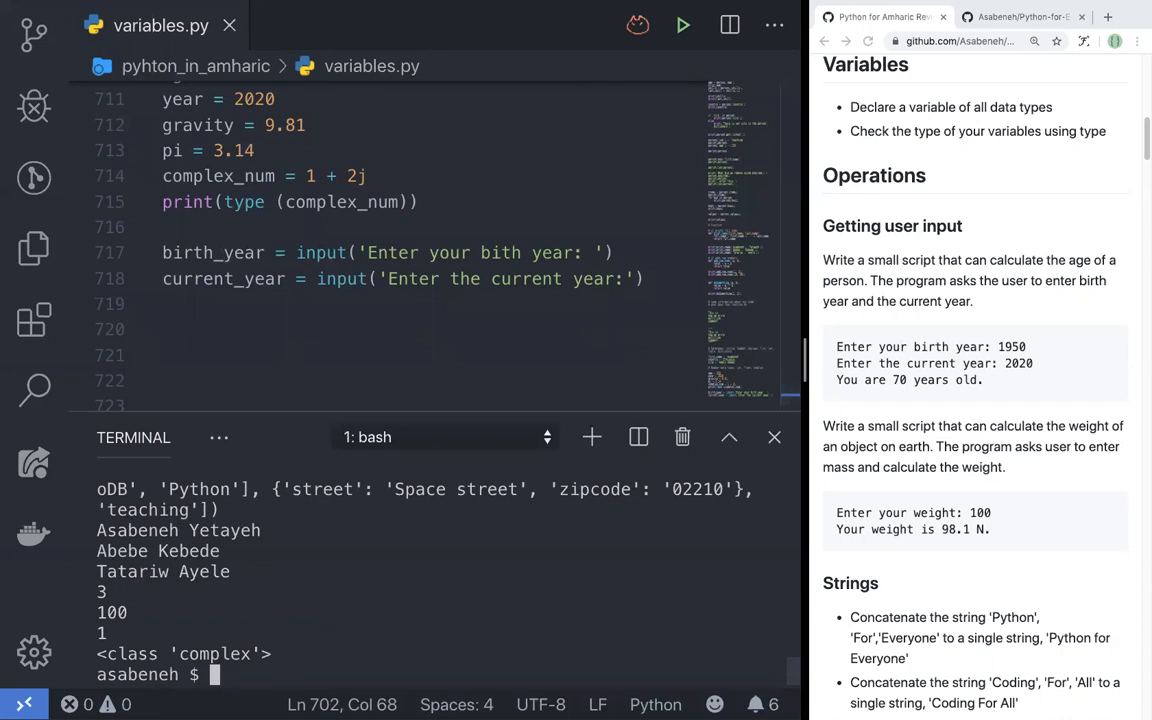
{"action": "left_click", "coordinate": [683, 25]}
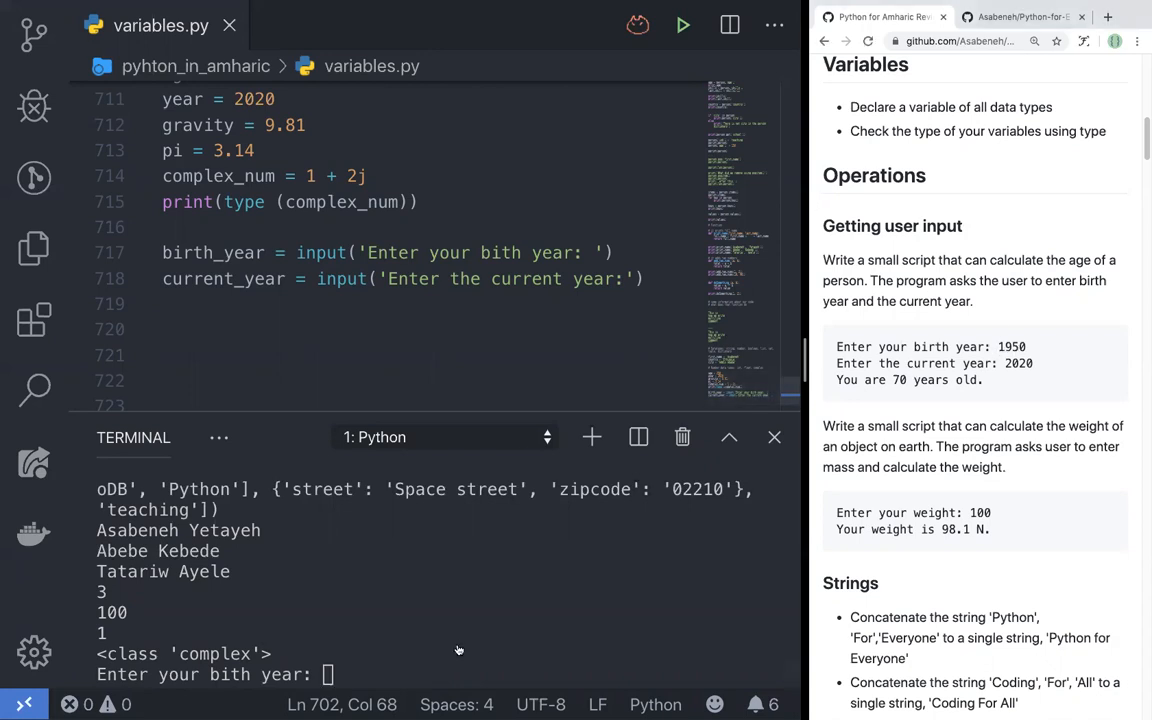
{"action": "type", "text": "1950"}
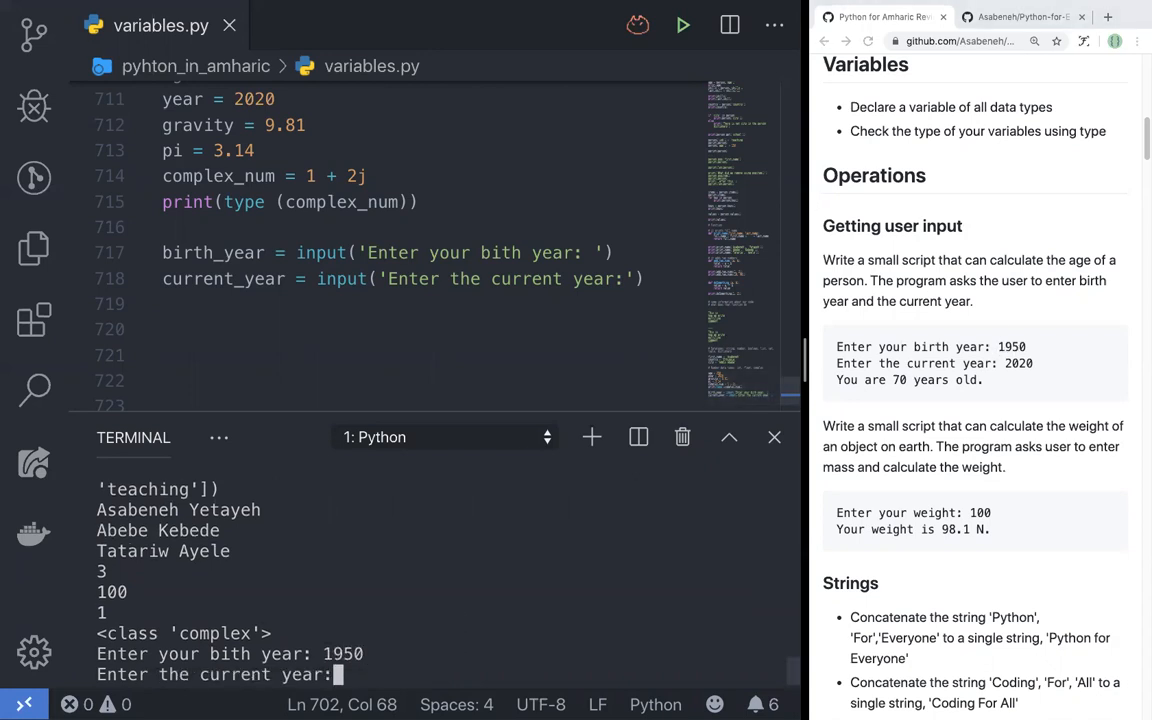
{"action": "mouse_move", "coordinate": [1013, 369]}
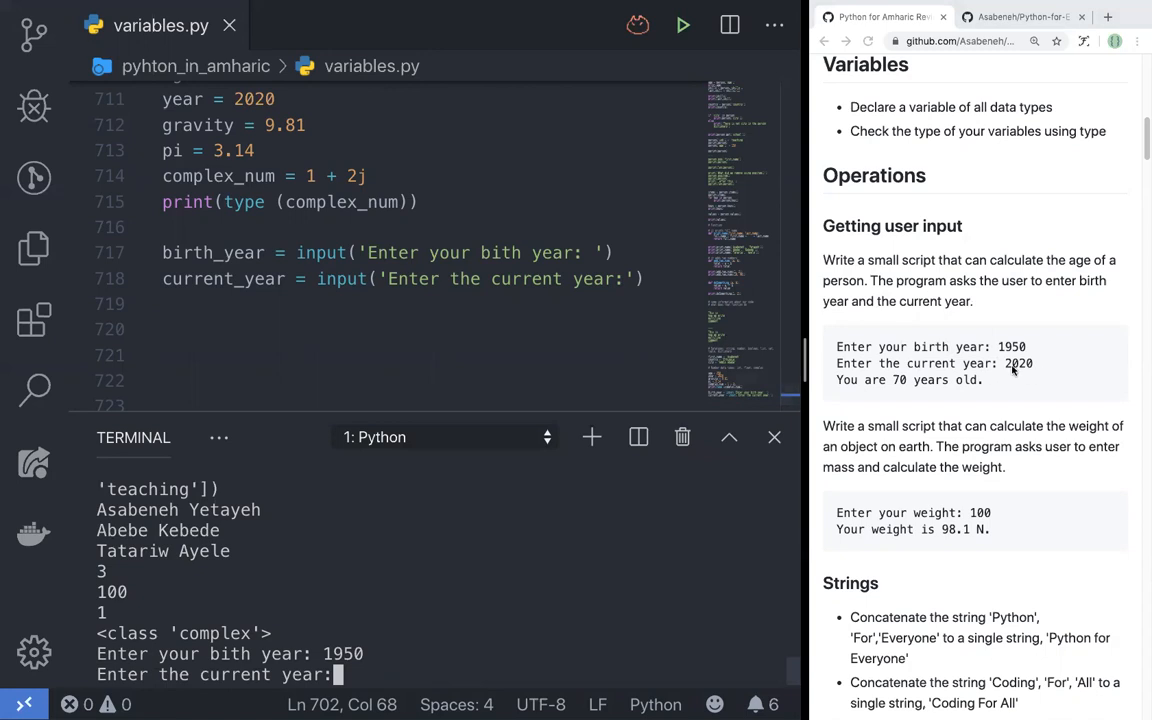
{"action": "mouse_move", "coordinate": [405, 654]}
{"action": "type", "text": "2020"}
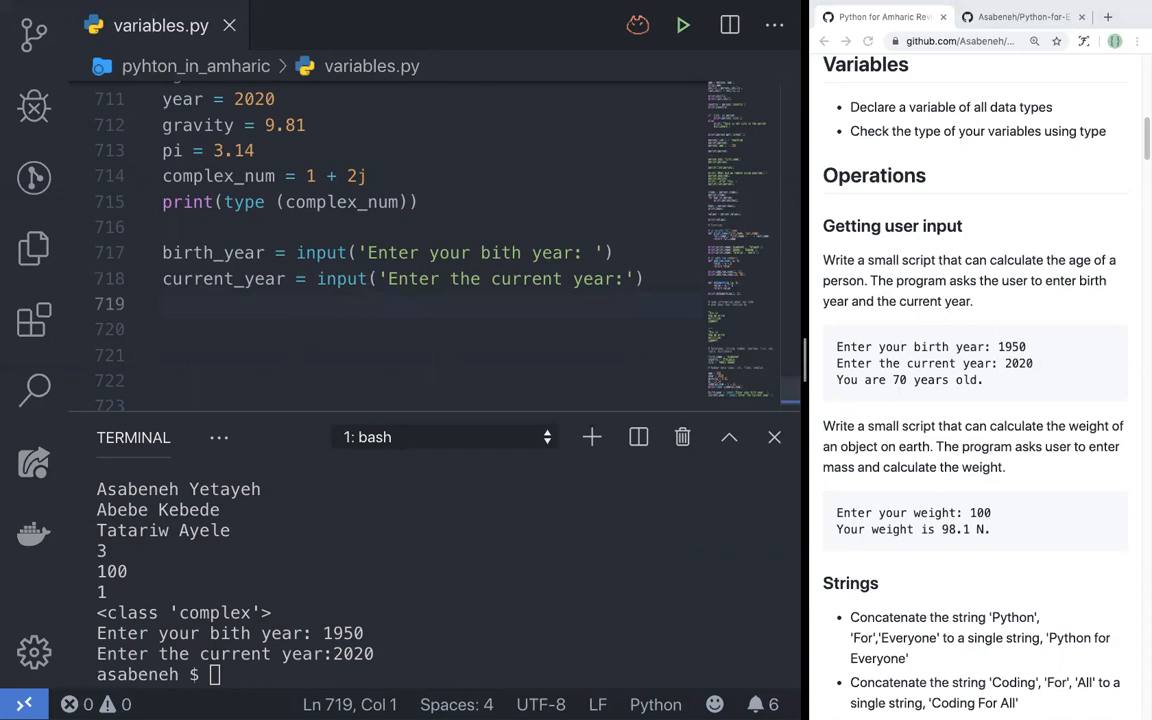
Add a statement variable holding the string 'You are years old.'.
{"action": "type", "text": "sta"}
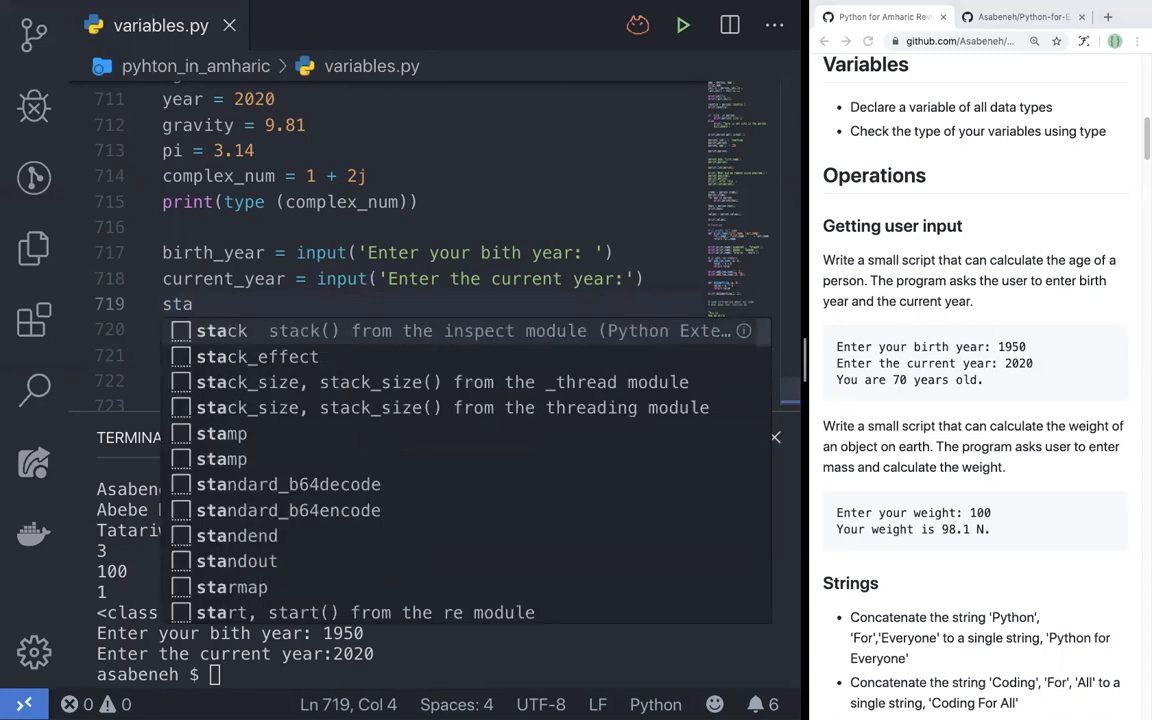
{"action": "type", "text": "tement ="}
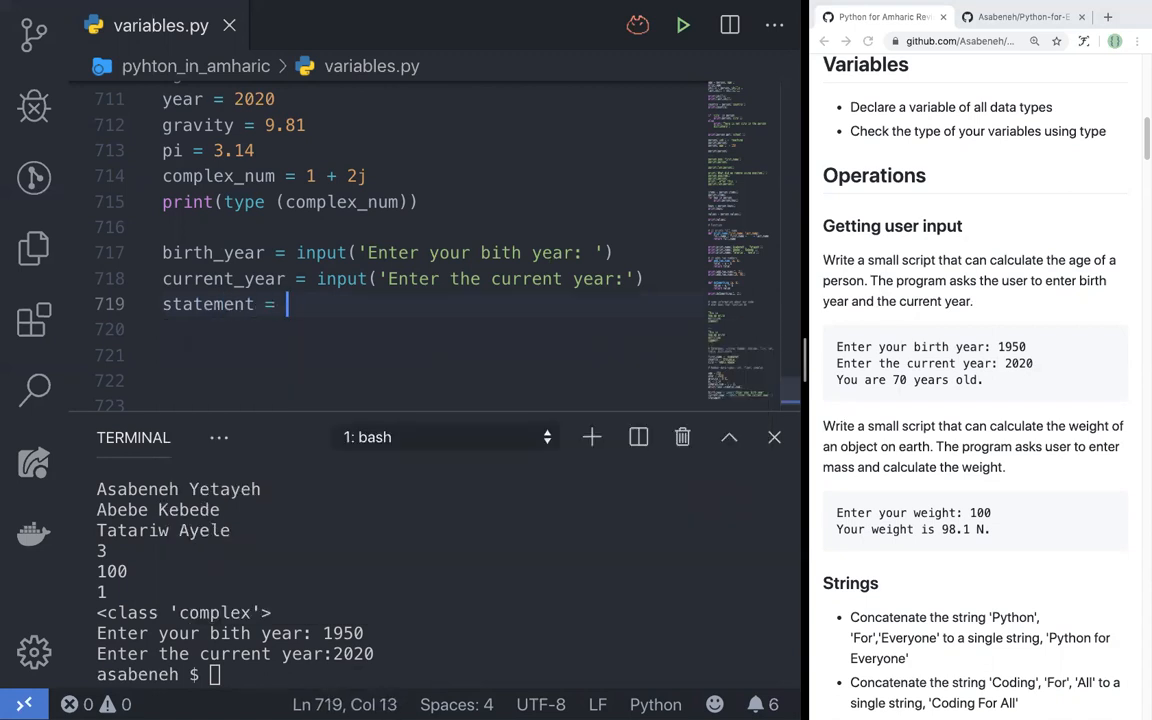
{"action": "type", "text": "'"}
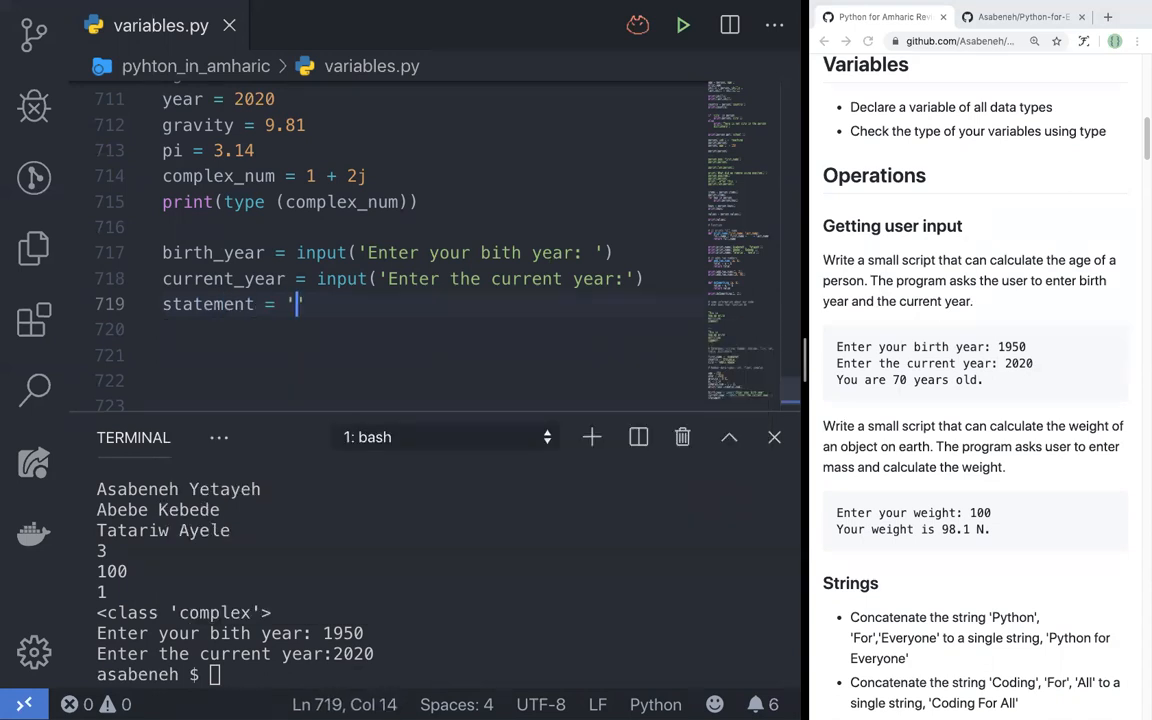
{"action": "type", "text": "YOu"}
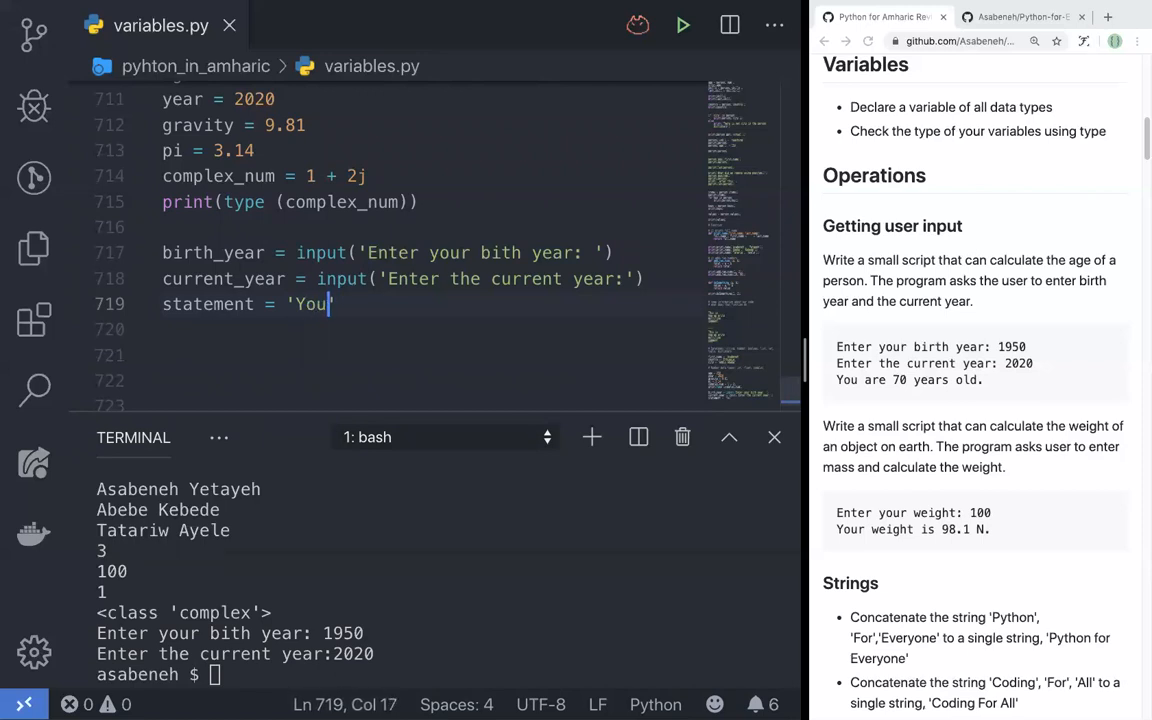
{"action": "type", "text": "are age"}
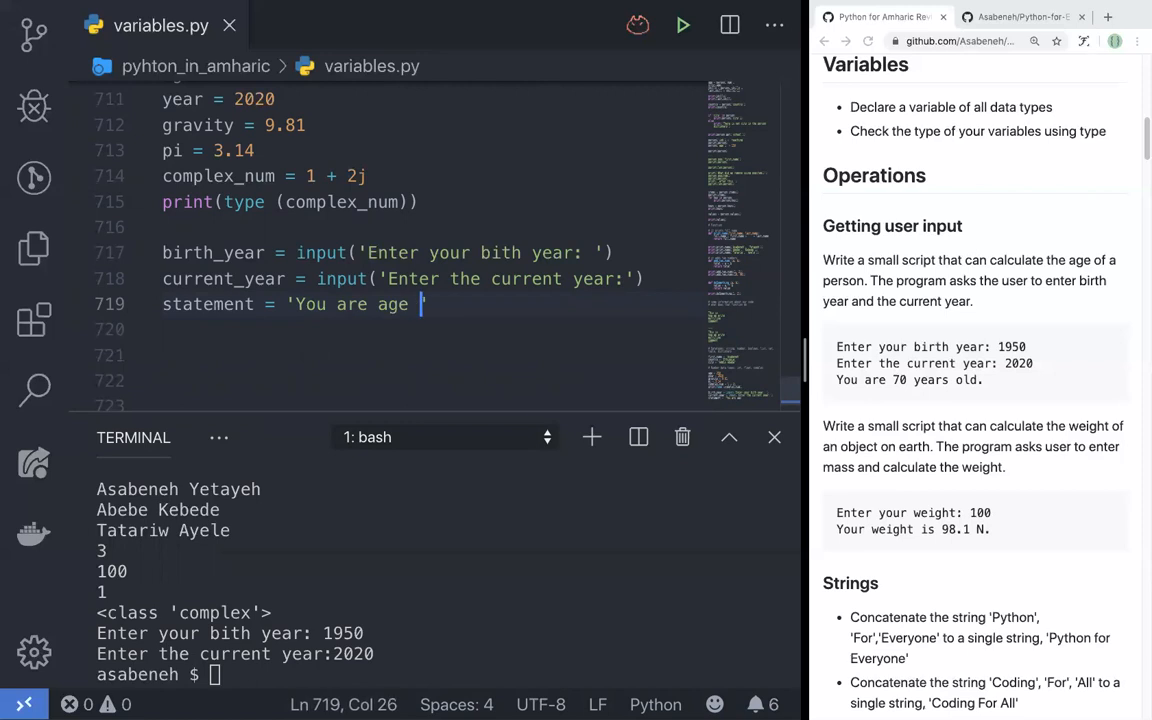
{"action": "type", "text": "years old"}
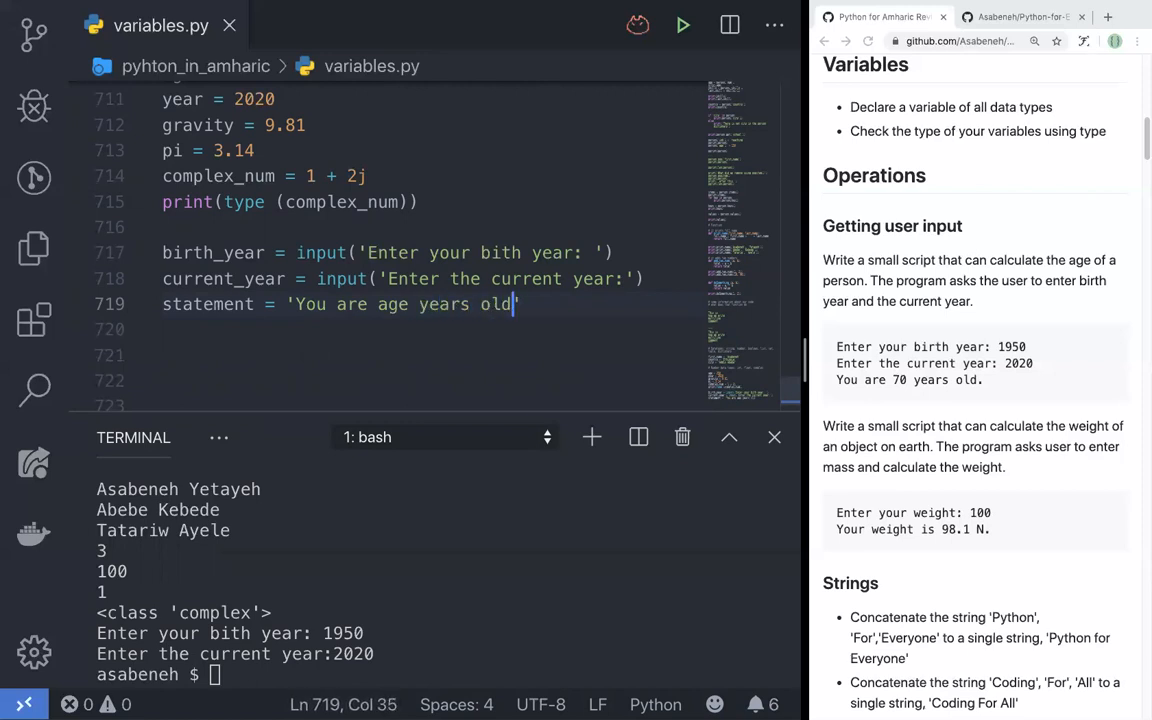
{"action": "type", "text": "."}
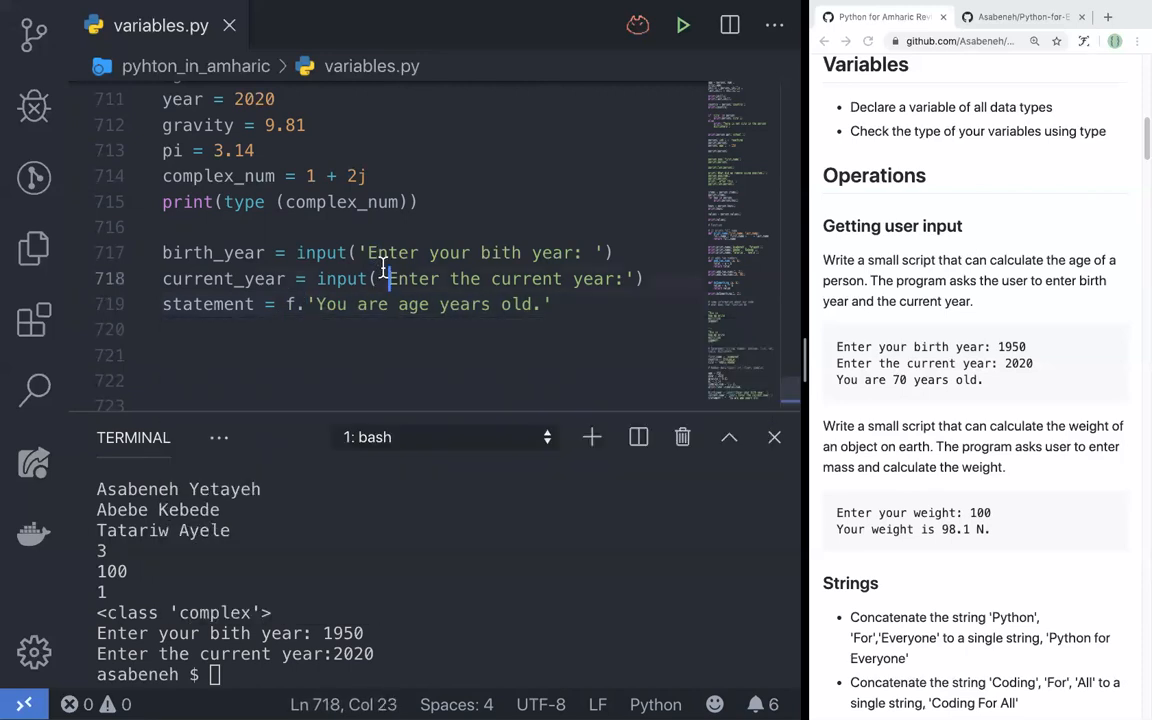
Add the line age = current_year - birth_year above the statement.
{"action": "left_click", "coordinate": [642, 278]}
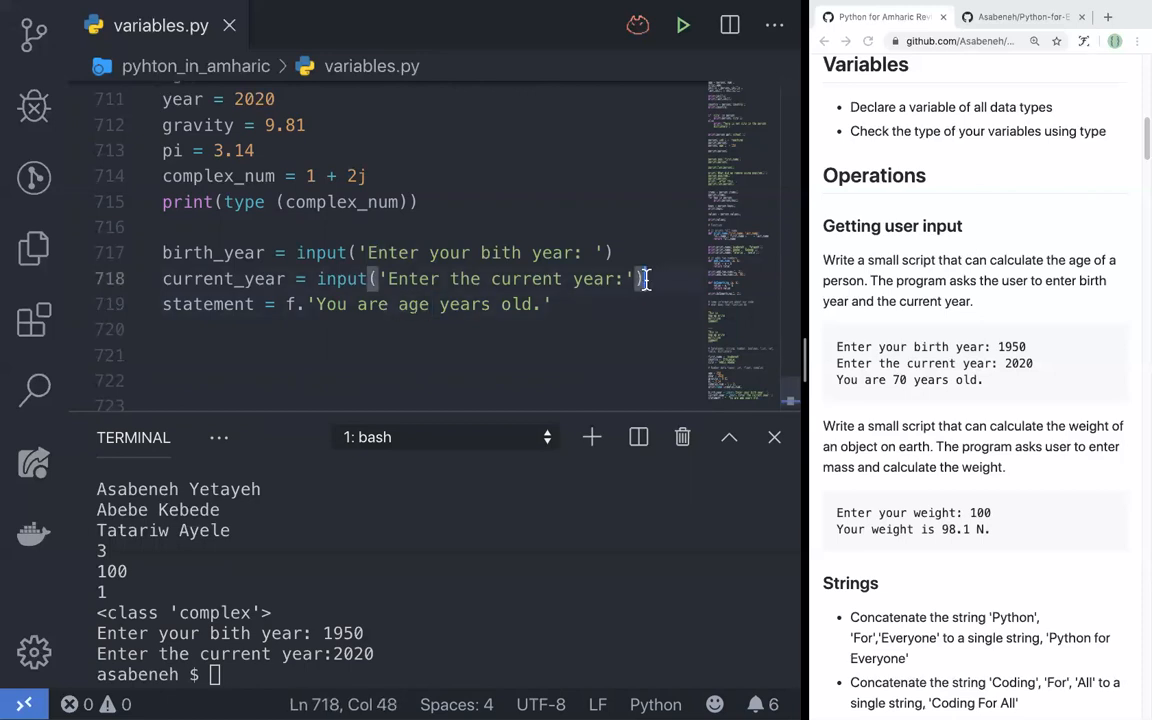
{"action": "type", "text": "age ="}
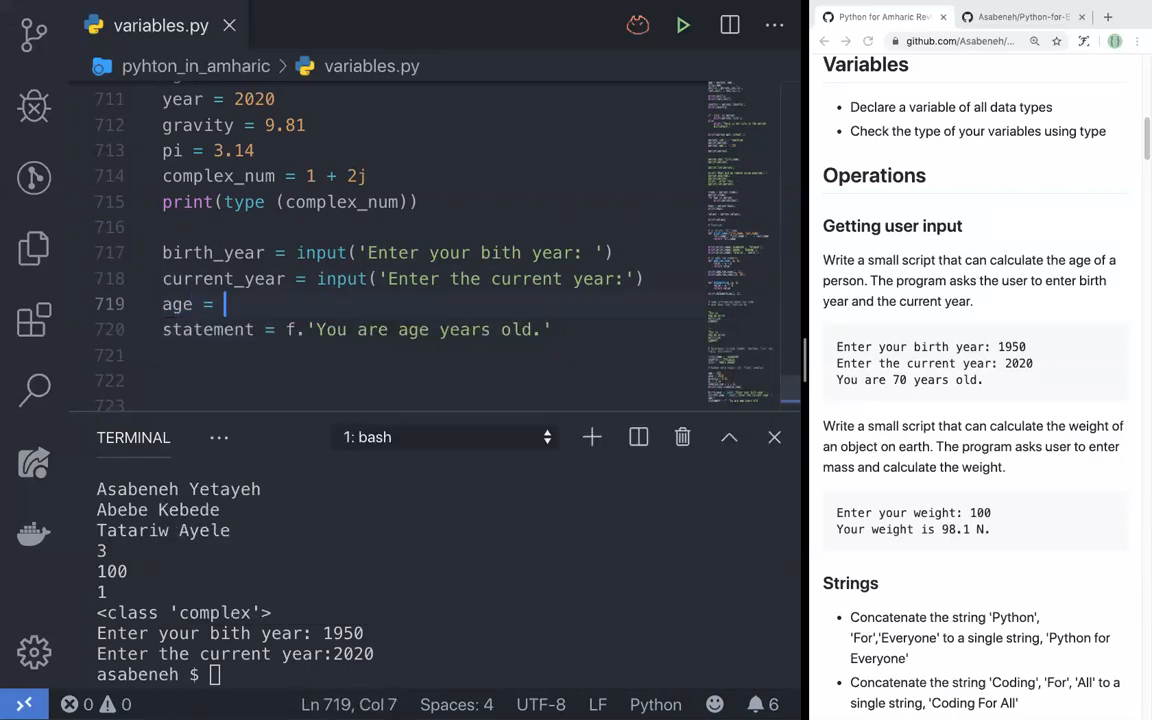
{"action": "type", "text": "birth_year"}
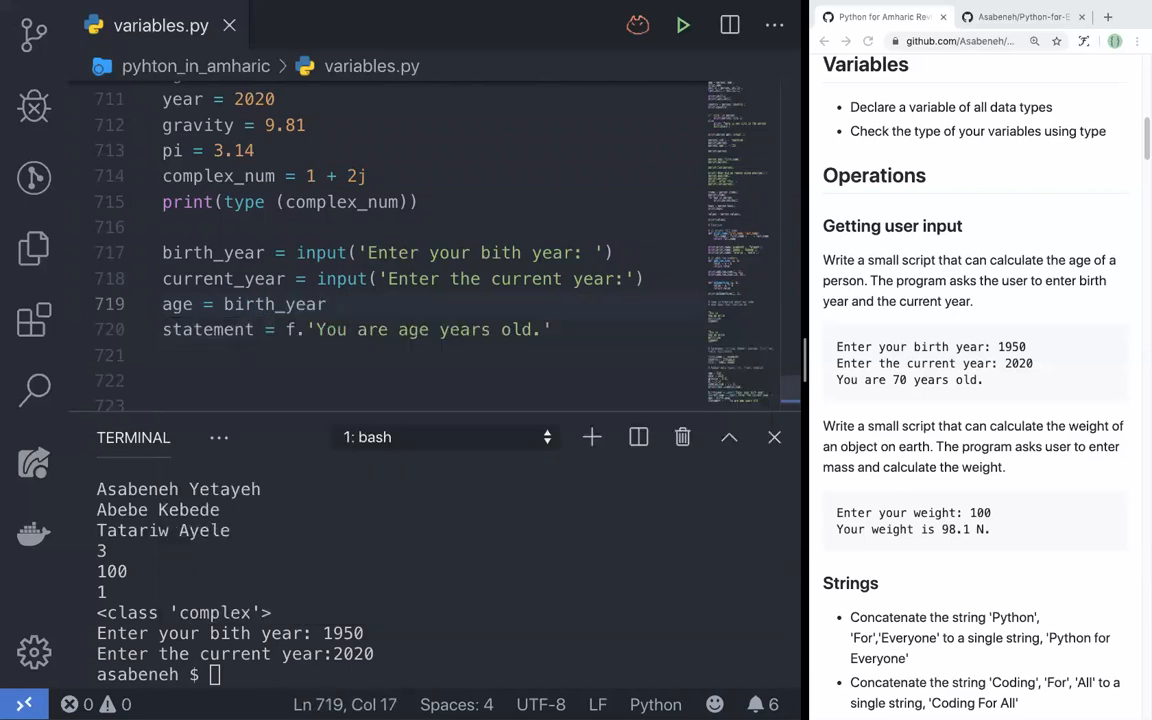
{"action": "key", "text": "Backspace"}
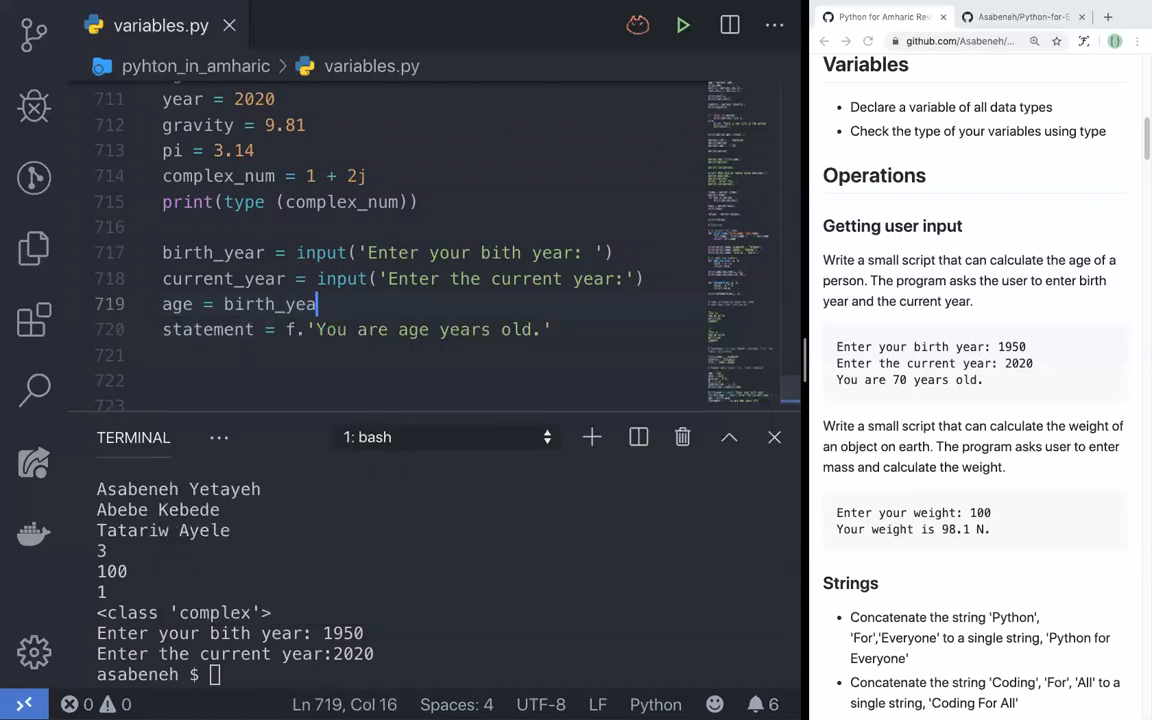
{"action": "type", "text": "curren"}
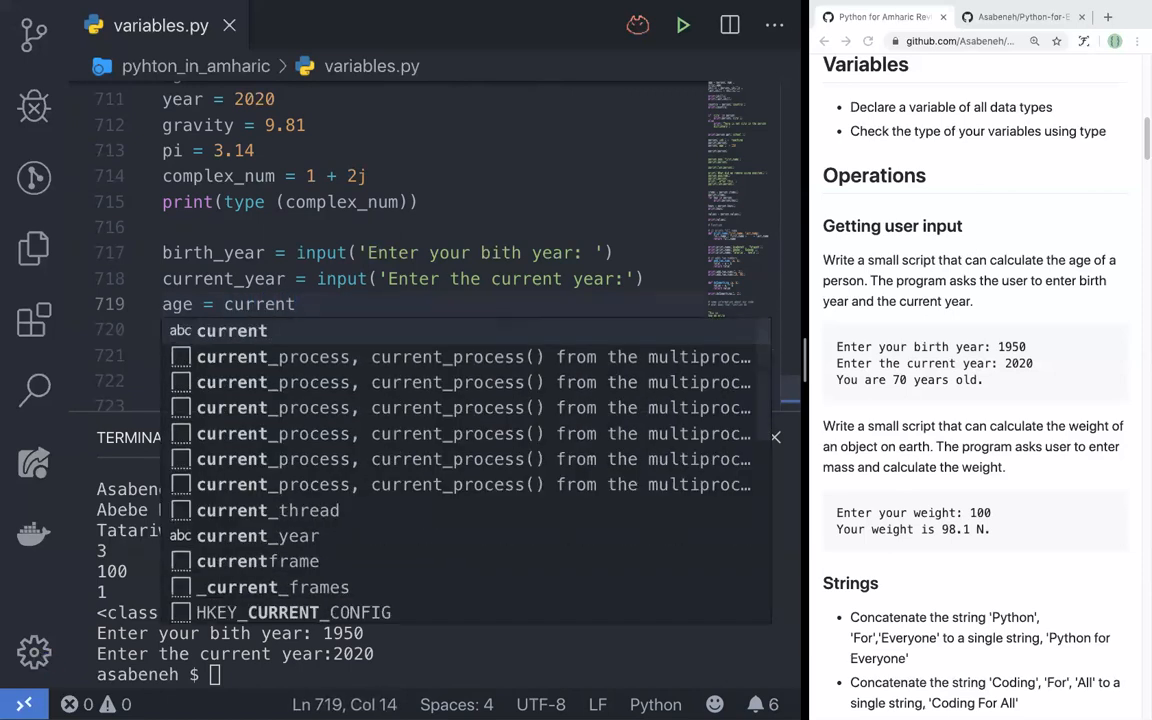
{"action": "type", "text": "_year -"}
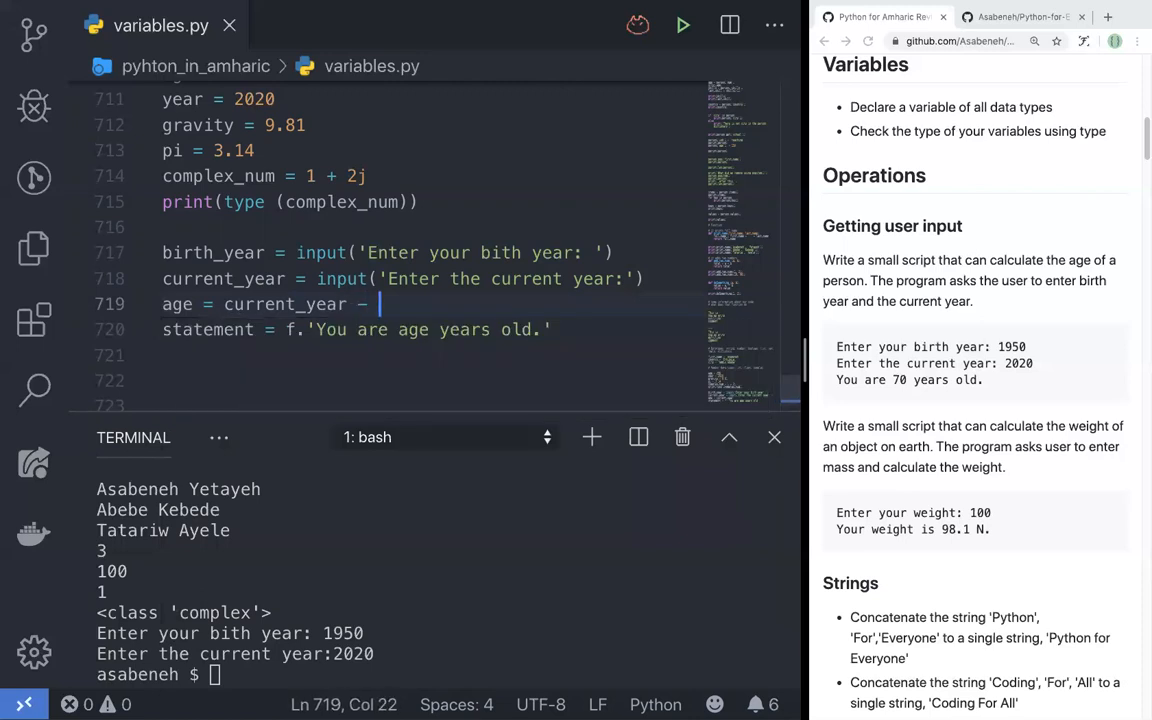
{"action": "type", "text": "bit"}
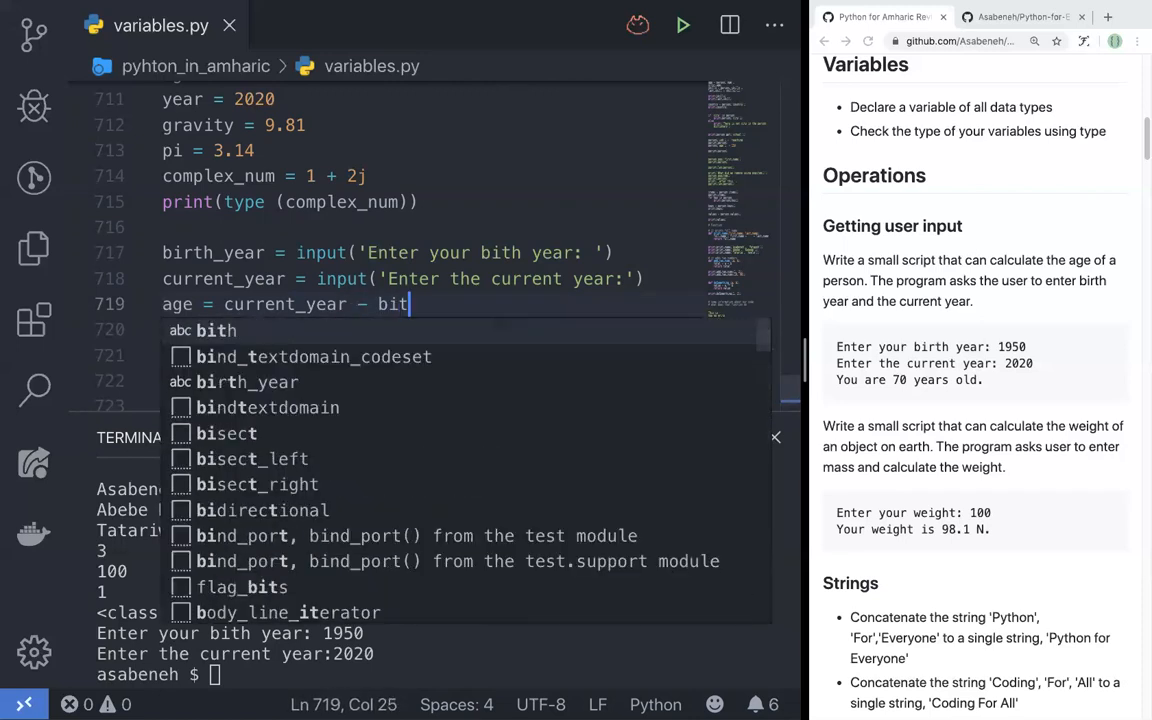
{"action": "type", "text": "h_year"}
{"action": "left_click", "coordinate": [431, 330]}
{"action": "type", "text": "statement = f.'You are $ years old."}
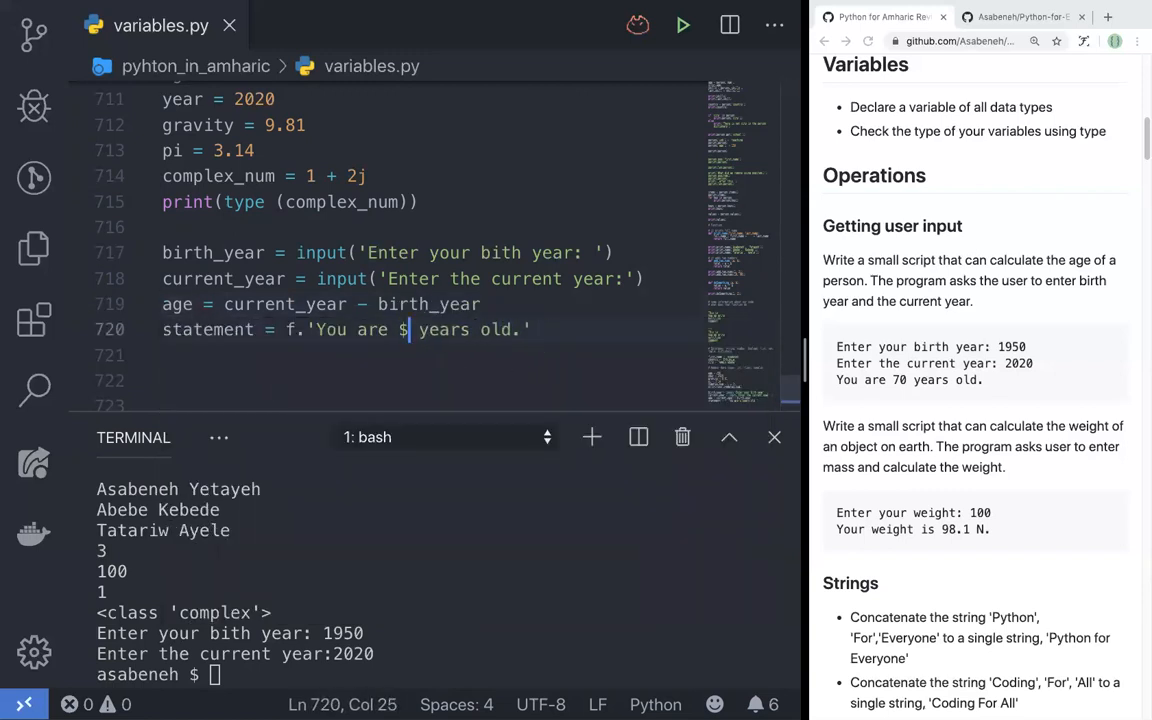
Insert {age} into the statement, add print(statement), and run python variables.py in the terminal.
{"action": "type", "text": "{}"}
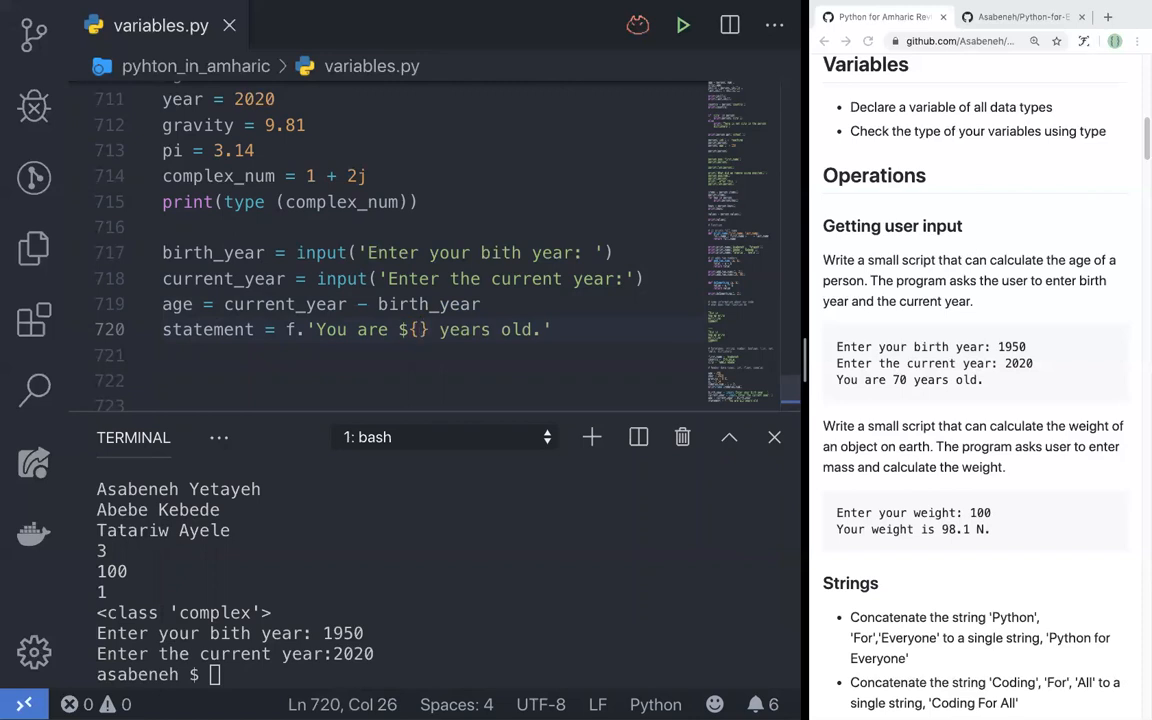
{"action": "type", "text": "a"}
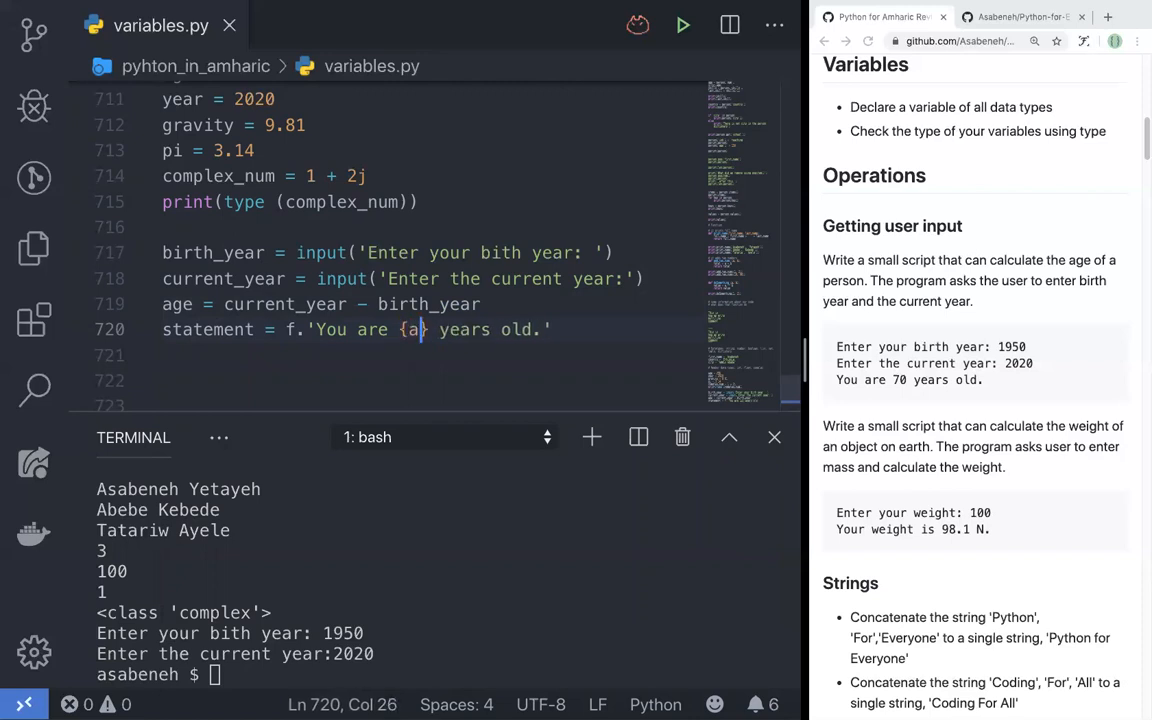
{"action": "type", "text": "ge}"}
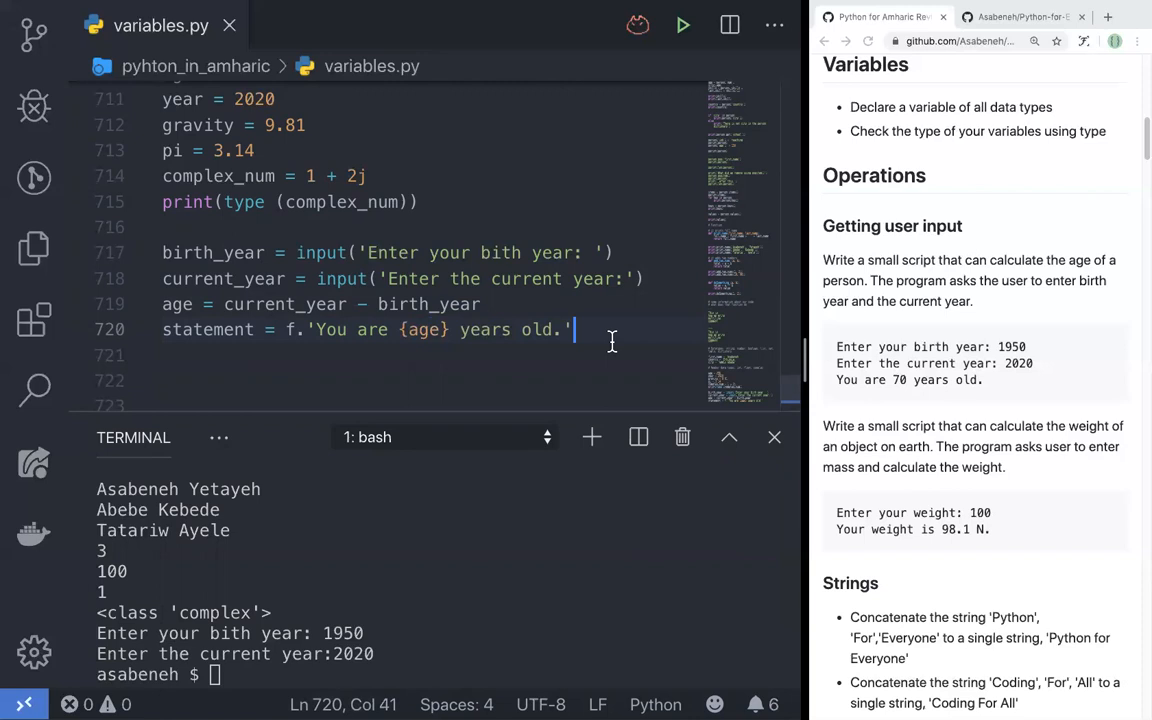
{"action": "type", "text": "p"}
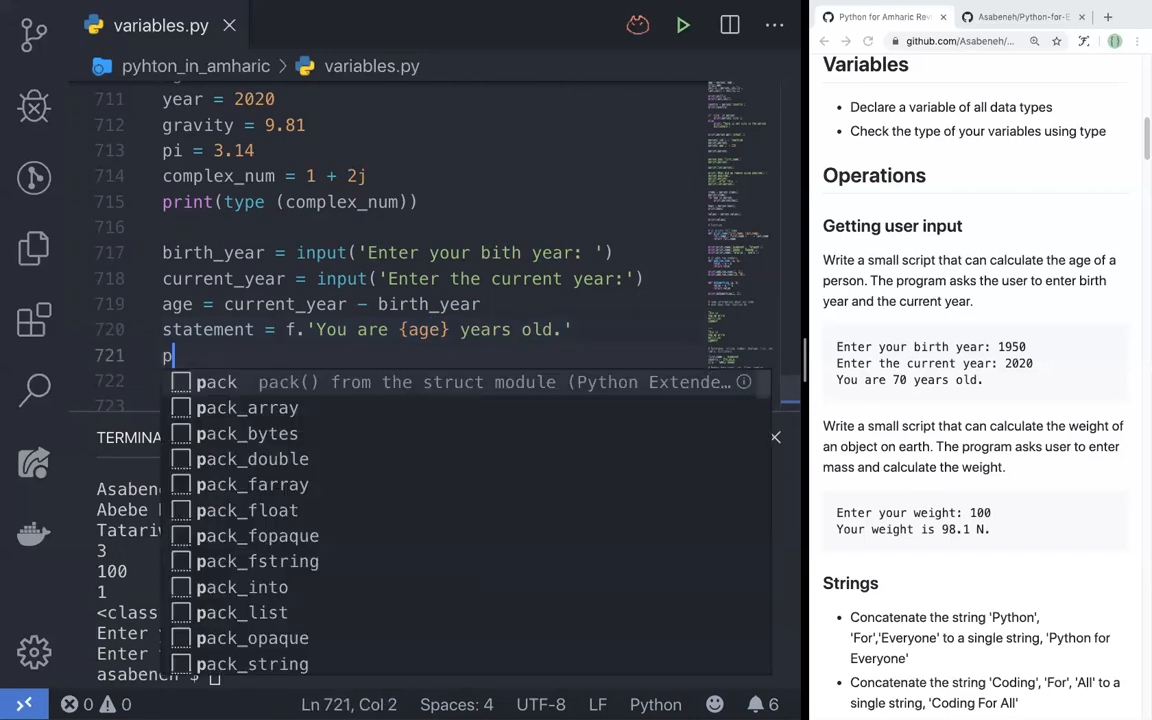
{"action": "type", "text": "rint(statement"}
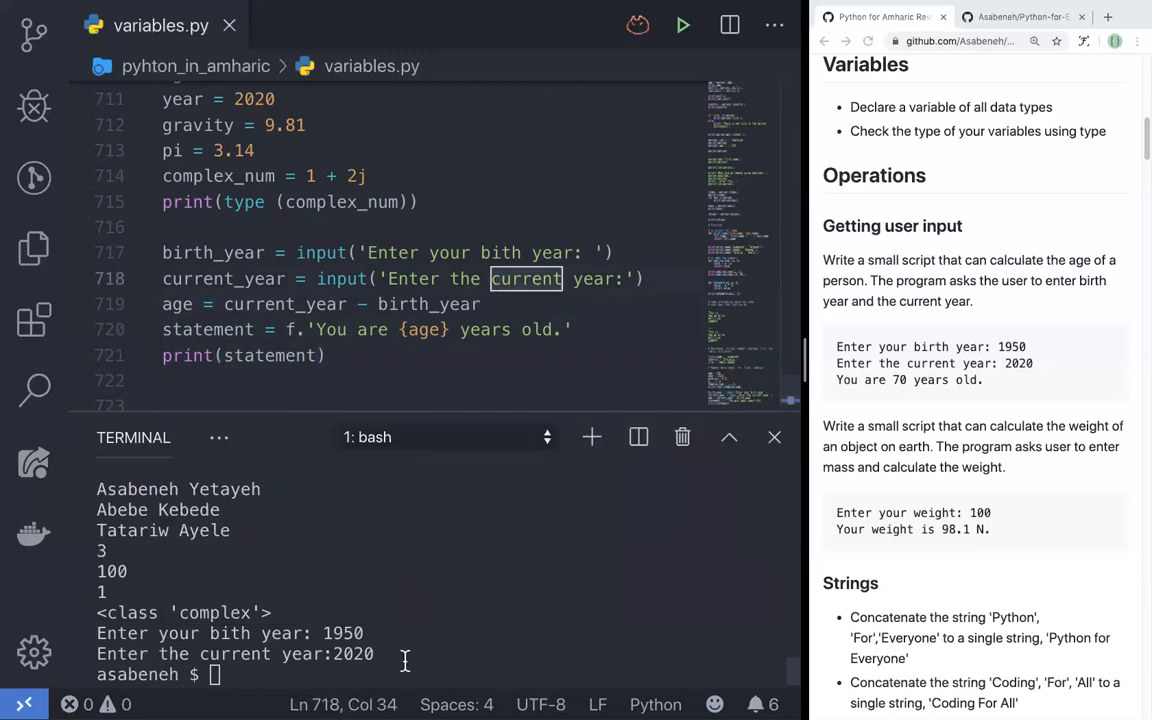
{"action": "type", "text": "python variables.py"}
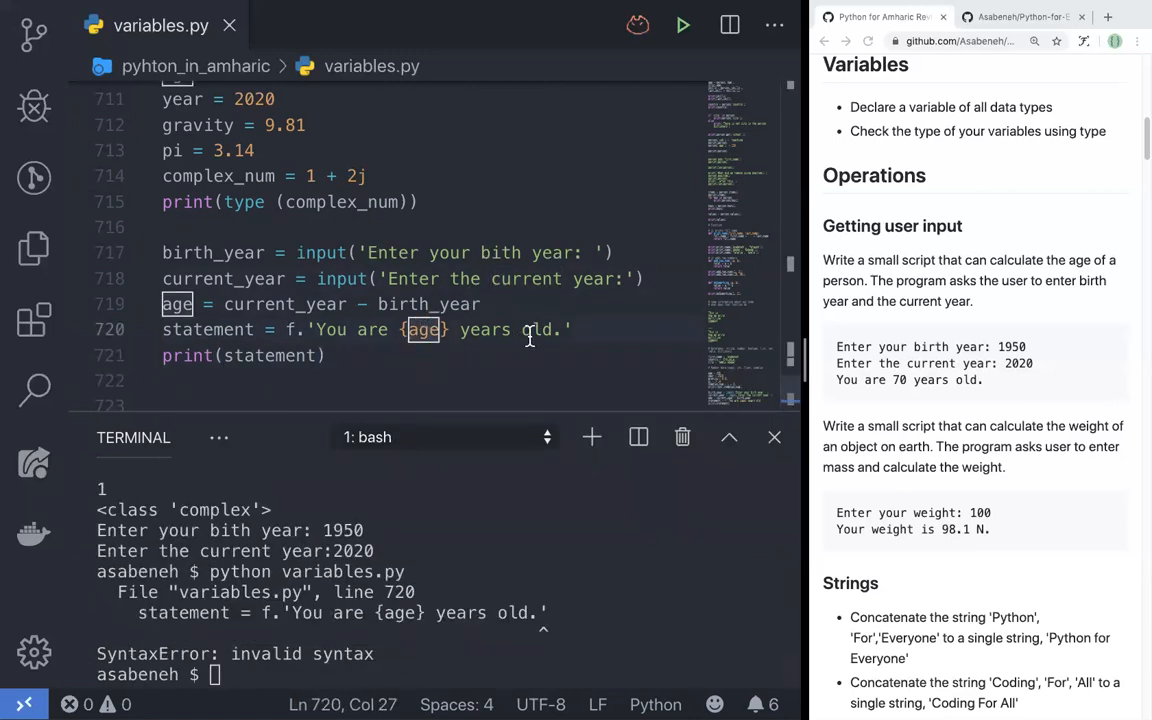
Rewrite line 720 as 'You are {} years old.'.format(age) to clear the syntax error.
{"action": "left_click", "coordinate": [330, 329]}
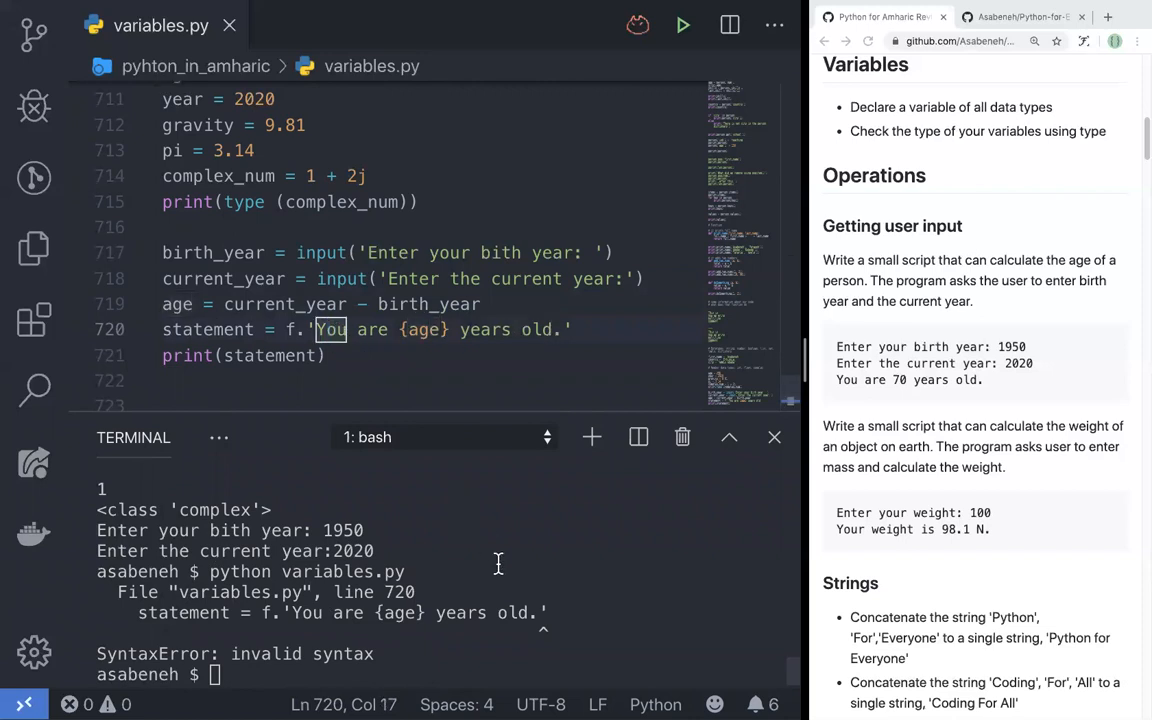
{"action": "mouse_move", "coordinate": [557, 640]}
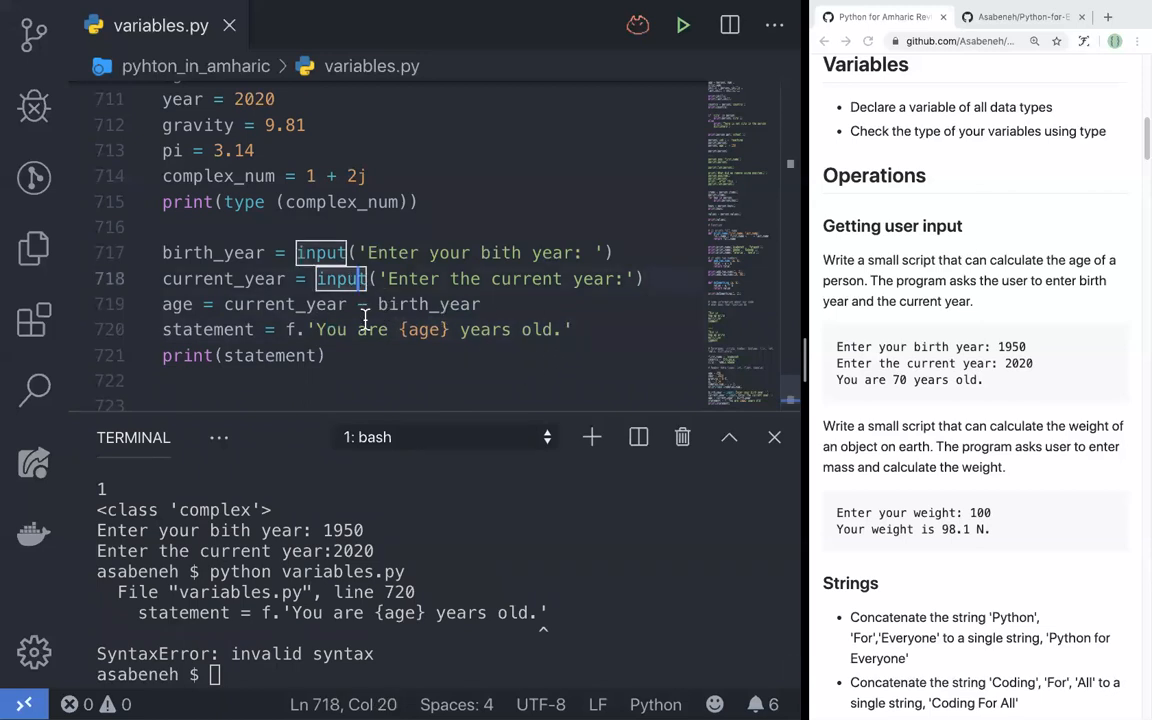
{"action": "mouse_move", "coordinate": [337, 330]}
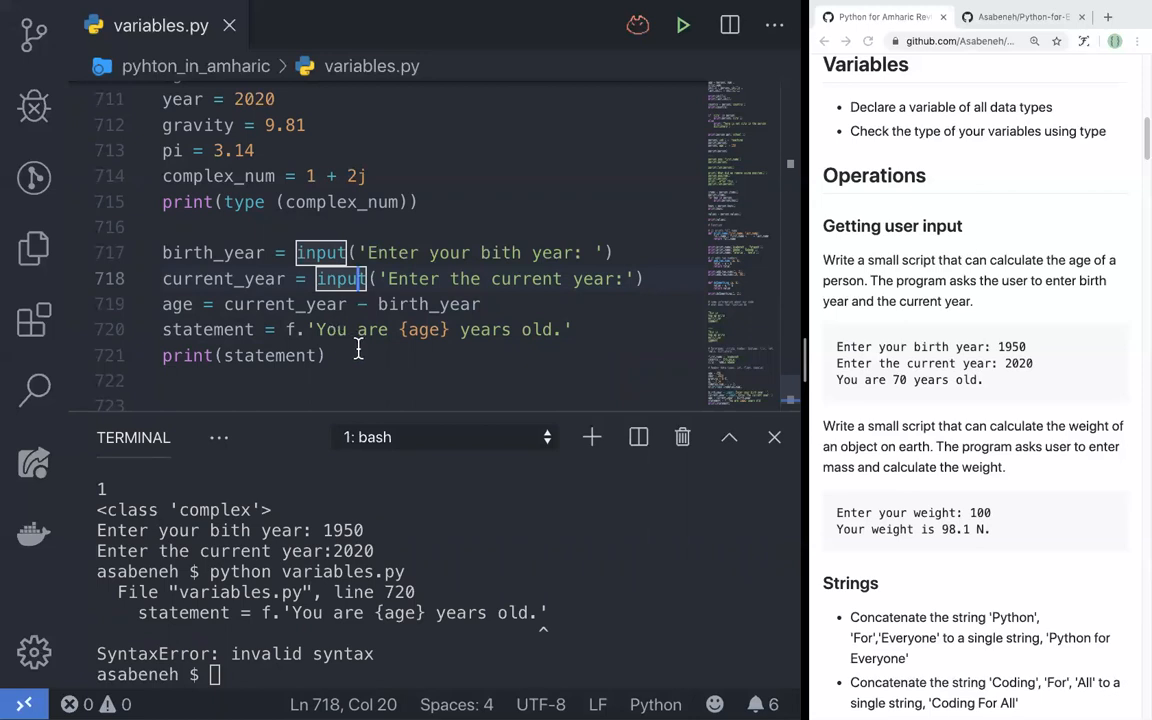
{"action": "scroll", "scroll_direction": "down", "scroll_amount": 3}
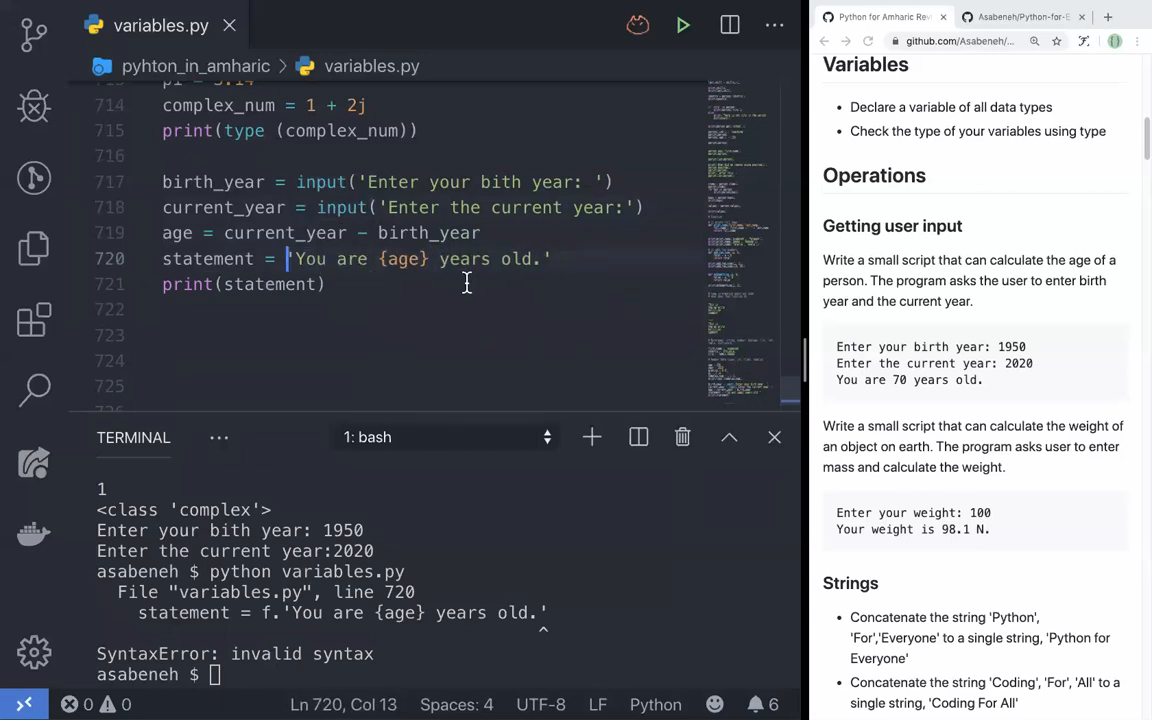
{"action": "type", "text": ".f"}
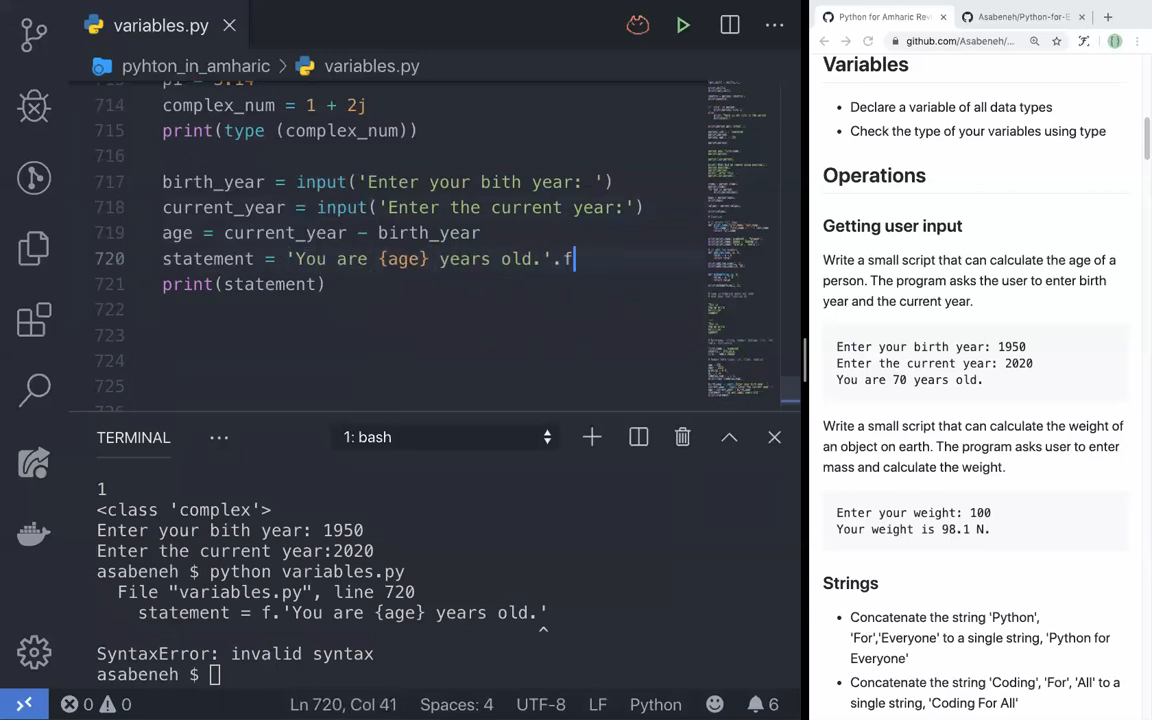
{"action": "type", "text": "format("}
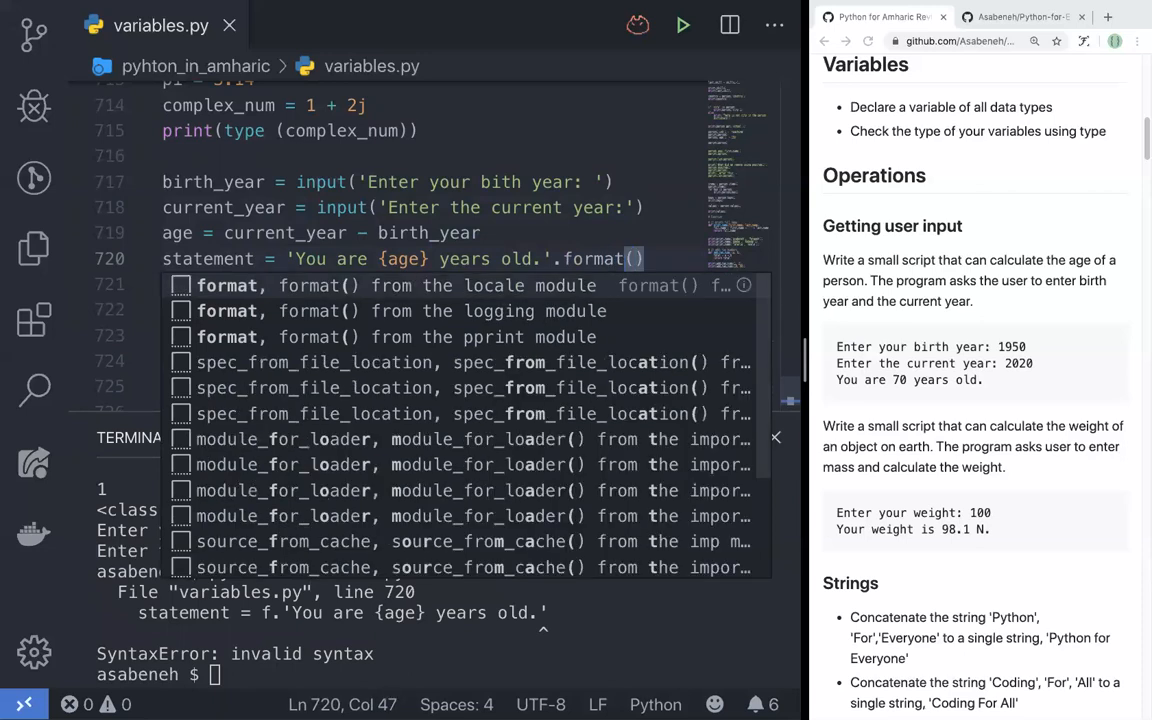
{"action": "type", "text": "age"}
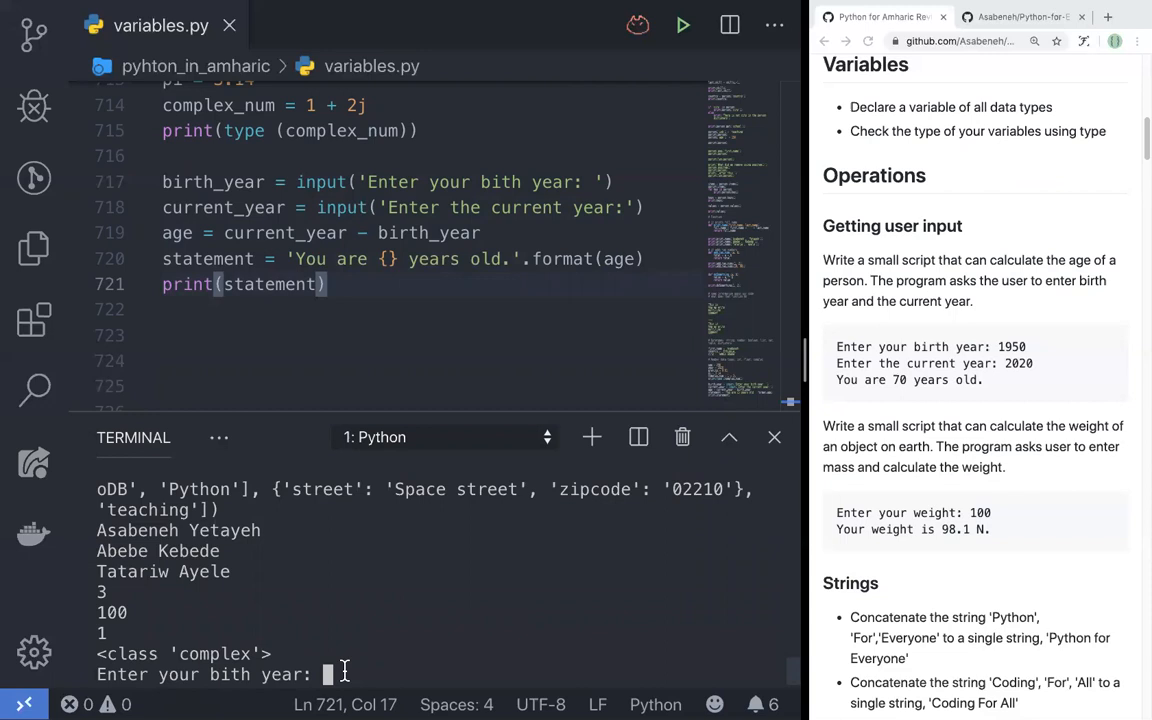
Answer 1950 and 2020 at the prompts, producing the str-minus-str TypeError.
{"action": "type", "text": "19"}
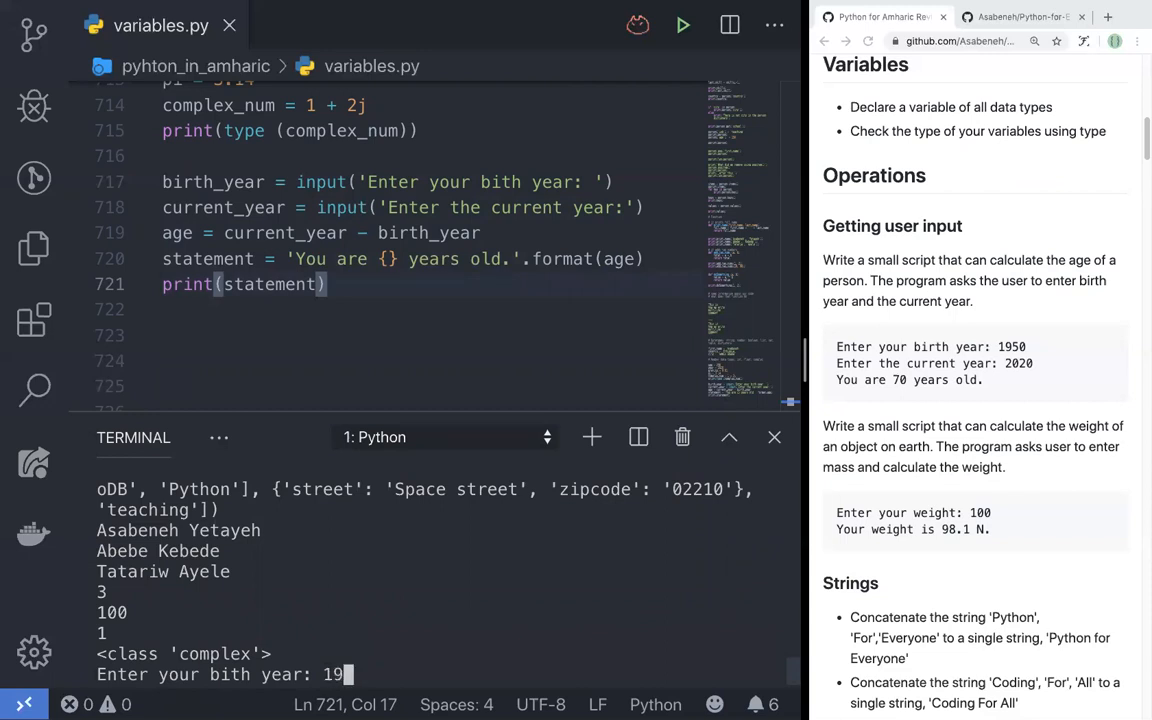
{"action": "type", "text": "1950"}
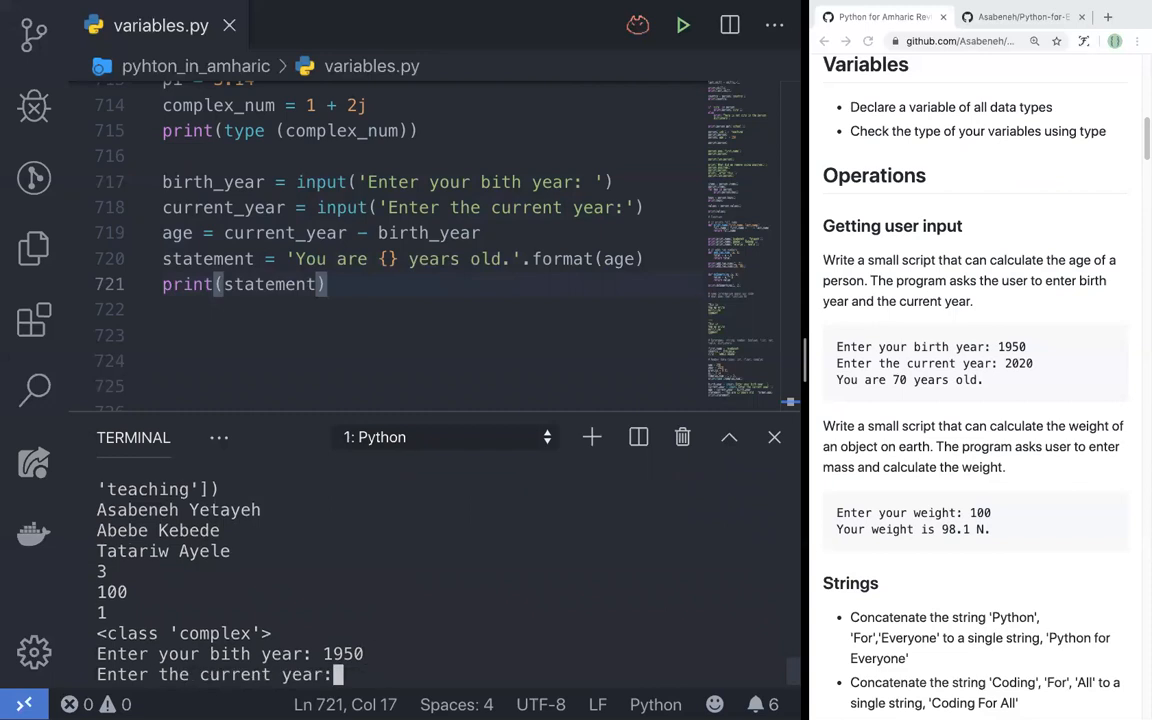
{"action": "type", "text": "2020"}
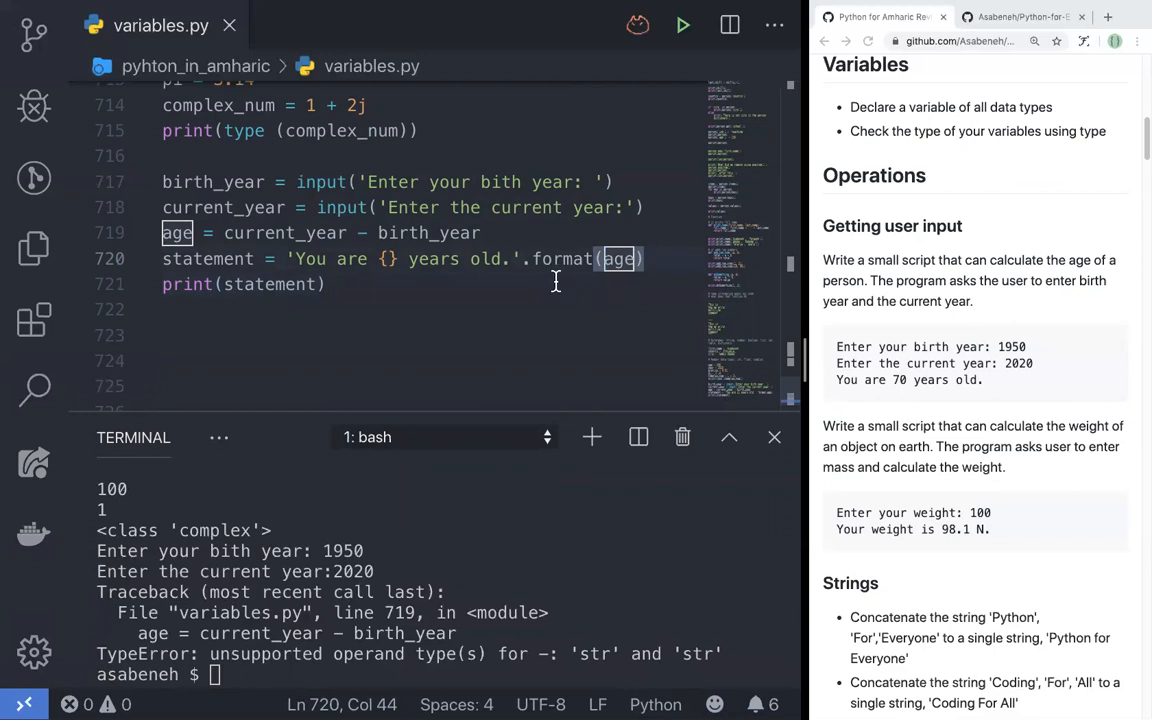
Change .format(age) to .format(str(age)) and rerun python variables.py.
{"action": "type", "text": "str("}
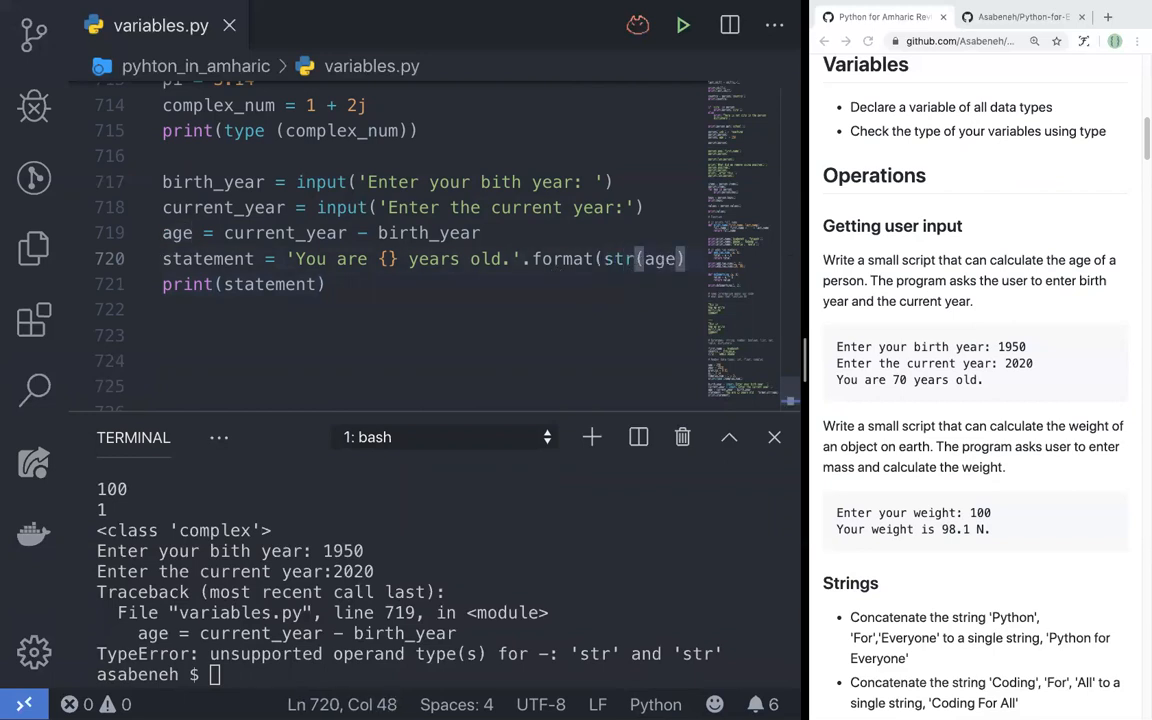
{"action": "double_click", "coordinate": [659, 259]}
{"action": "type", "text": ")"}
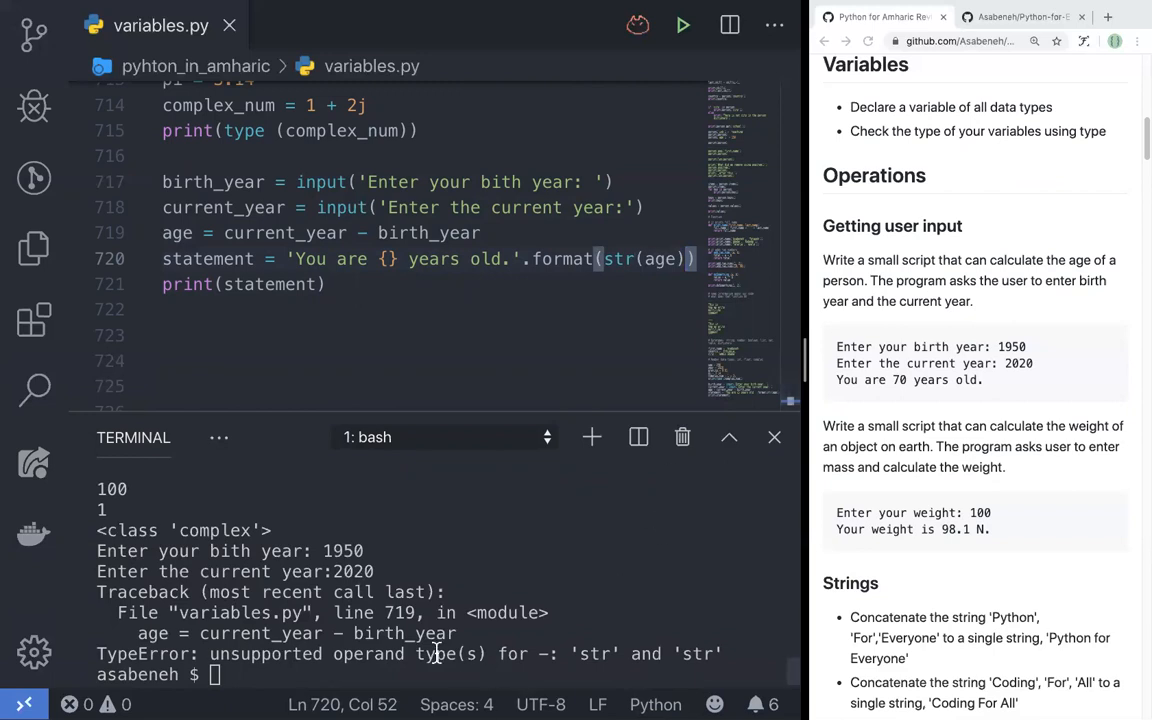
{"action": "type", "text": "python variables.py"}
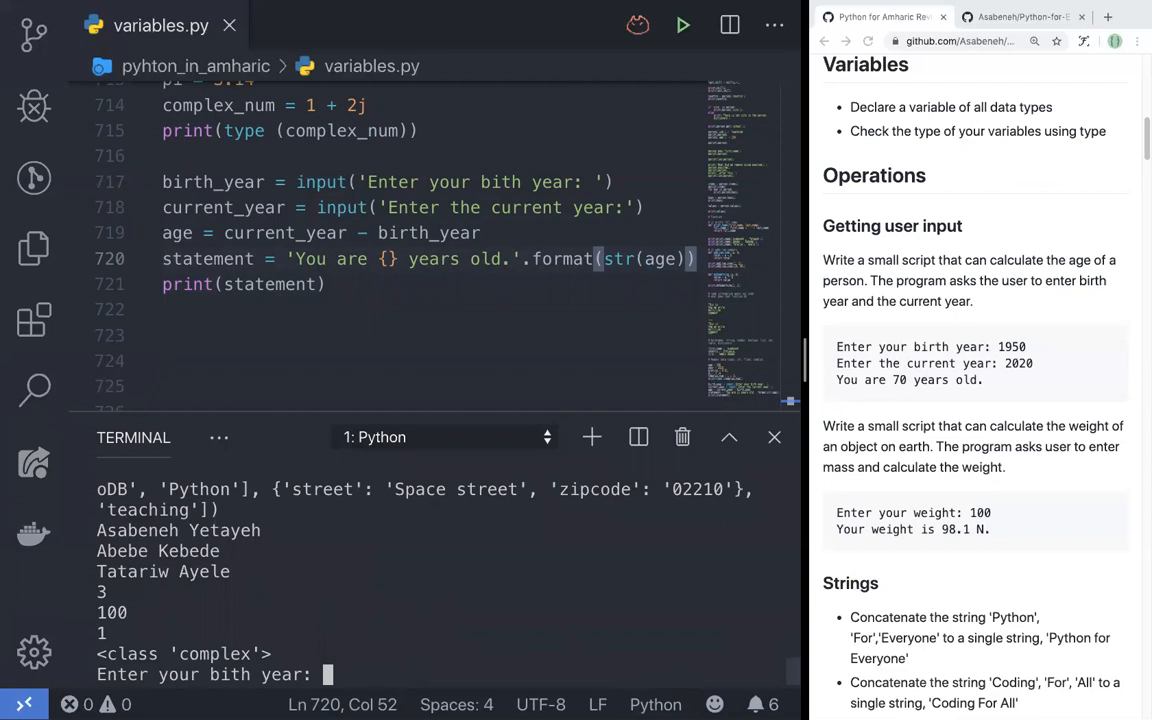
Enter 1950 and 2020 again; the run still raises the str-minus-str TypeError.
{"action": "type", "text": "1950"}
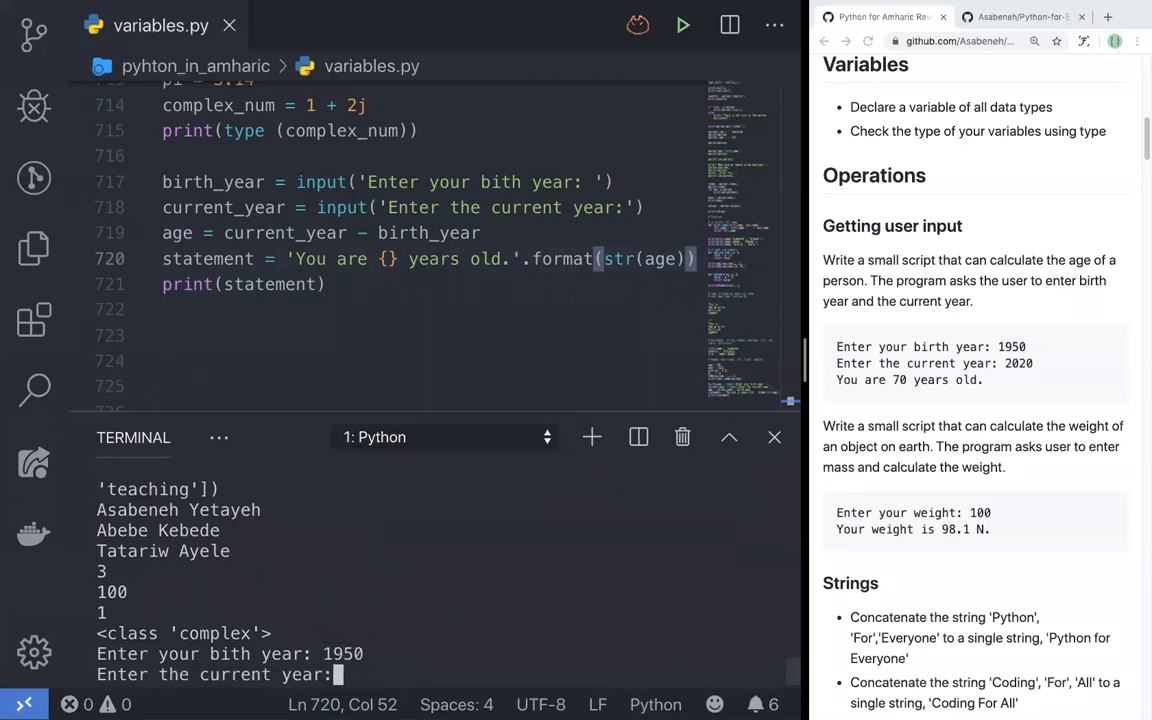
{"action": "type", "text": "2020"}
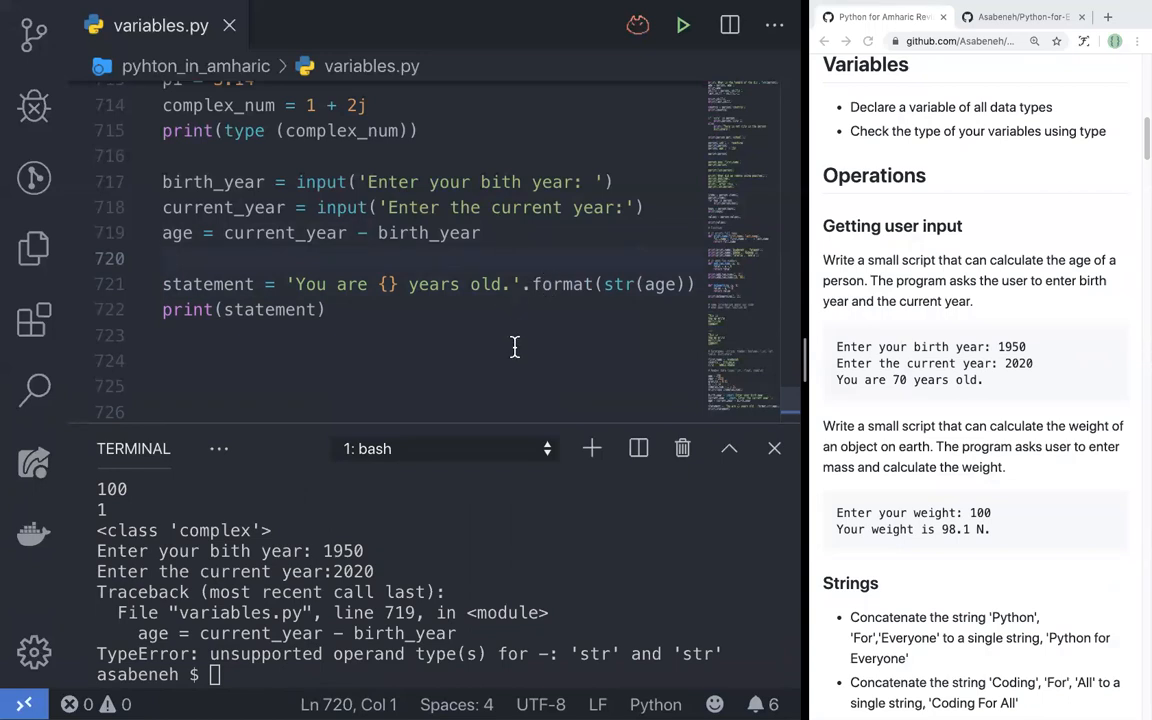
{"action": "mouse_move", "coordinate": [521, 343]}
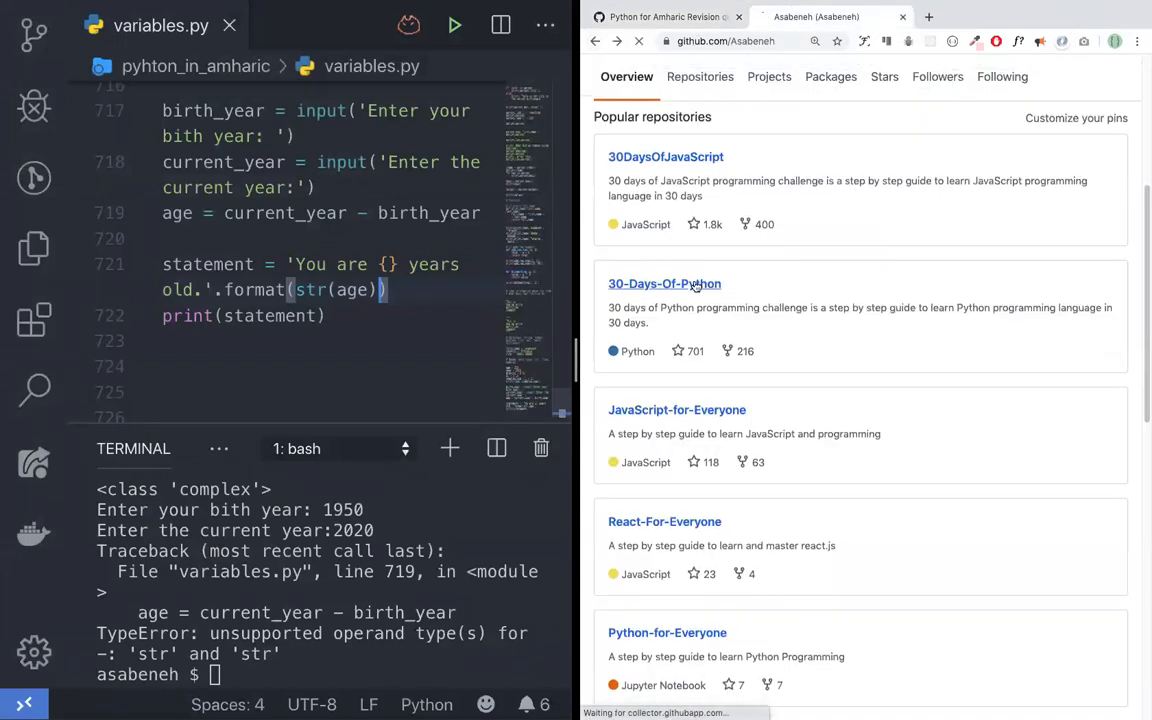
Browse 30-Days-Of-Python to 04_Day_Strings/04_string.md and scroll to the str.format examples.
{"action": "left_click", "coordinate": [664, 284]}
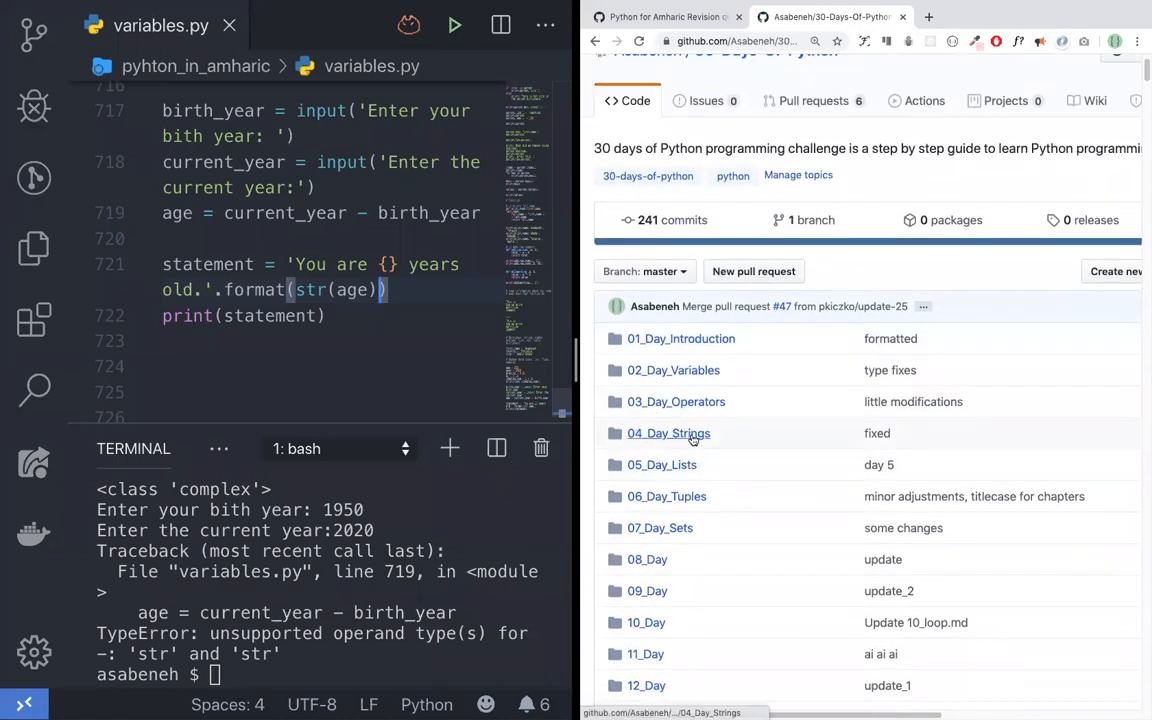
{"action": "left_click", "coordinate": [668, 433]}
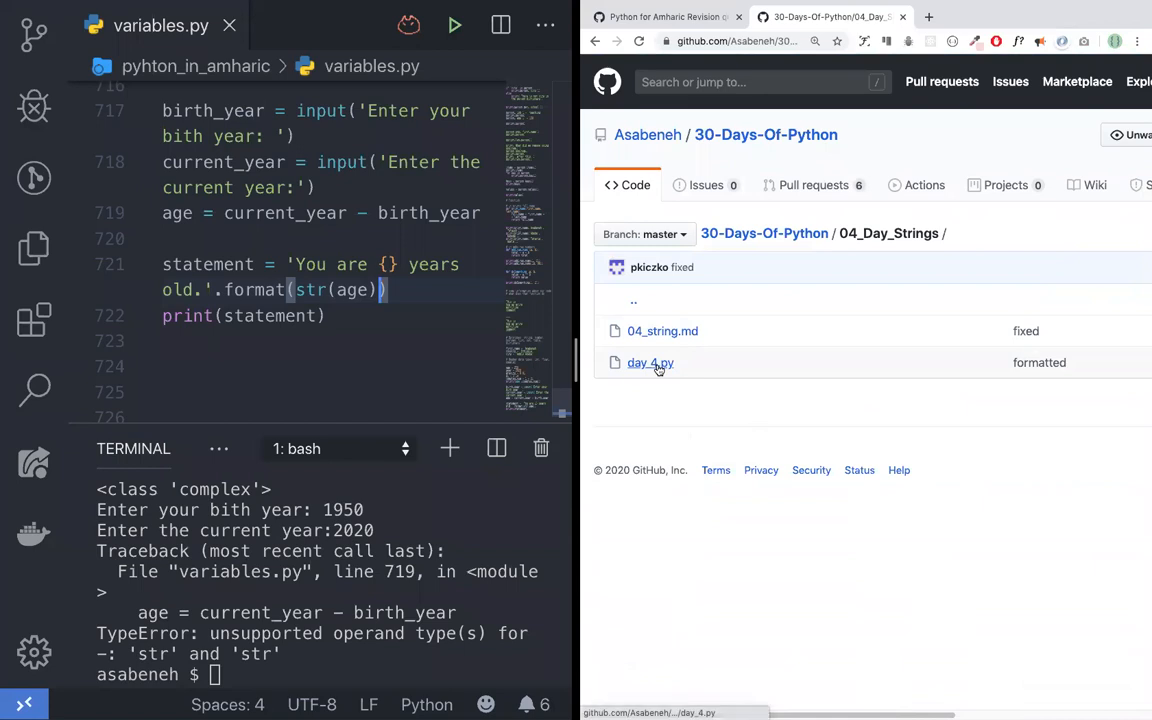
{"action": "left_click", "coordinate": [650, 362]}
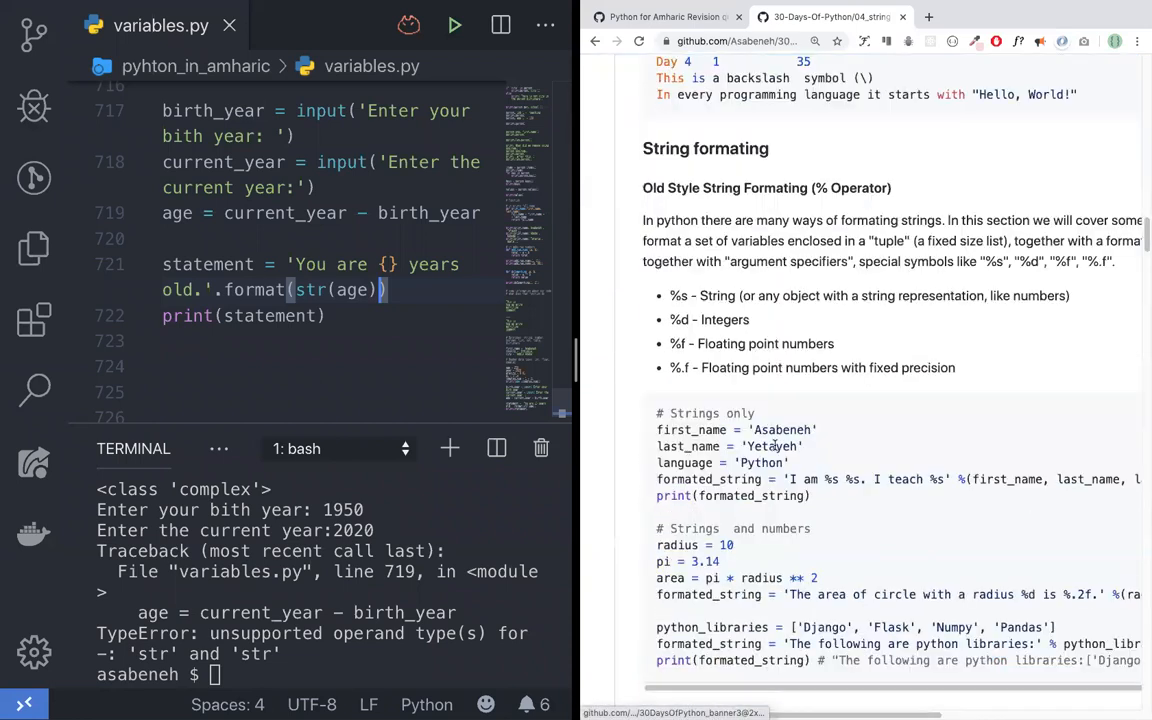
{"action": "scroll", "scroll_direction": "down", "scroll_amount": 3}
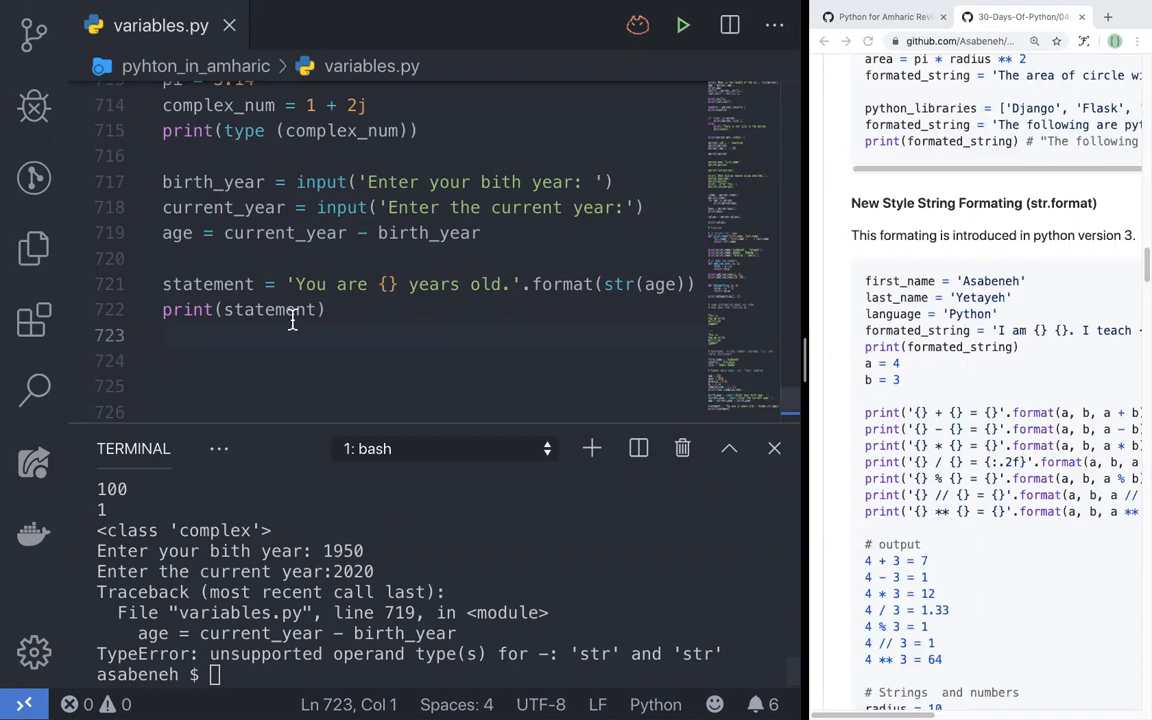
Add print(type(birth_year)), run with 1950, and see it reports <class 'str'>.
{"action": "left_click", "coordinate": [296, 182]}
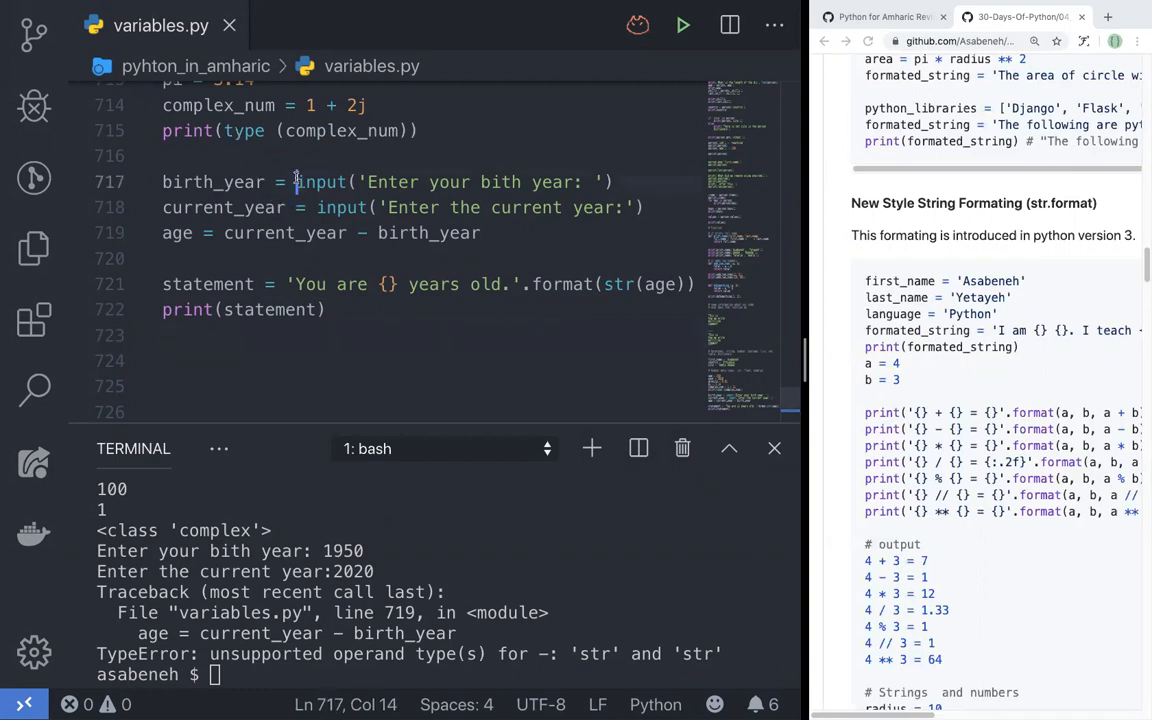
{"action": "left_click", "coordinate": [620, 181]}
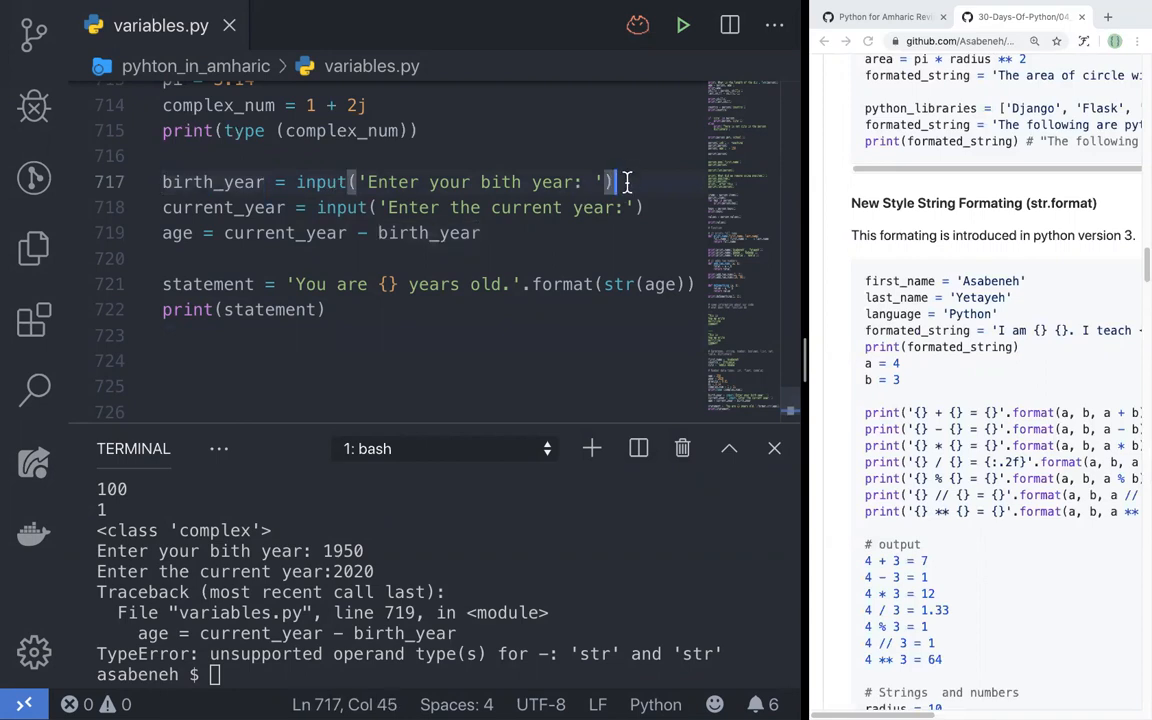
{"action": "type", "text": "type"}
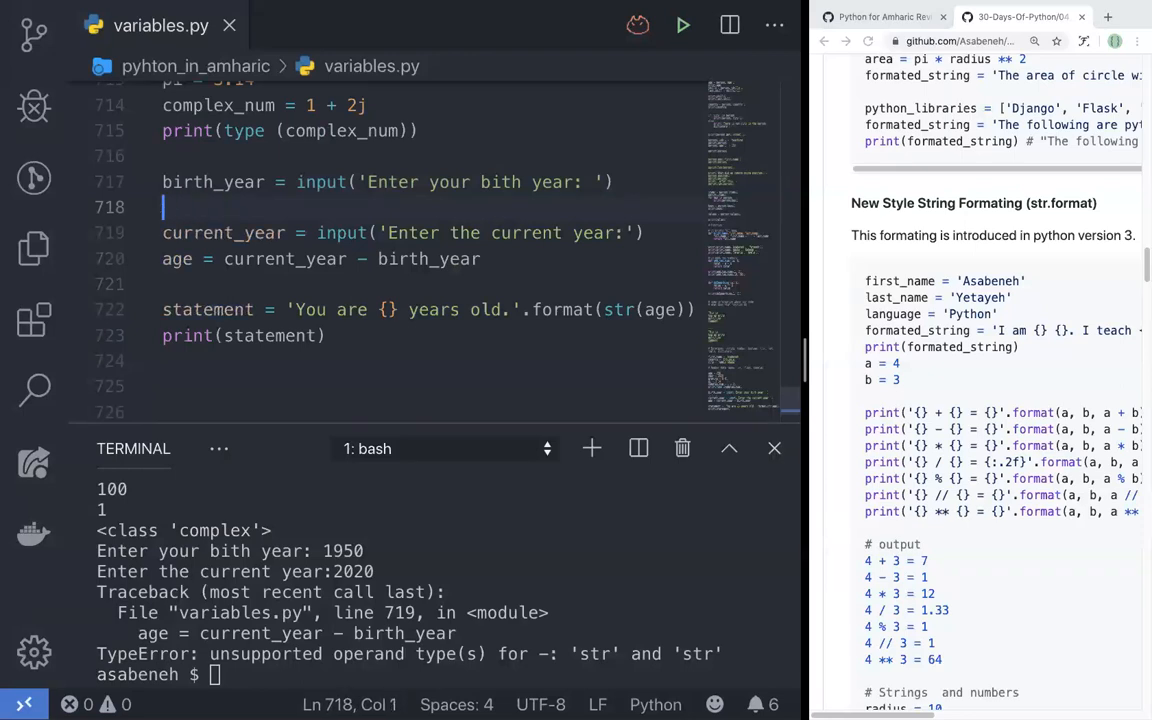
{"action": "type", "text": "print("}
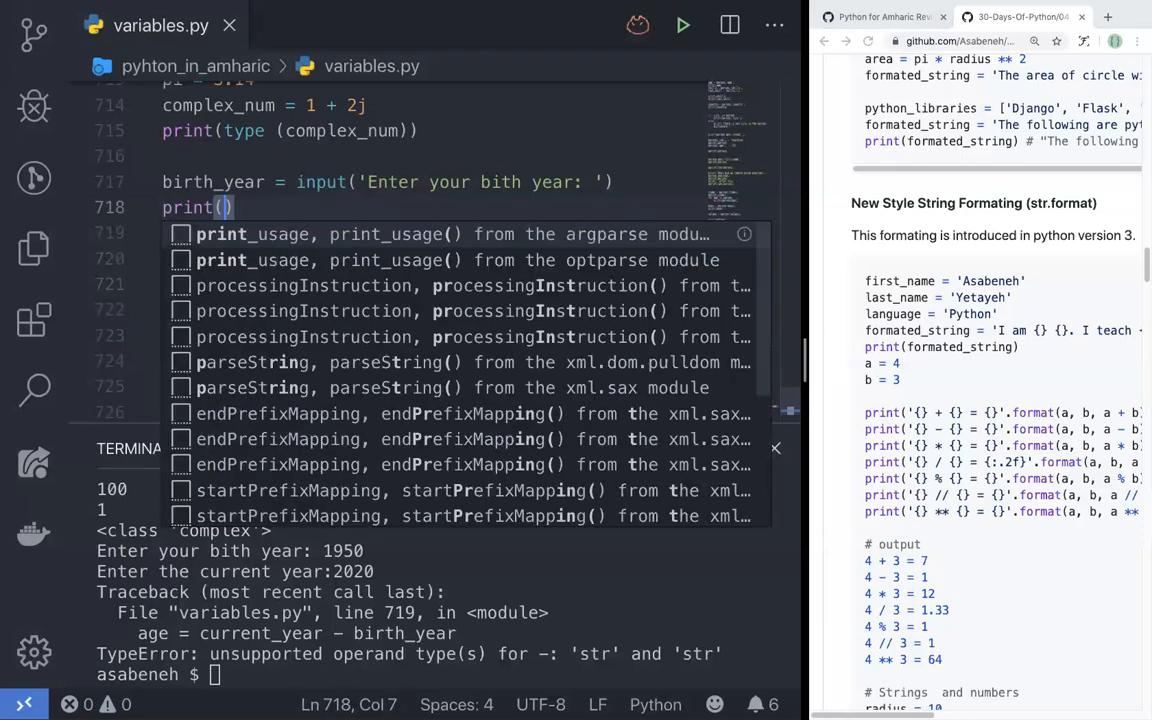
{"action": "type", "text": "type(b"}
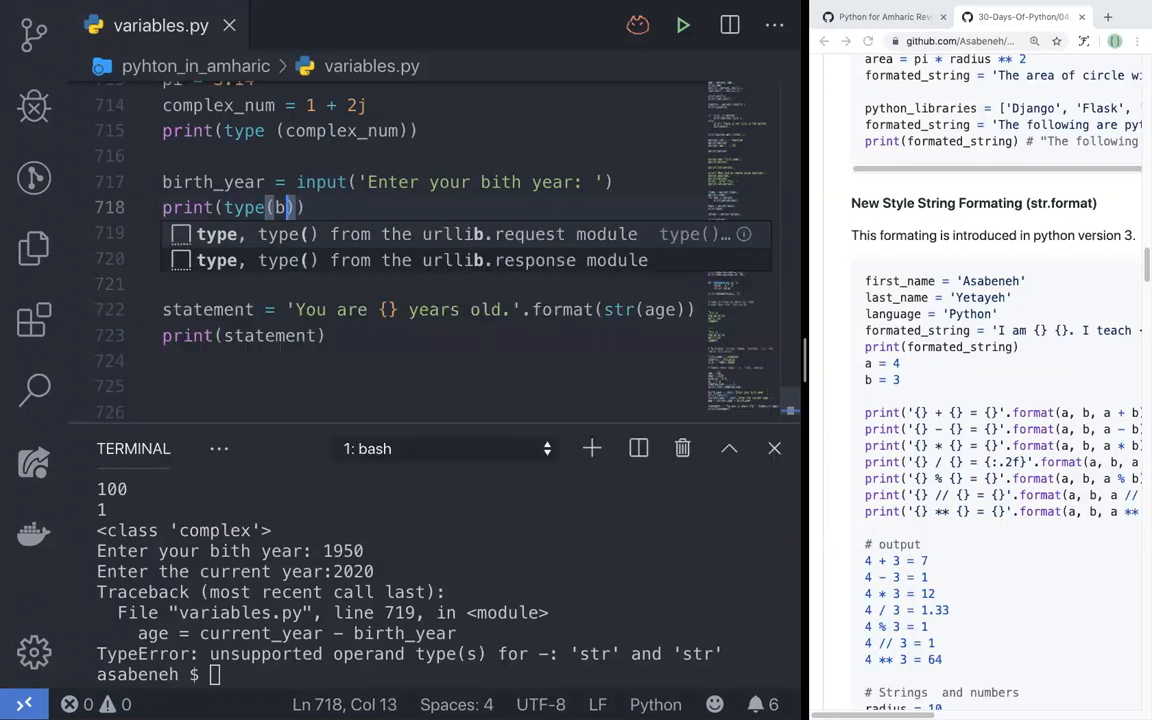
{"action": "type", "text": "irth_year"}
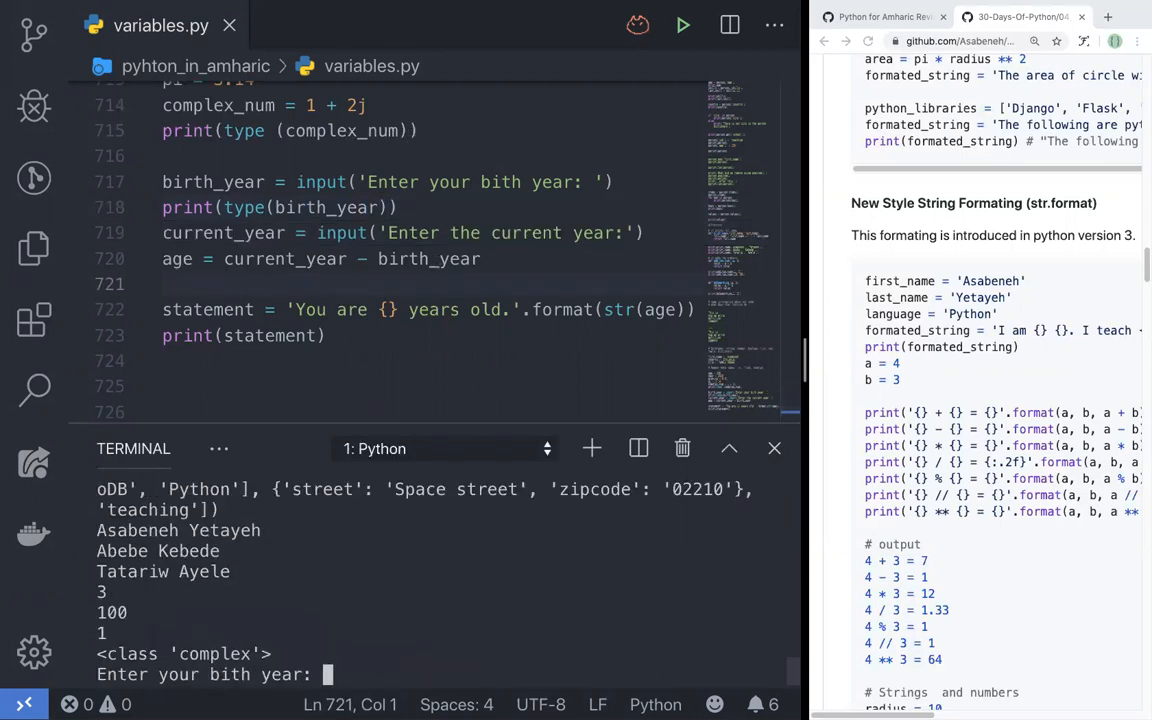
{"action": "type", "text": "1"}
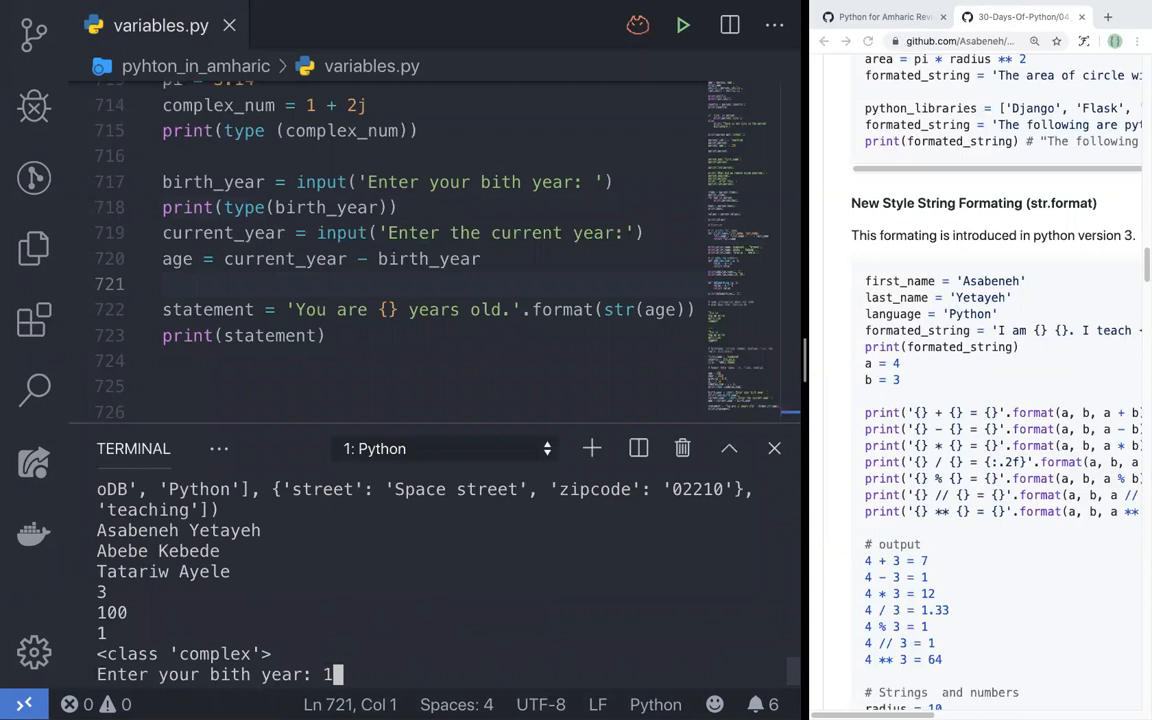
{"action": "type", "text": "950"}
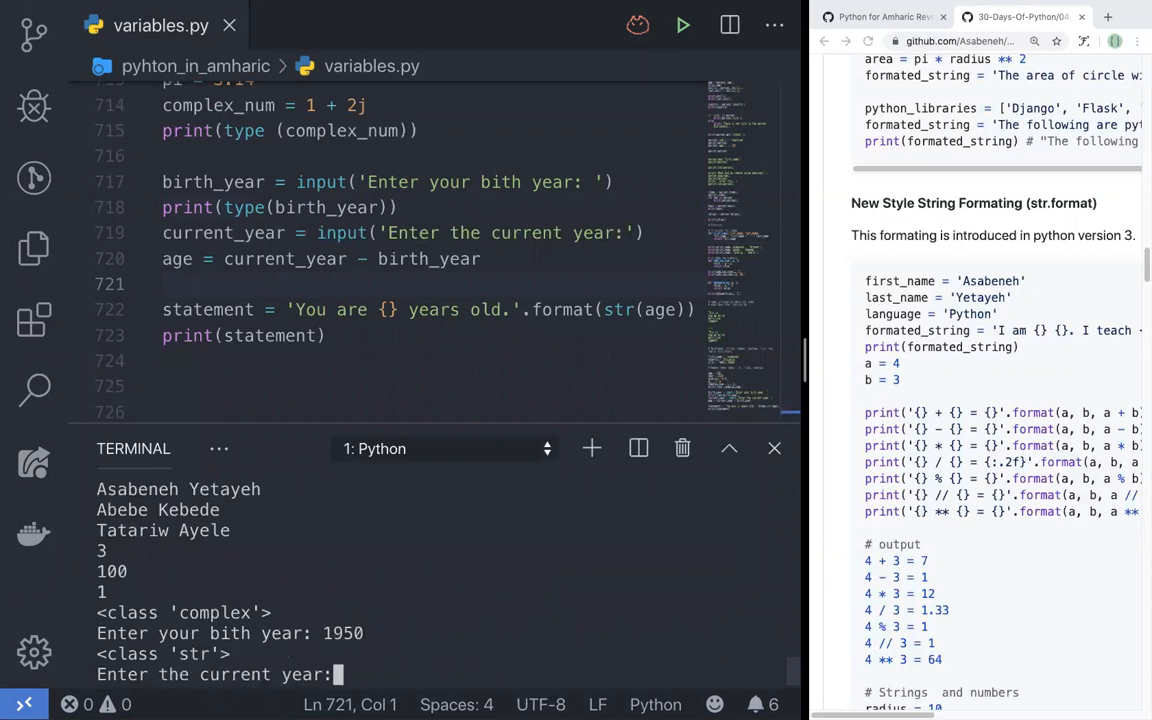
{"action": "double_click", "coordinate": [161, 654]}
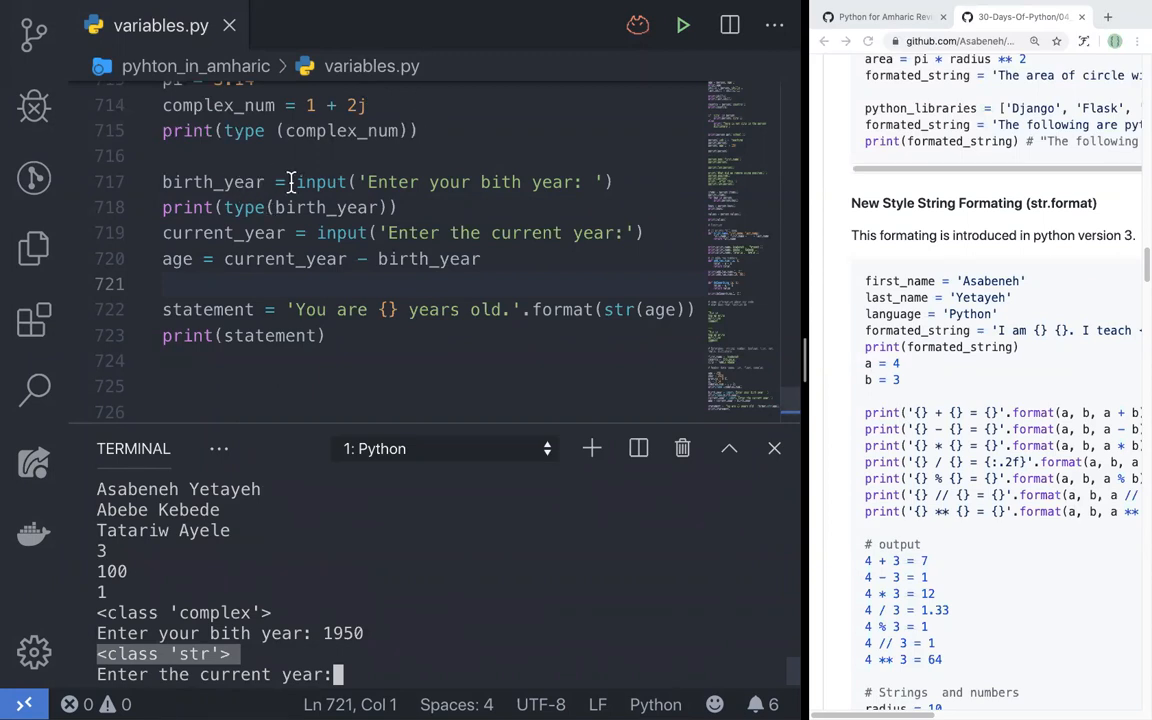
{"action": "mouse_move", "coordinate": [414, 477]}
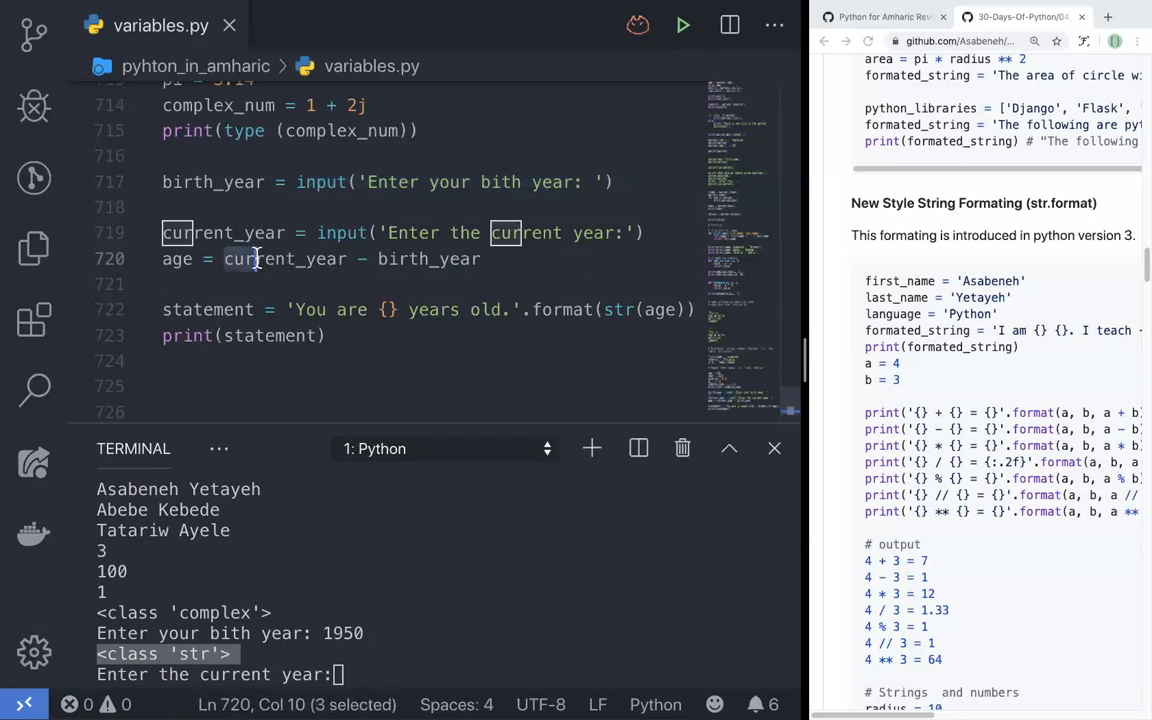
Start wrapping the birth_year input call in int().
{"action": "double_click", "coordinate": [285, 258]}
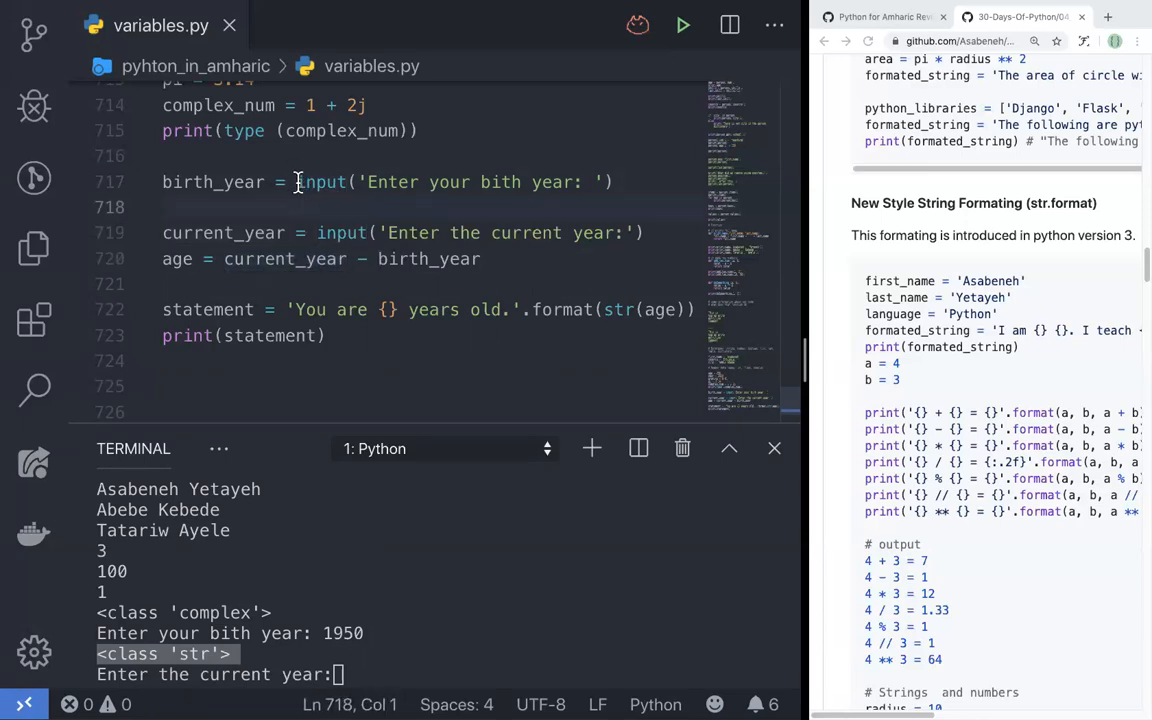
{"action": "left_click", "coordinate": [320, 181]}
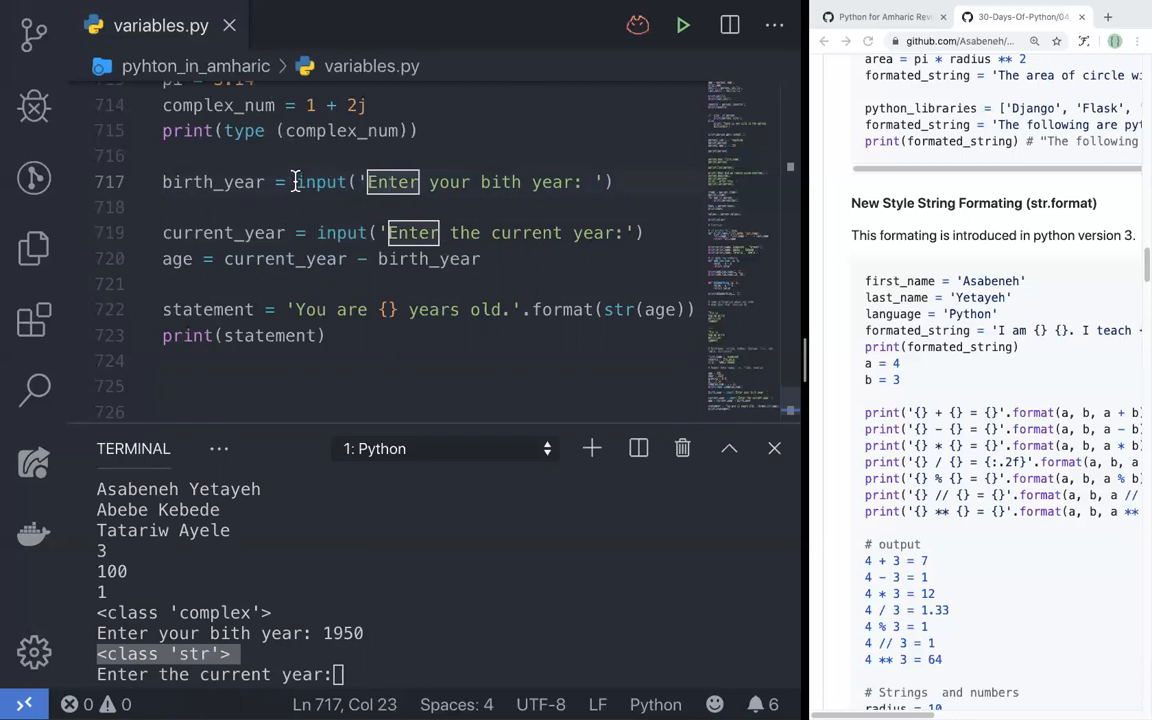
{"action": "type", "text": "int("}
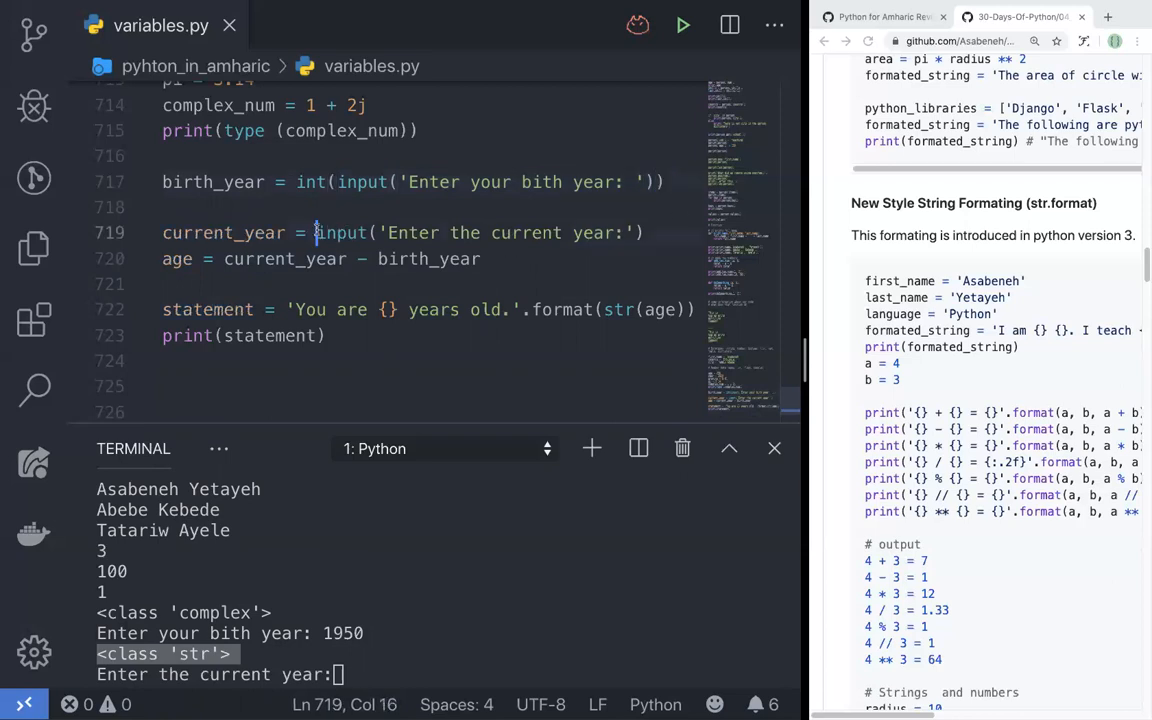
Wrap the current_year input in int(), re-add the type print, and test with 1950.
{"action": "type", "text": "int("}
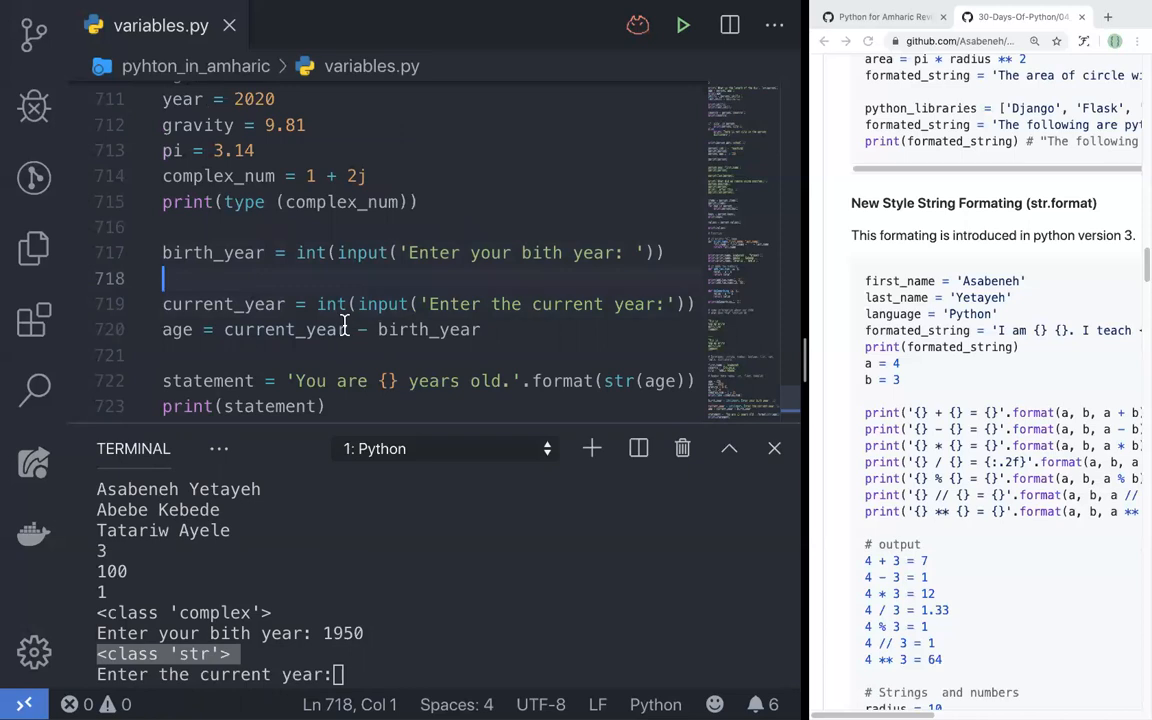
{"action": "type", "text": "print(type(birth_year"}
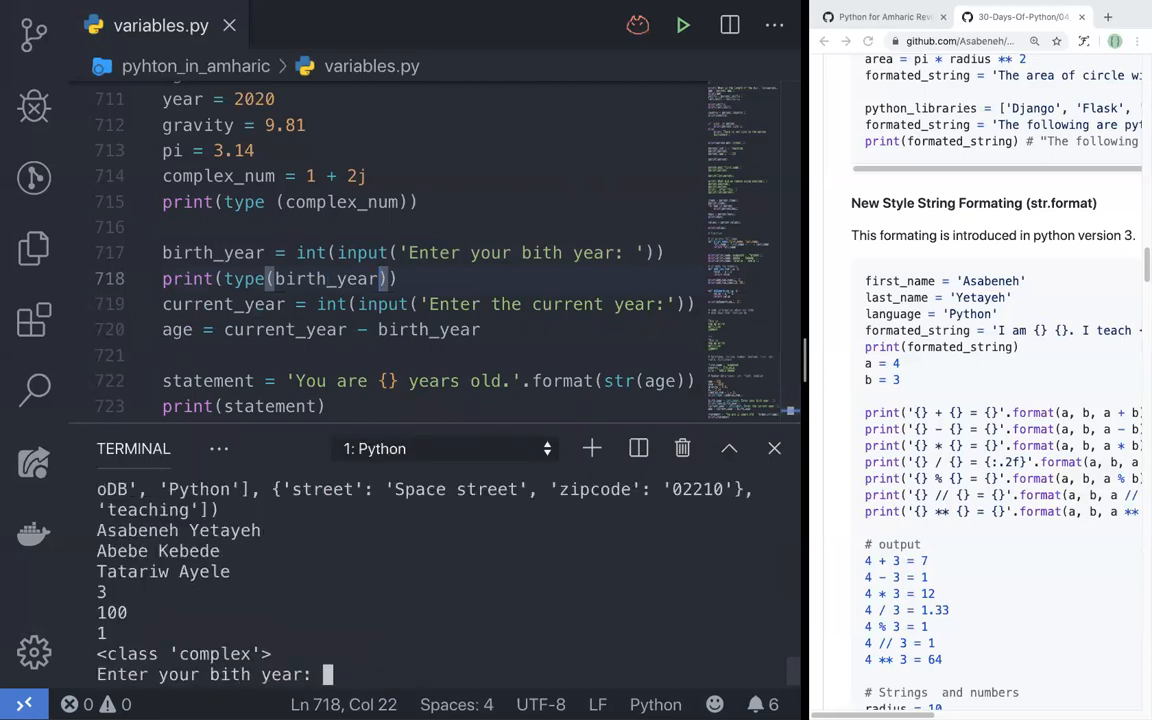
{"action": "type", "text": "1"}
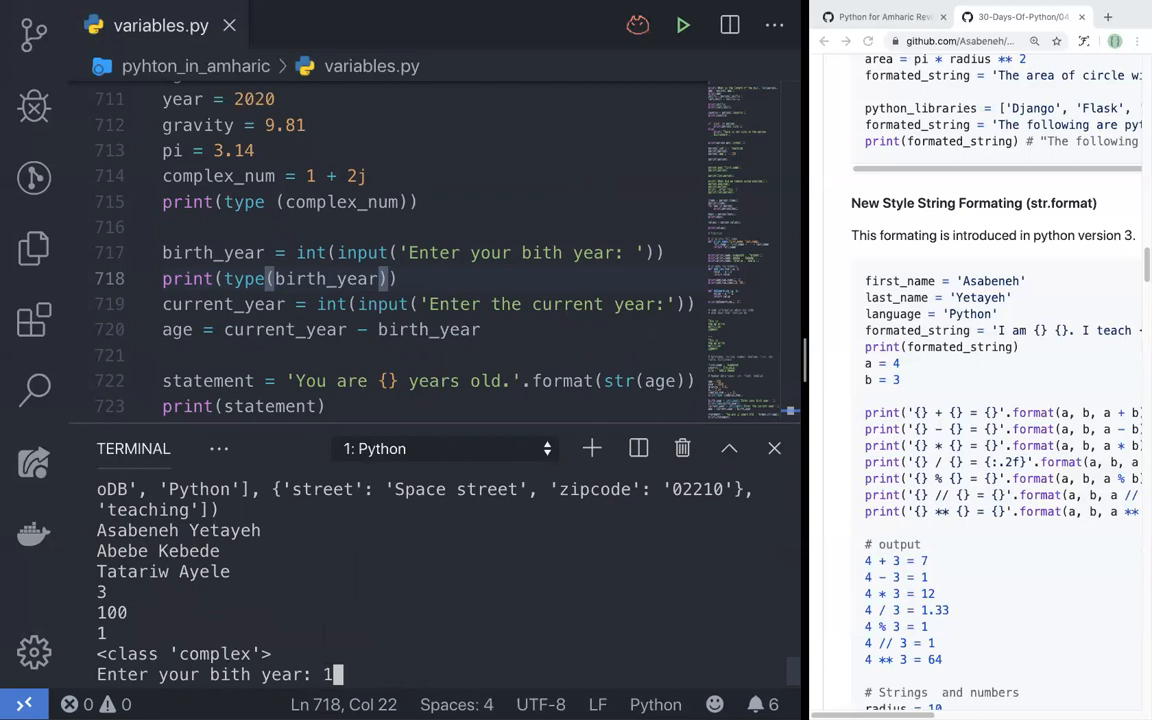
{"action": "type", "text": "1950"}
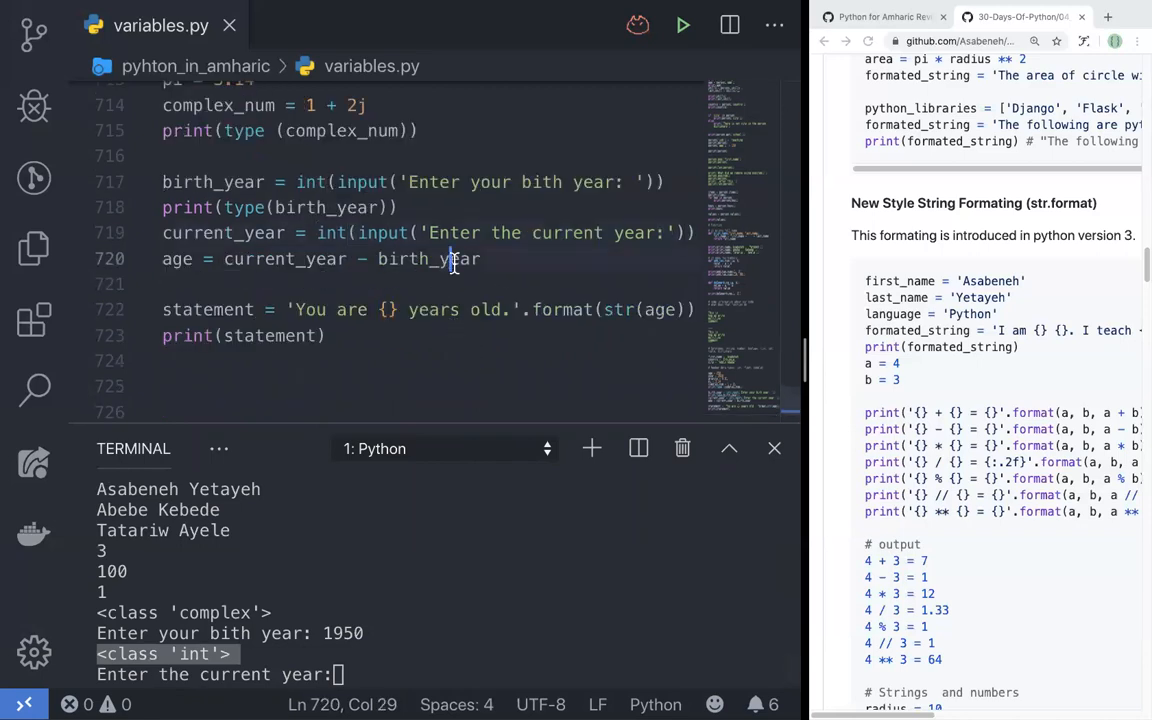
Replace str(age) with age in format and rerun with 1950 and 2020, printing You are 70 years old.
{"action": "left_click", "coordinate": [638, 309]}
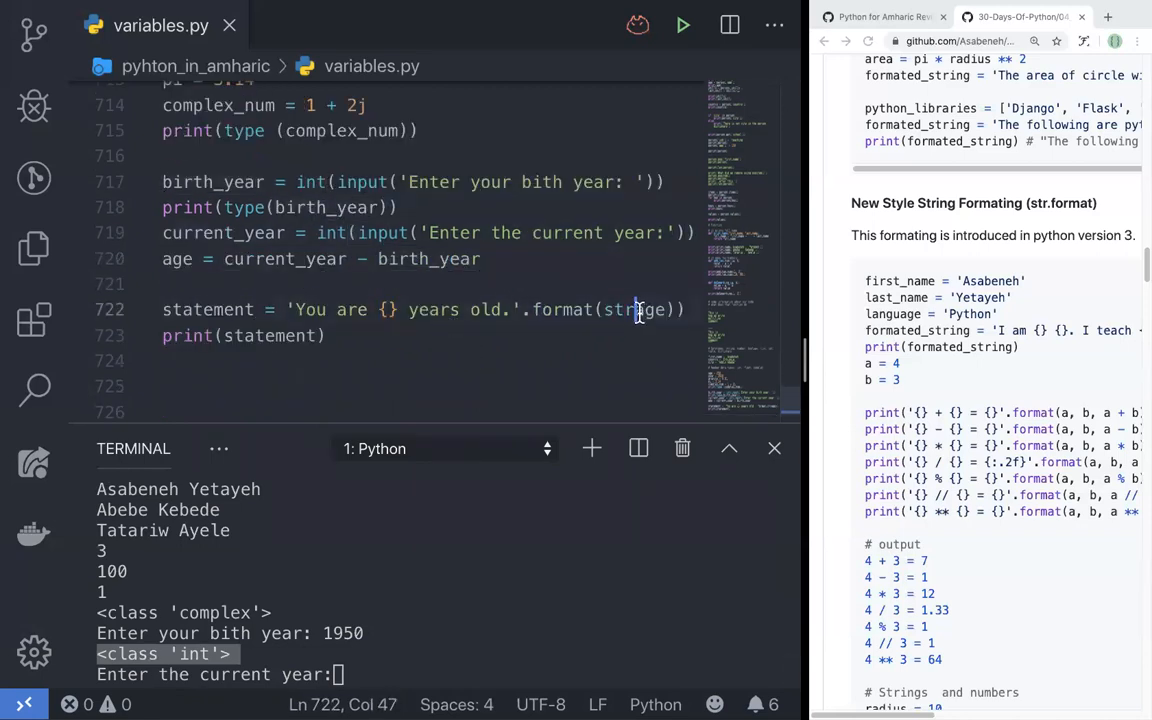
{"action": "type", "text": "age"}
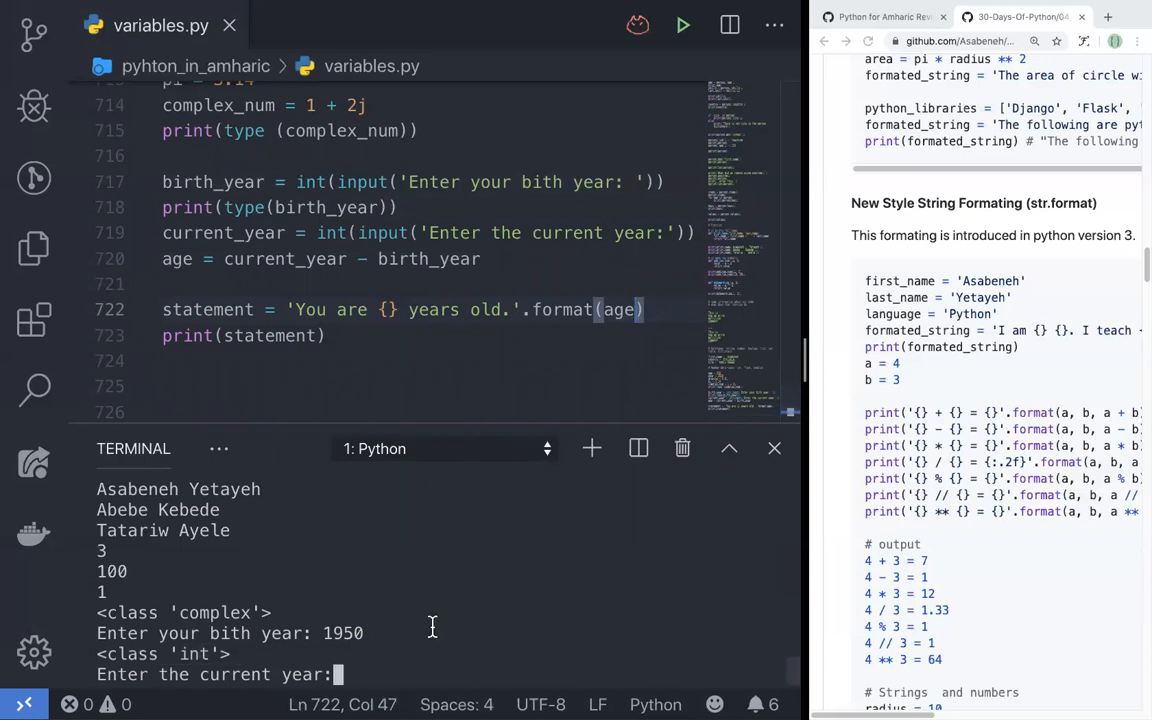
{"action": "key", "text": "ctrl+c"}
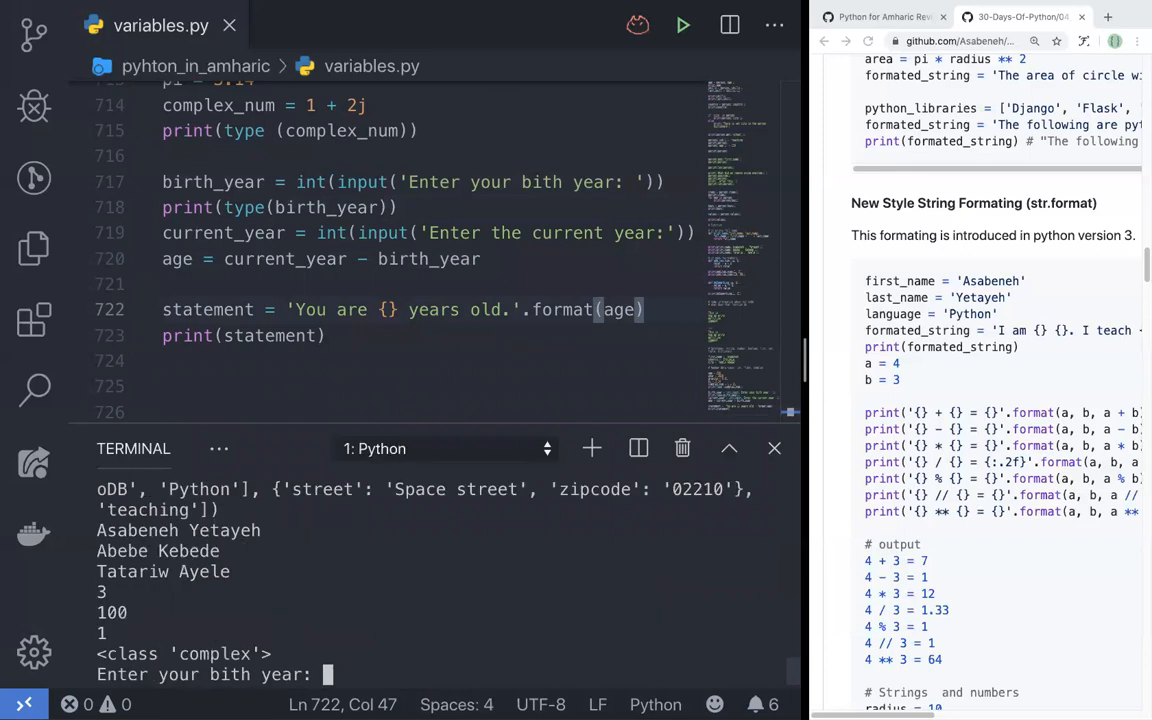
{"action": "type", "text": "1950"}
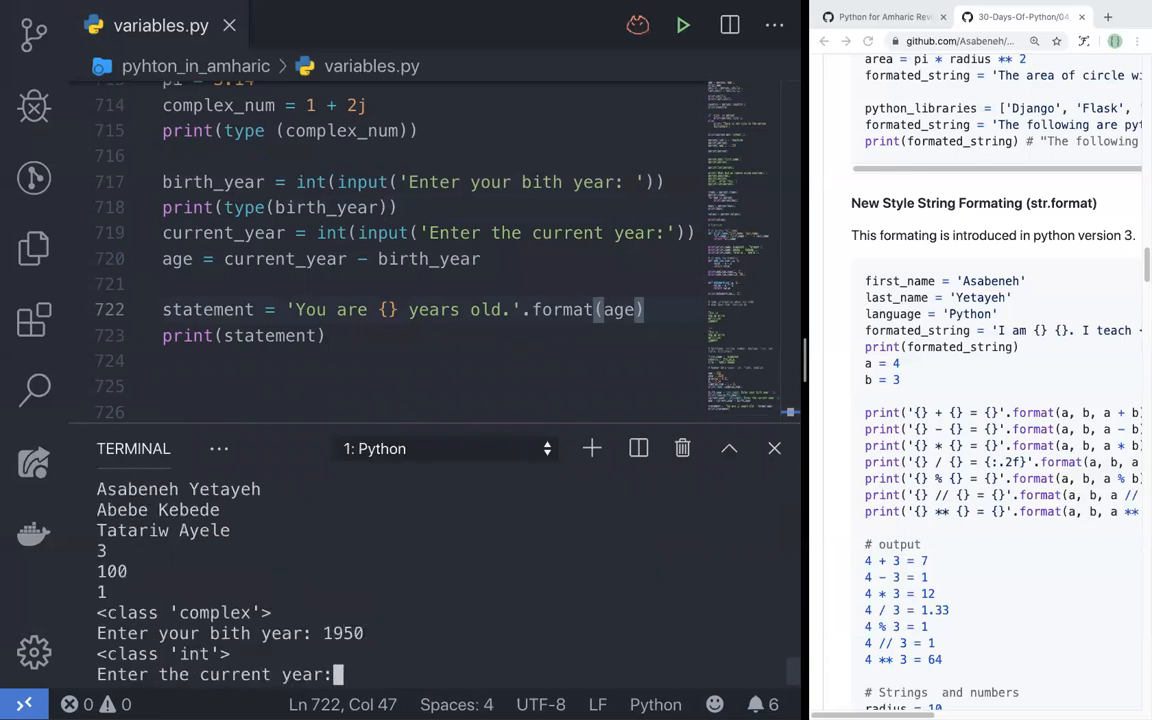
{"action": "type", "text": "2"}
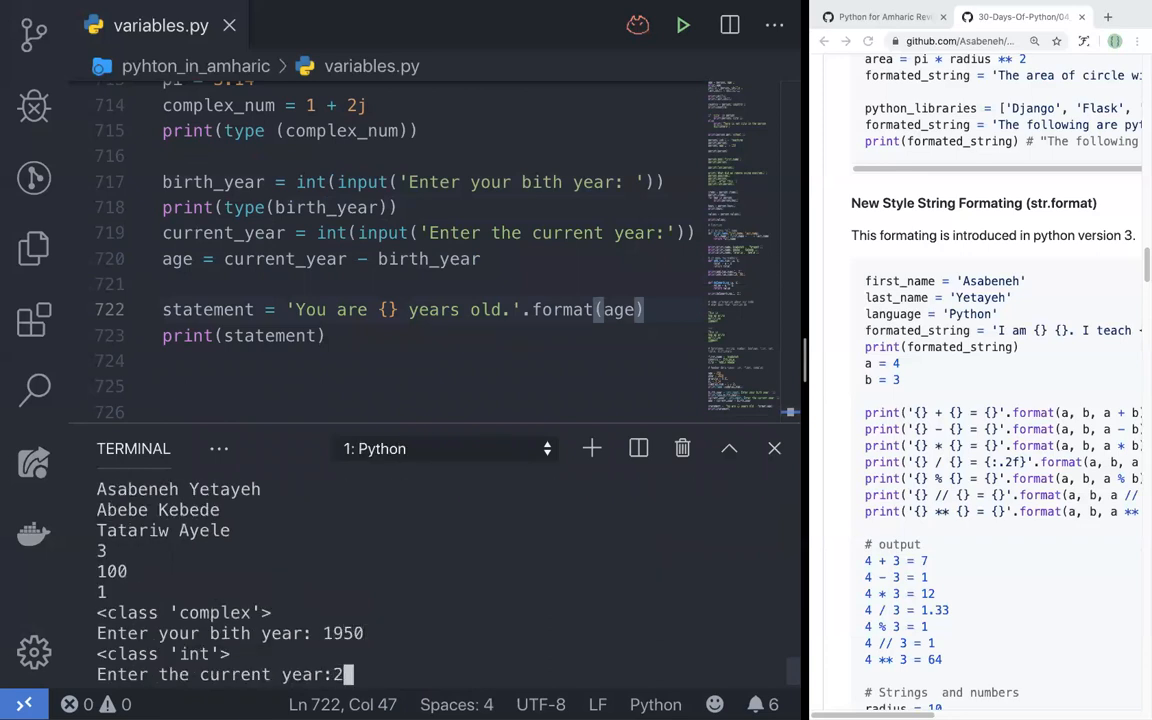
{"action": "type", "text": "020"}
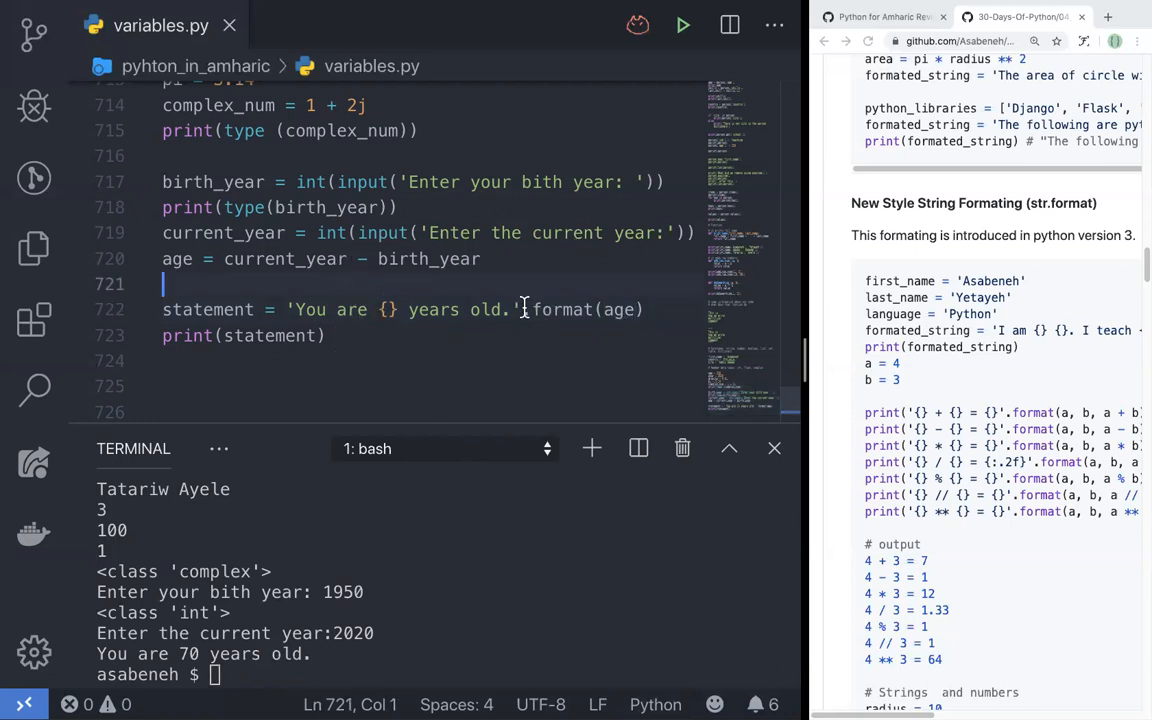
Change the statement to f'You are {age} years old.' and rerun with 1950 and 2020, again printing 70.
{"action": "left_click", "coordinate": [293, 309]}
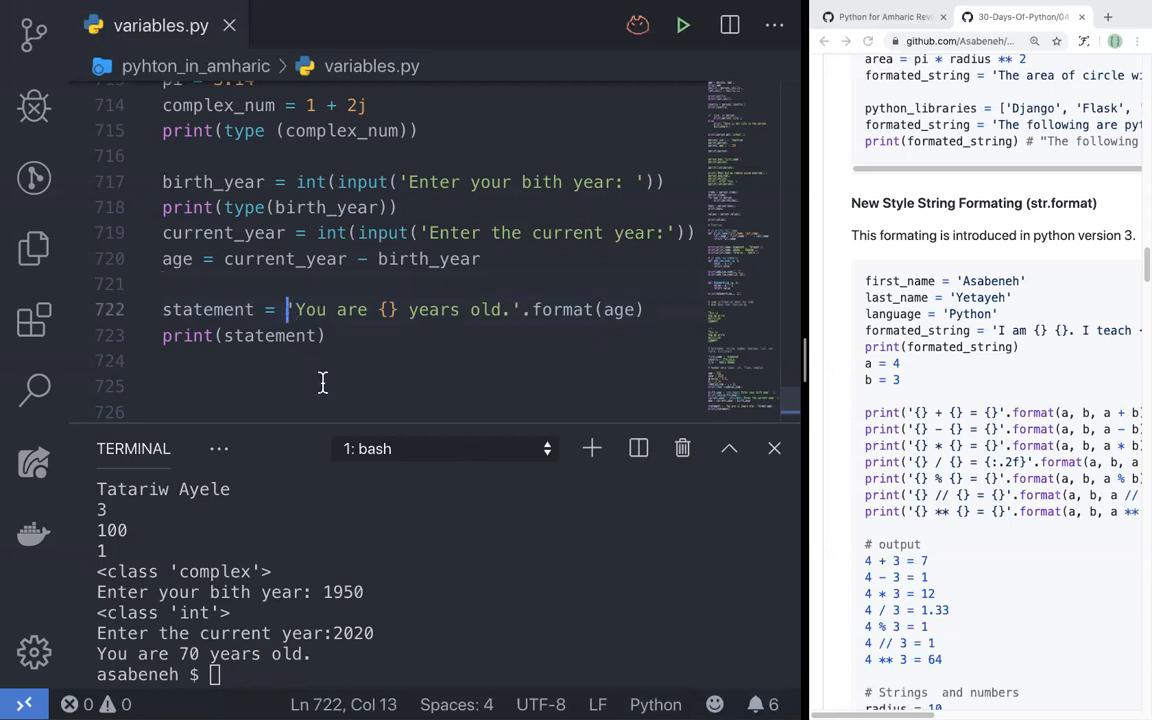
{"action": "type", "text": "f"}
{"action": "left_click", "coordinate": [448, 675]}
{"action": "type", "text": "python variables.py"}
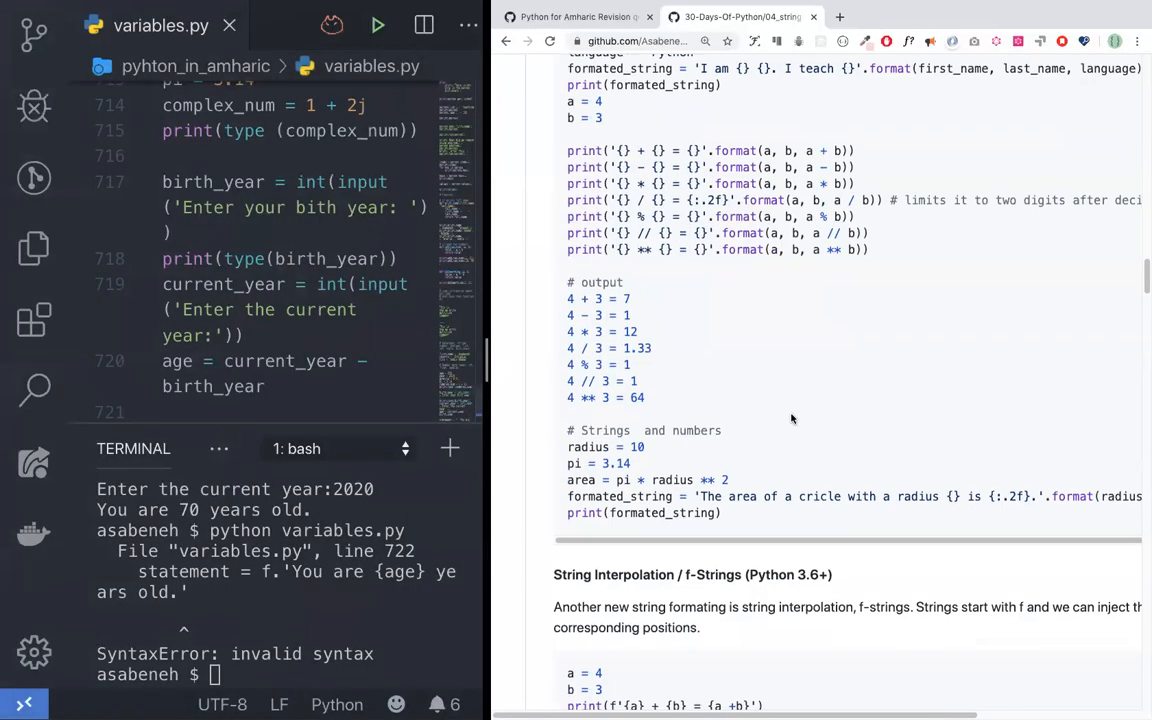
{"action": "scroll", "scroll_direction": "down", "scroll_amount": 3}
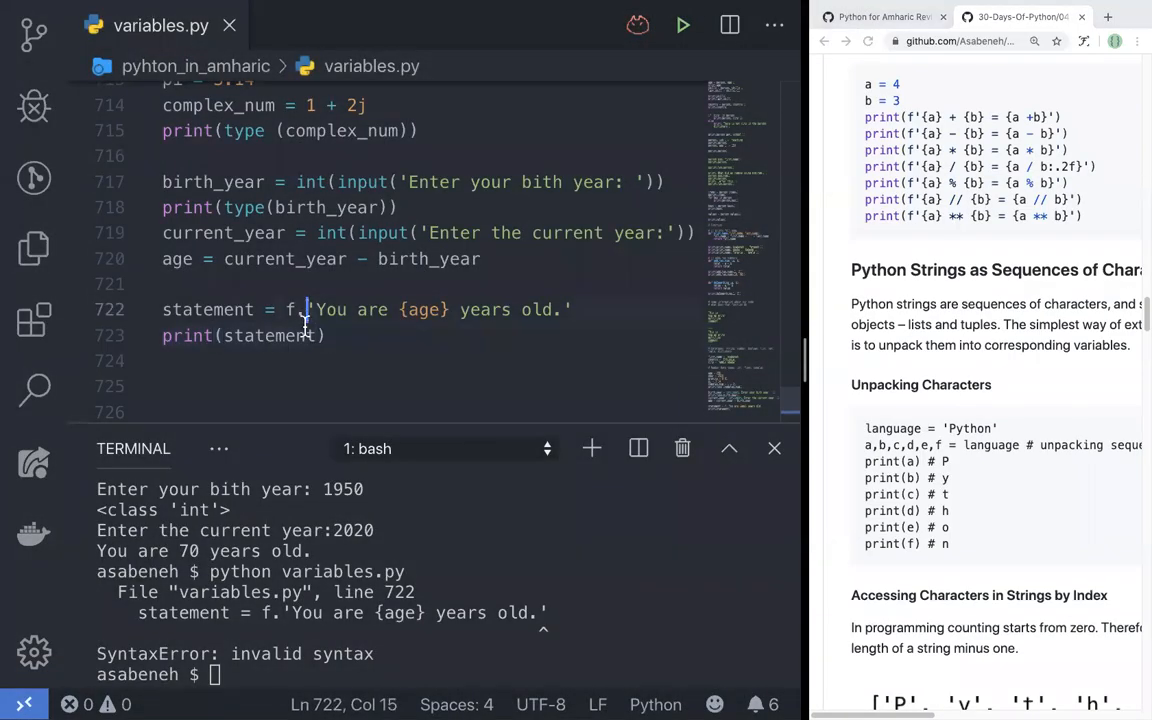
{"action": "key", "text": "Backspace"}
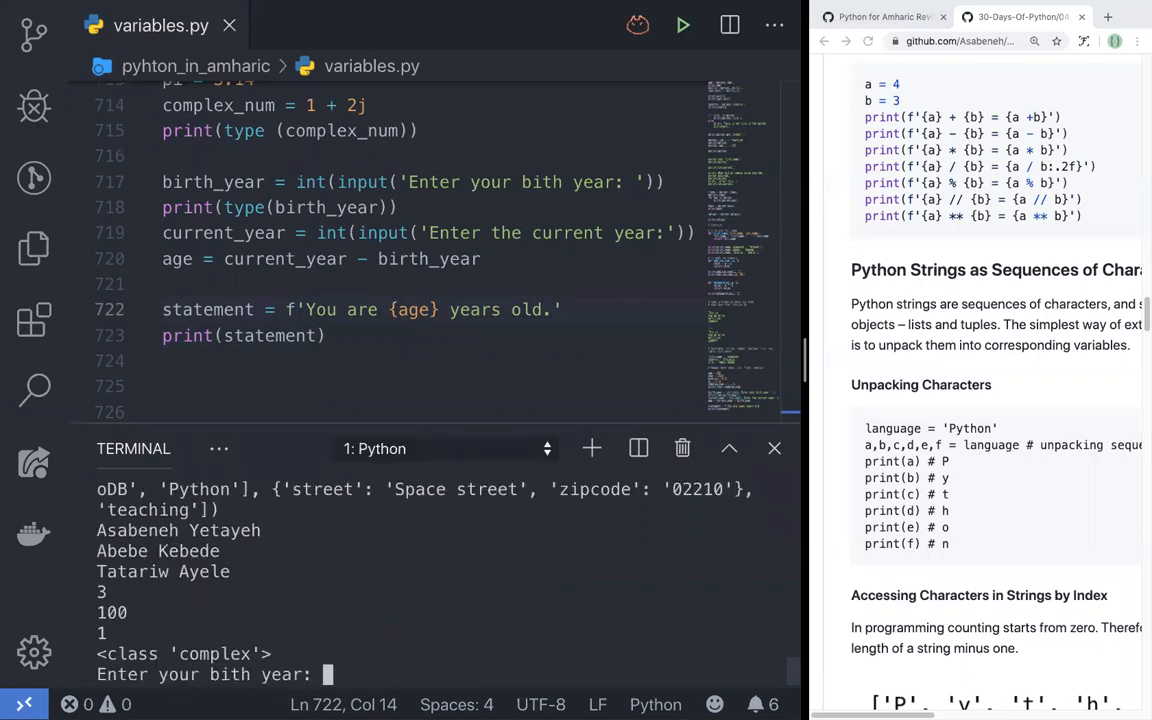
{"action": "type", "text": "1950"}
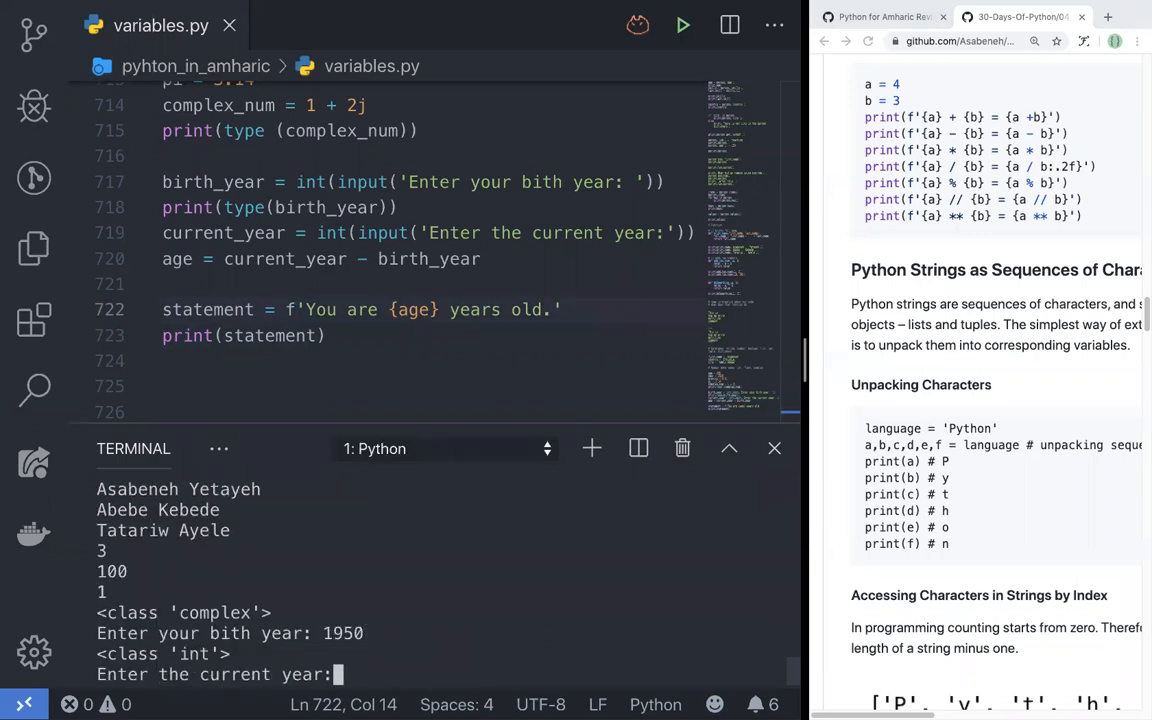
{"action": "type", "text": "2020"}
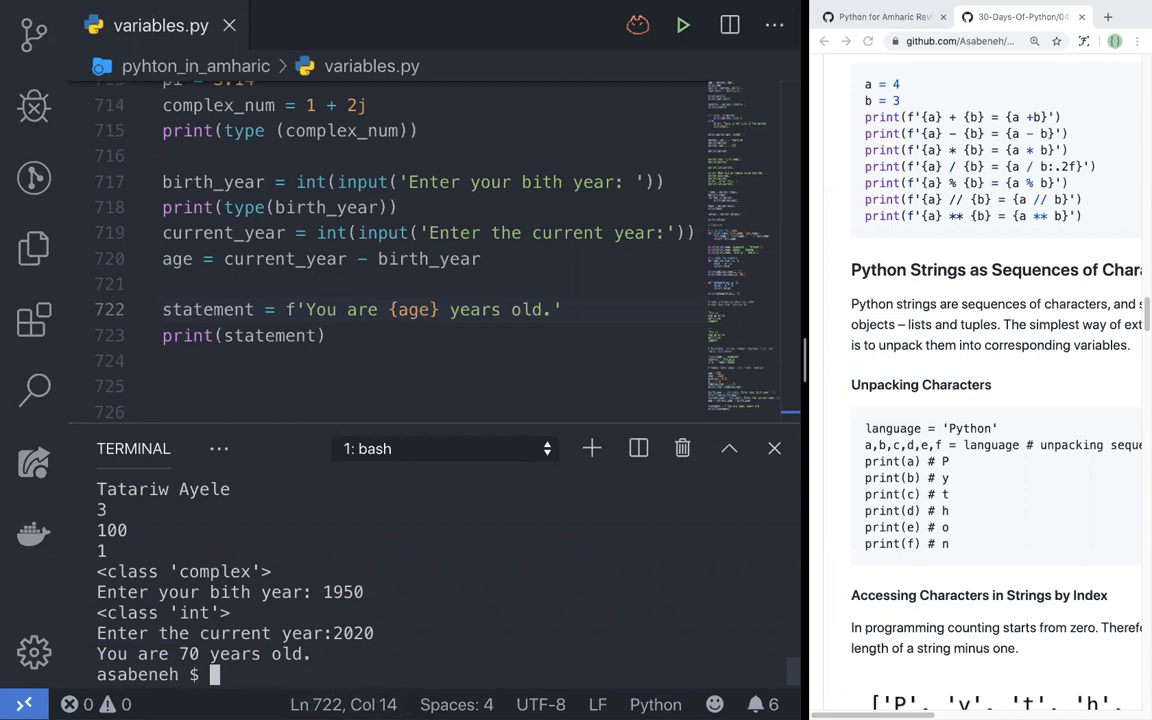
{"action": "mouse_move", "coordinate": [789, 287]}
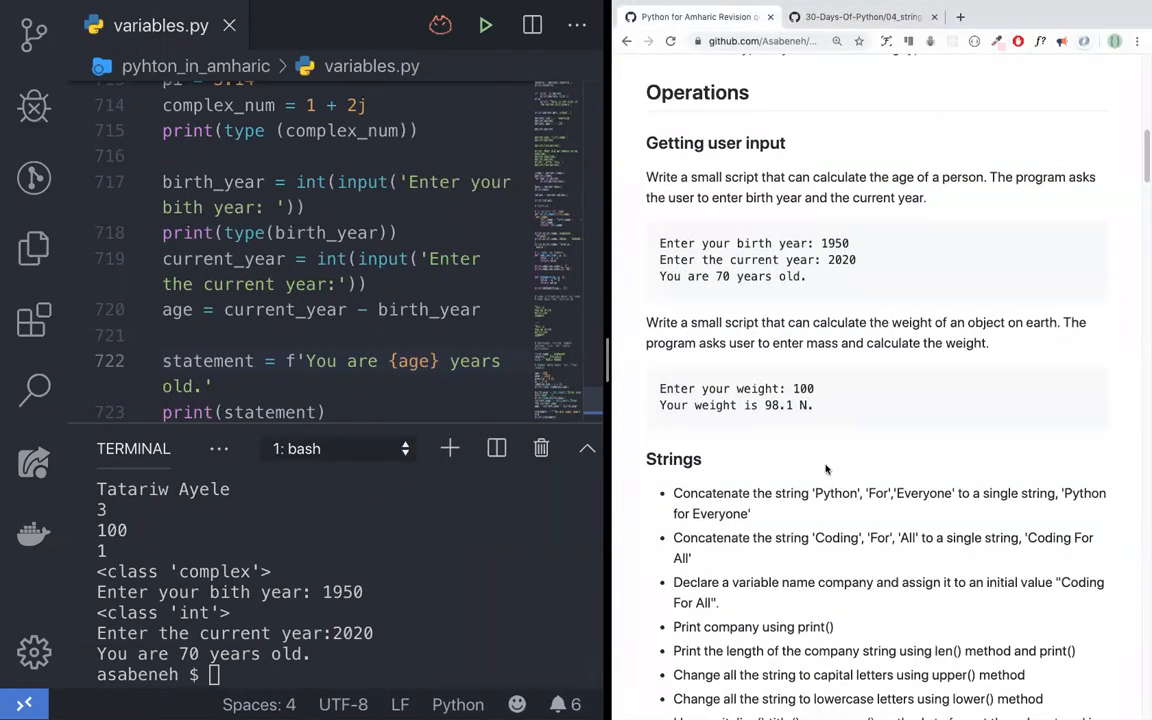
Scroll down in variables.py to leave room below the age calculator.
{"action": "scroll", "scroll_direction": "down", "scroll_amount": 3}
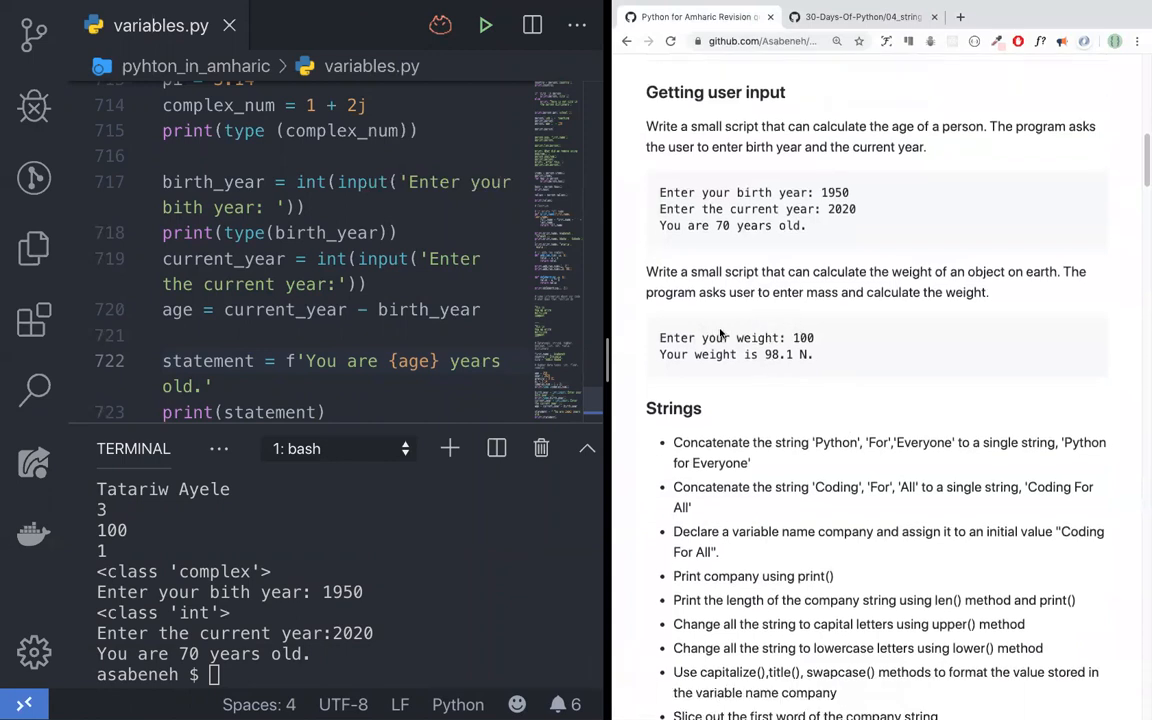
{"action": "mouse_move", "coordinate": [1036, 291]}
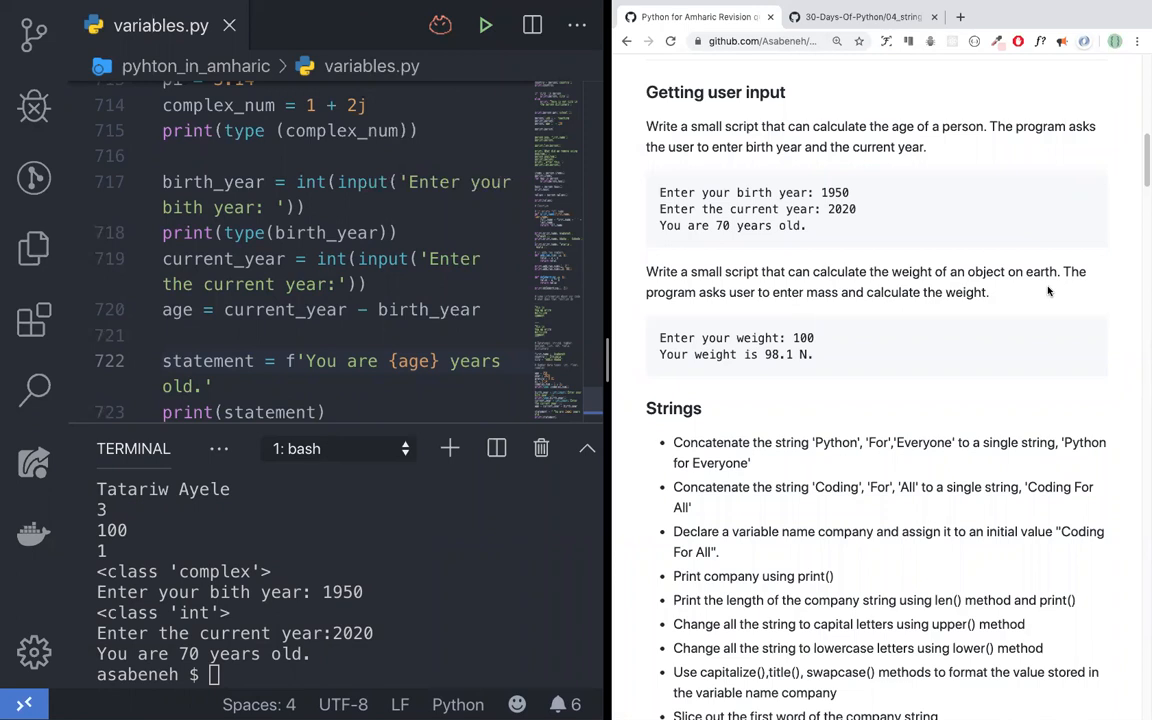
{"action": "mouse_move", "coordinate": [866, 339]}
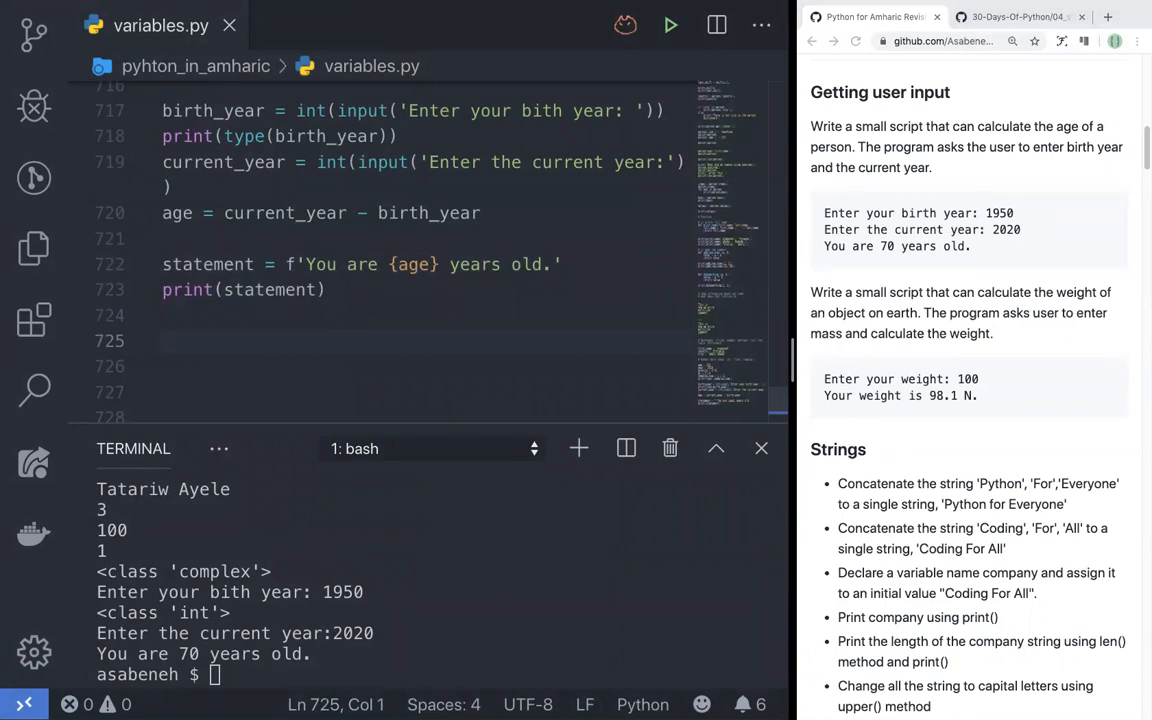
Add mass = float(input('Enter your mass:')) to read the mass as a float.
{"action": "type", "text": "mass = input('Enter"}
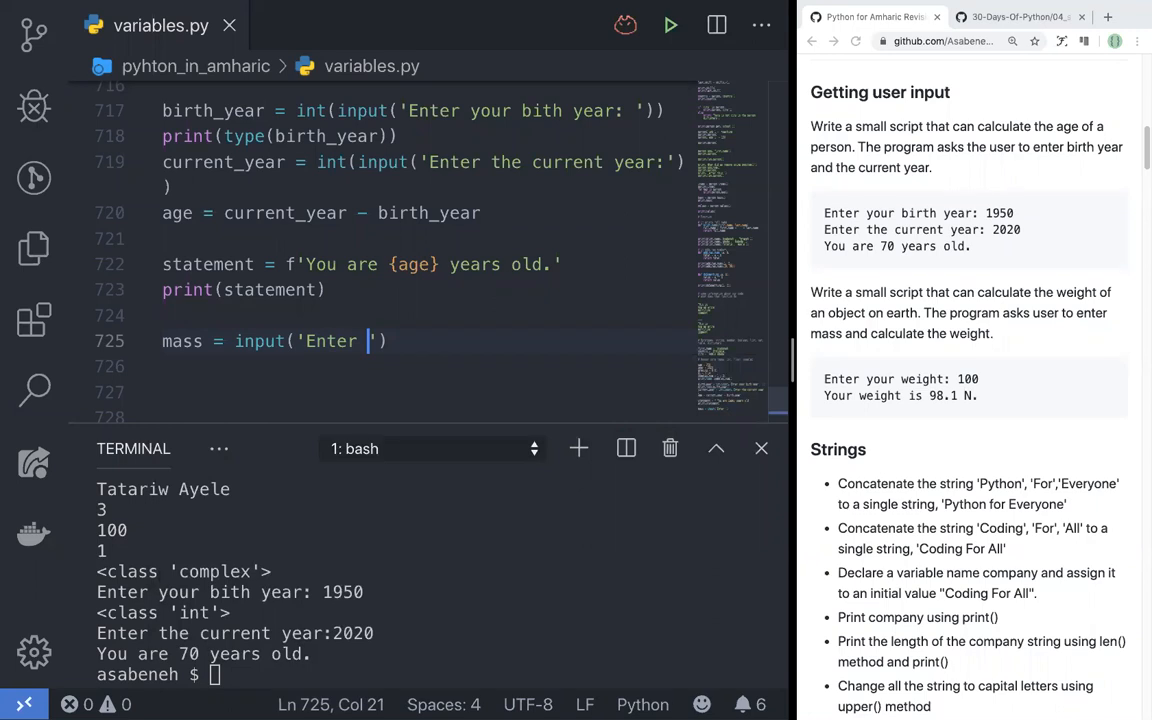
{"action": "type", "text": "your"}
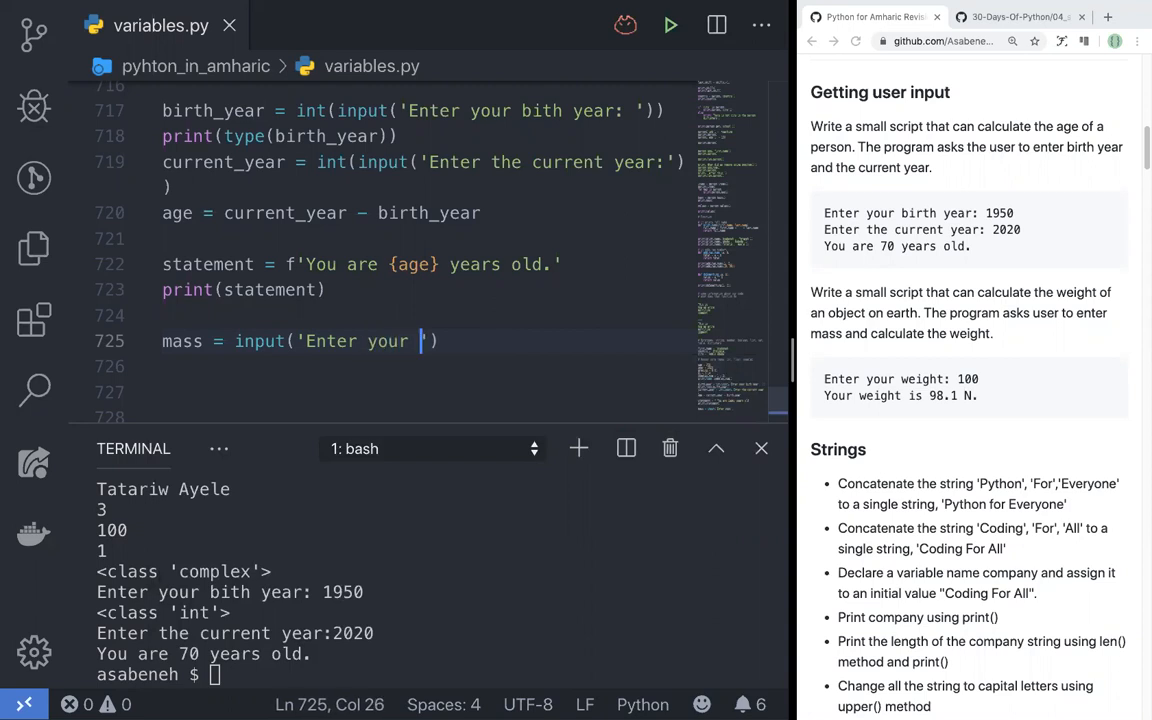
{"action": "type", "text": "ma"}
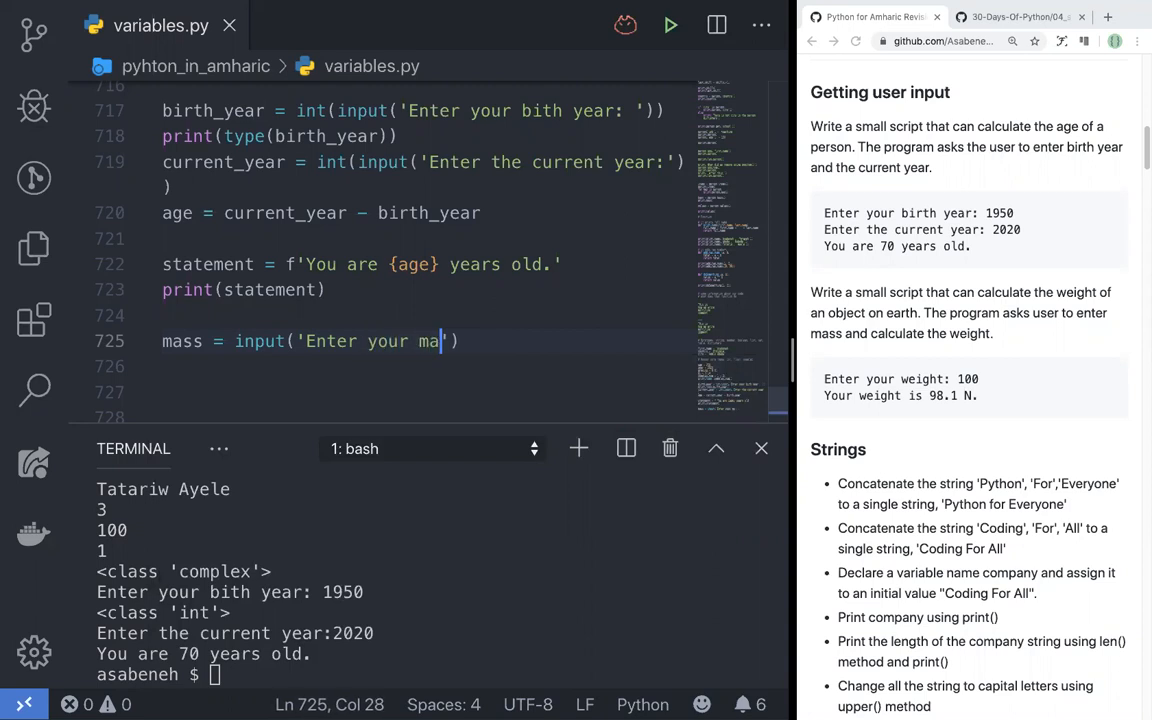
{"action": "type", "text": "ss:"}
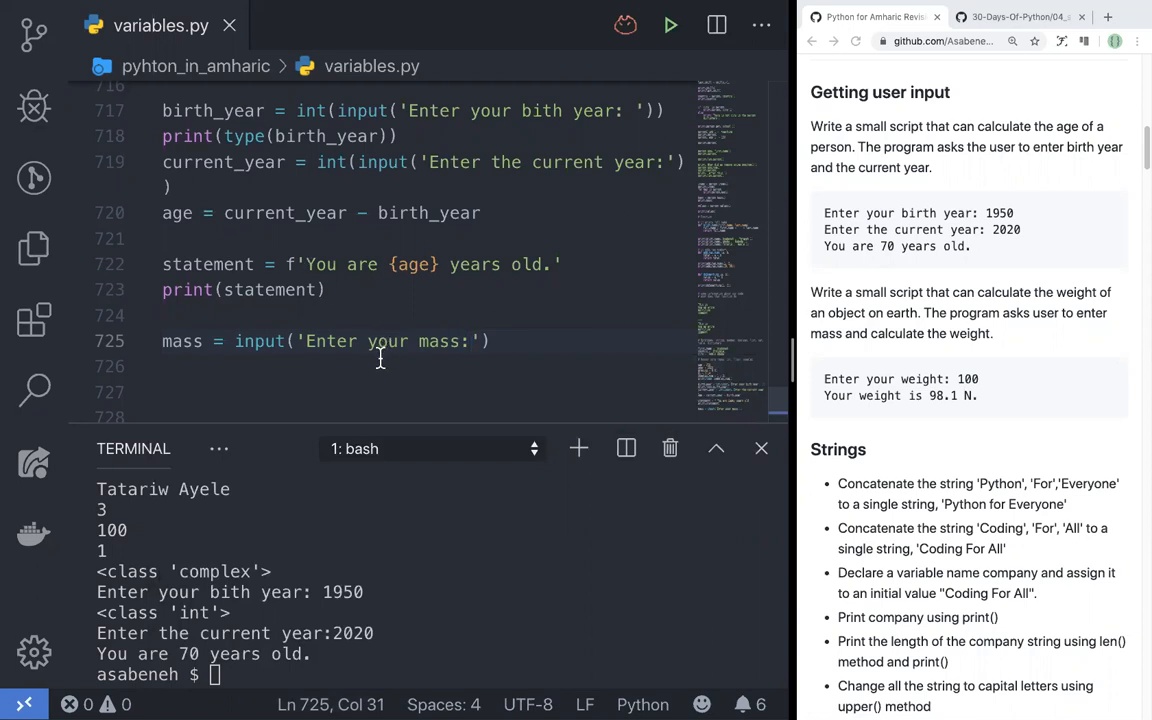
{"action": "mouse_move", "coordinate": [383, 372]}
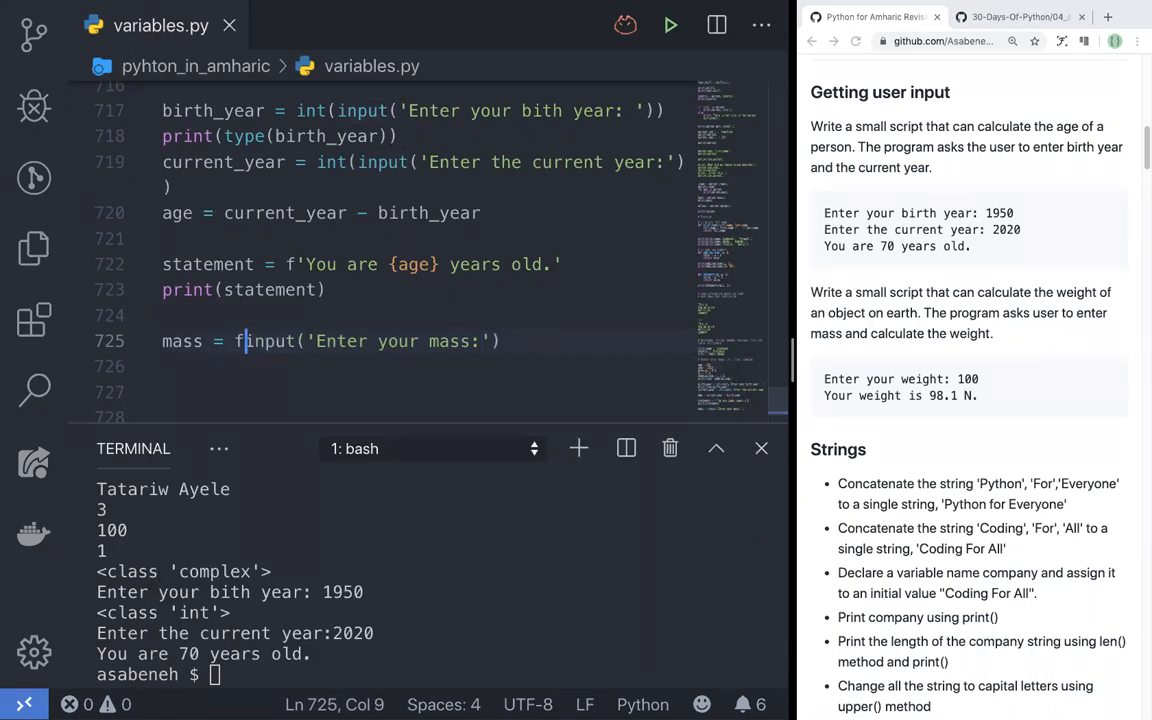
{"action": "type", "text": "float("}
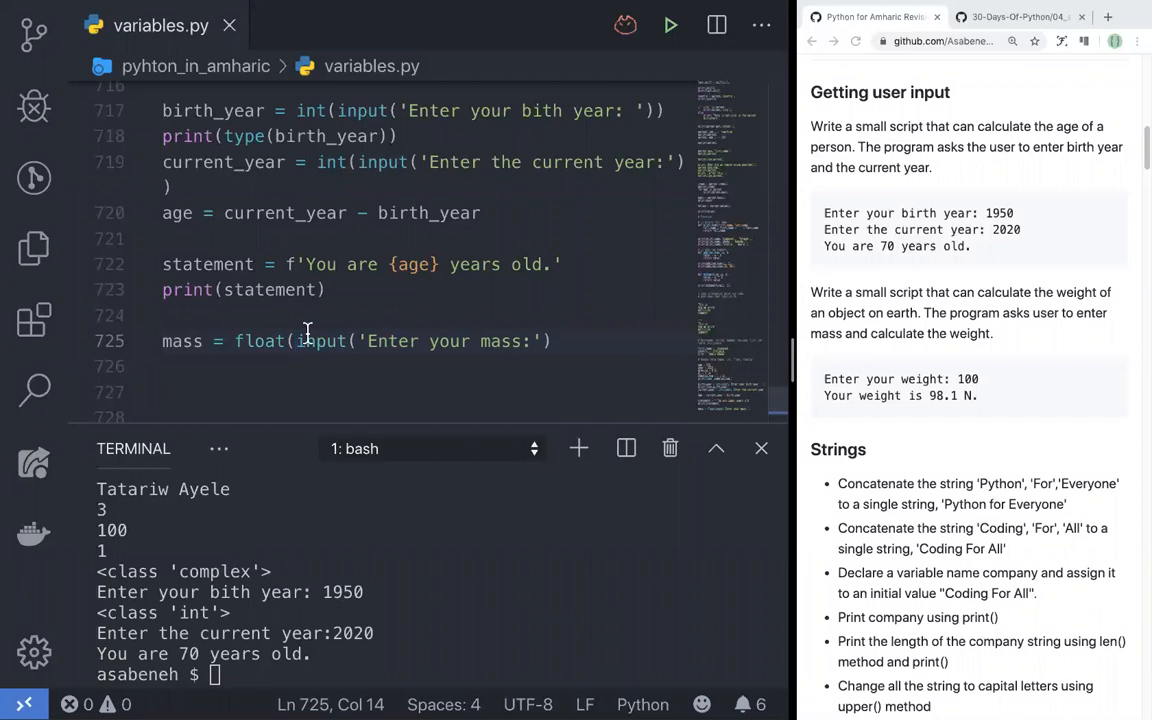
{"action": "type", "text": ")"}
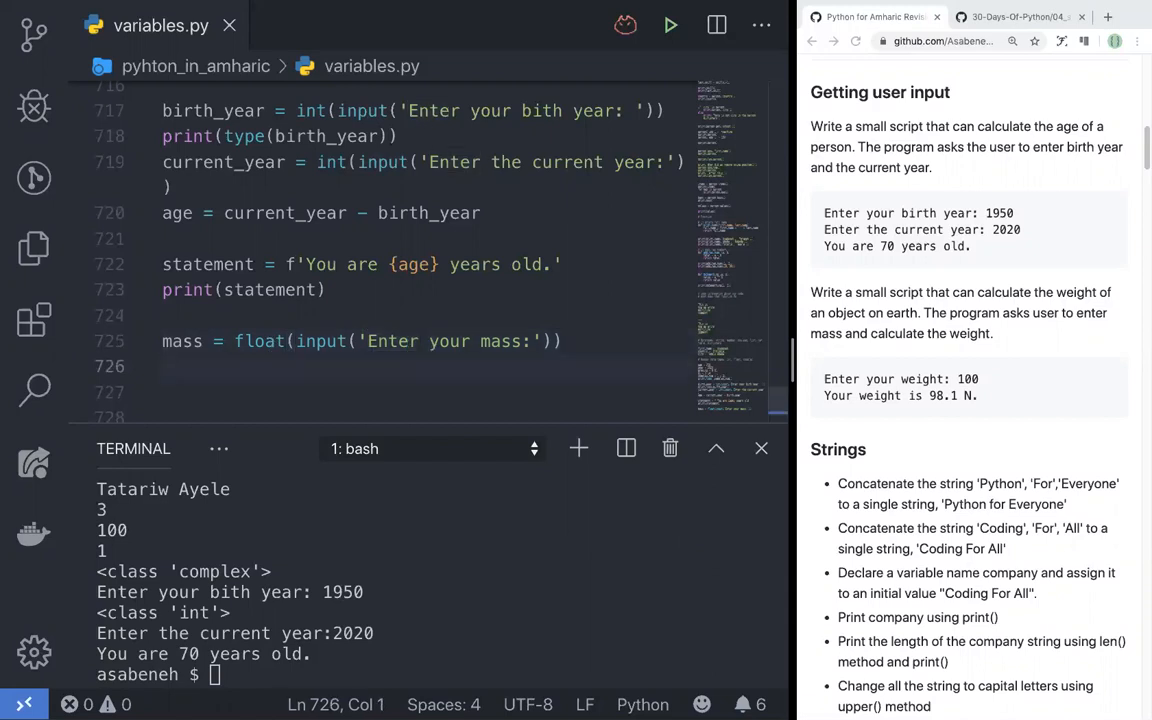
Add weight = mass * gravity and gravity = 9.81 below the mass input.
{"action": "type", "text": "weight ="}
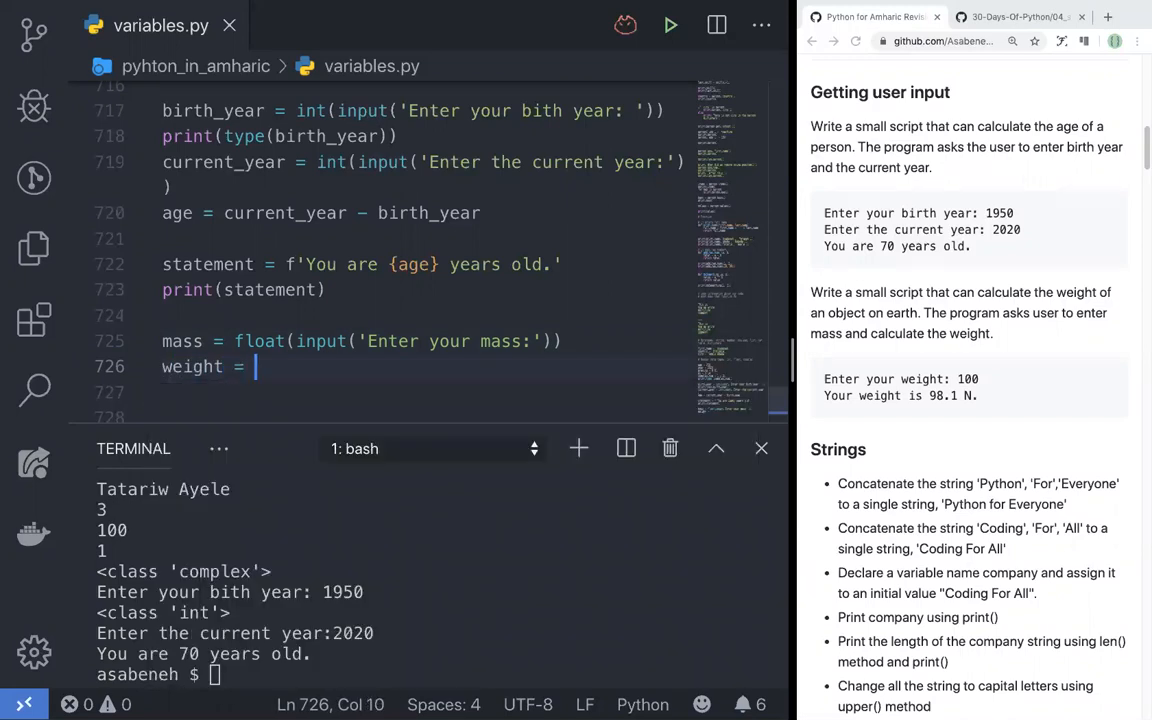
{"action": "type", "text": "mazz"}
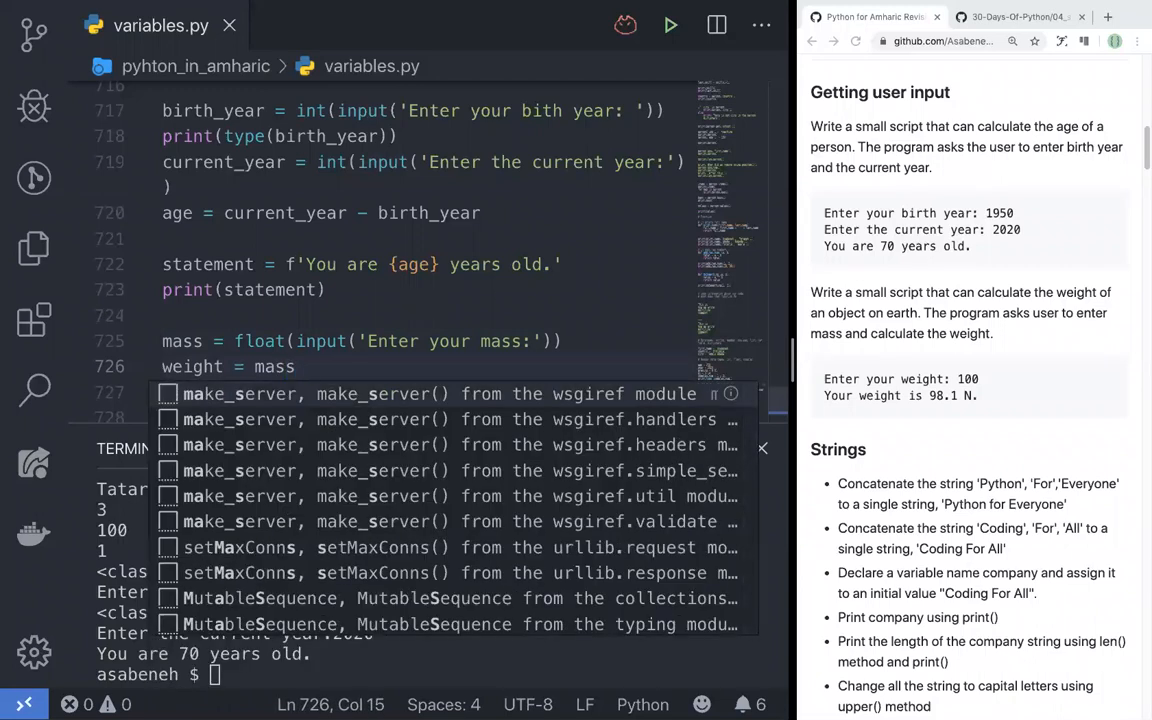
{"action": "type", "text": "* g"}
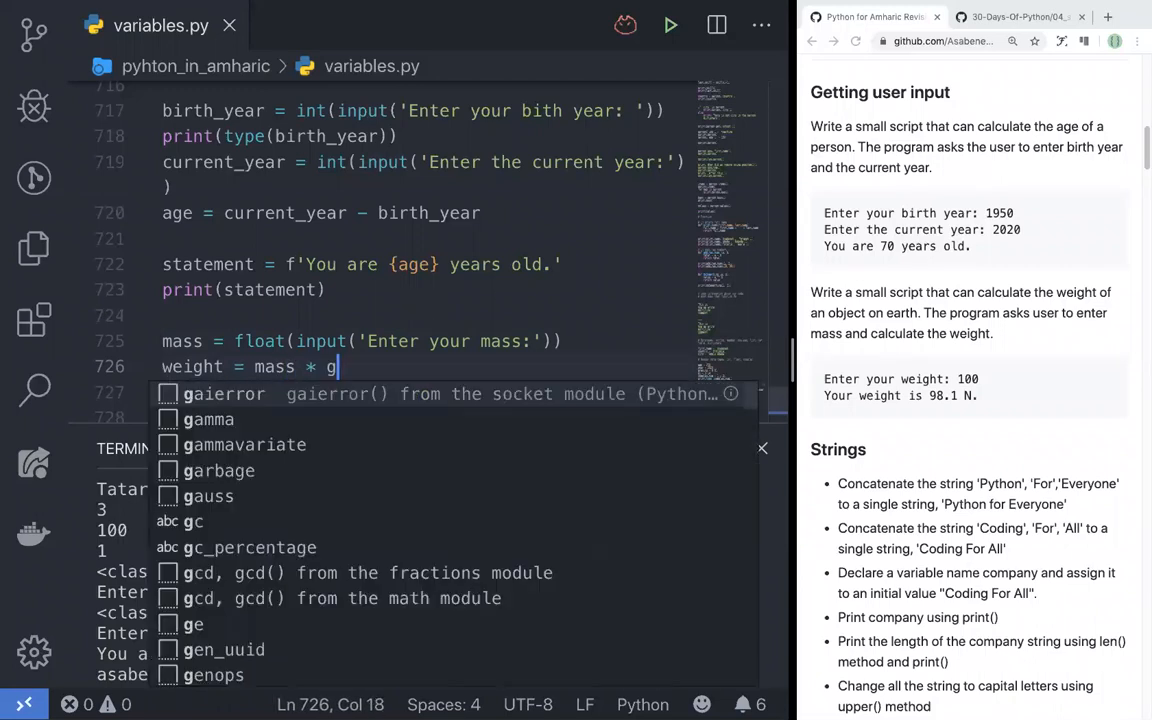
{"action": "type", "text": "ravity"}
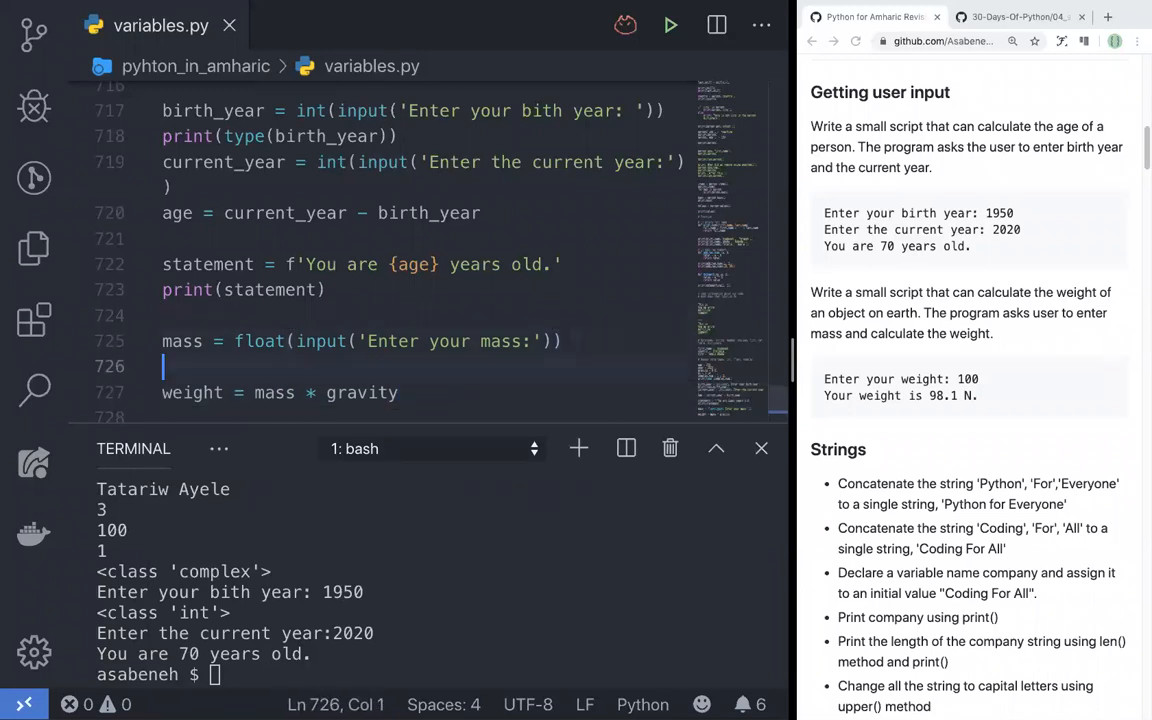
{"action": "type", "text": "gravit"}
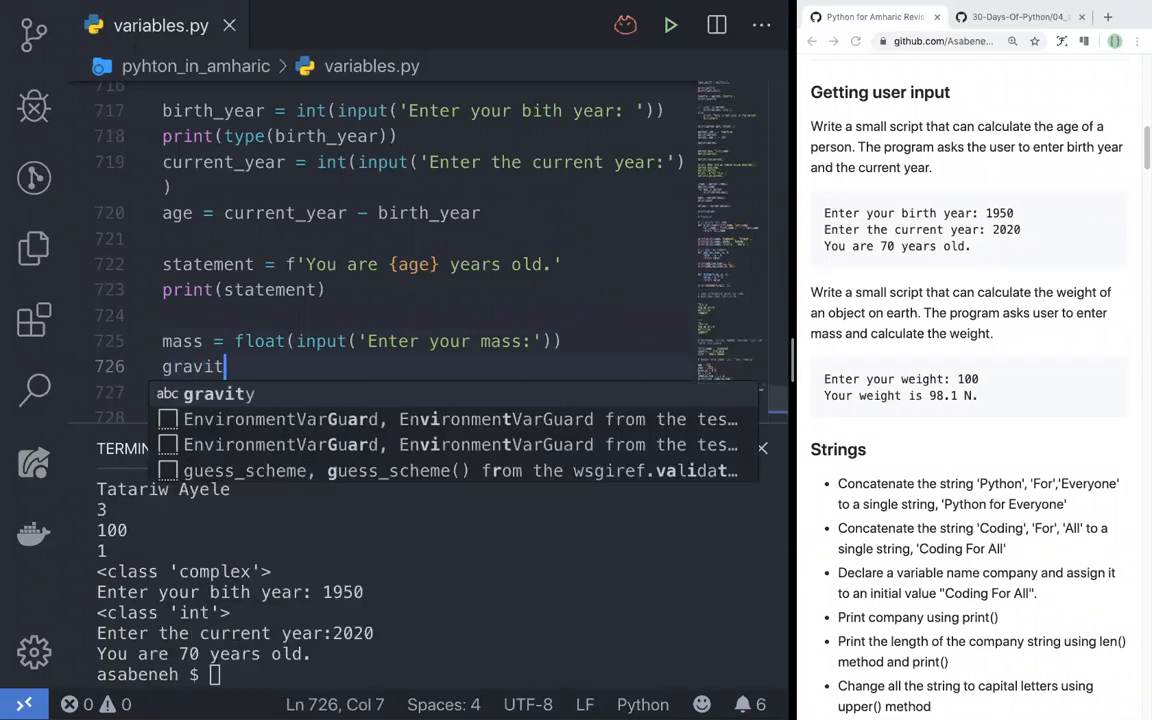
{"action": "type", "text": "= 9."}
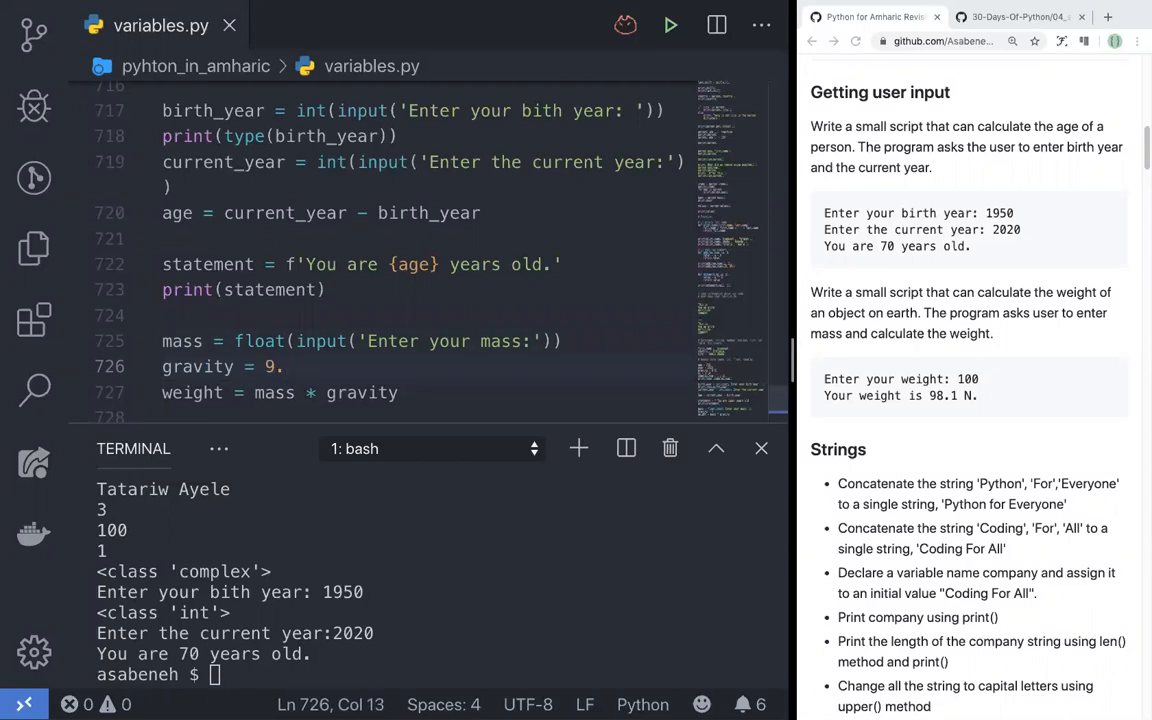
{"action": "type", "text": "81"}
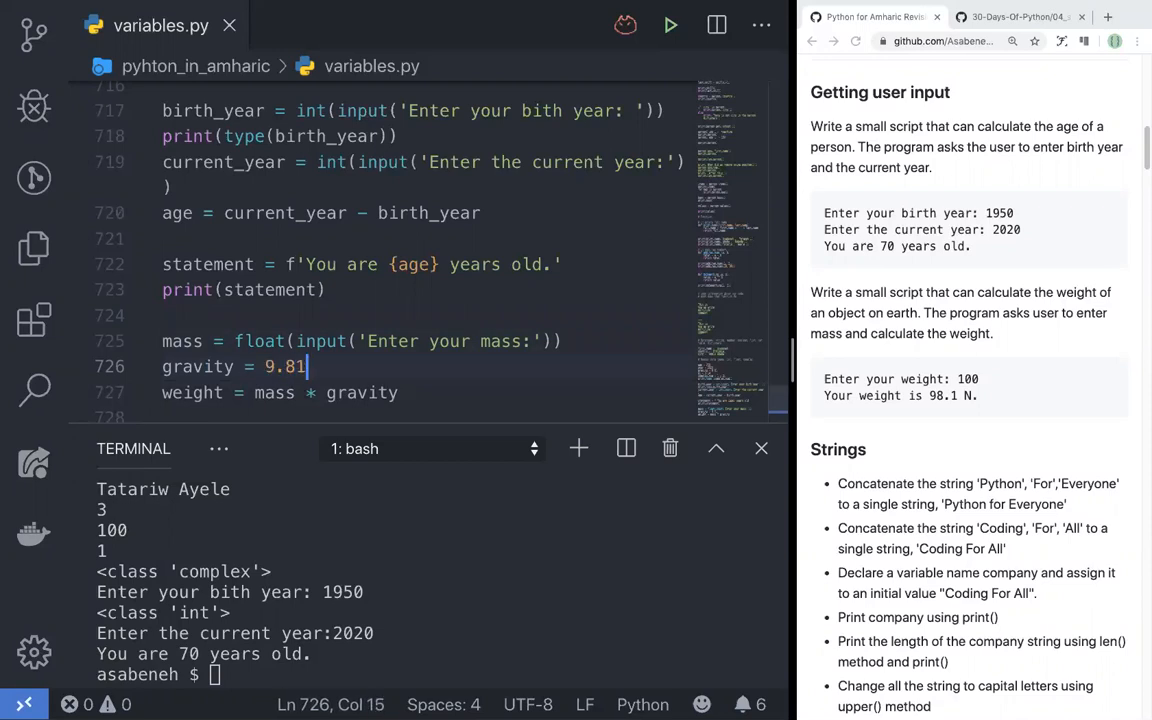
{"action": "scroll", "scroll_direction": "down", "scroll_amount": 3}
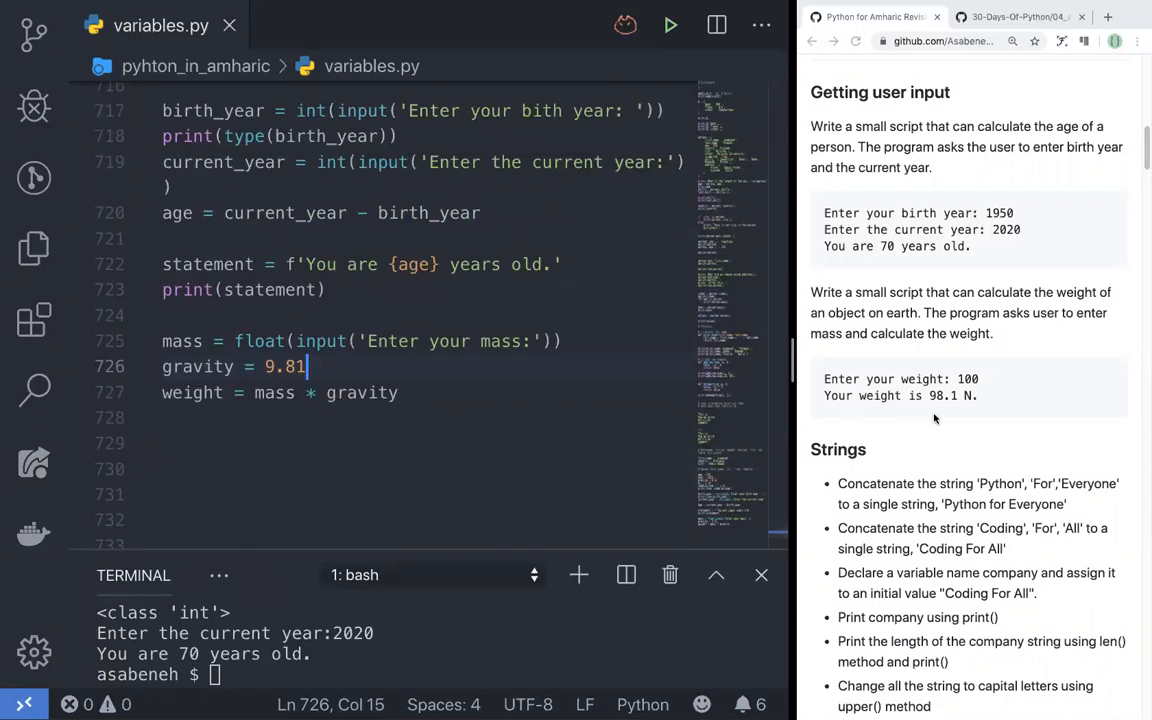
Add statement = f'Your weight on planet earth is {weight}' and print it, then run the file.
{"action": "double_click", "coordinate": [361, 392]}
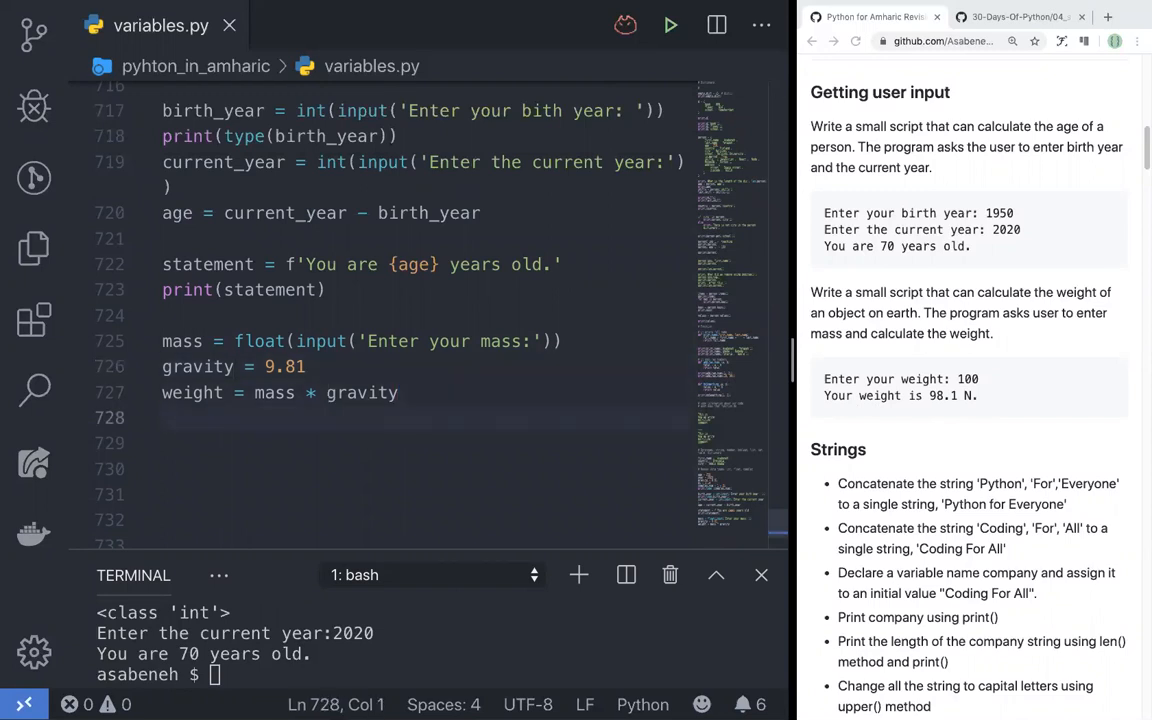
{"action": "type", "text": "statement = 'Your weight"}
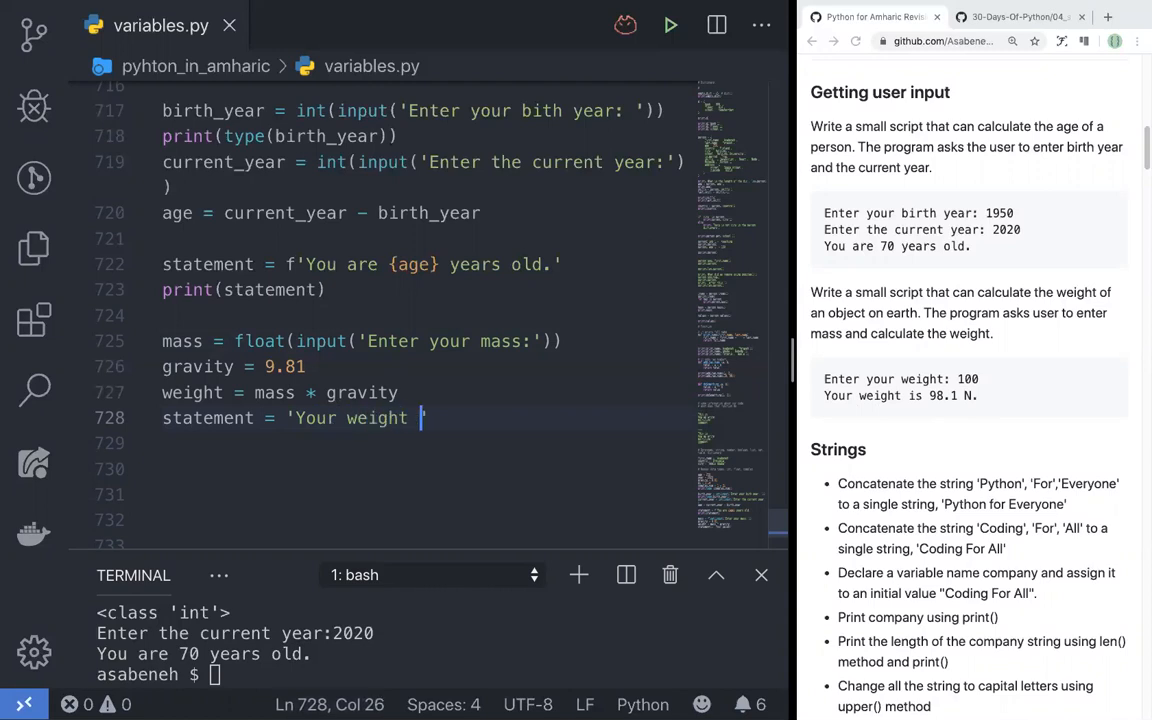
{"action": "type", "text": "on planet"}
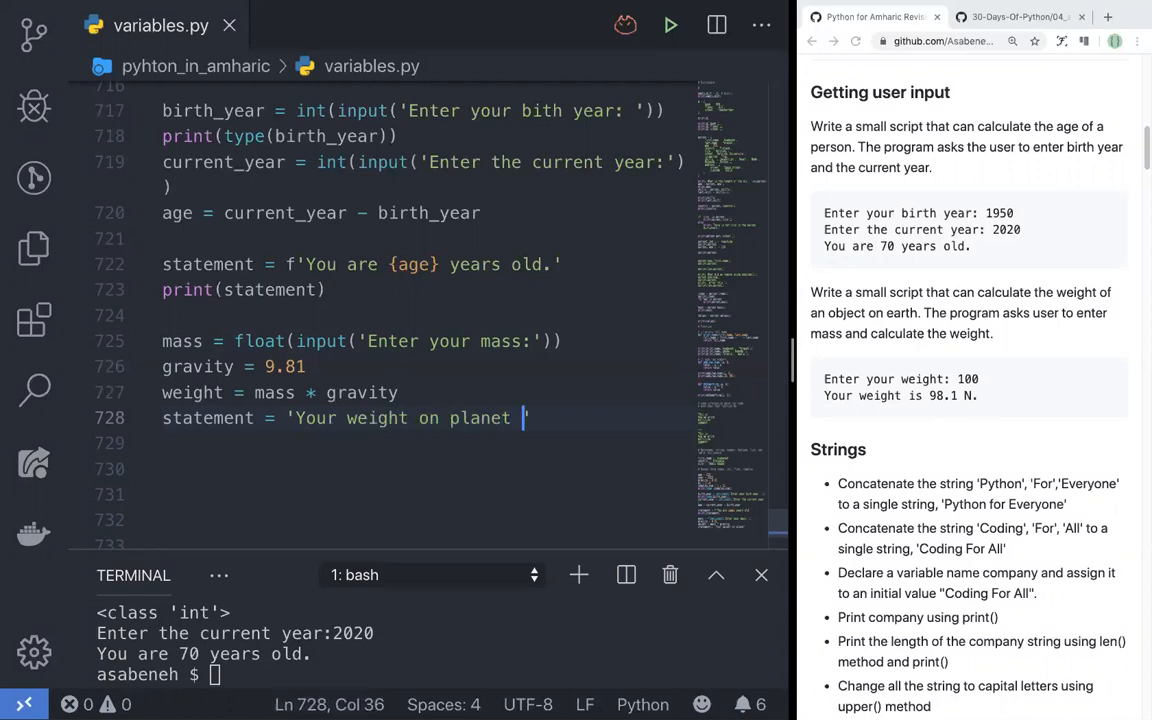
{"action": "type", "text": "earth"}
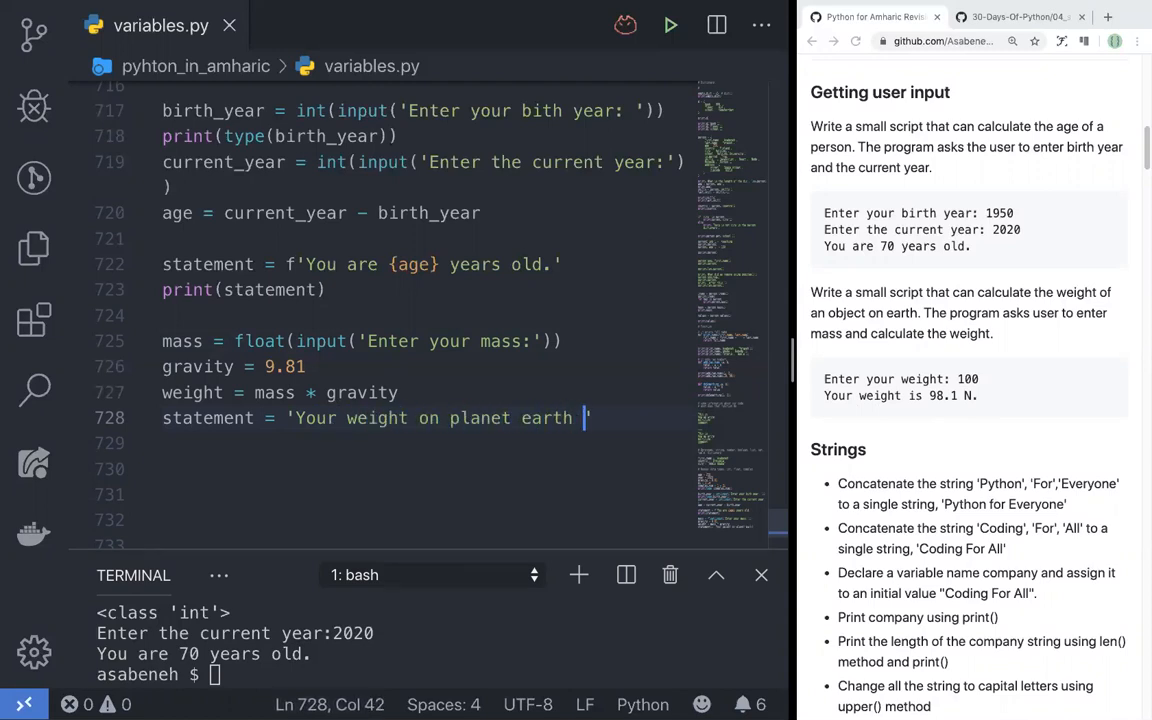
{"action": "type", "text": "is"}
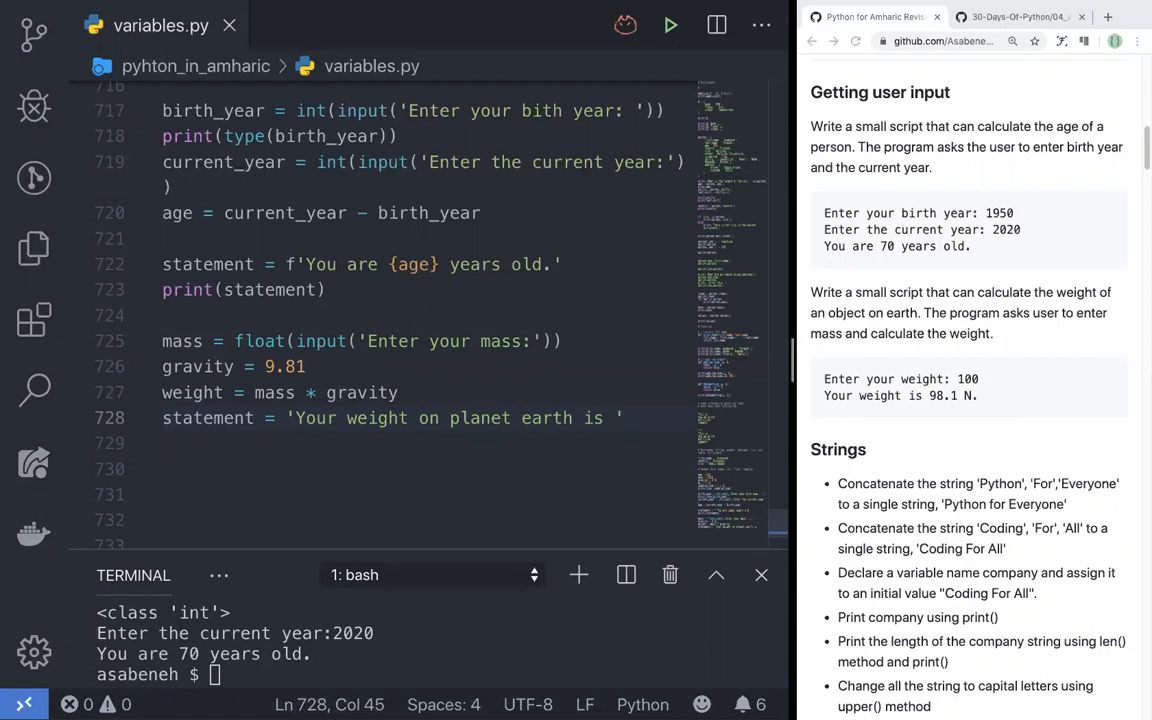
{"action": "type", "text": "{weight"}
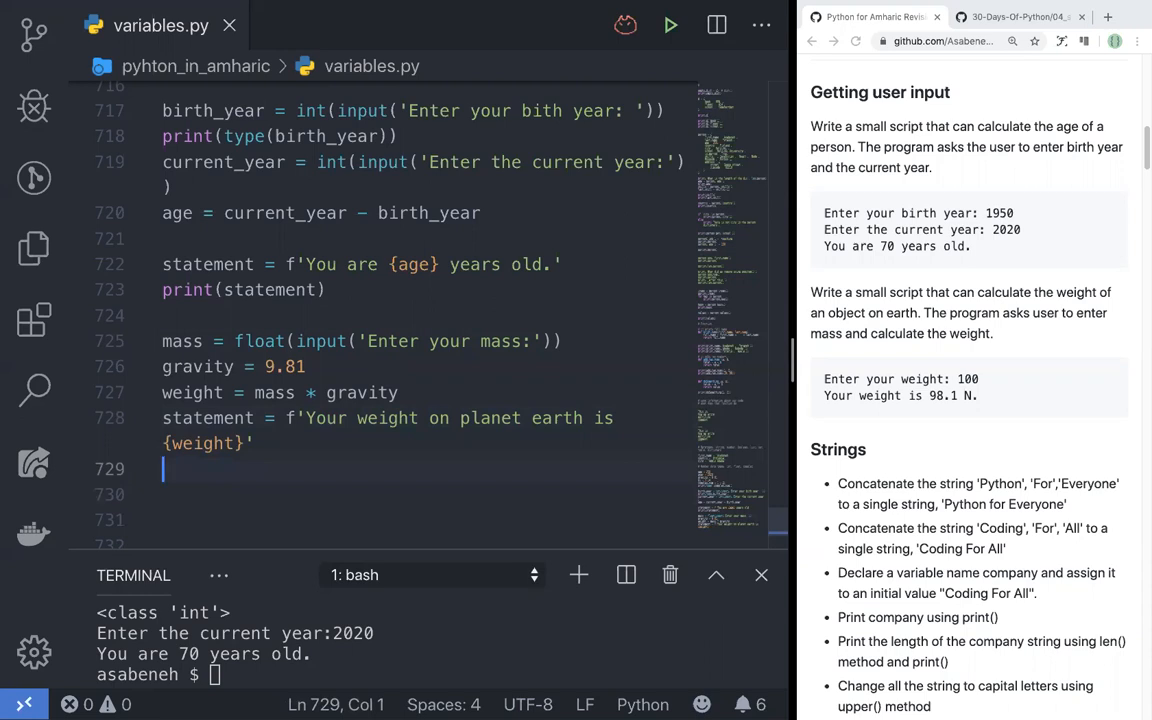
{"action": "type", "text": "pri"}
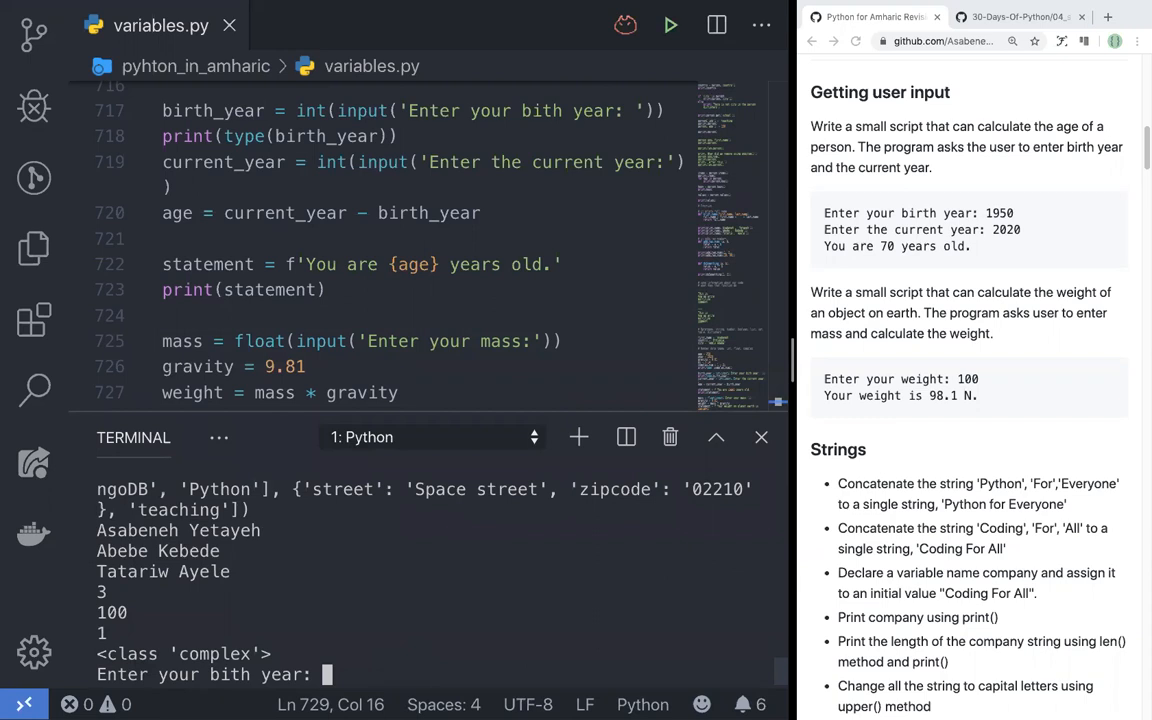
Enter 1950 and 2020 at the birth year and current year prompts.
{"action": "type", "text": "1950"}
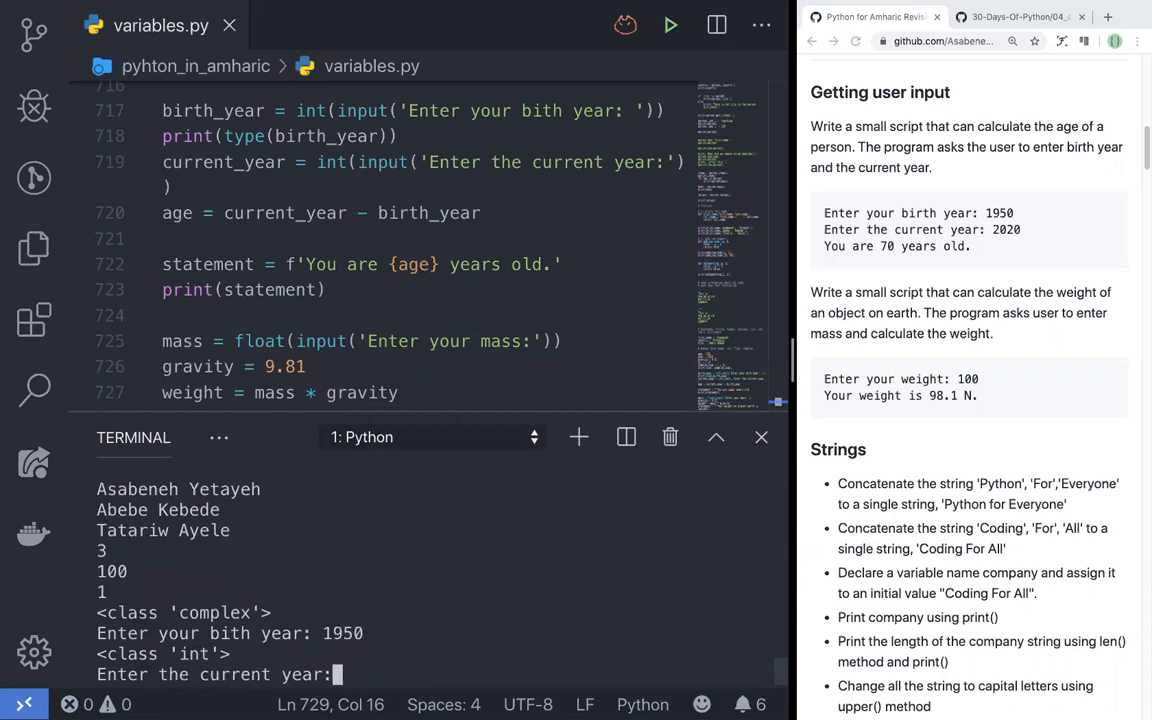
{"action": "type", "text": "2020"}
{"action": "type", "text": "75"}
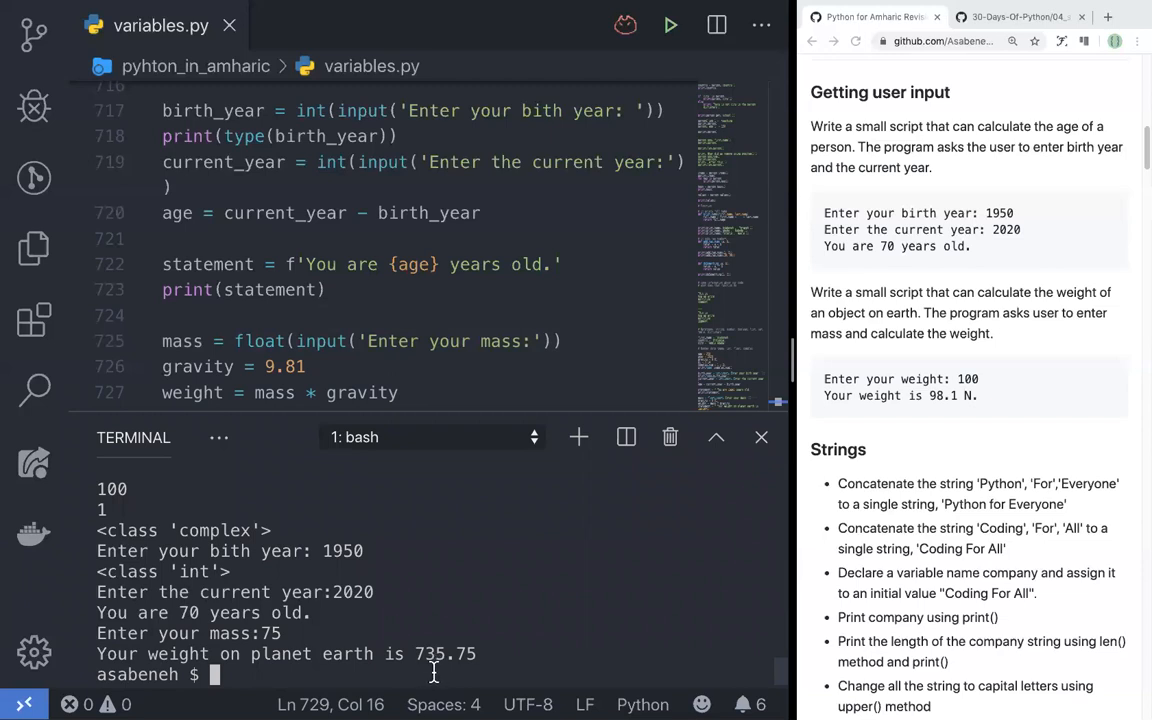
{"action": "mouse_move", "coordinate": [455, 405]}
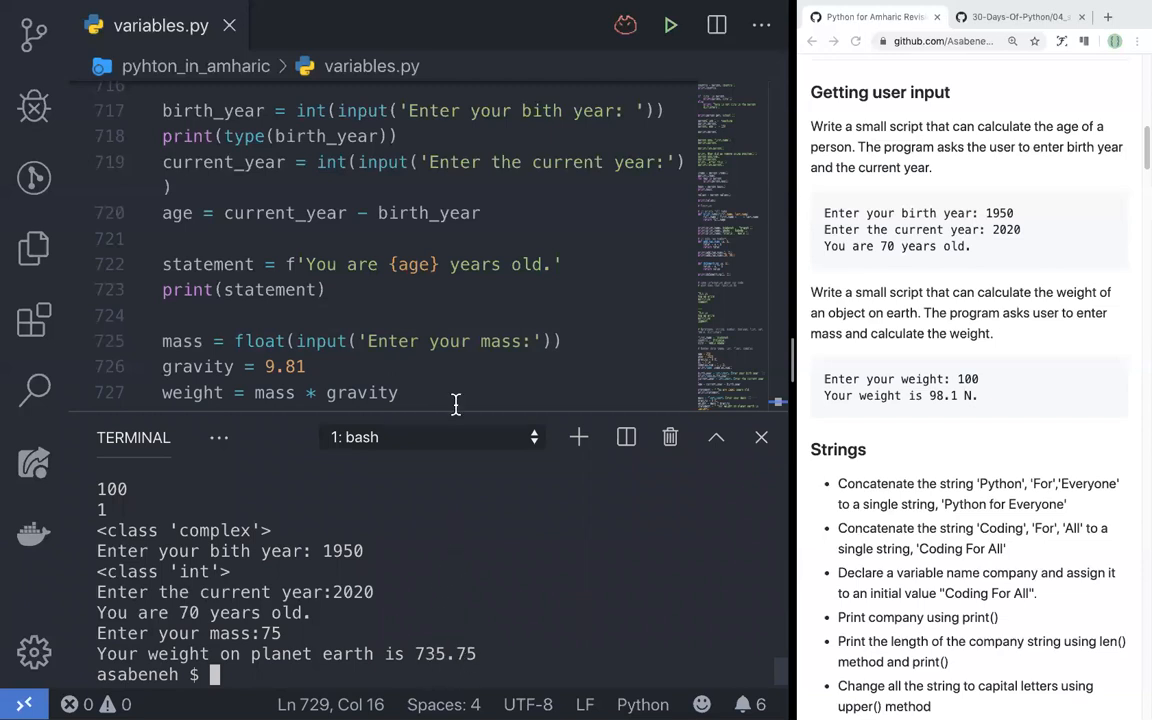